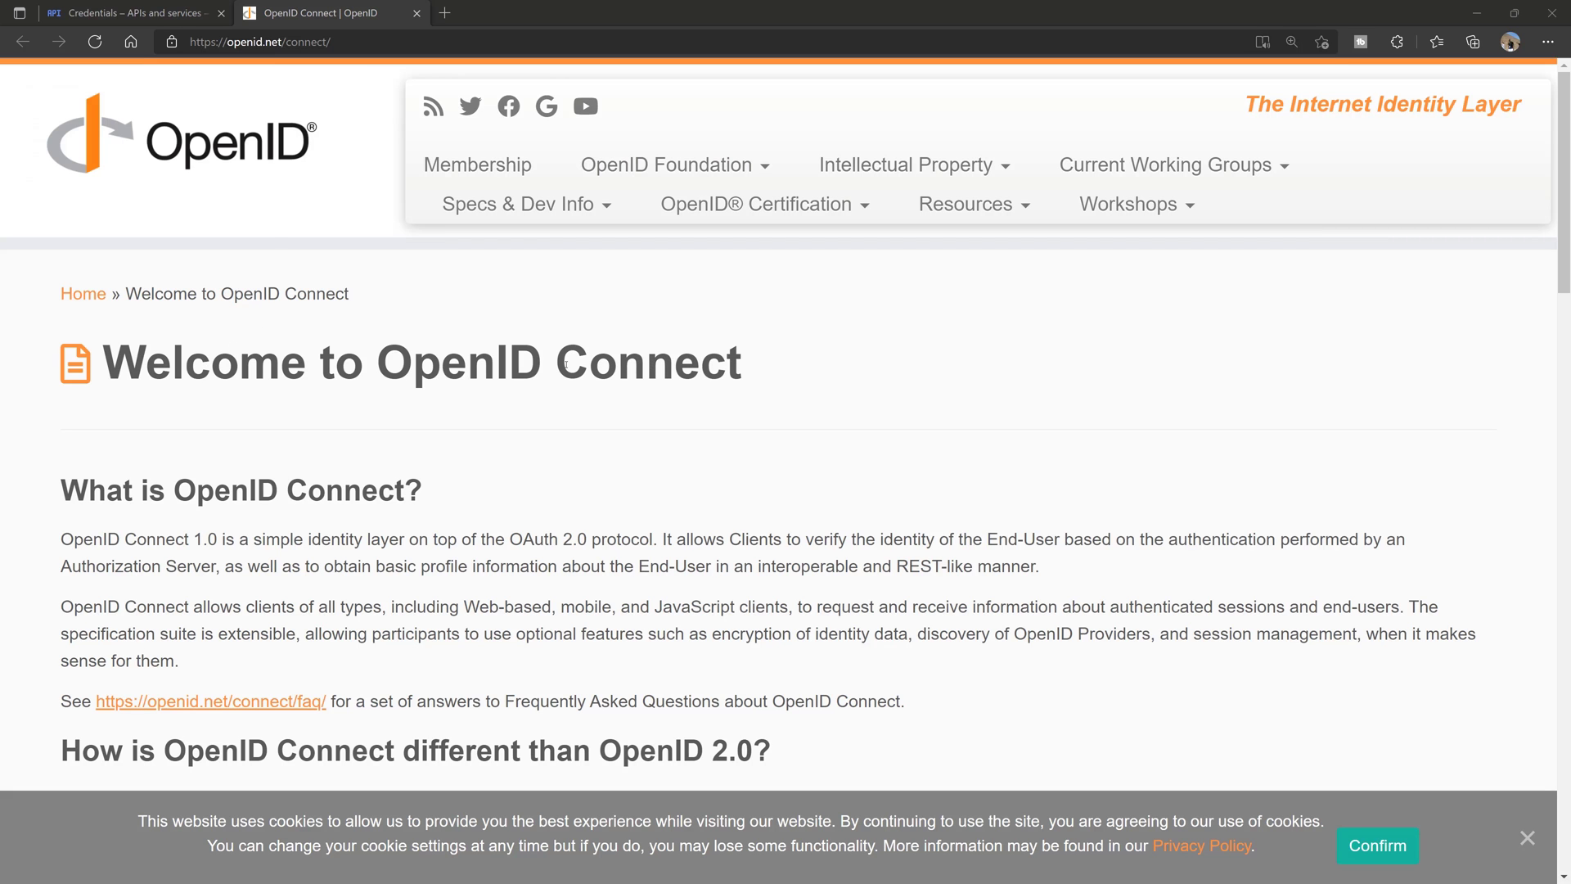
- Leave the OpenID article for the Cloud Console and reach the project's Credentials list via APIs and services
{"action": "scroll", "scroll_direction": "down", "scroll_amount": 3}
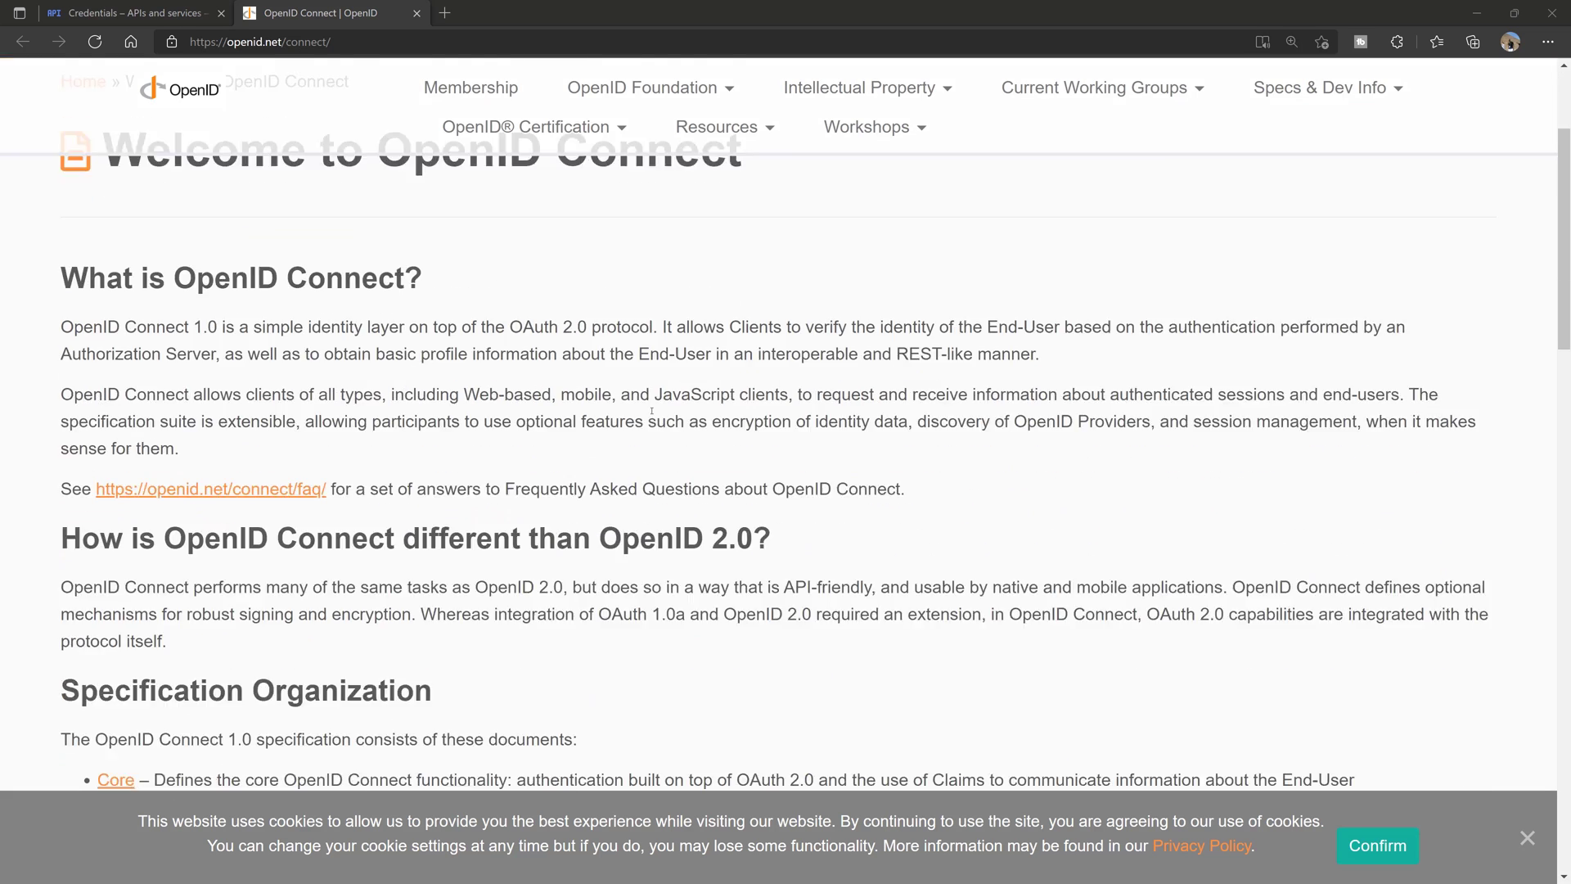
{"action": "scroll", "scroll_direction": "down", "scroll_amount": 3}
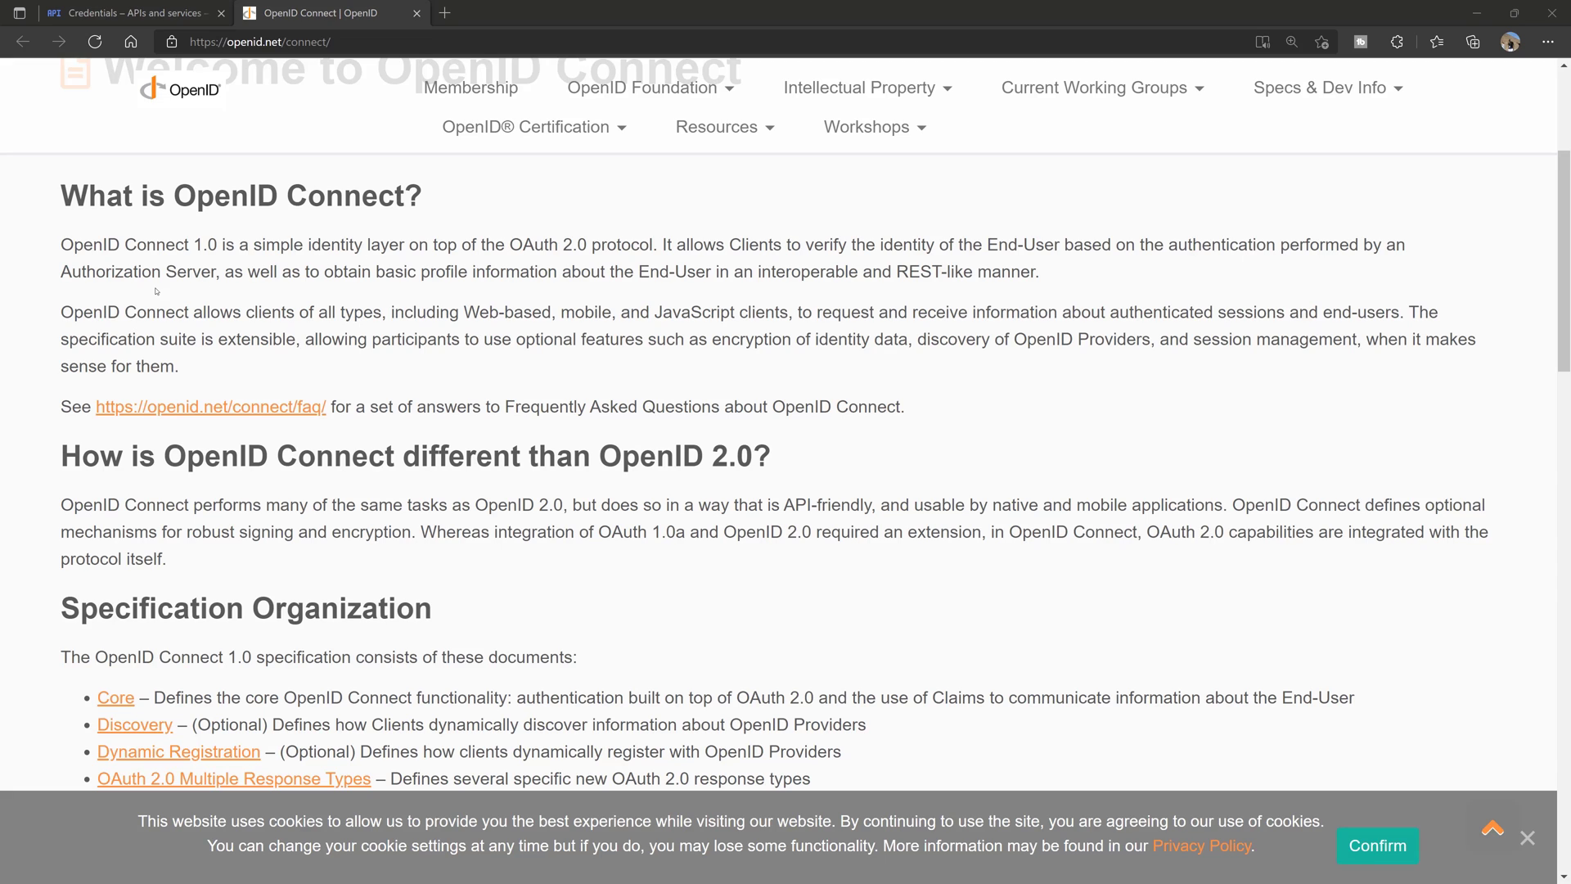
{"action": "mouse_move", "coordinate": [201, 275]}
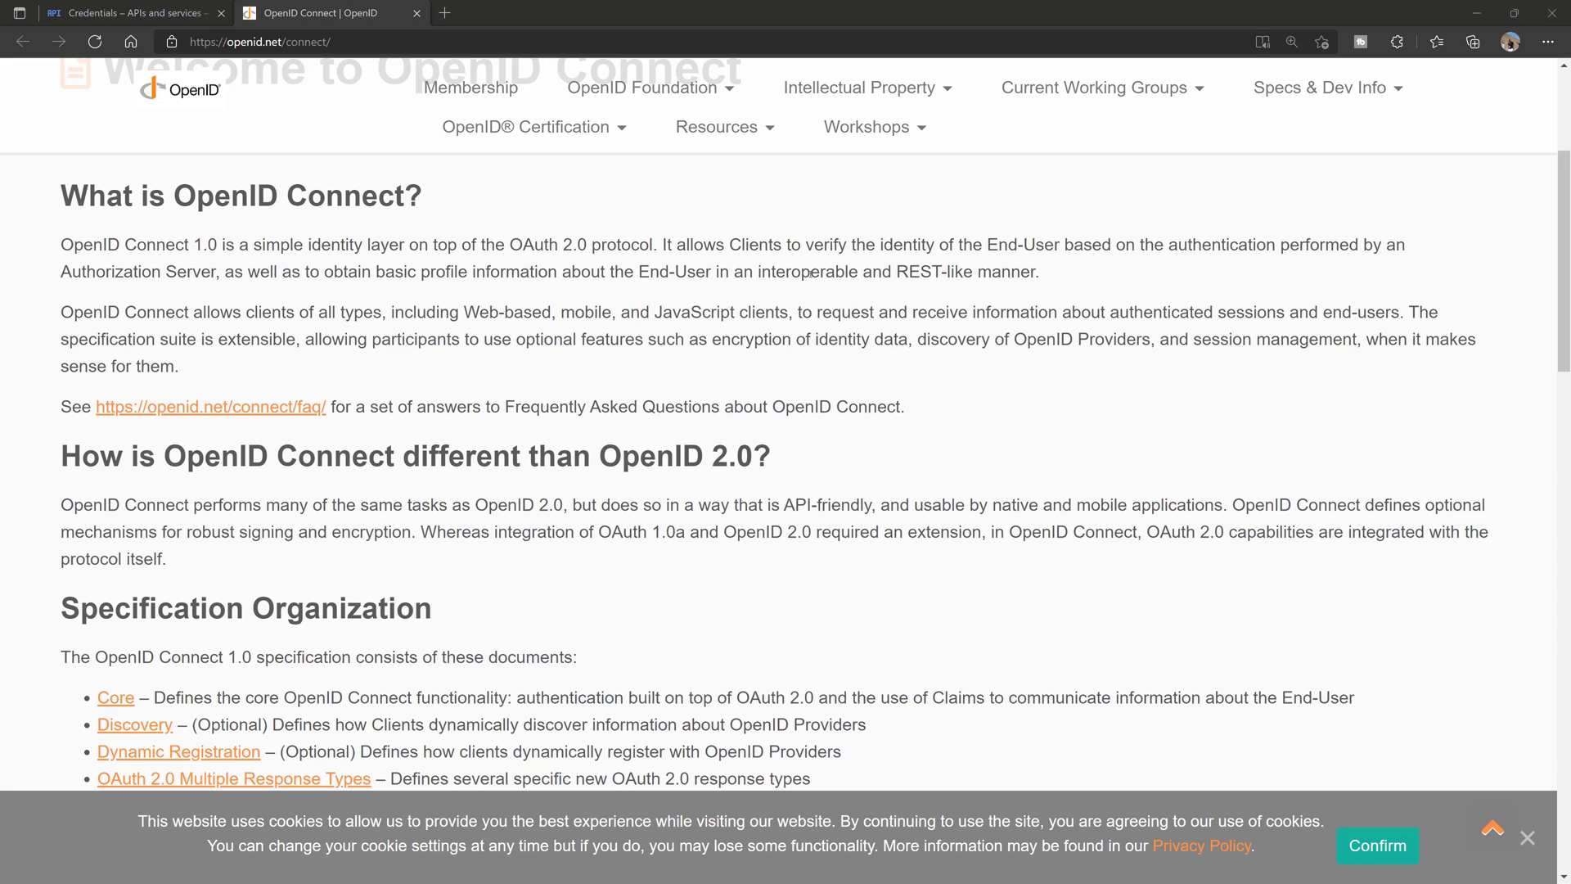
{"action": "mouse_move", "coordinate": [1077, 278]}
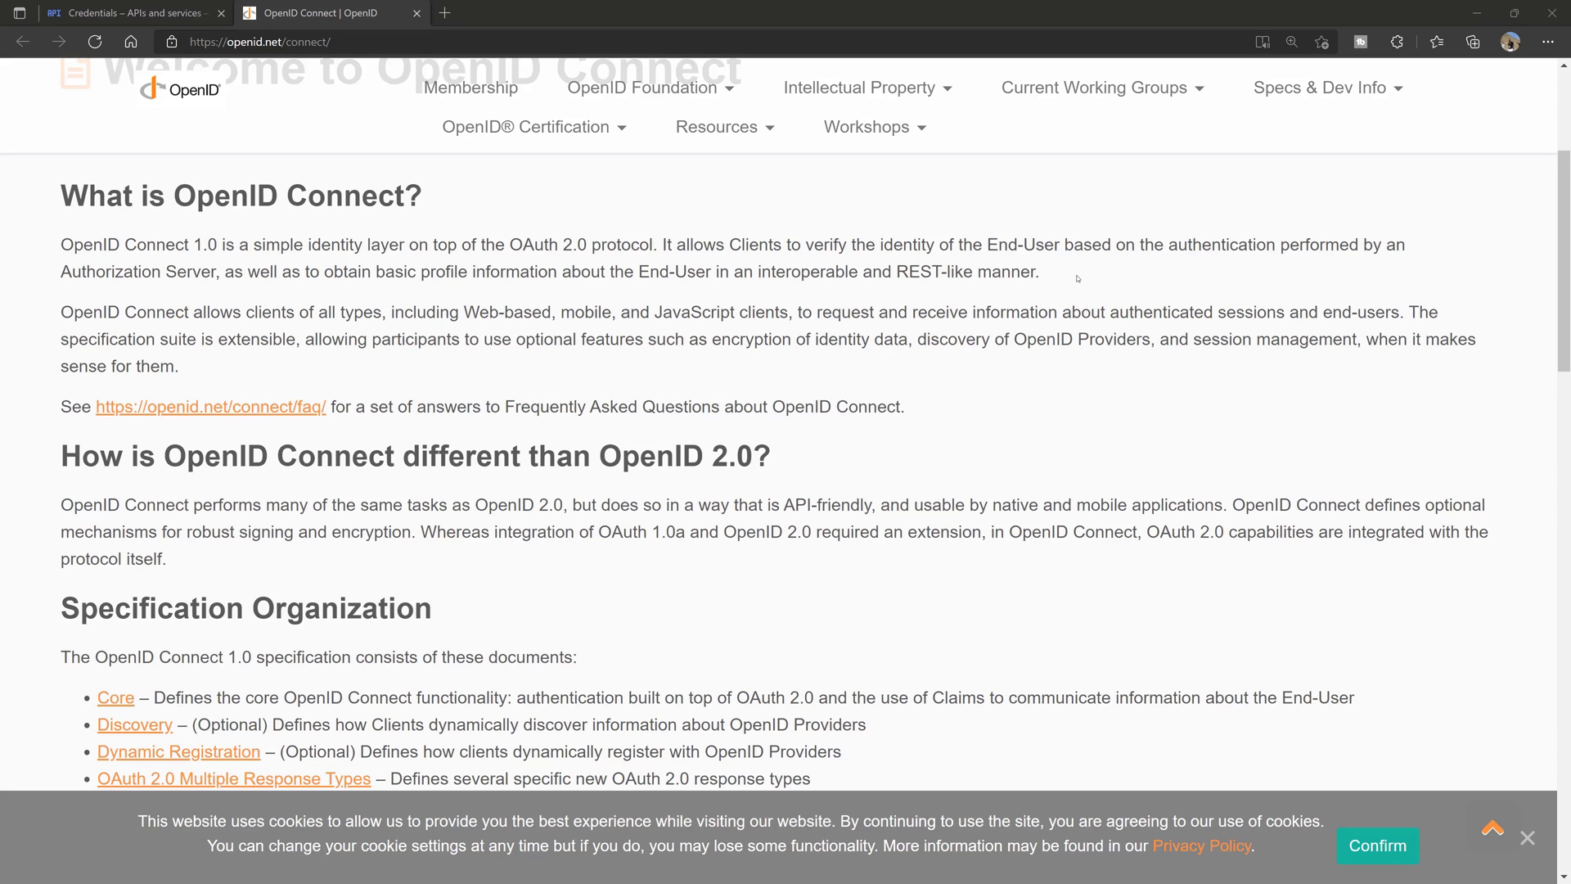
{"action": "mouse_move", "coordinate": [1079, 278]}
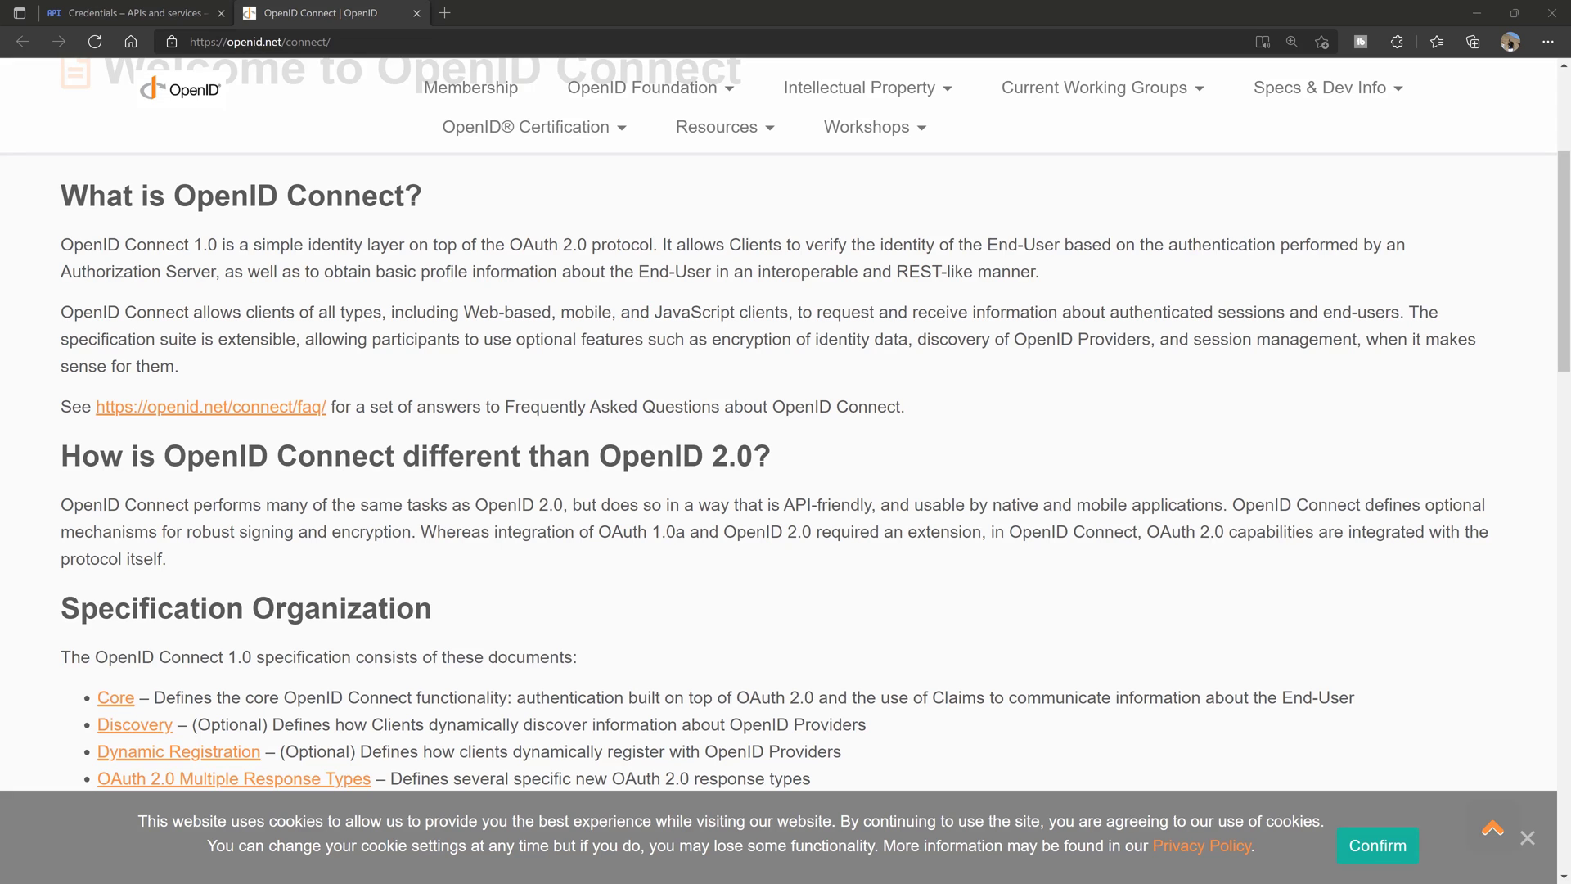
{"action": "mouse_move", "coordinate": [589, 545]}
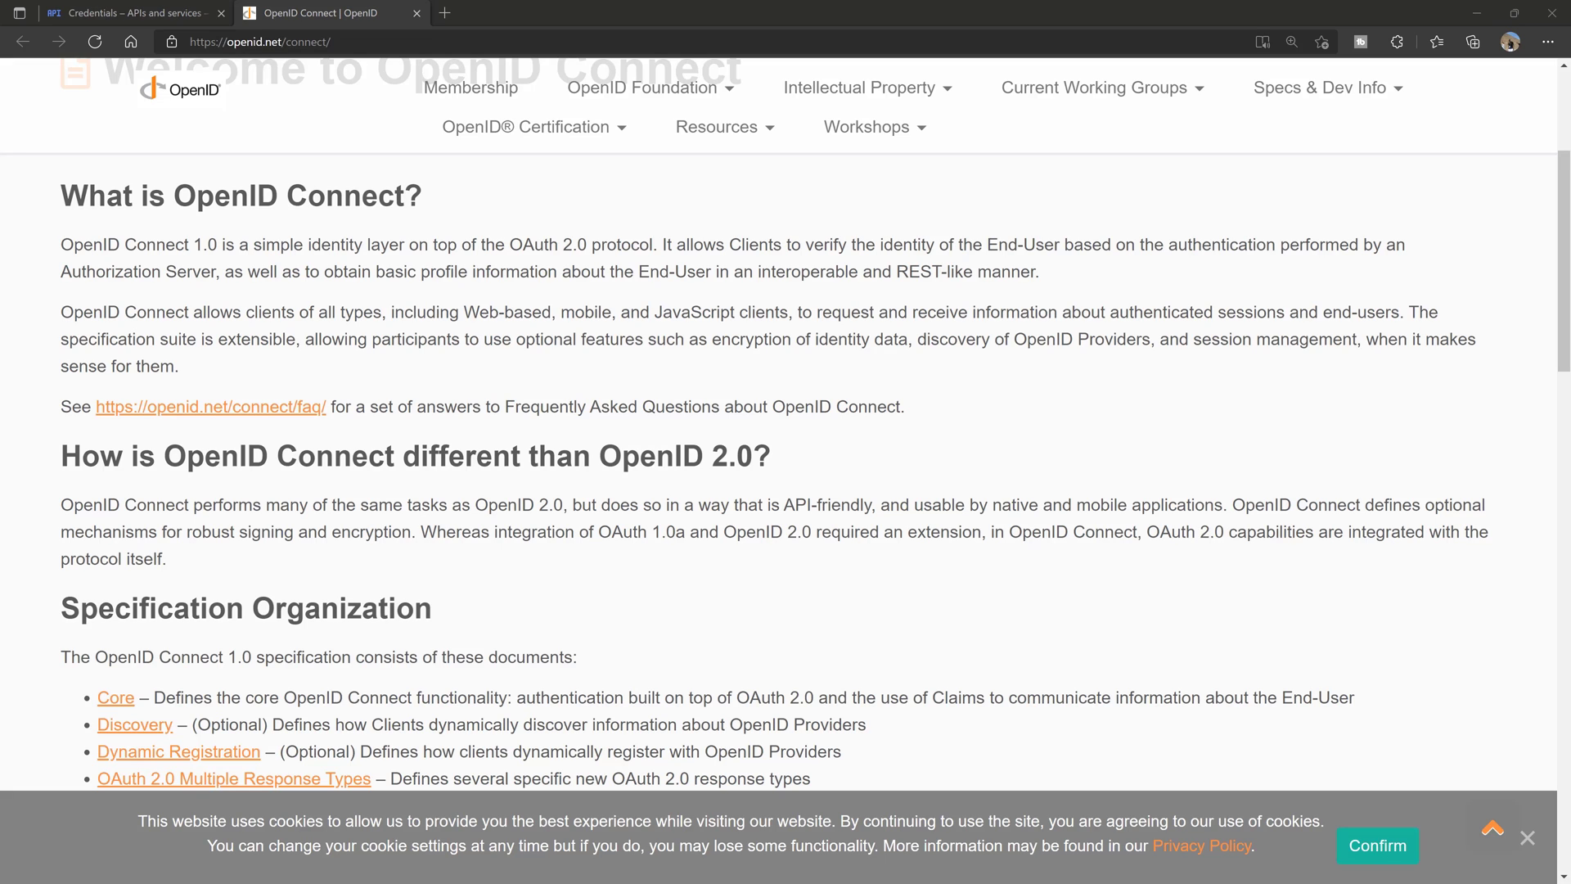
{"action": "left_click", "coordinate": [326, 14]}
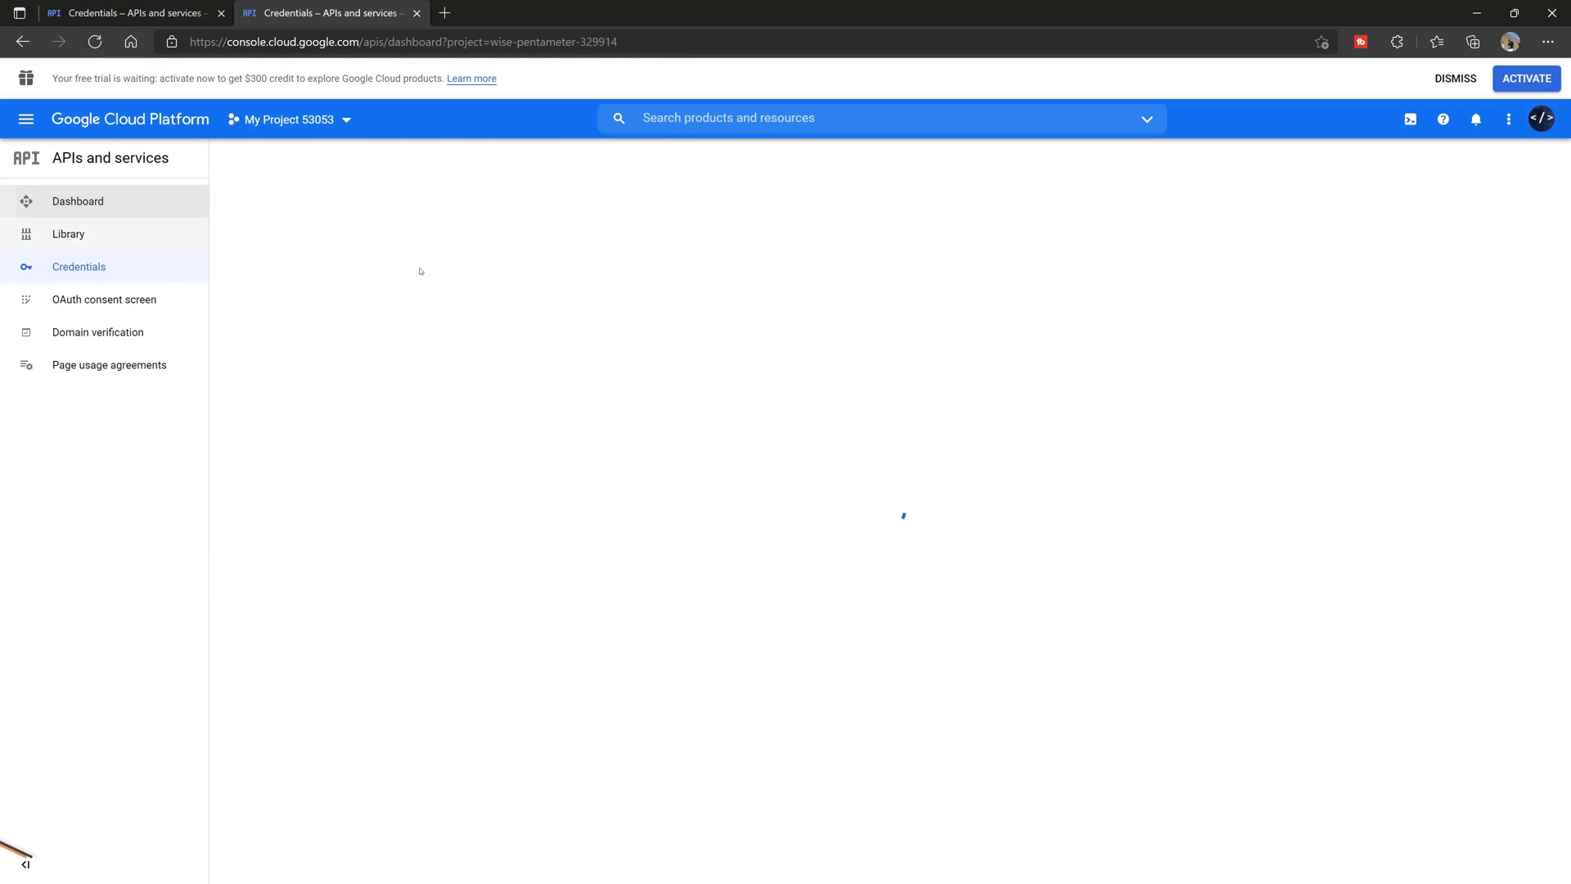
{"action": "left_click", "coordinate": [77, 200]}
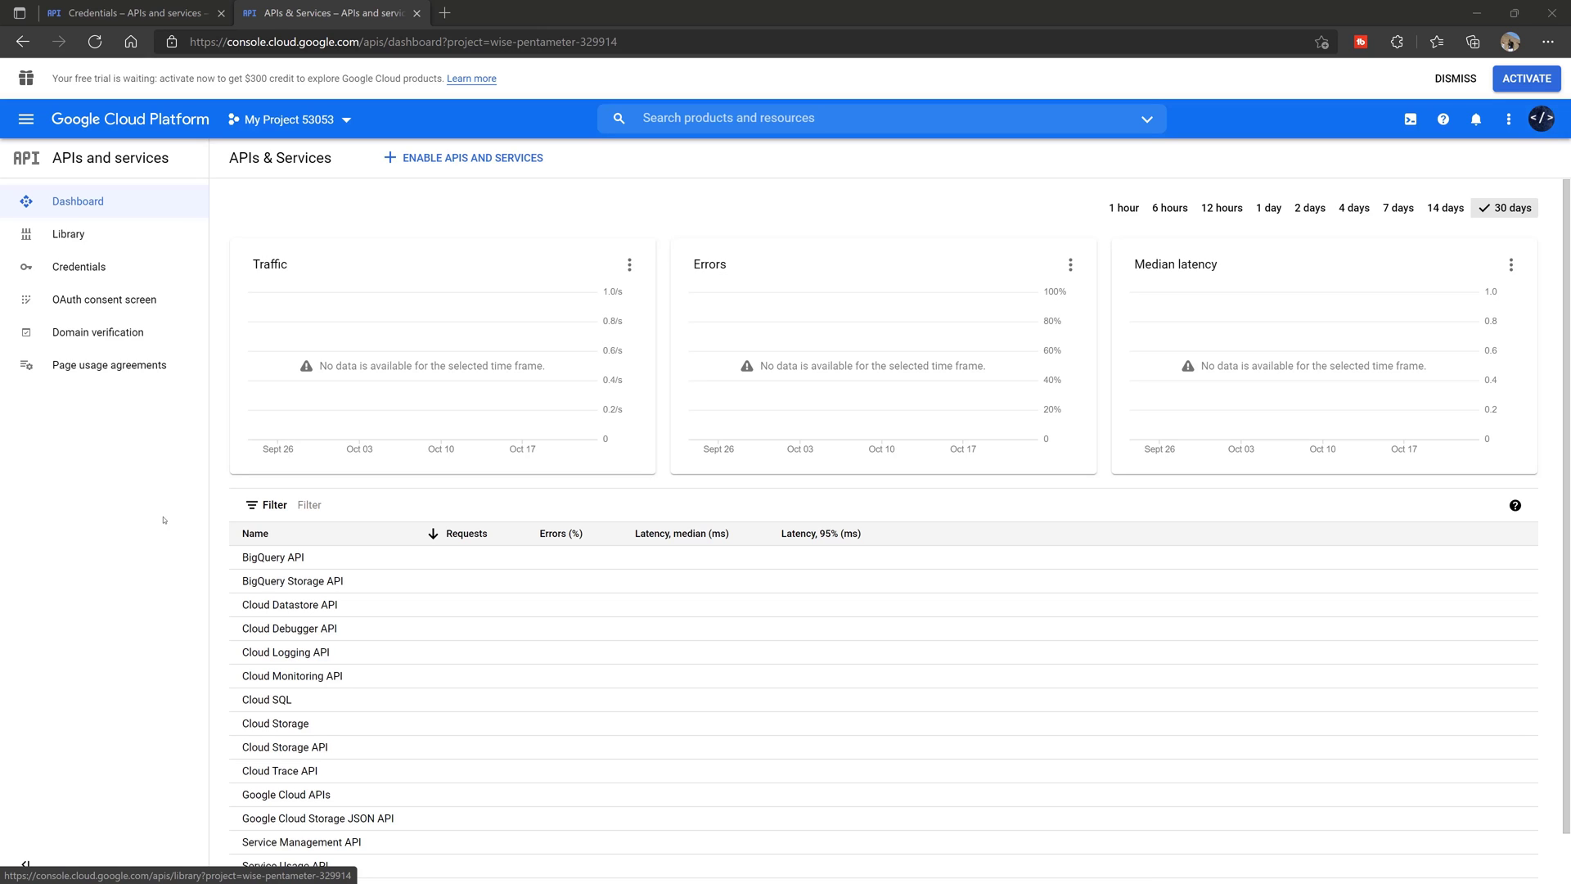
{"action": "mouse_move", "coordinate": [108, 363]}
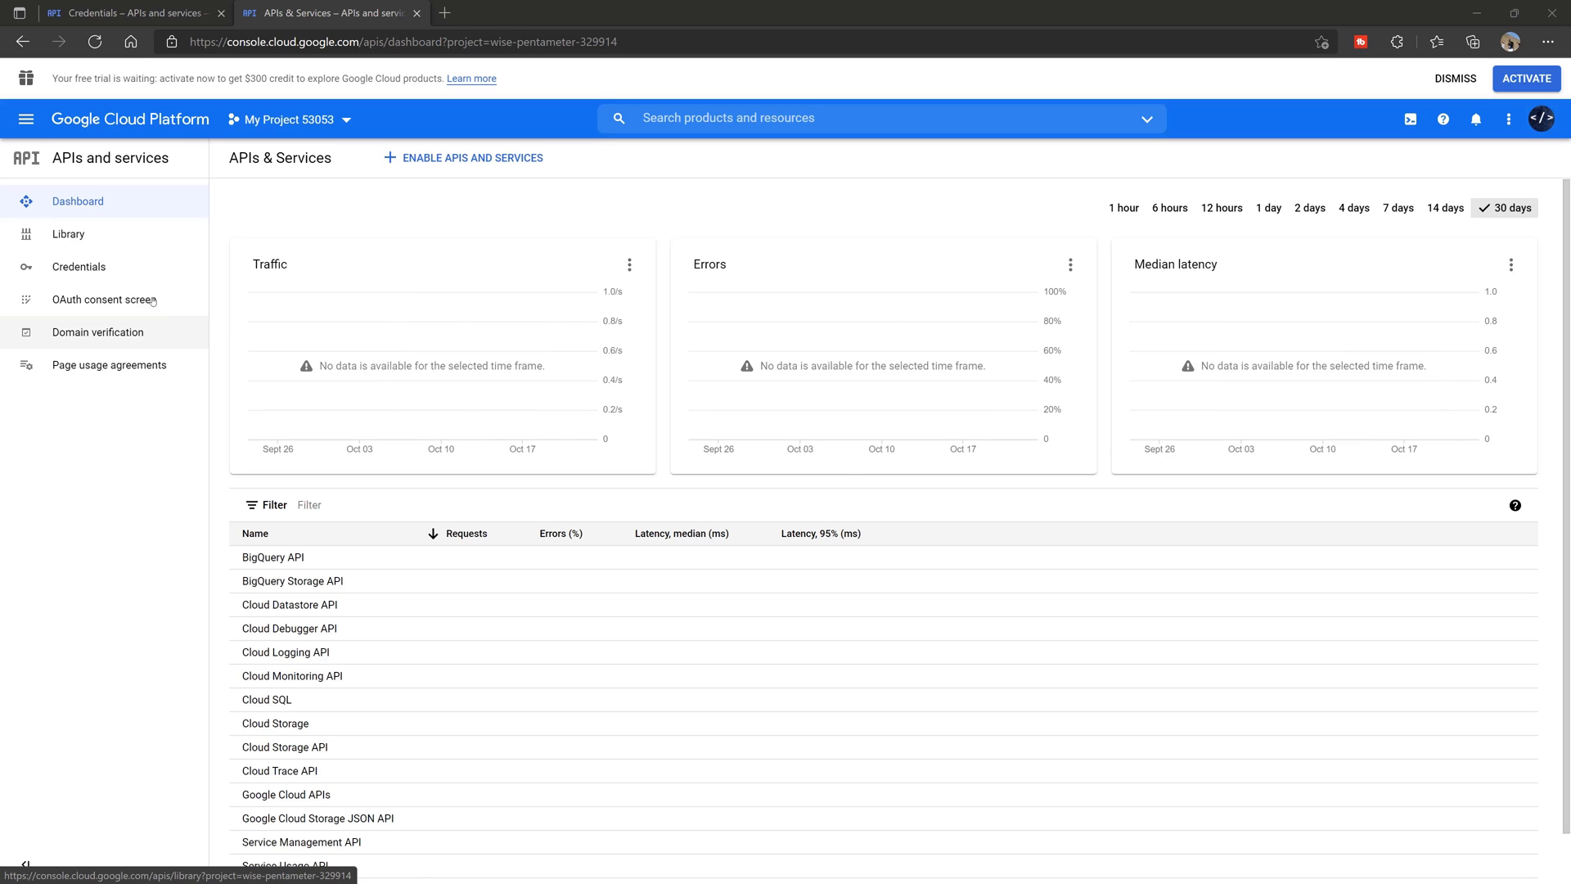
{"action": "left_click", "coordinate": [79, 266]}
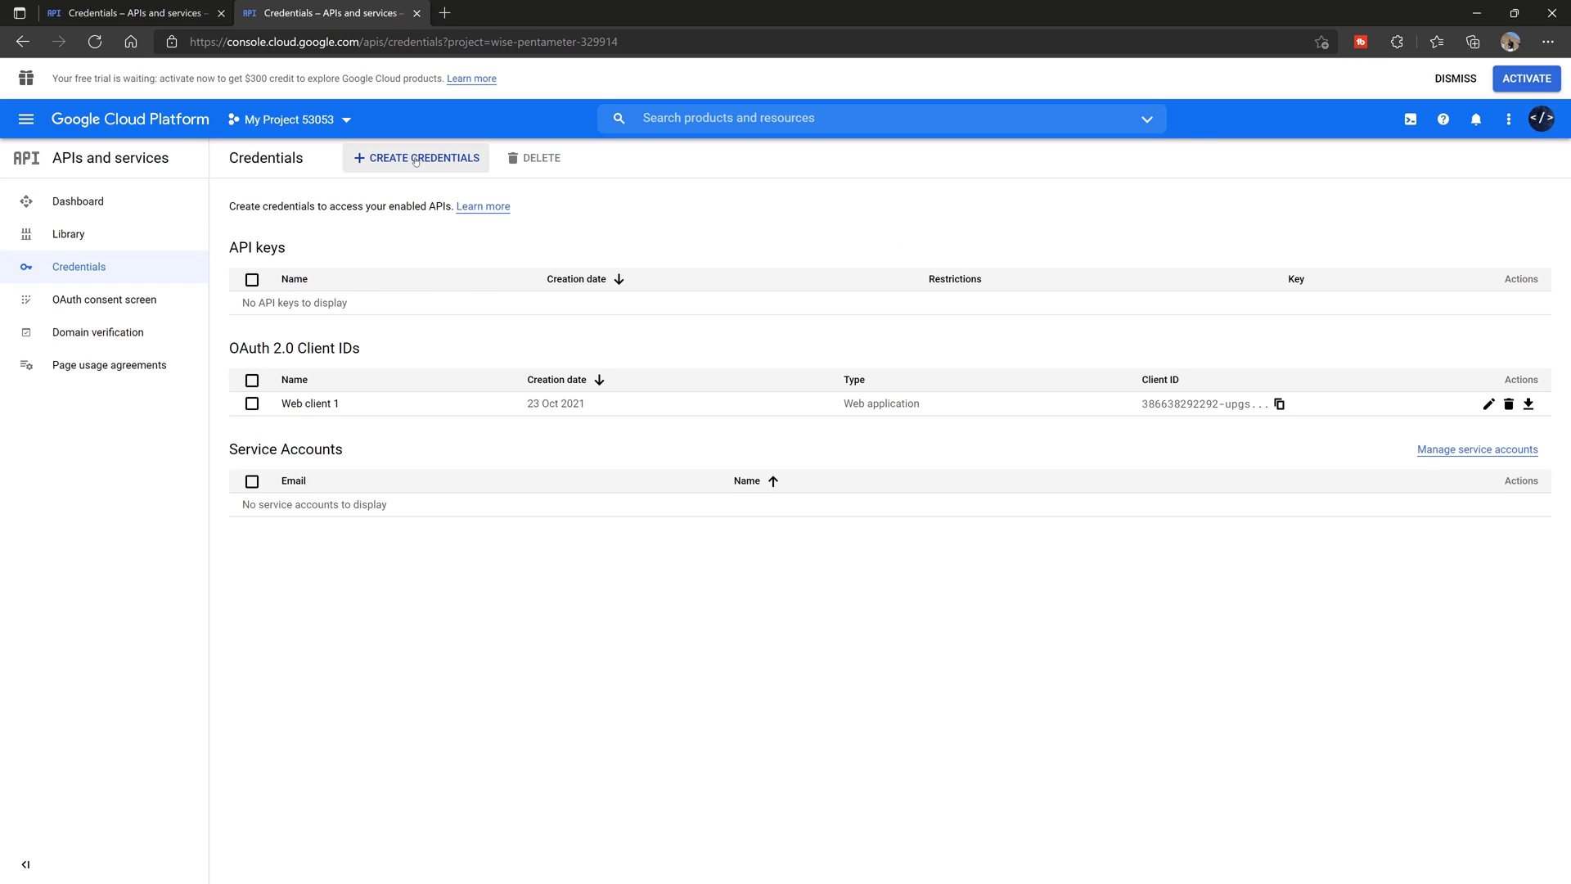
- Create an OAuth client ID of type Web application, keeping the default name Web client 2
{"action": "left_click", "coordinate": [416, 158]}
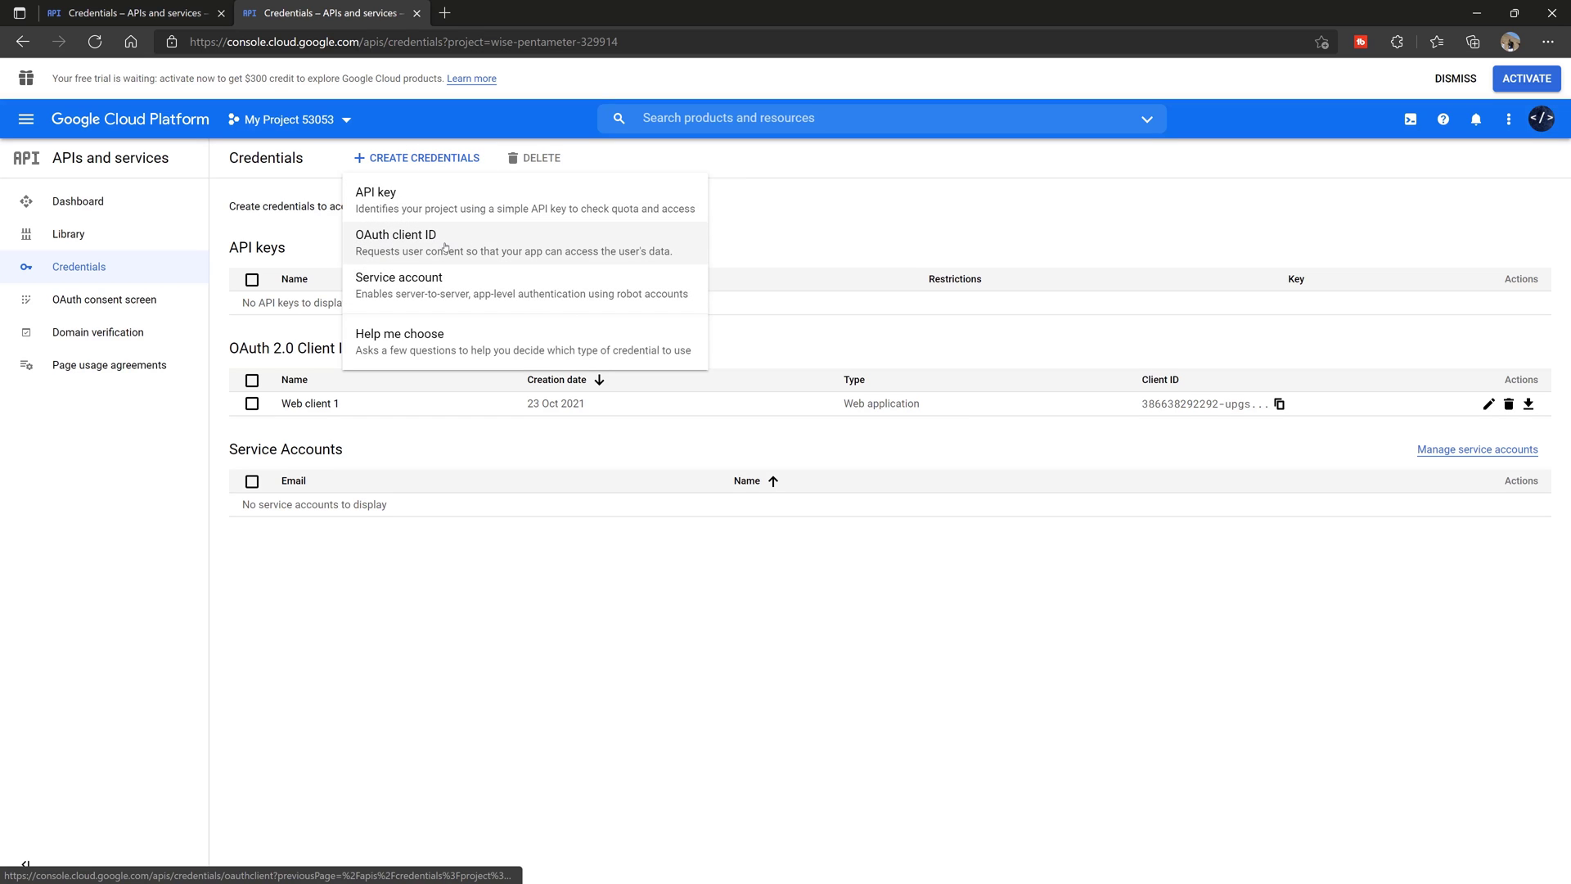
{"action": "left_click", "coordinate": [396, 242]}
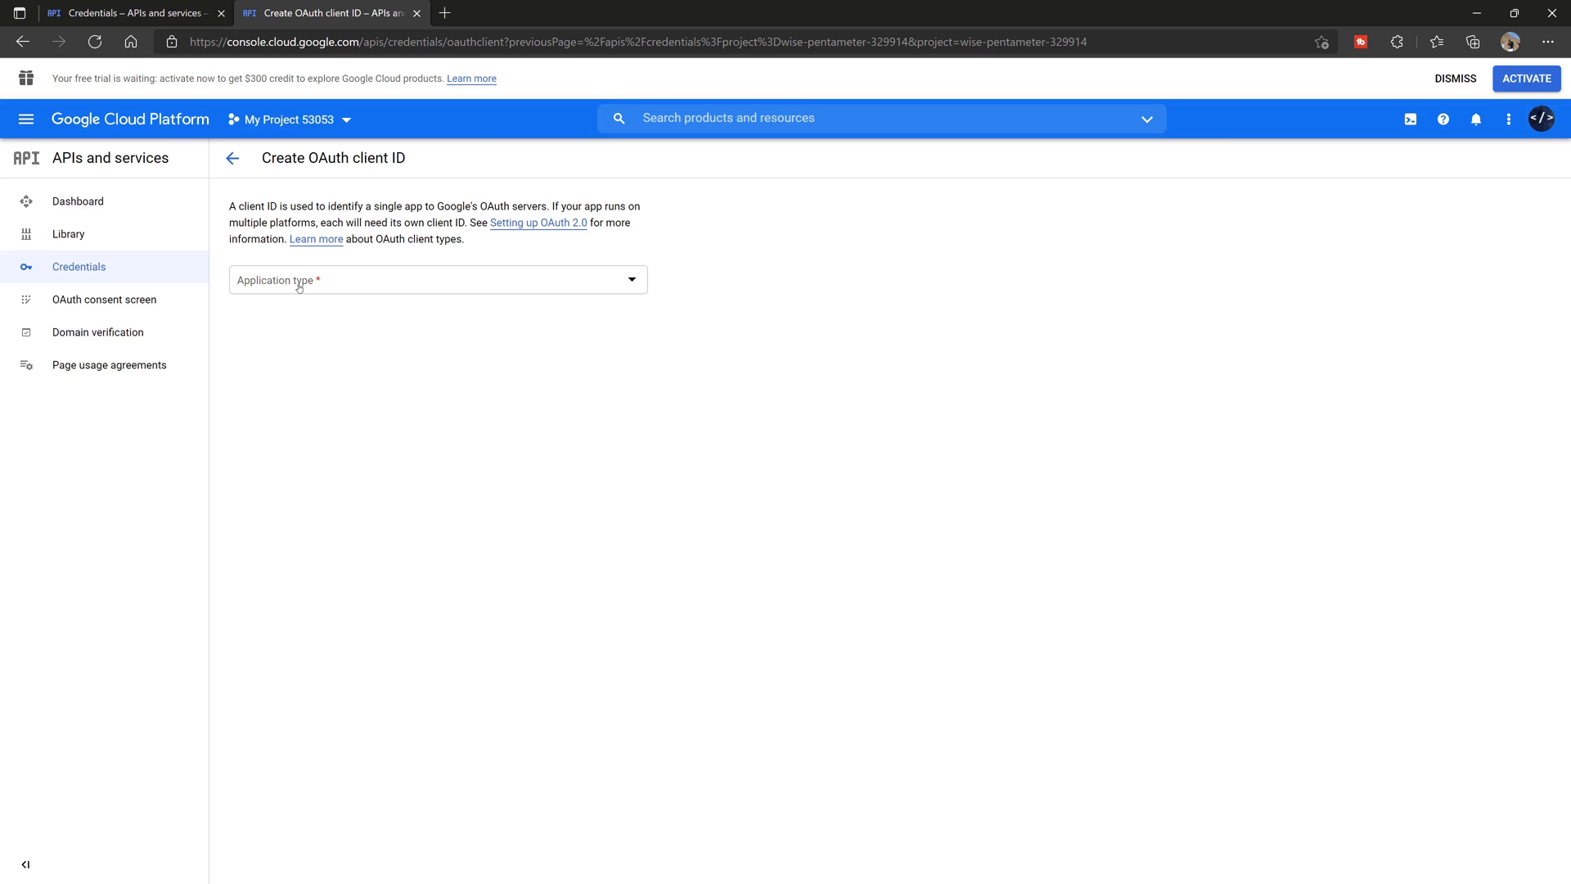
{"action": "left_click", "coordinate": [437, 280]}
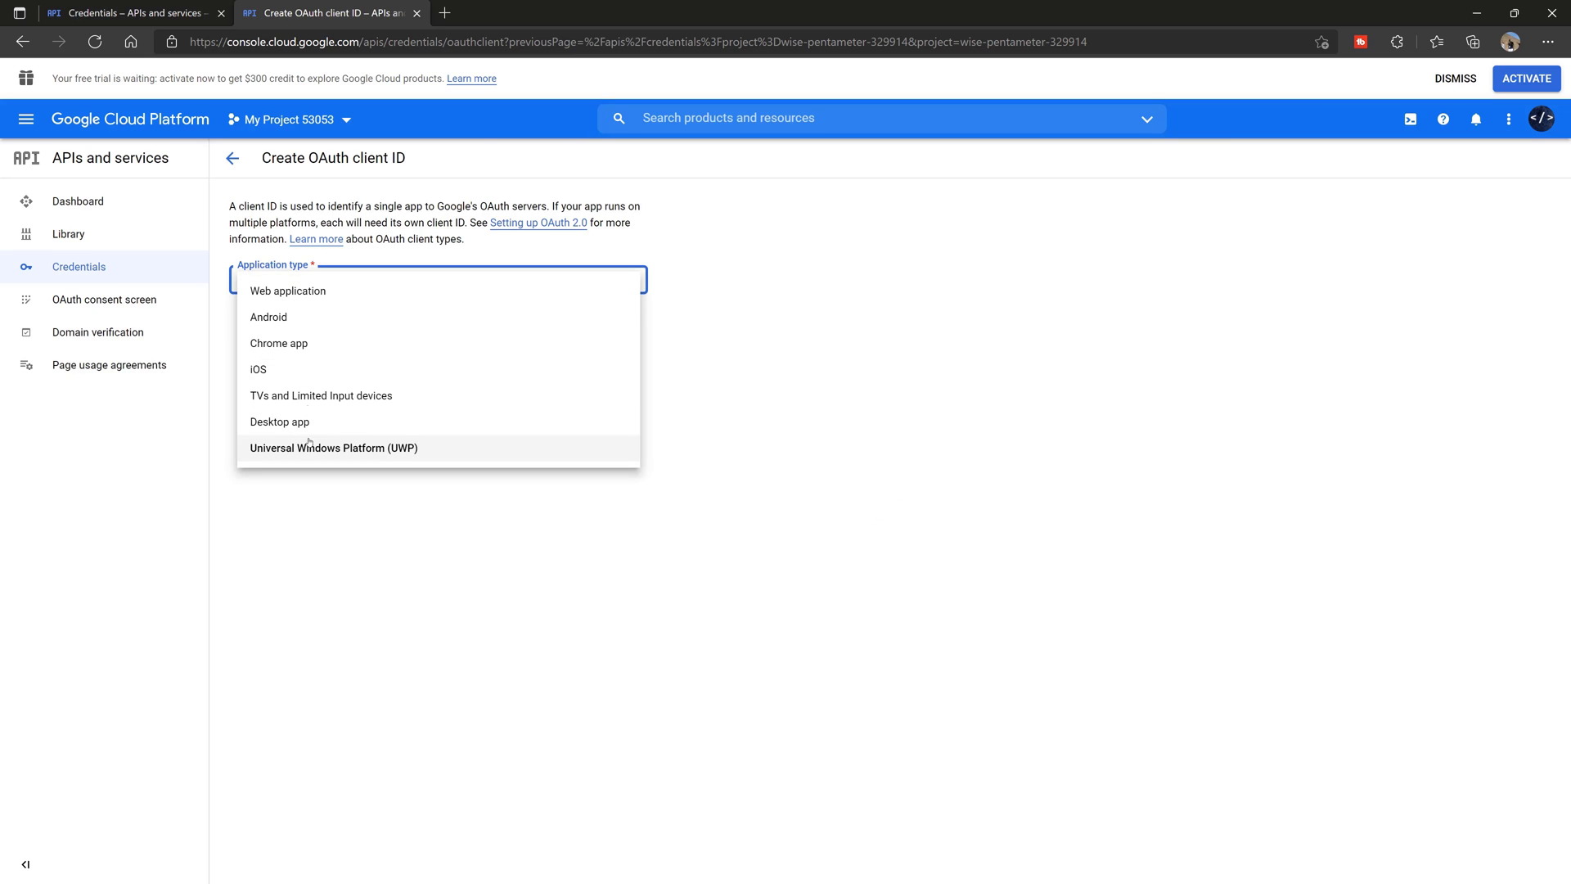
{"action": "mouse_move", "coordinate": [289, 290]}
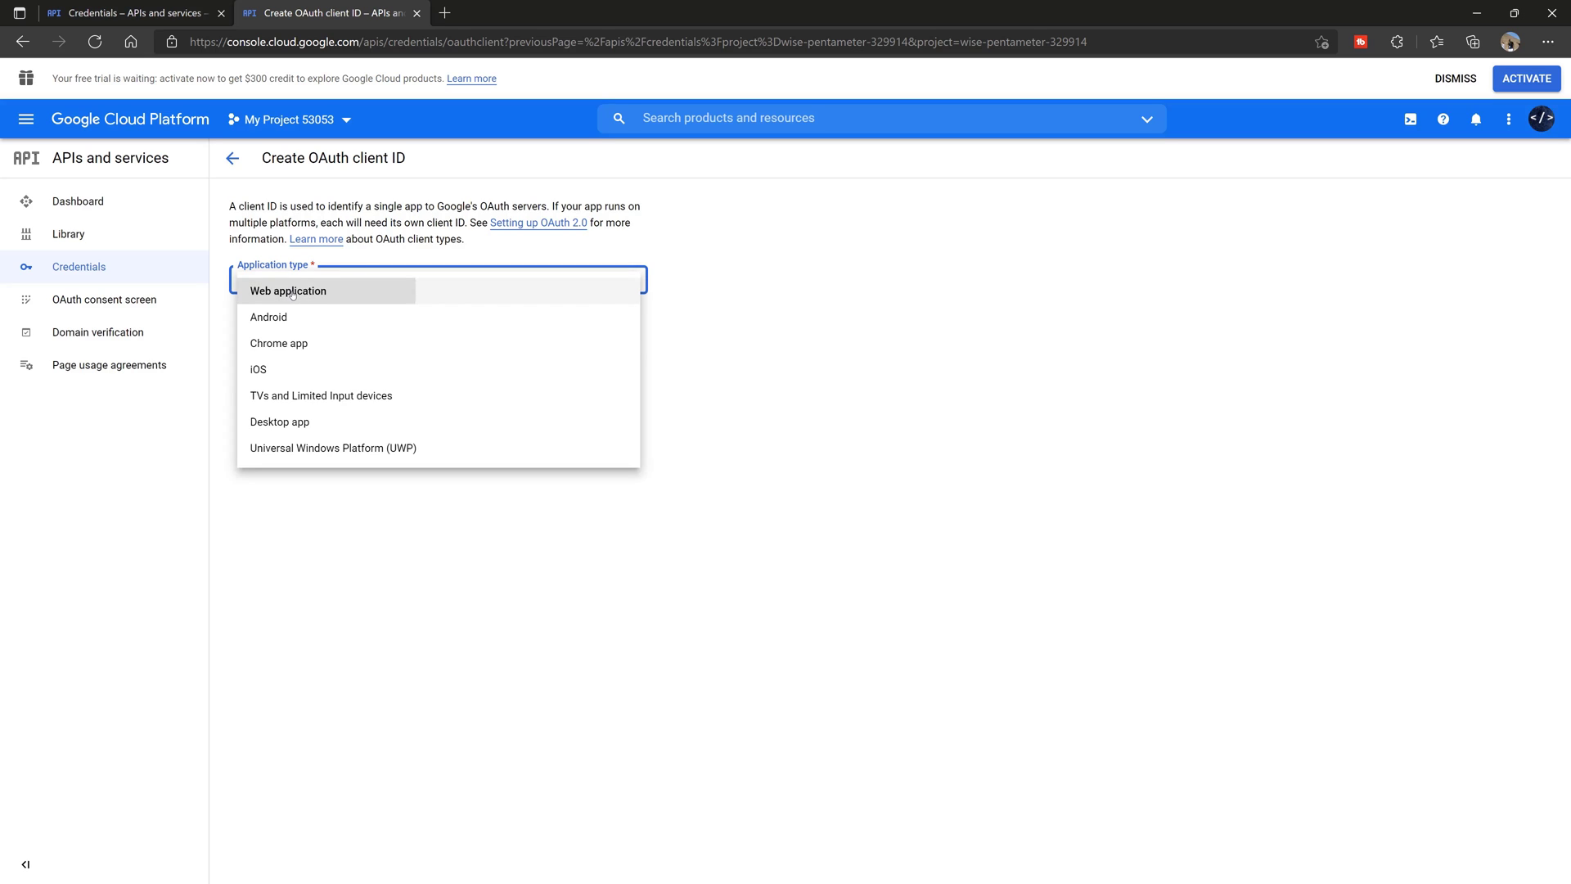
{"action": "left_click", "coordinate": [289, 291]}
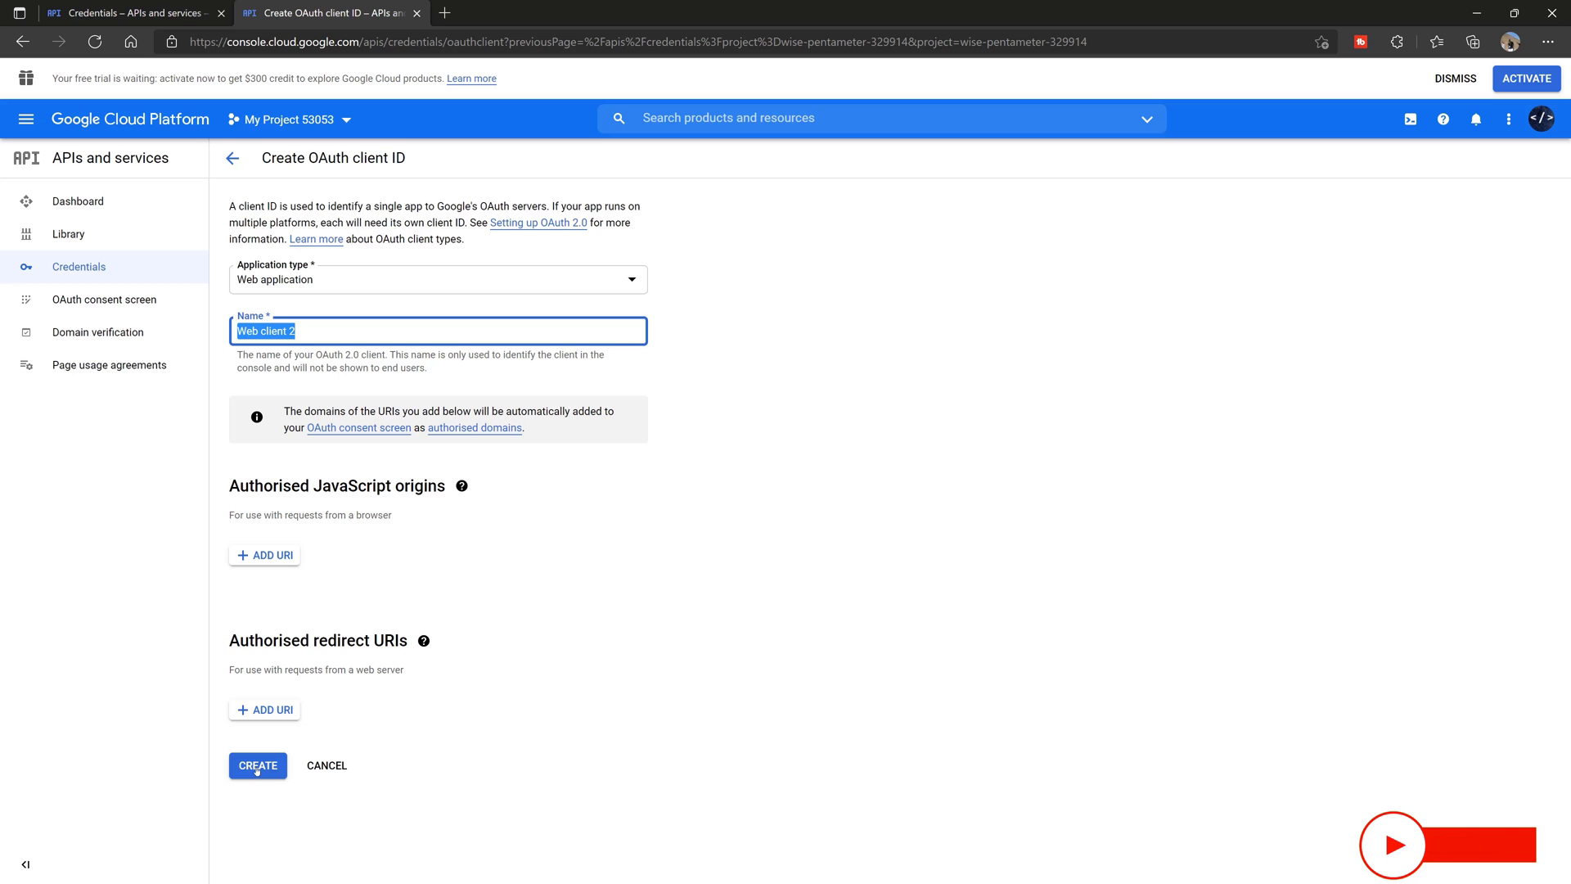
{"action": "left_click", "coordinate": [256, 764]}
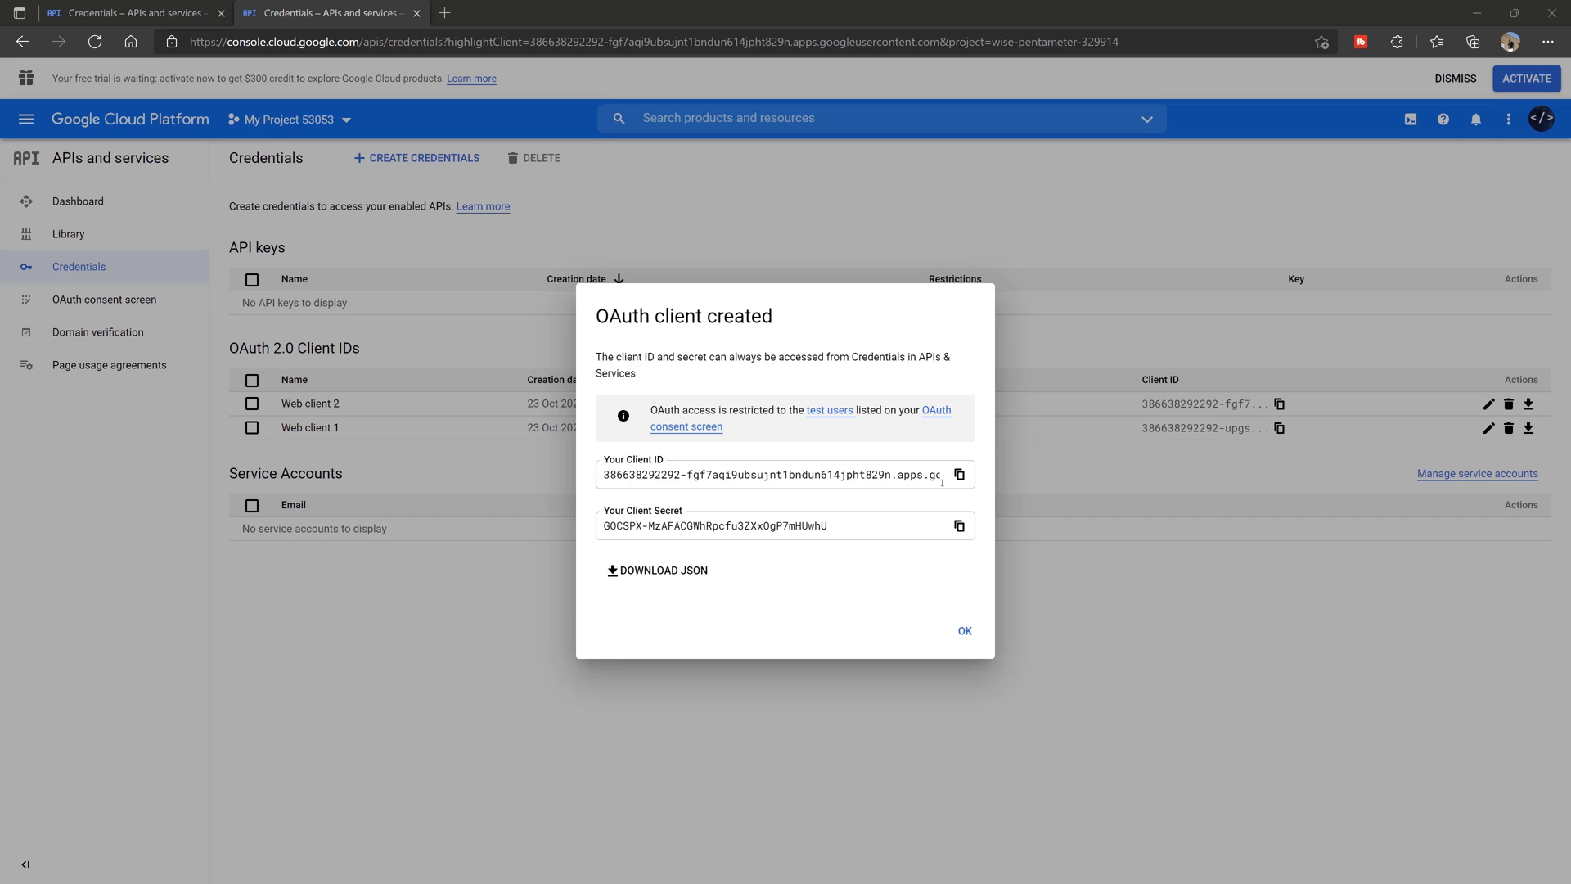
- Copy Web client 2's client ID from the OAuth client created dialog
{"action": "left_click", "coordinate": [958, 474]}
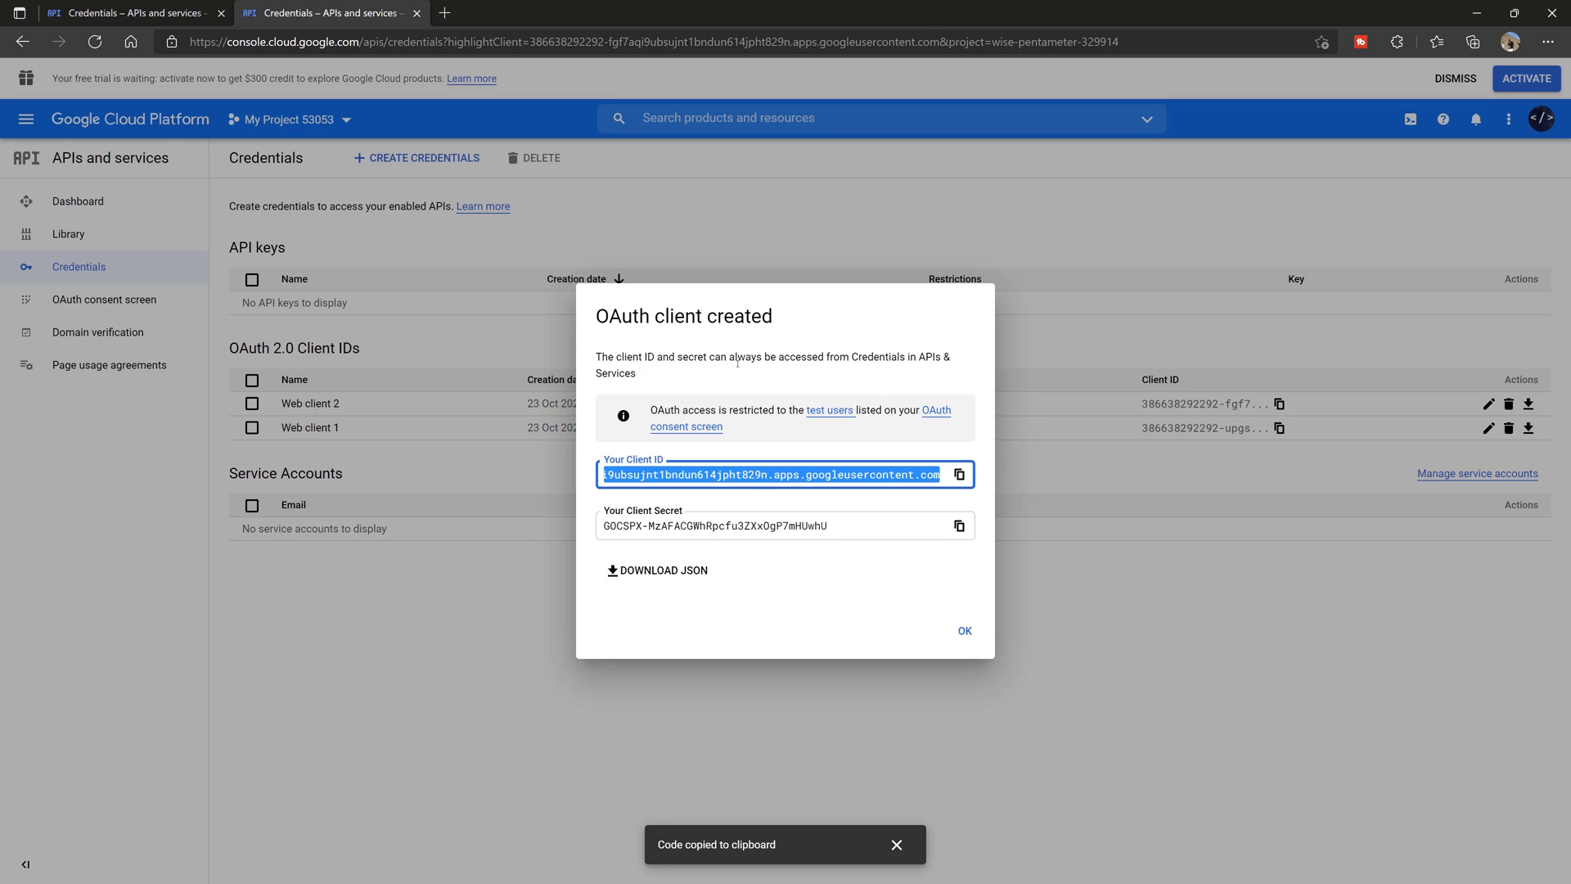
{"action": "mouse_move", "coordinate": [760, 380]}
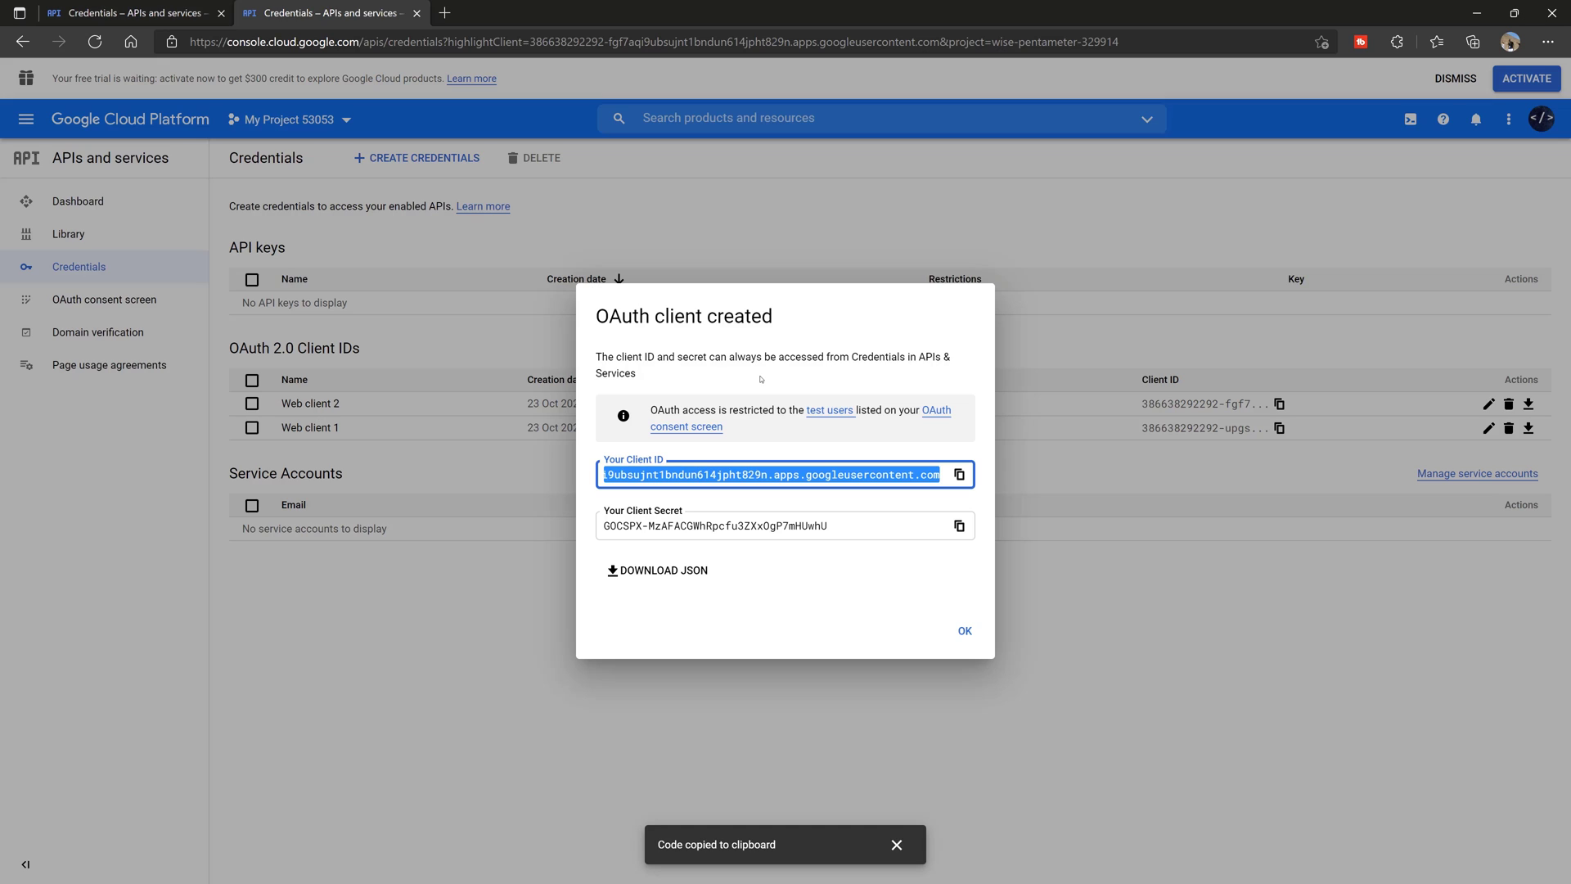
{"action": "mouse_move", "coordinate": [795, 427]}
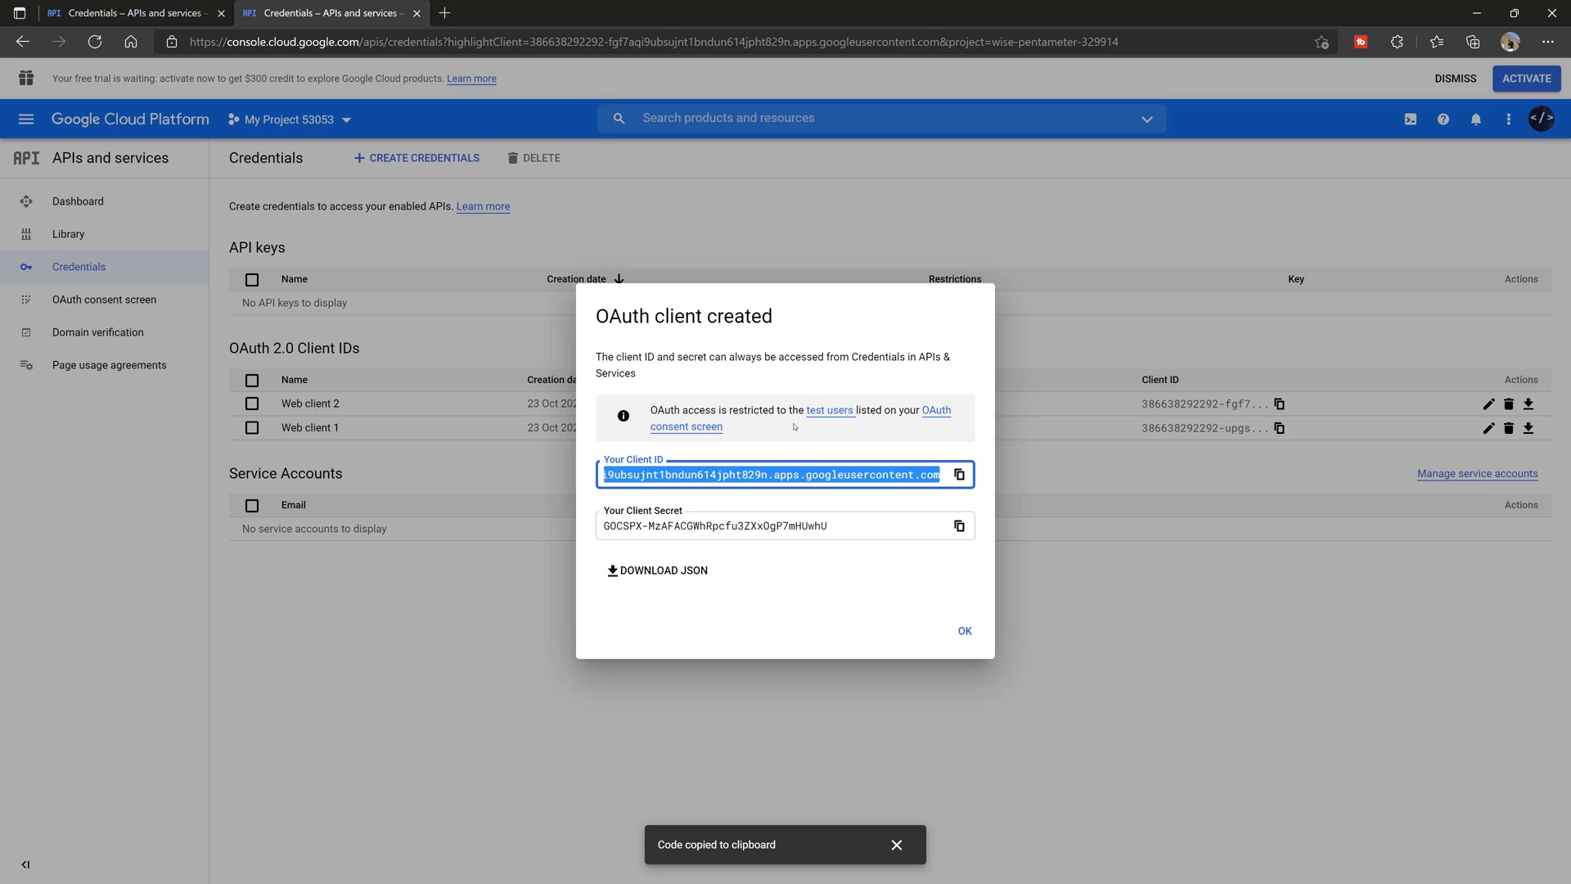
{"action": "mouse_move", "coordinate": [758, 378]}
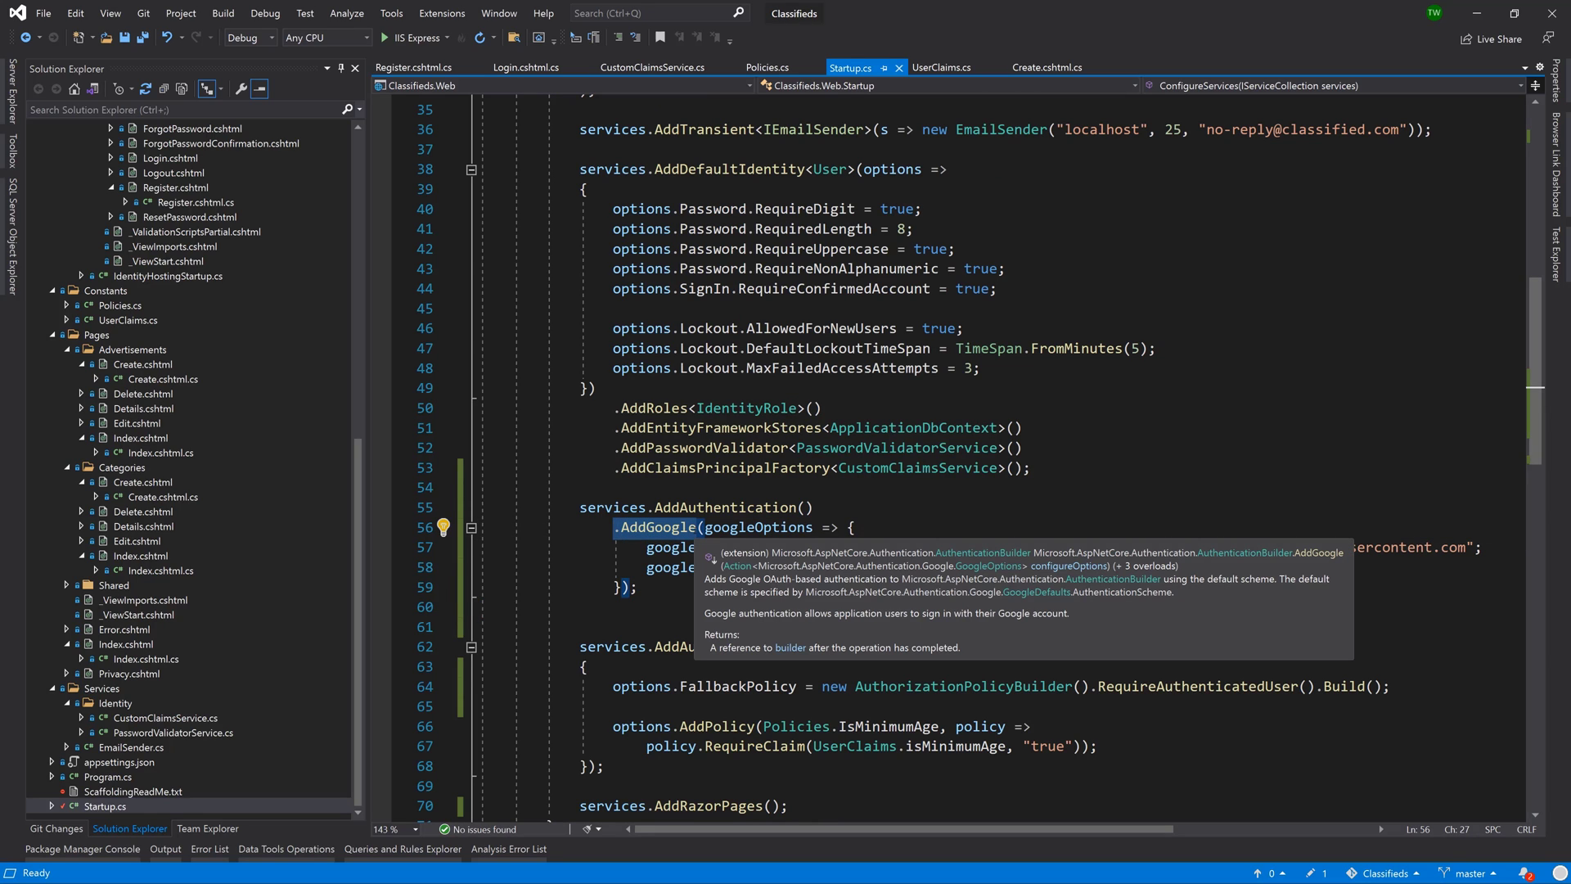
{"action": "mouse_move", "coordinate": [756, 572]}
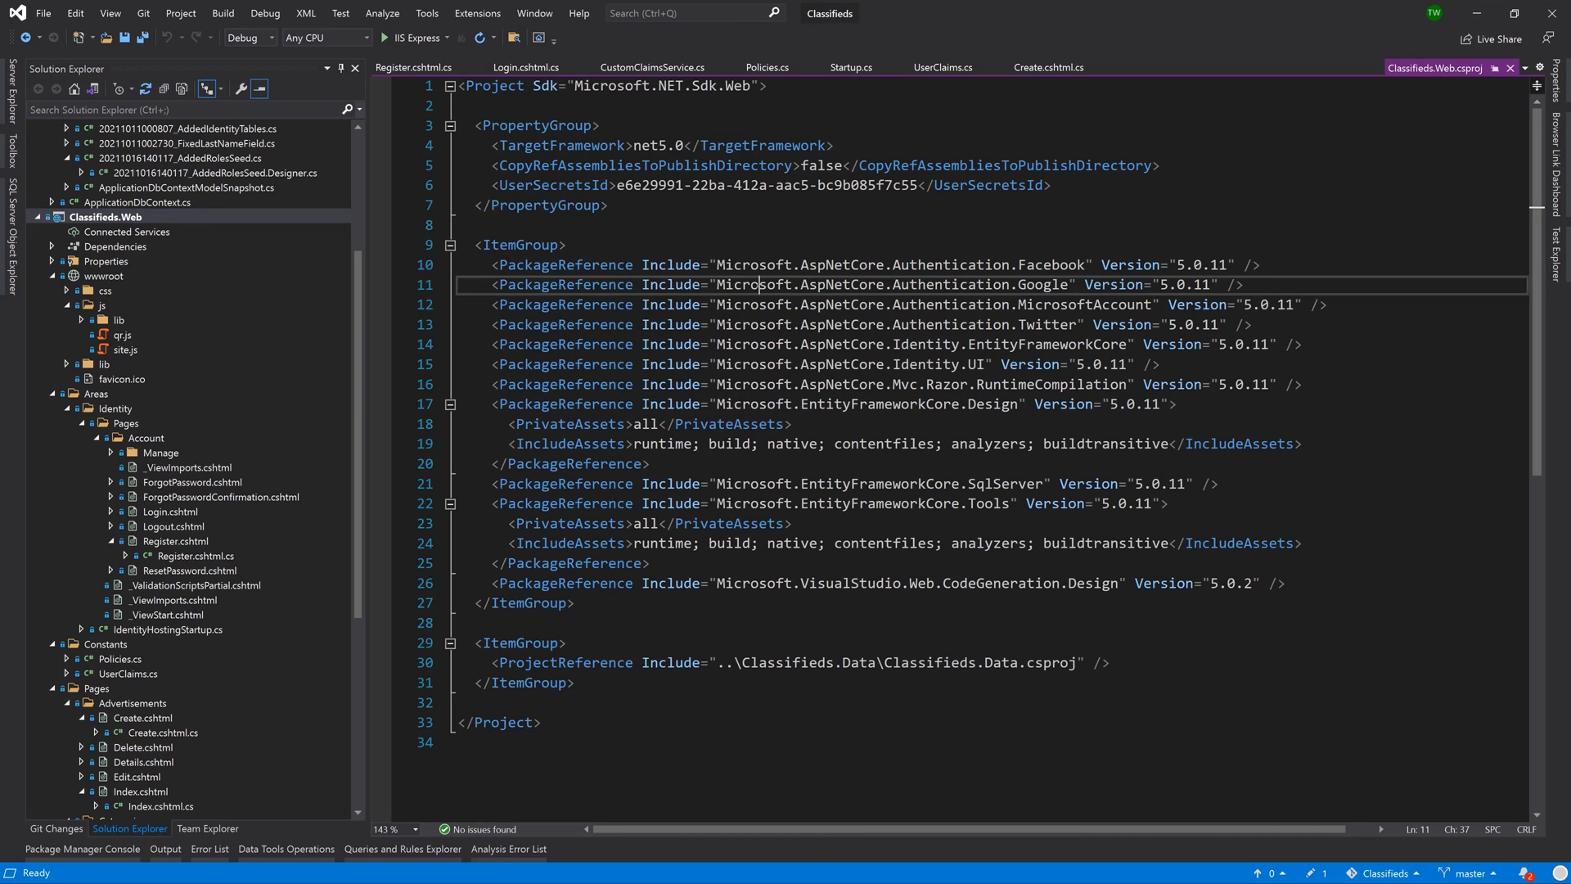
- Highlight the Microsoft.AspNetCore.Authentication.Google and Twitter package references, then return to Startup.cs
{"action": "double_click", "coordinate": [950, 284]}
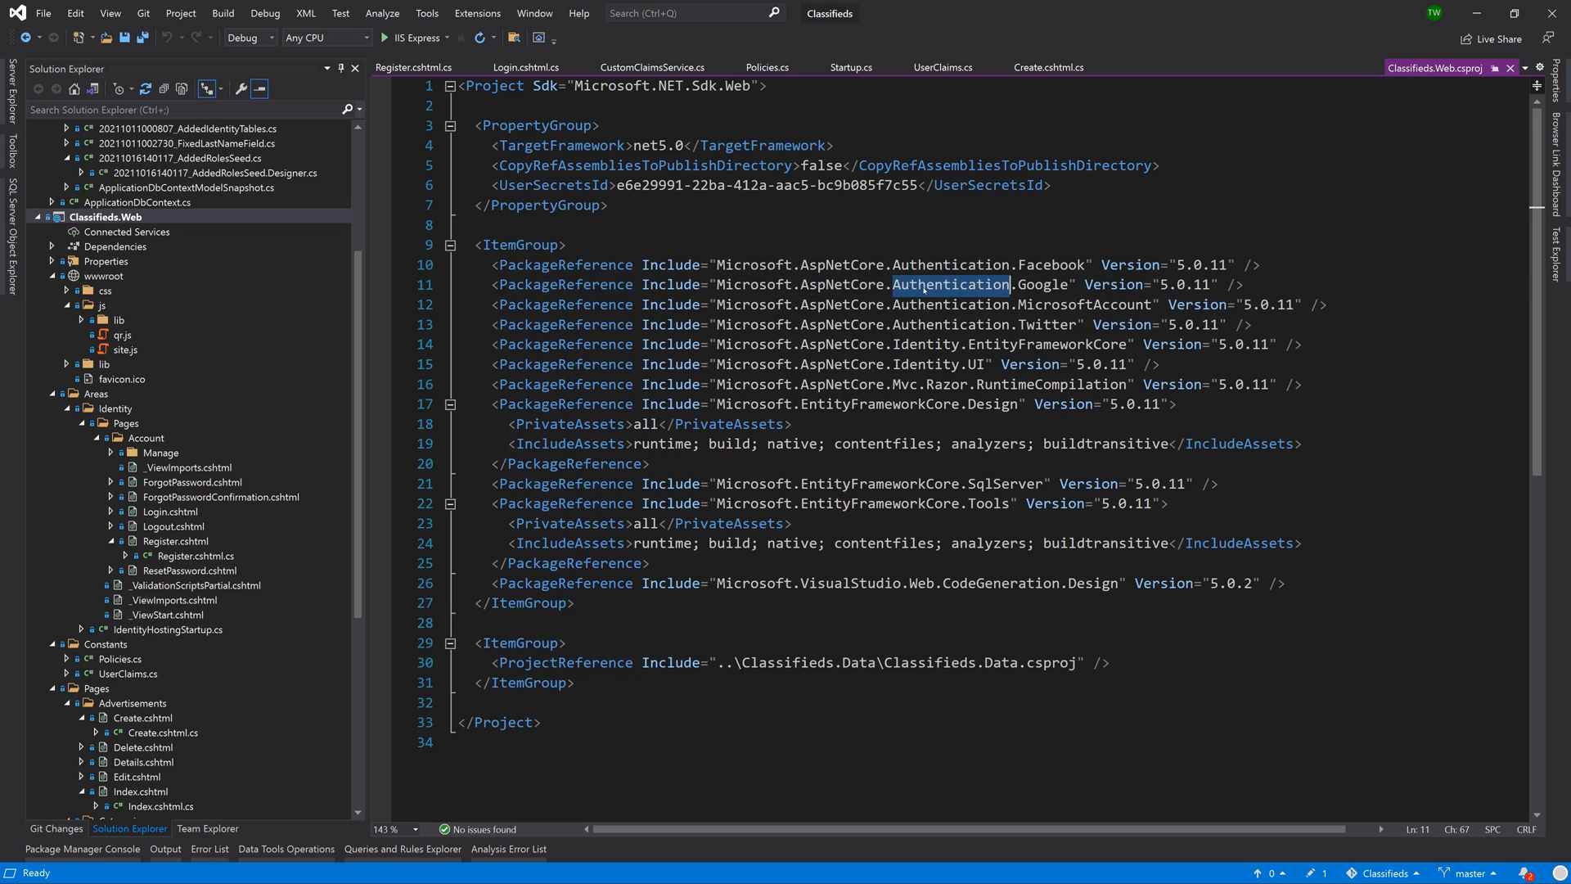
{"action": "double_click", "coordinate": [1042, 284]}
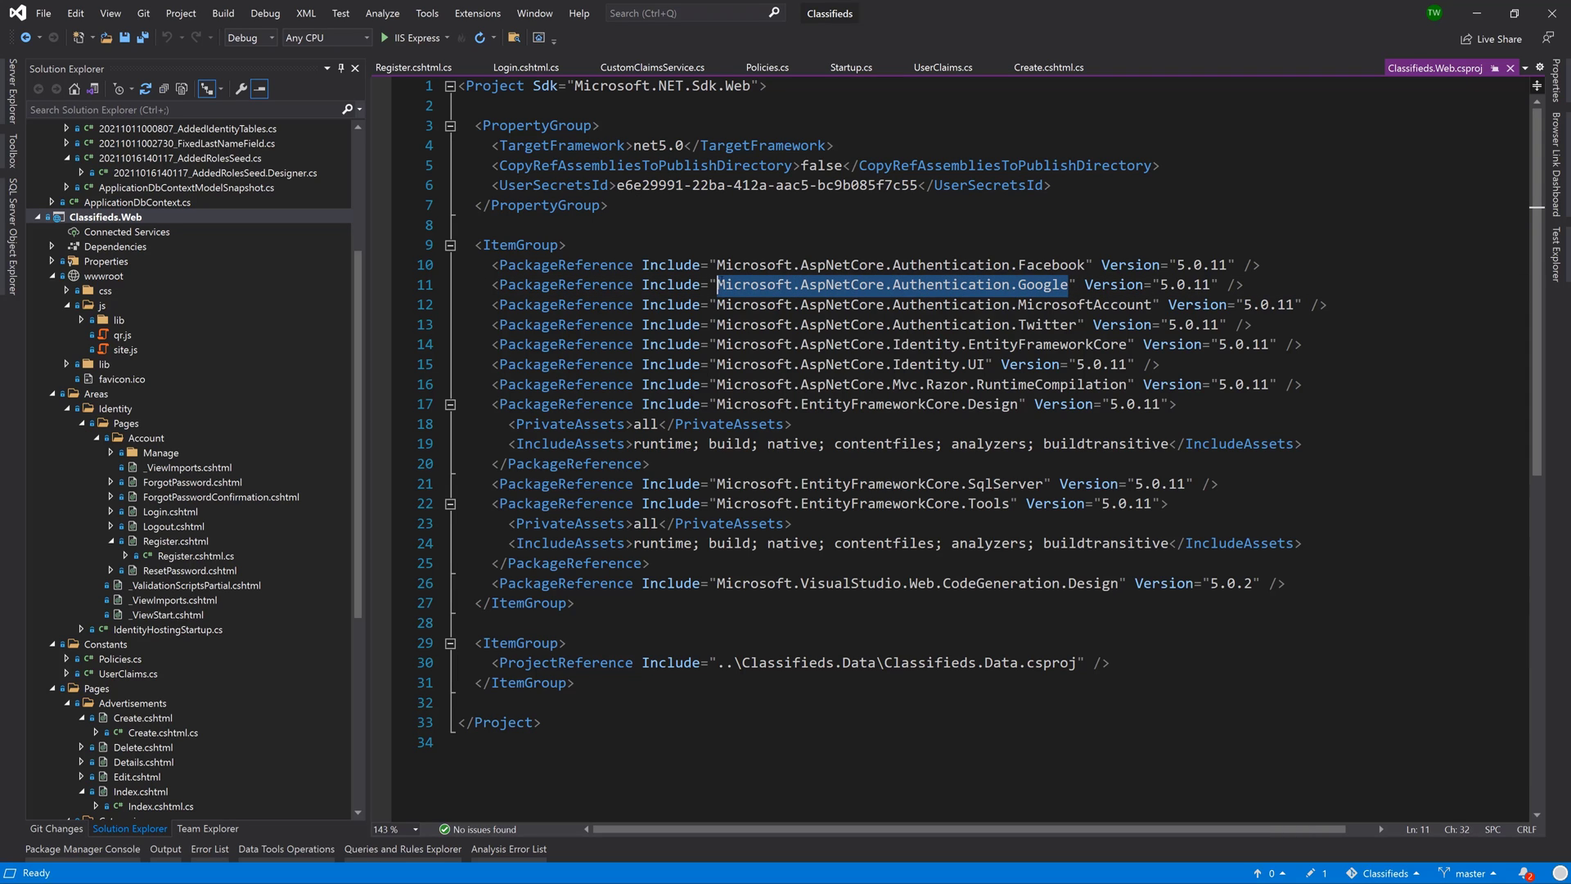
{"action": "mouse_move", "coordinate": [260, 365]}
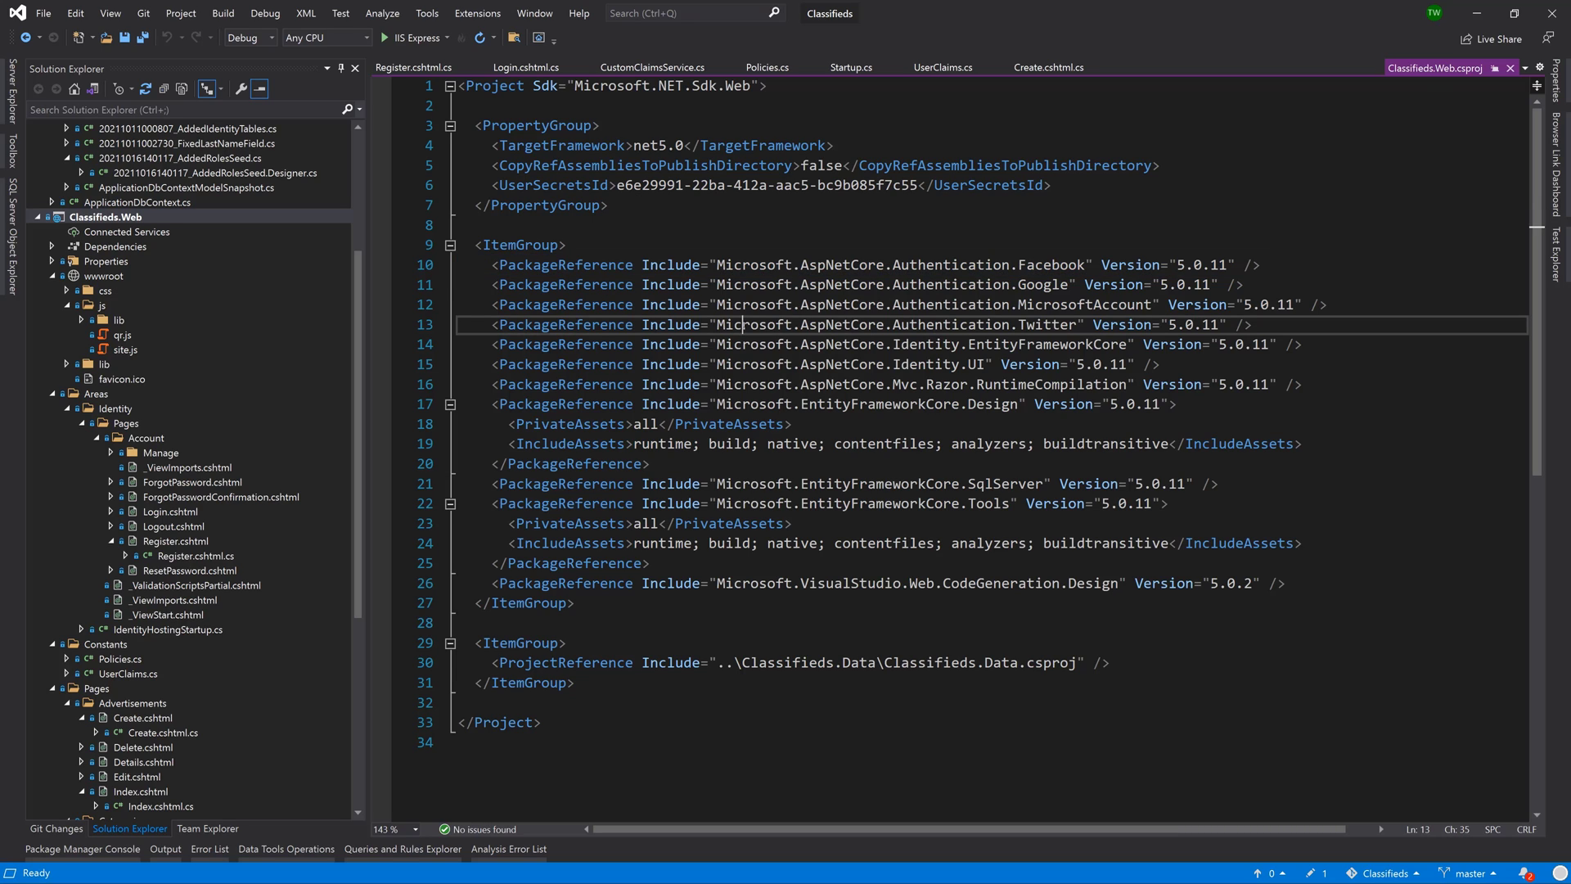
{"action": "double_click", "coordinate": [1084, 304]}
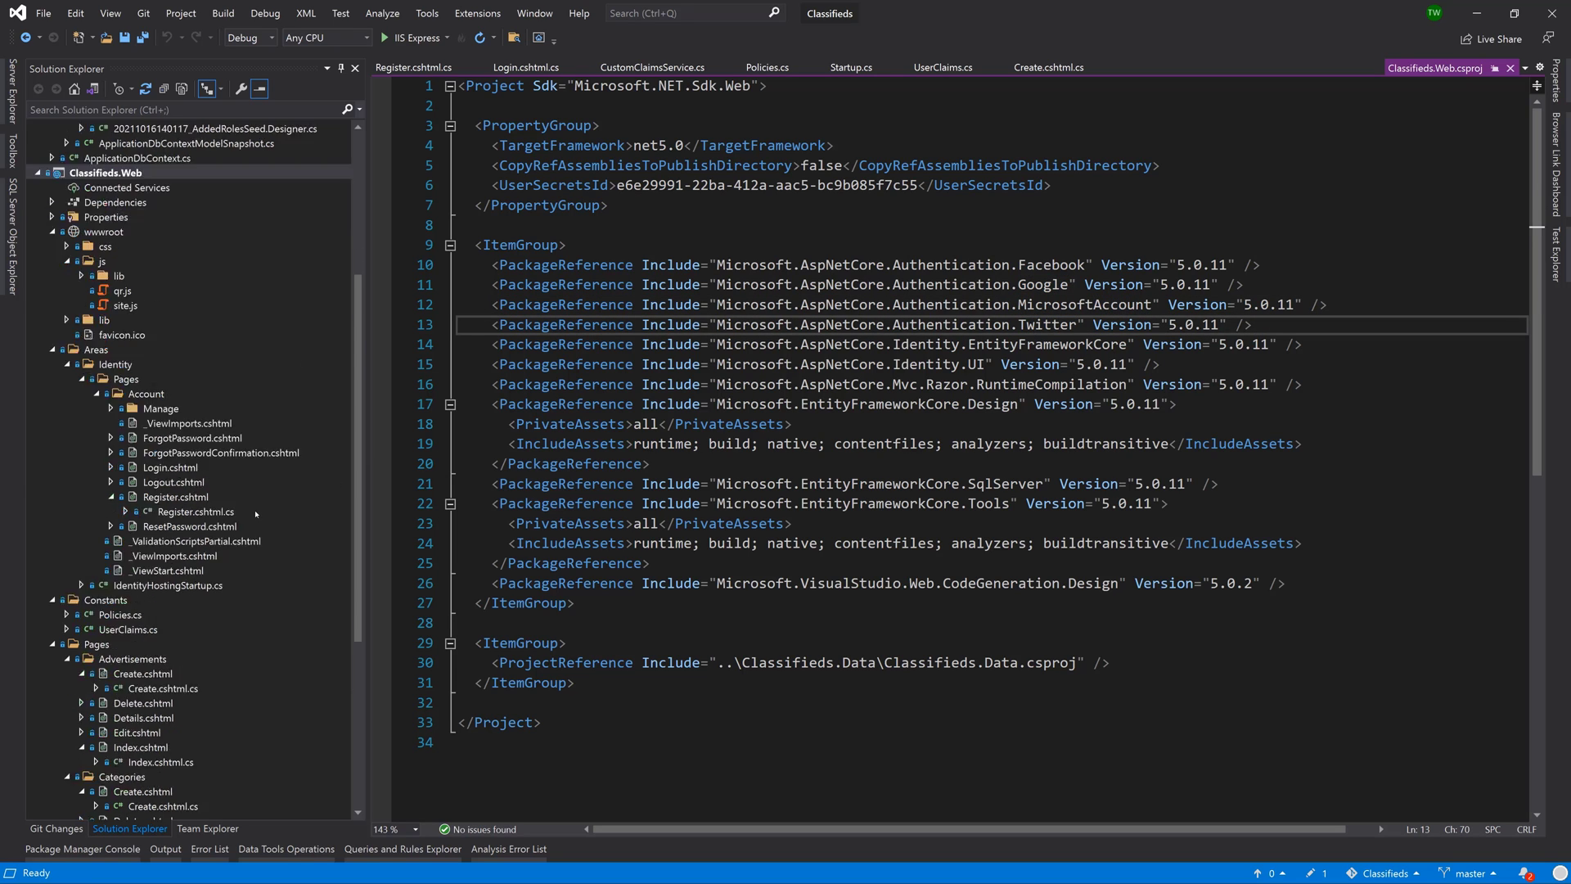
{"action": "left_click", "coordinate": [851, 67]}
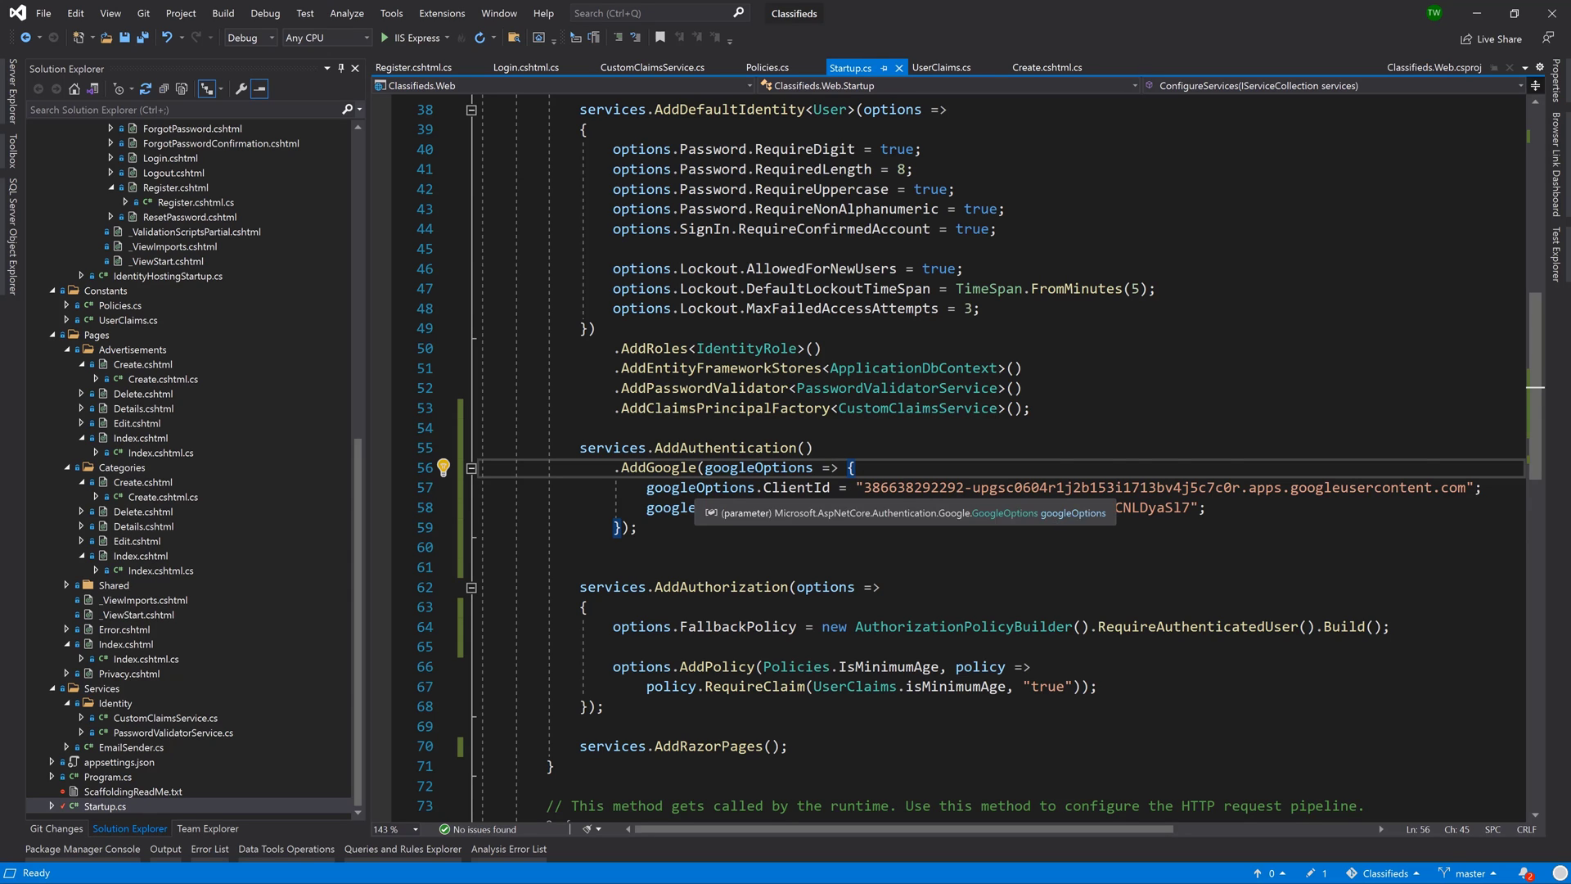
{"action": "double_click", "coordinate": [794, 487]}
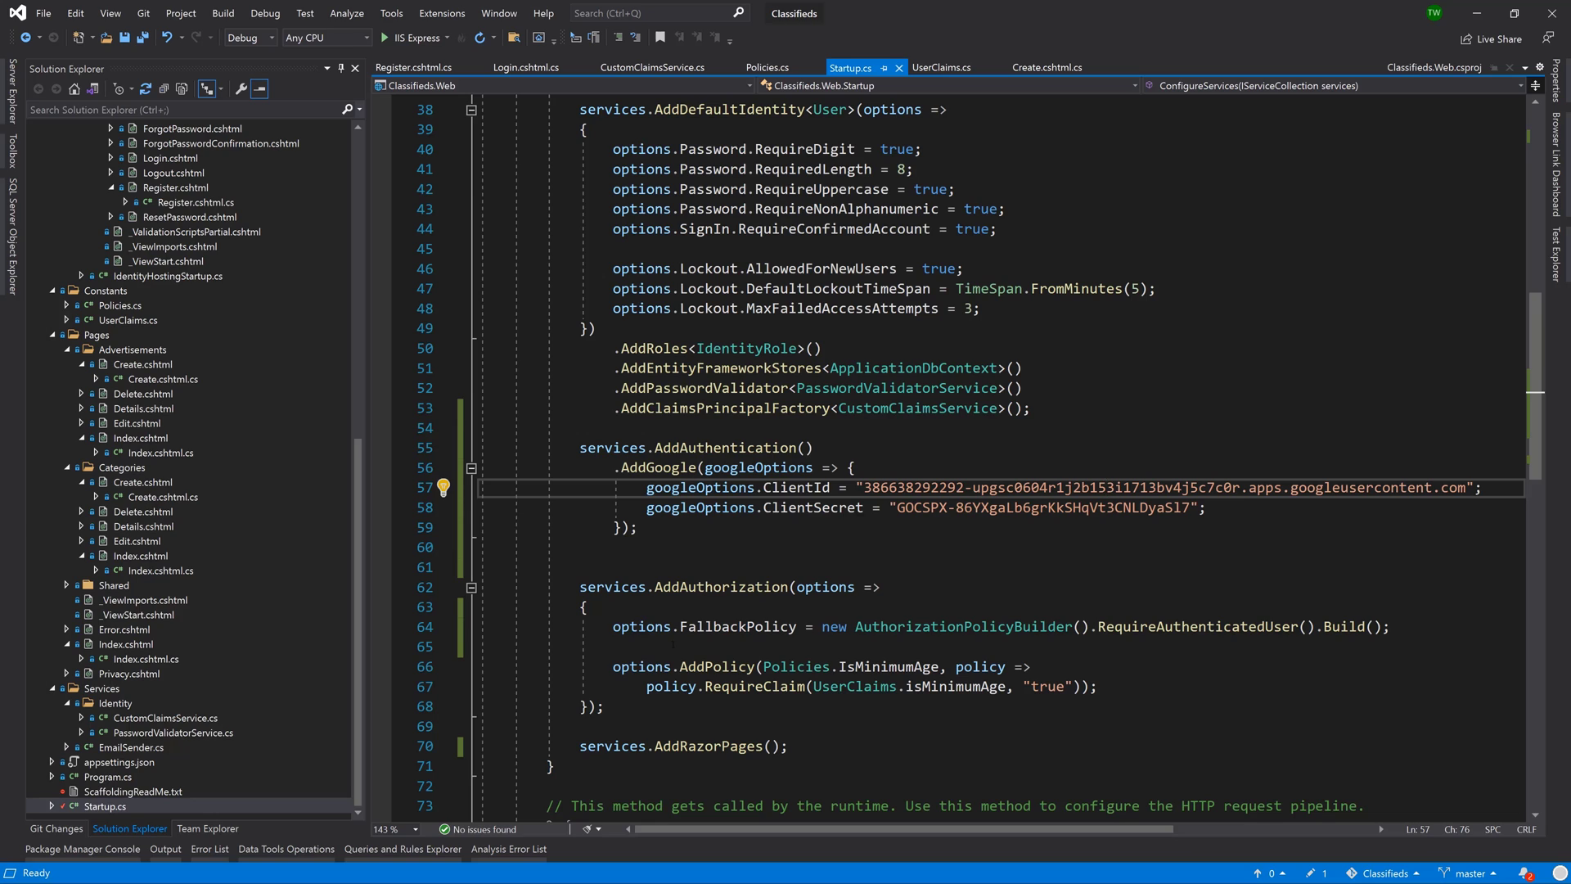
{"action": "left_click", "coordinate": [1109, 487]}
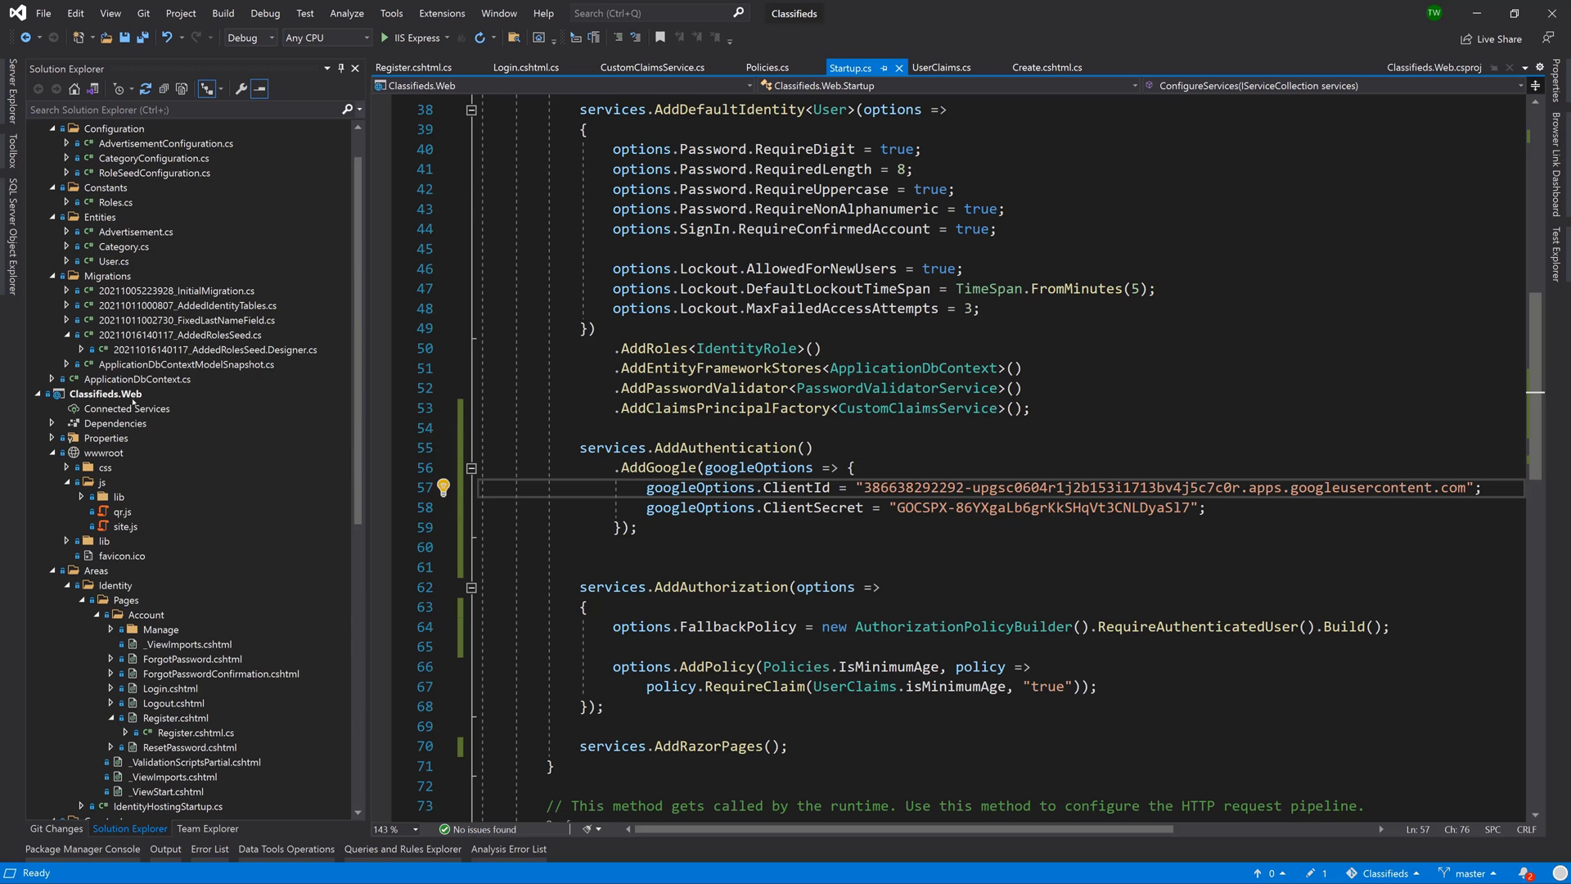
- Open Manage User Secrets for the Classifieds.Web project to edit secrets.json
{"action": "left_click", "coordinate": [106, 393]}
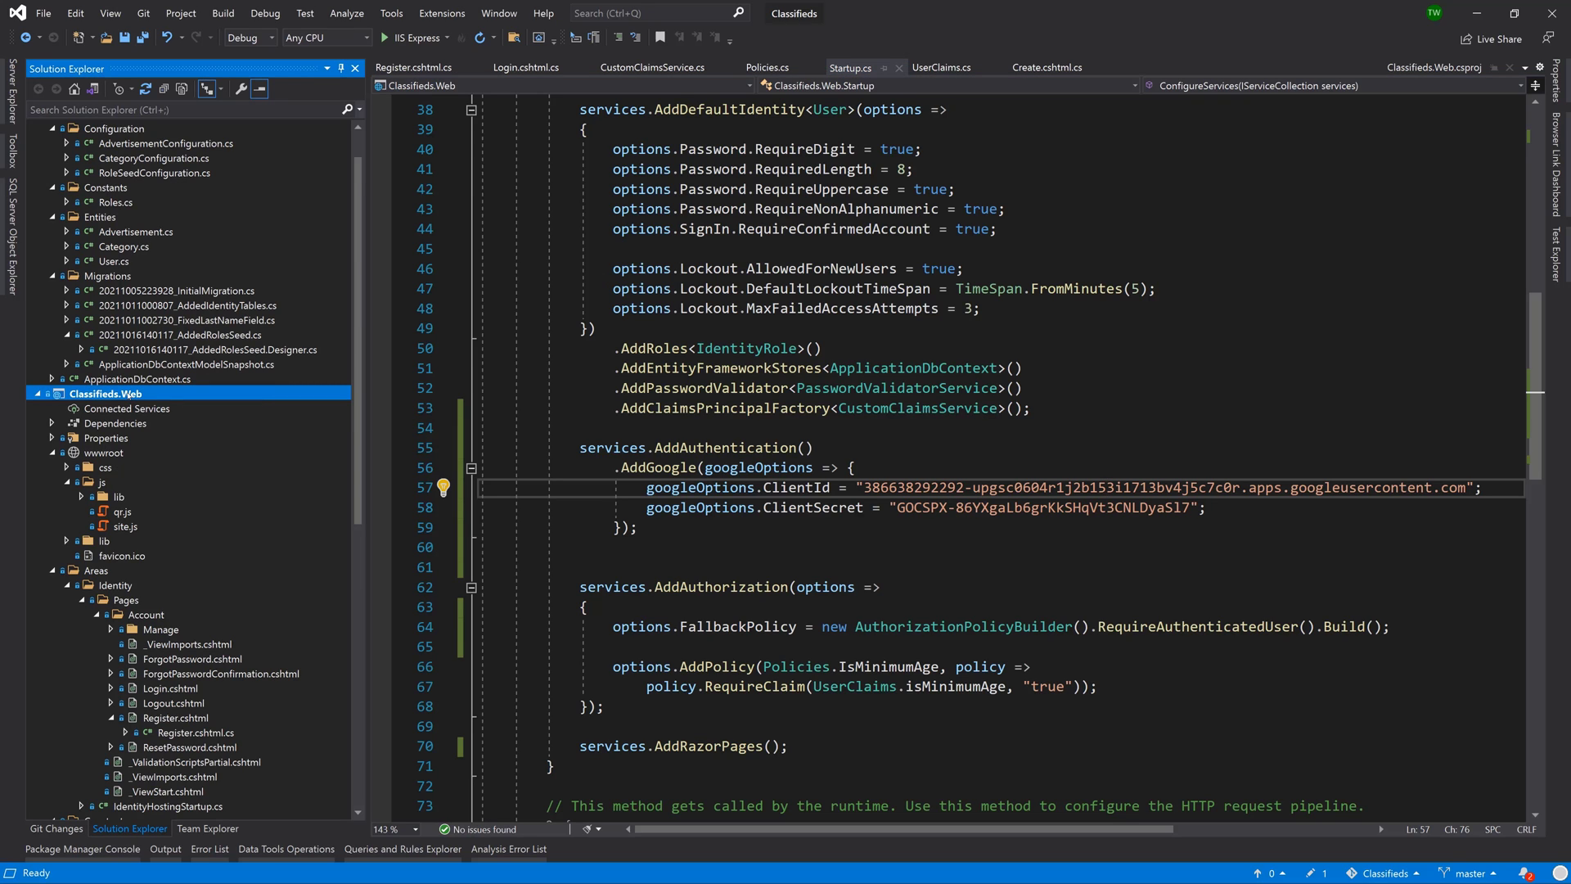
{"action": "right_click", "coordinate": [88, 394]}
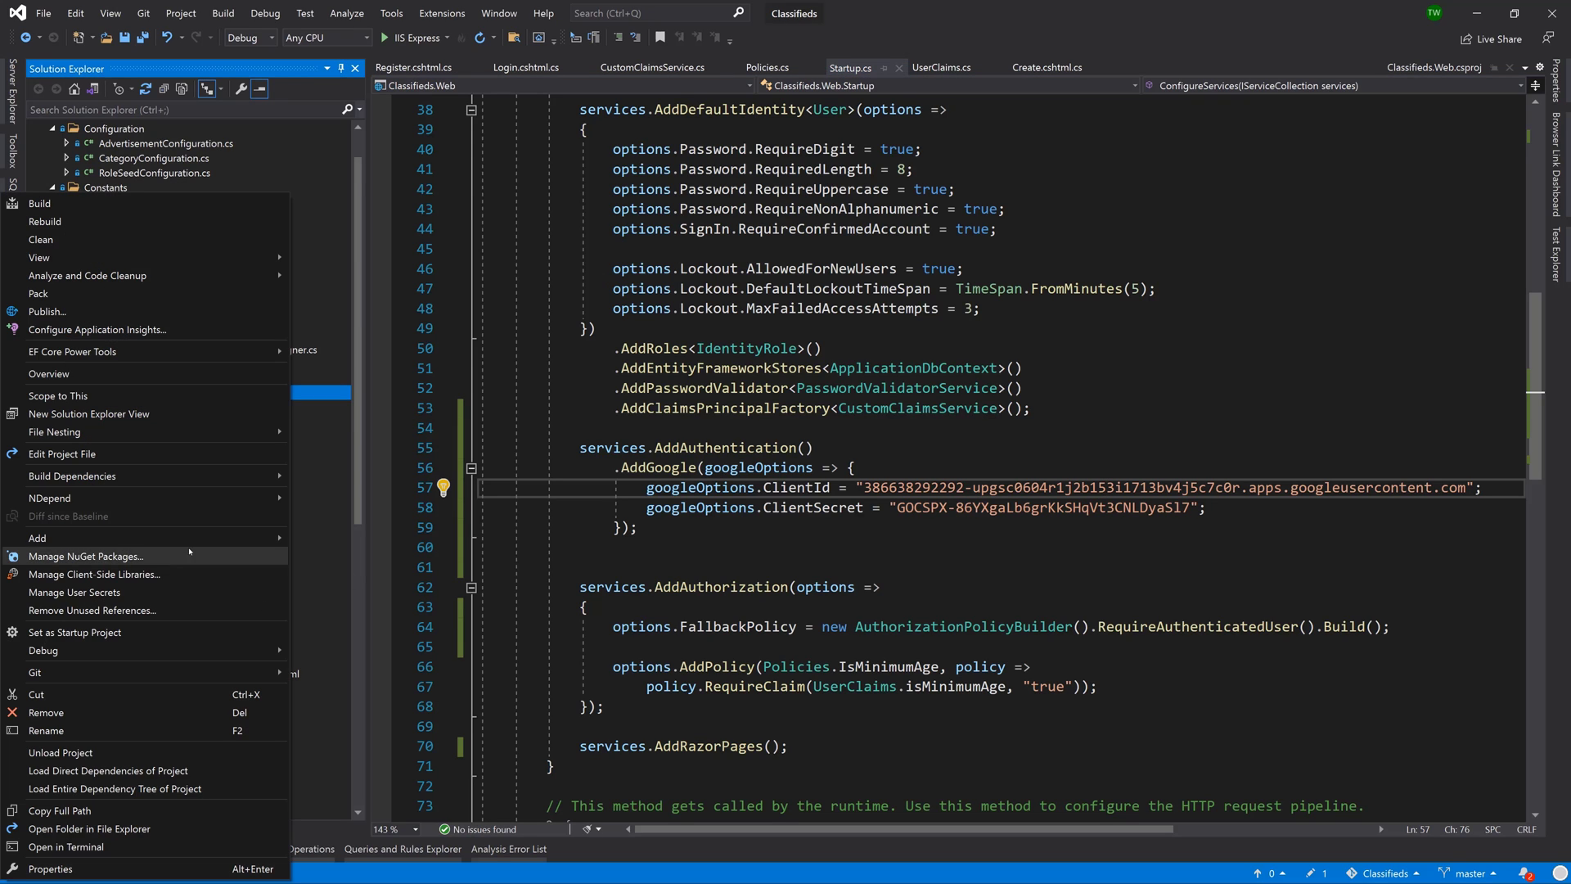
{"action": "mouse_move", "coordinate": [90, 592]}
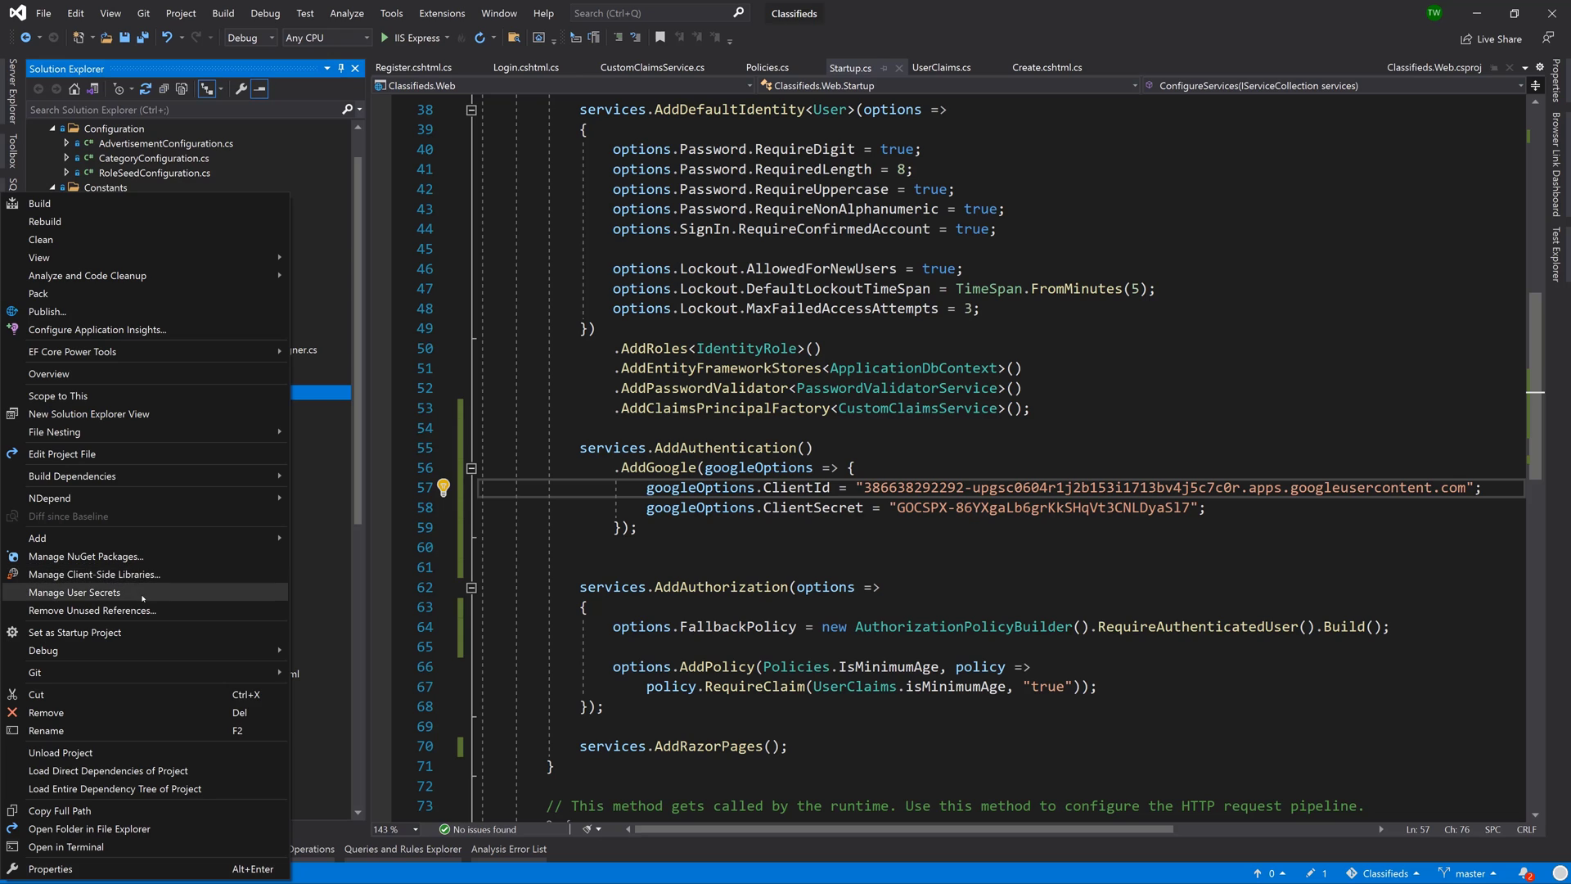
{"action": "left_click", "coordinate": [76, 593]}
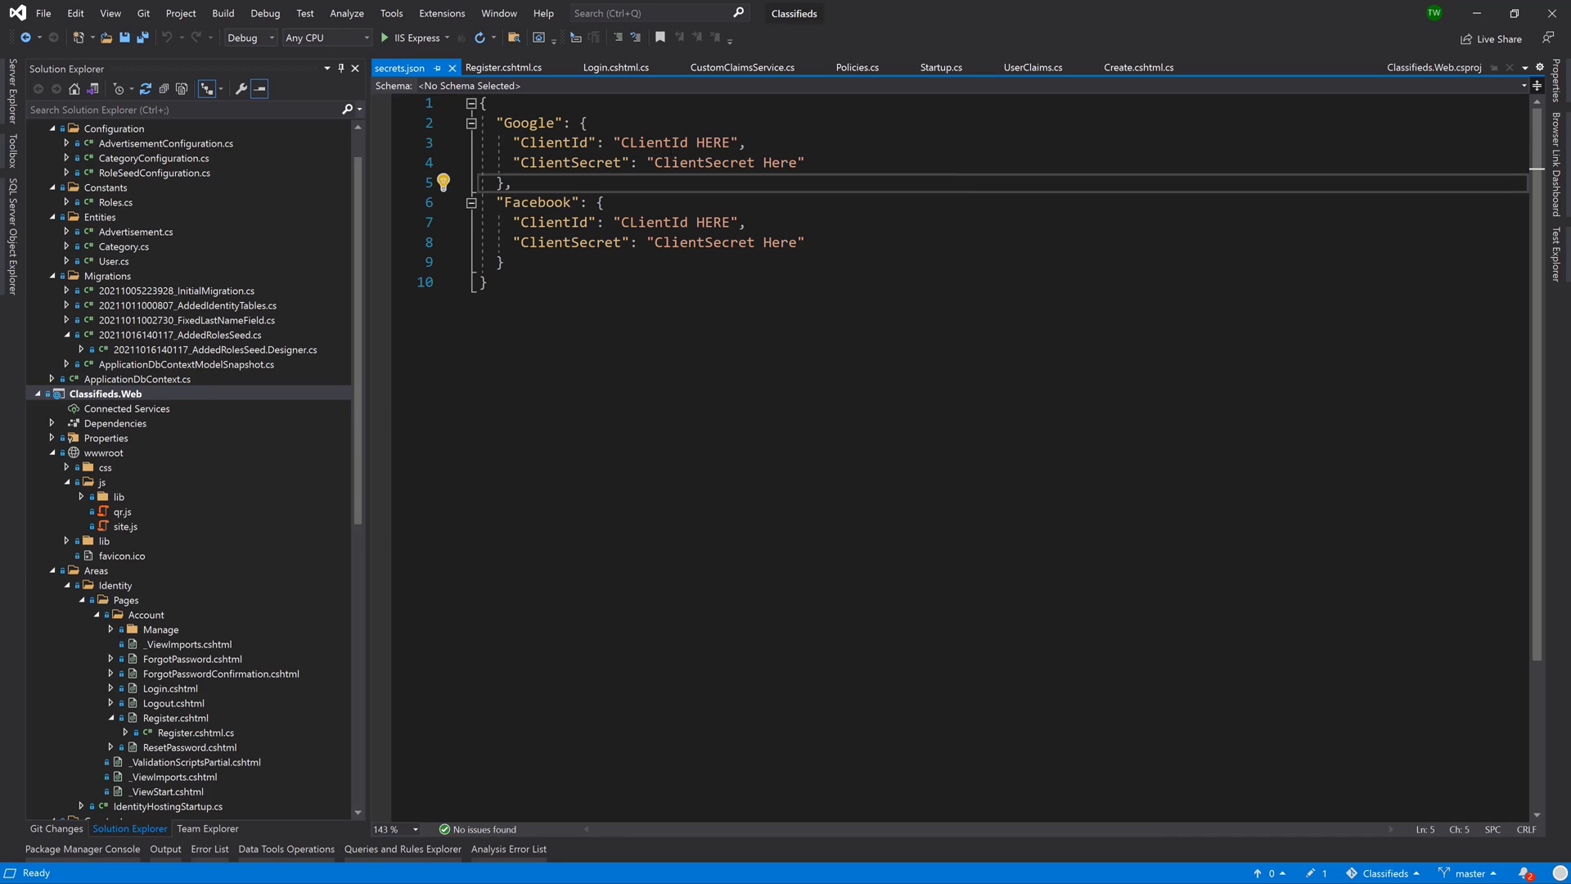
- Replace the Google ClientId and ClientSecret placeholders with the real values copied from Startup.cs
{"action": "triple_click", "coordinate": [657, 162]}
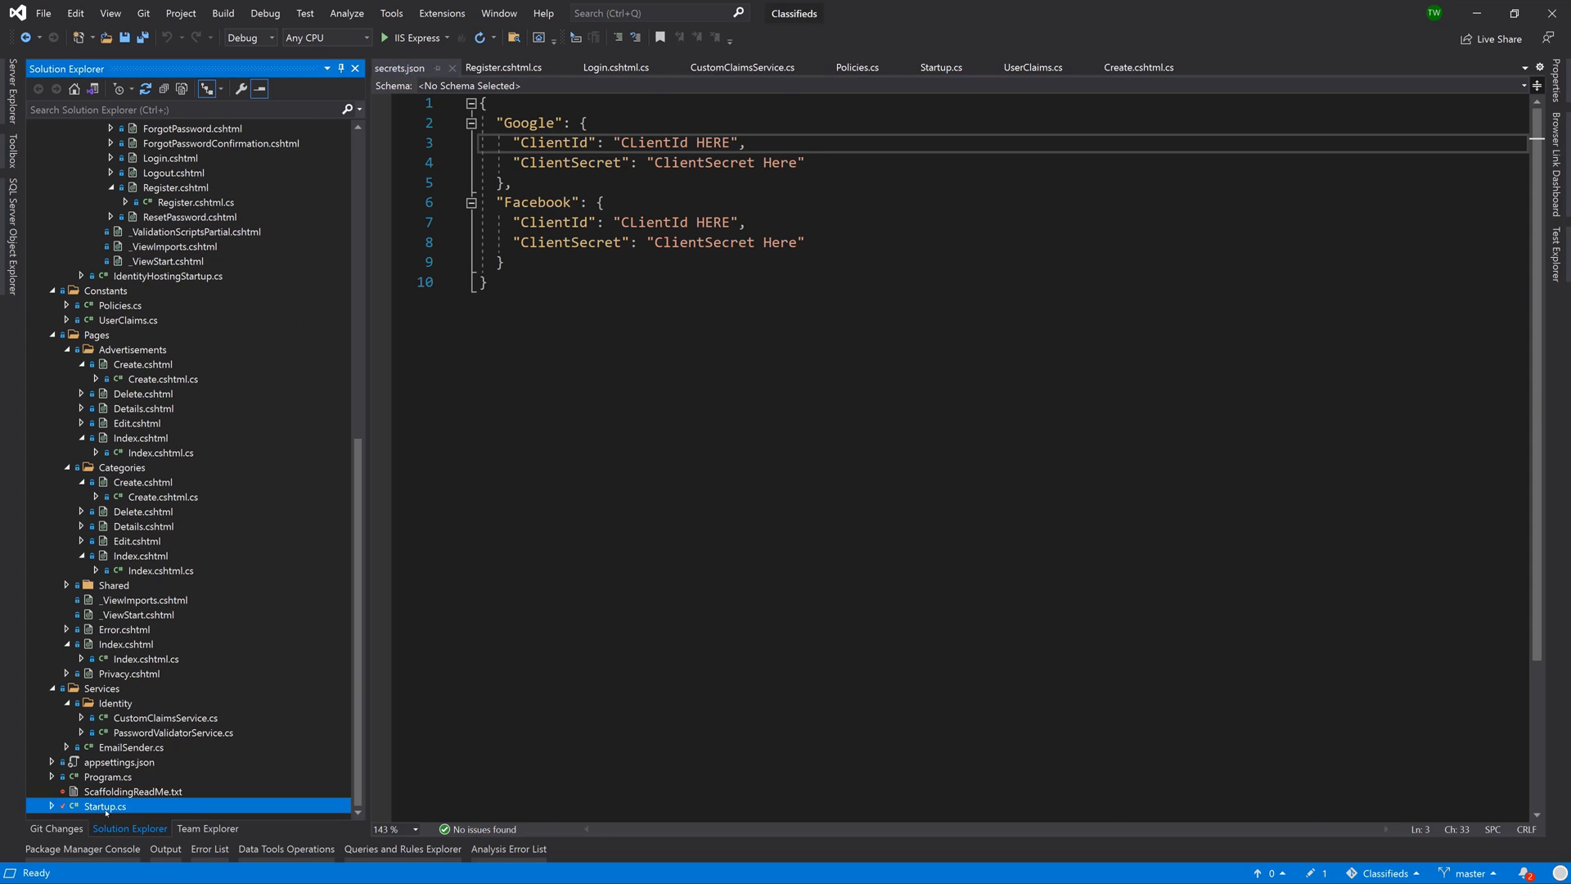
{"action": "left_click", "coordinate": [941, 68]}
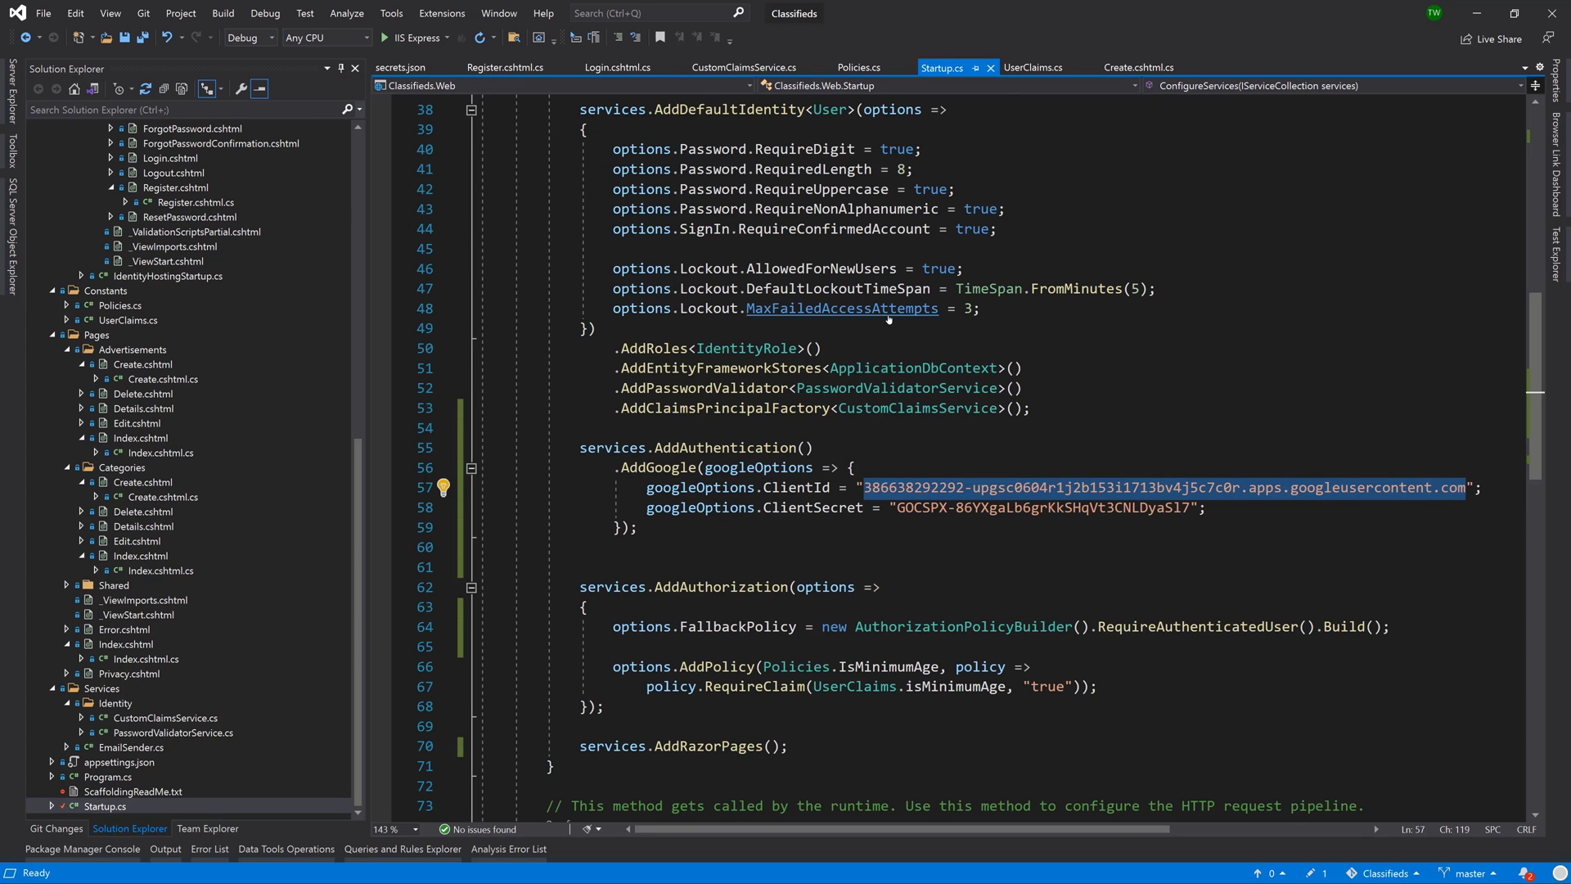
{"action": "left_click", "coordinate": [401, 67]}
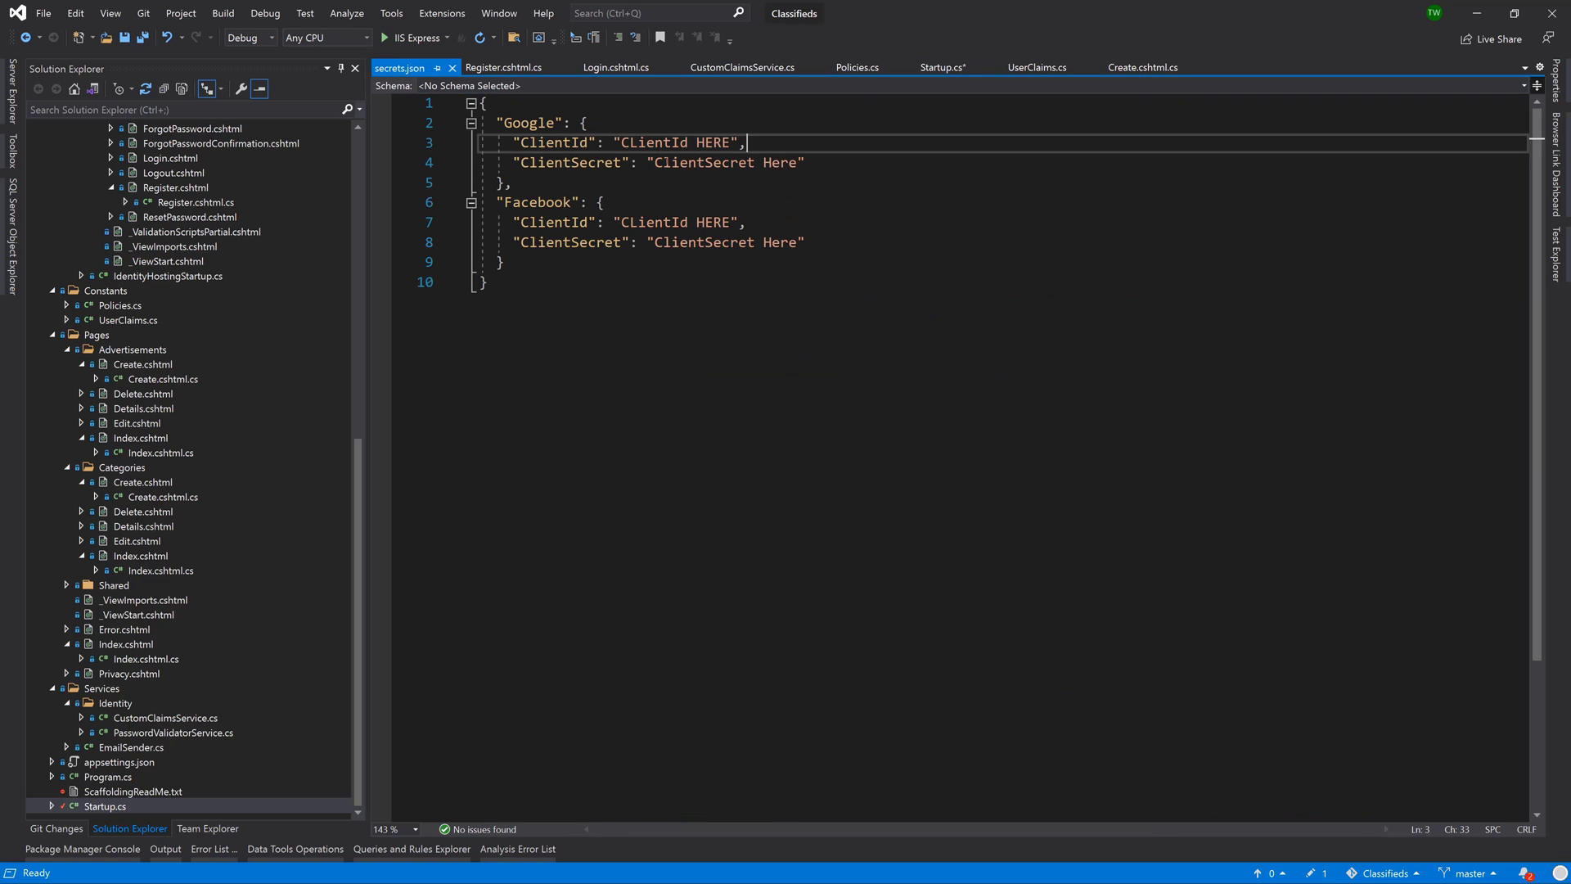
{"action": "type", "text": "386638292292-upgsc0604r1j2b153i1713bv4j5c7c0r.apps.googleusercontent.com"}
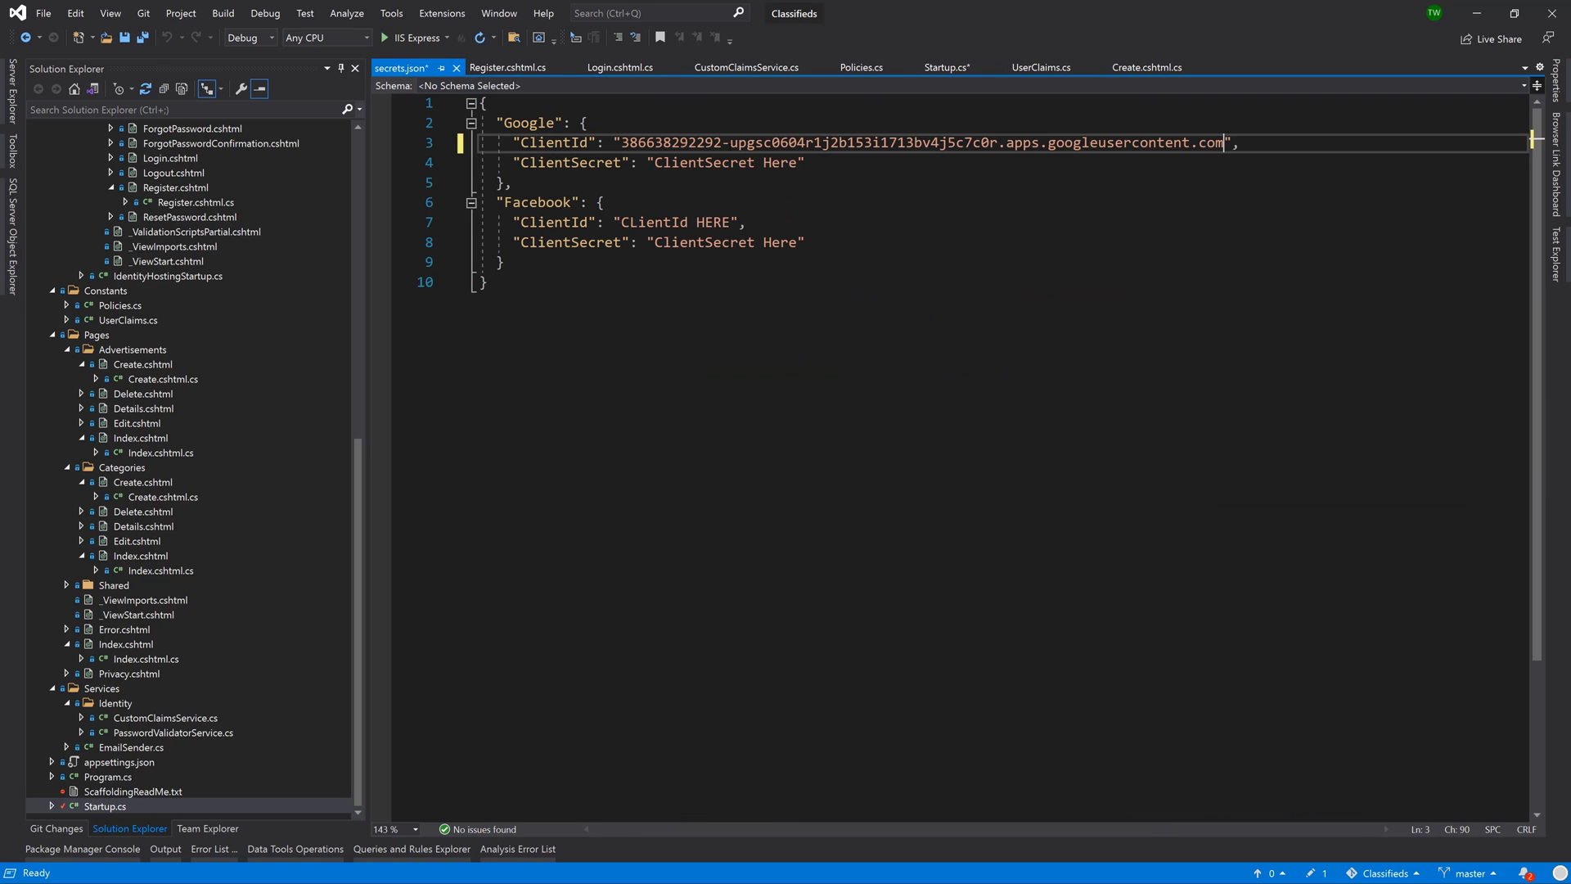
{"action": "left_click", "coordinate": [947, 68]}
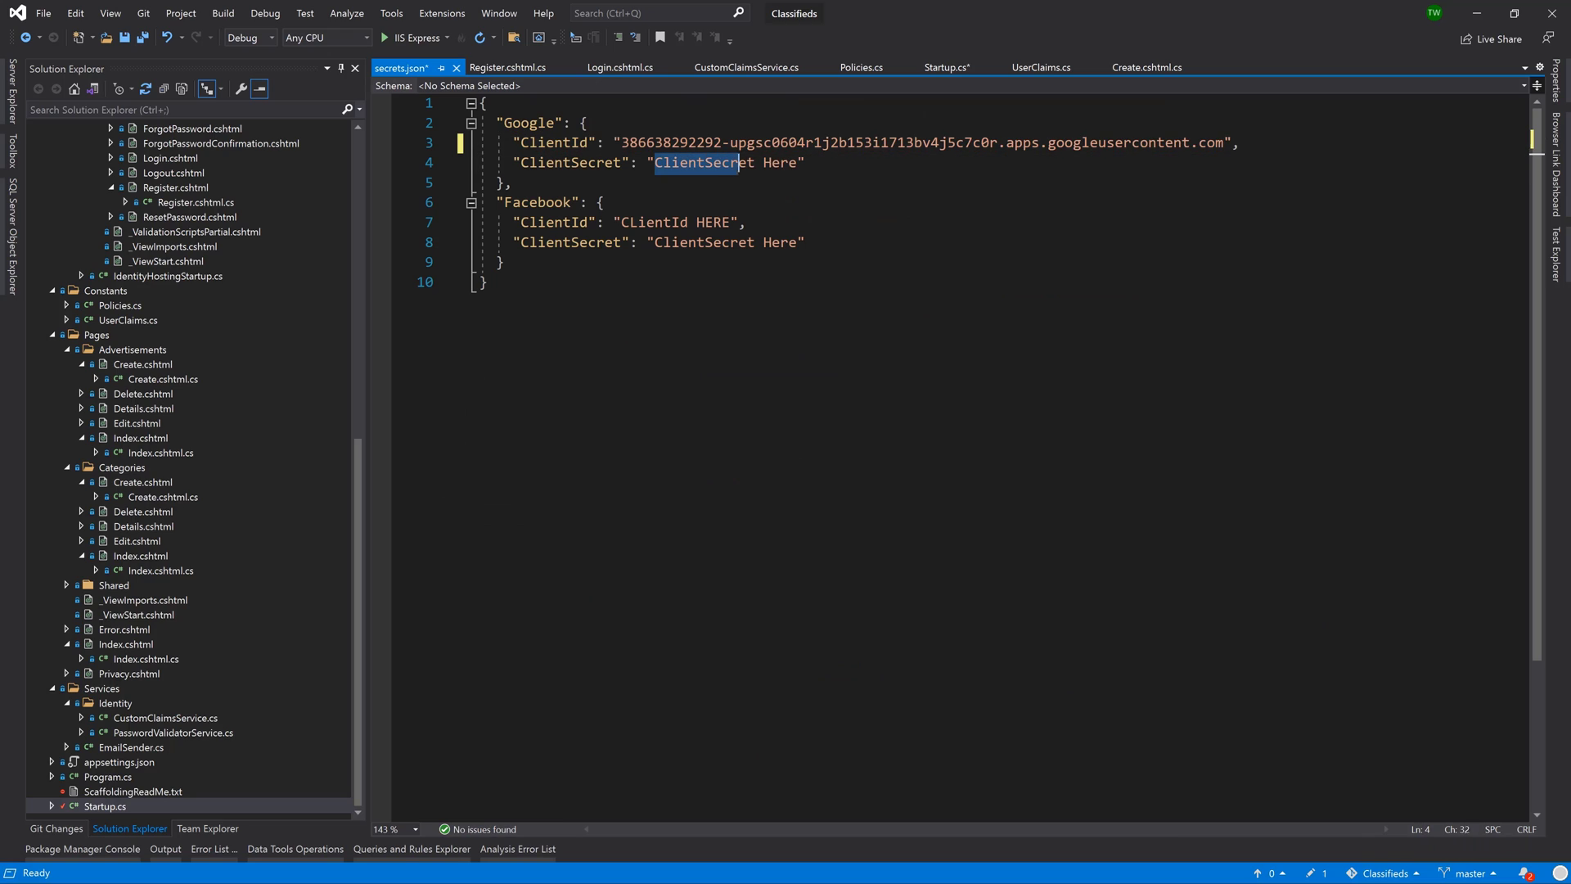
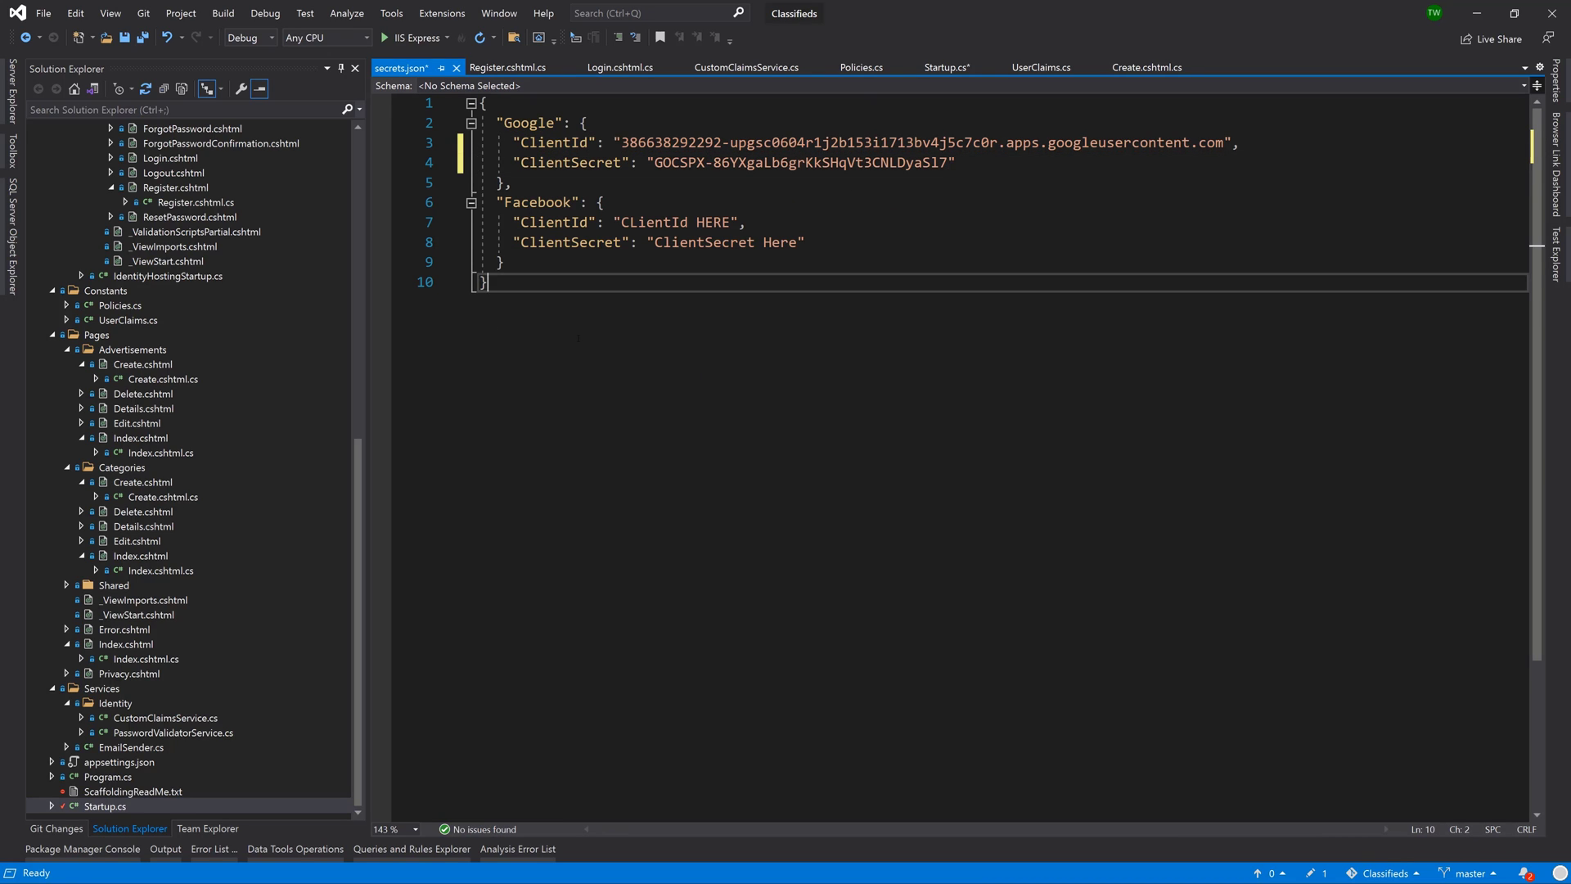
- Save secrets.json and rewrite the AddGoogle literals as Configuration["Google:ClientId"] and Configuration["Google:ClientSecret"]
{"action": "key", "text": "ctrl+s"}
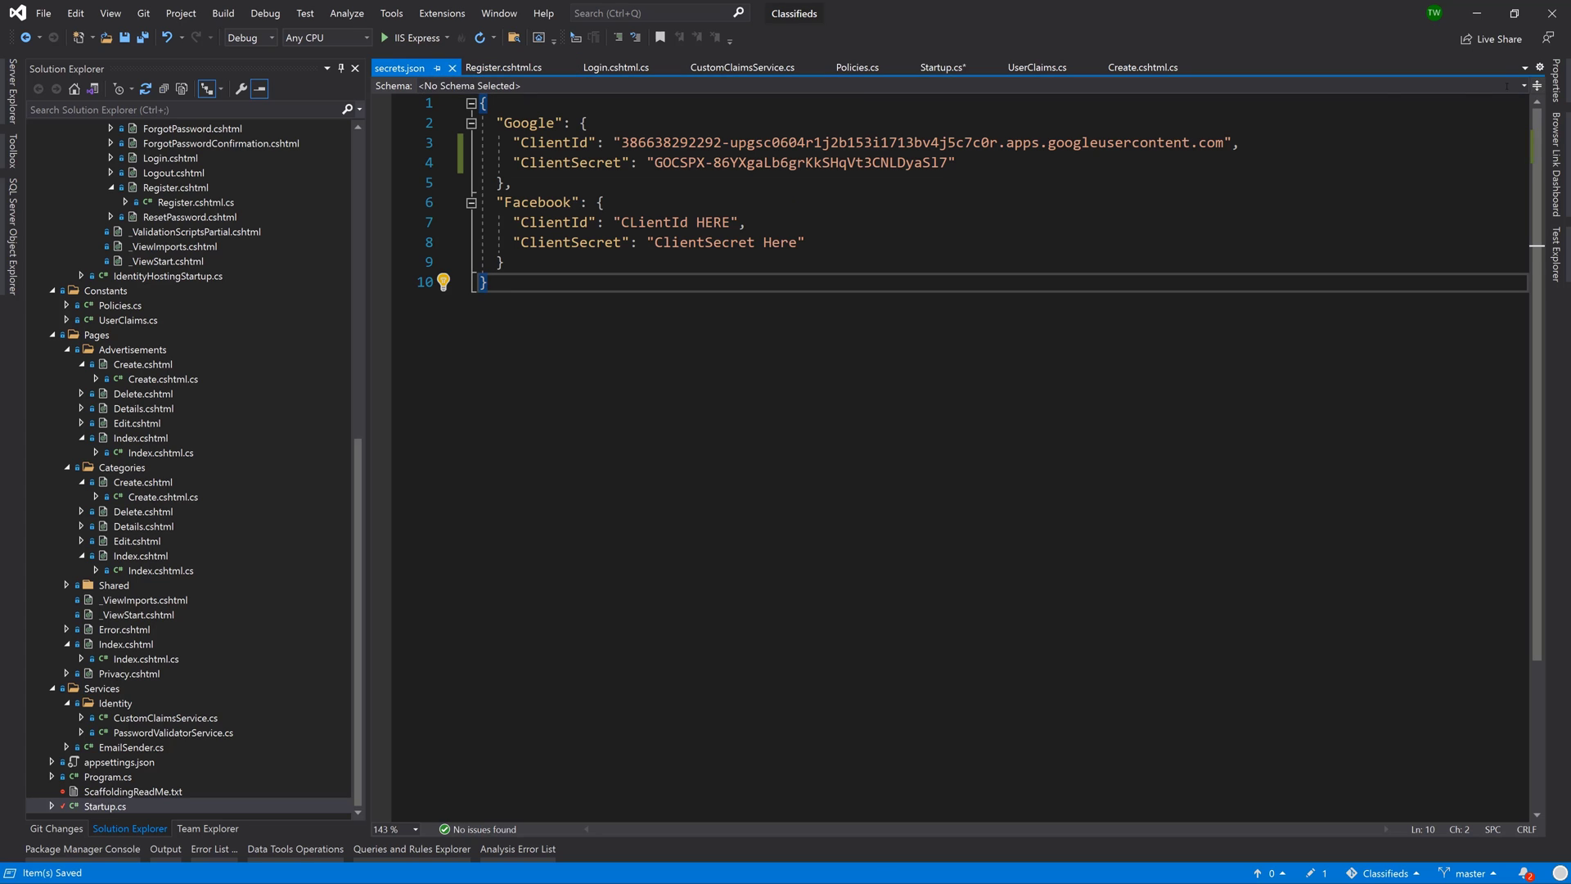
{"action": "left_click", "coordinate": [940, 67]}
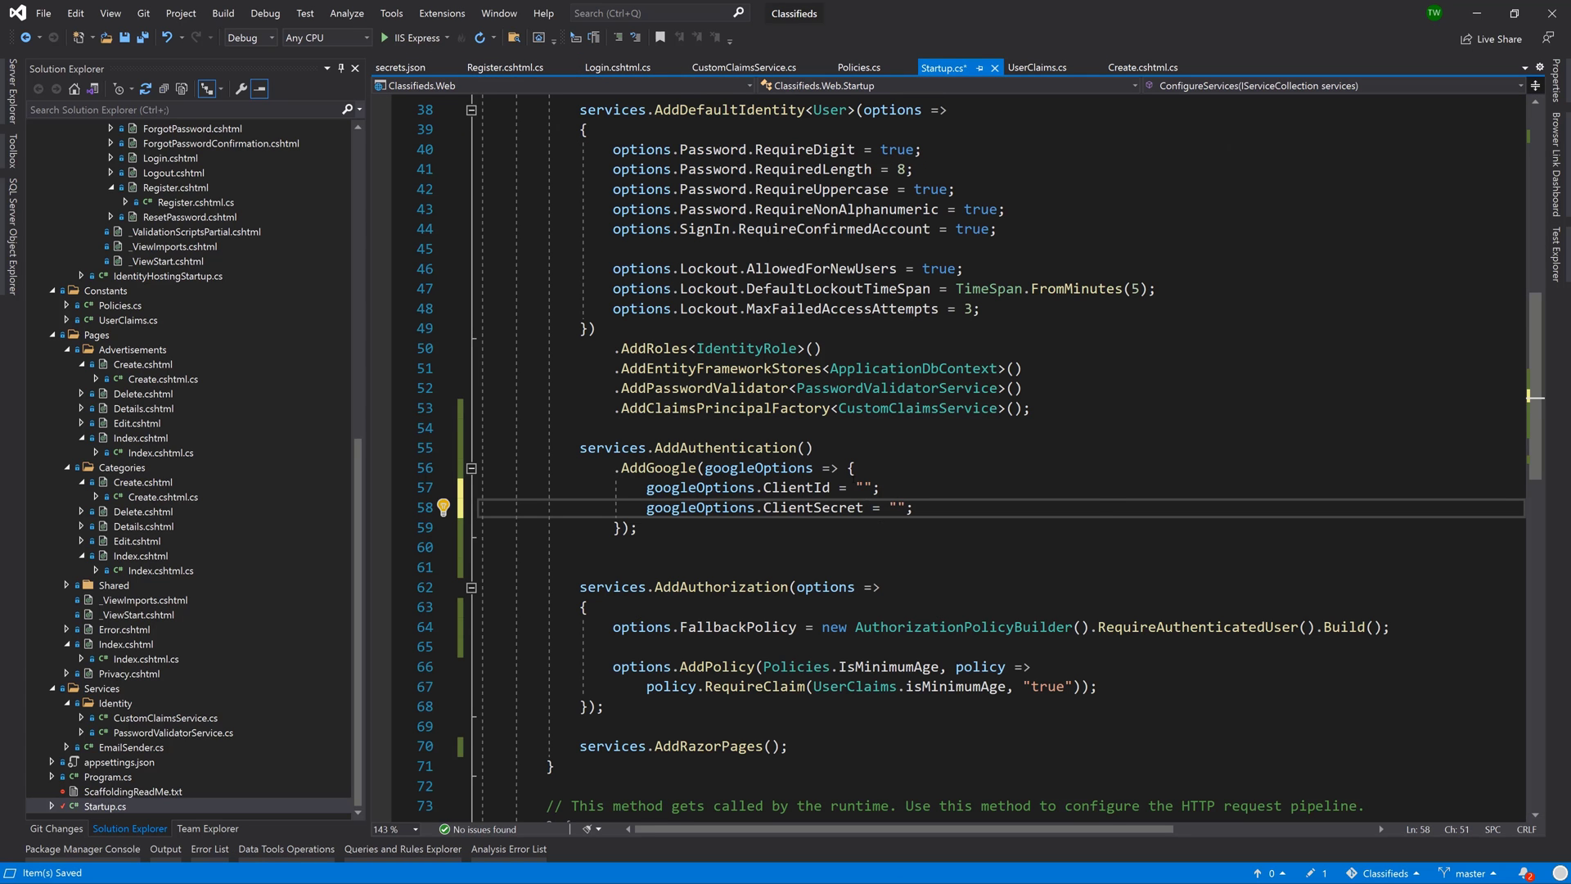
{"action": "type", "text": "Configure"}
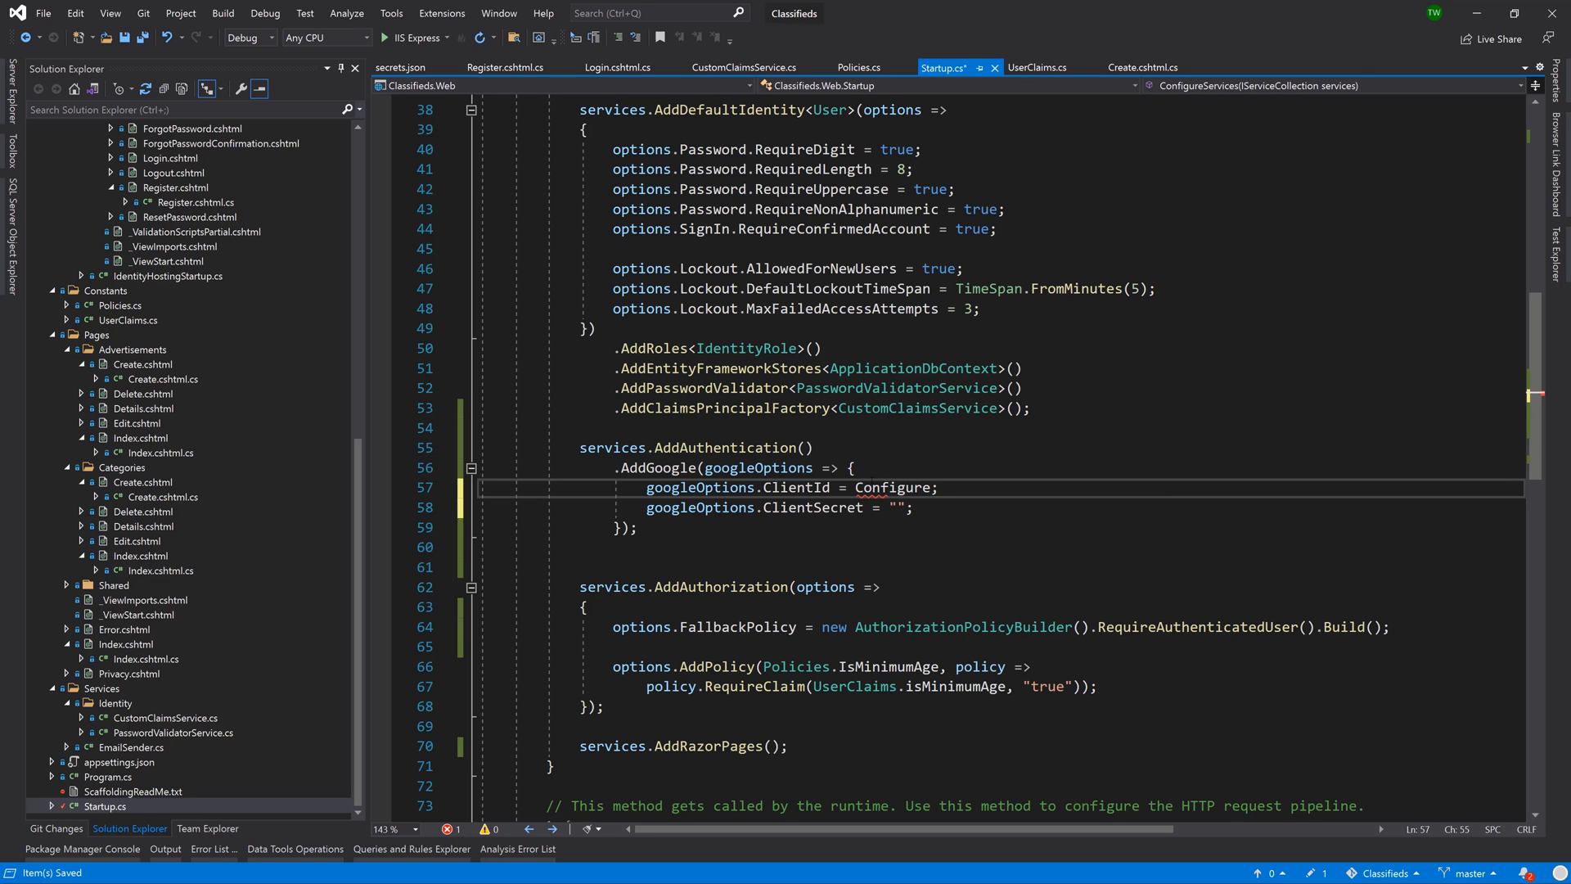
{"action": "type", "text": "tion[\""}
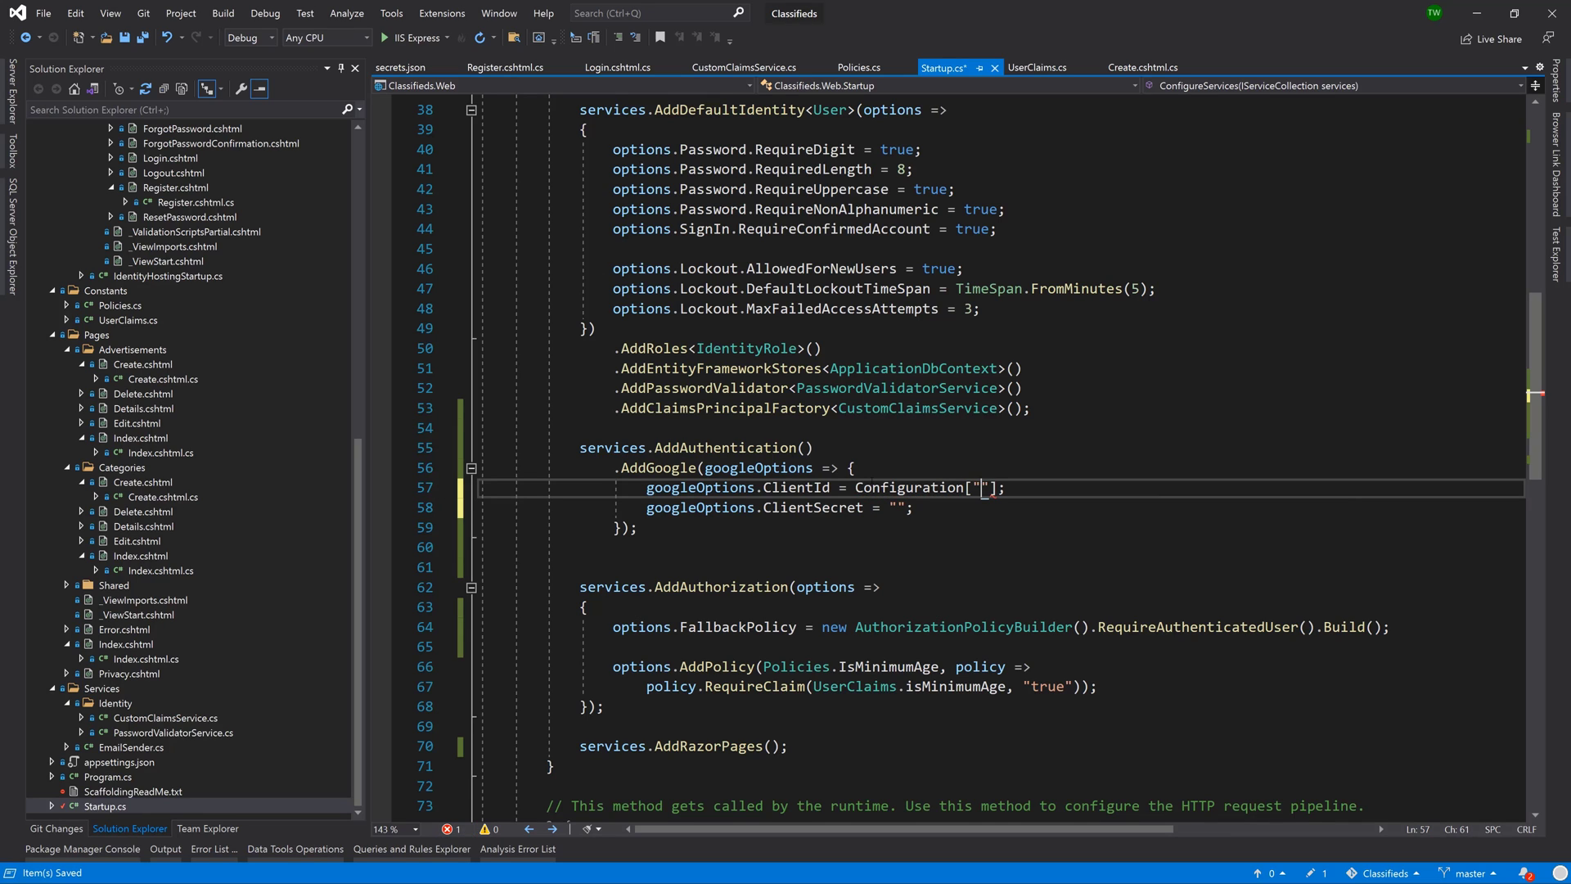
{"action": "left_click", "coordinate": [402, 67]}
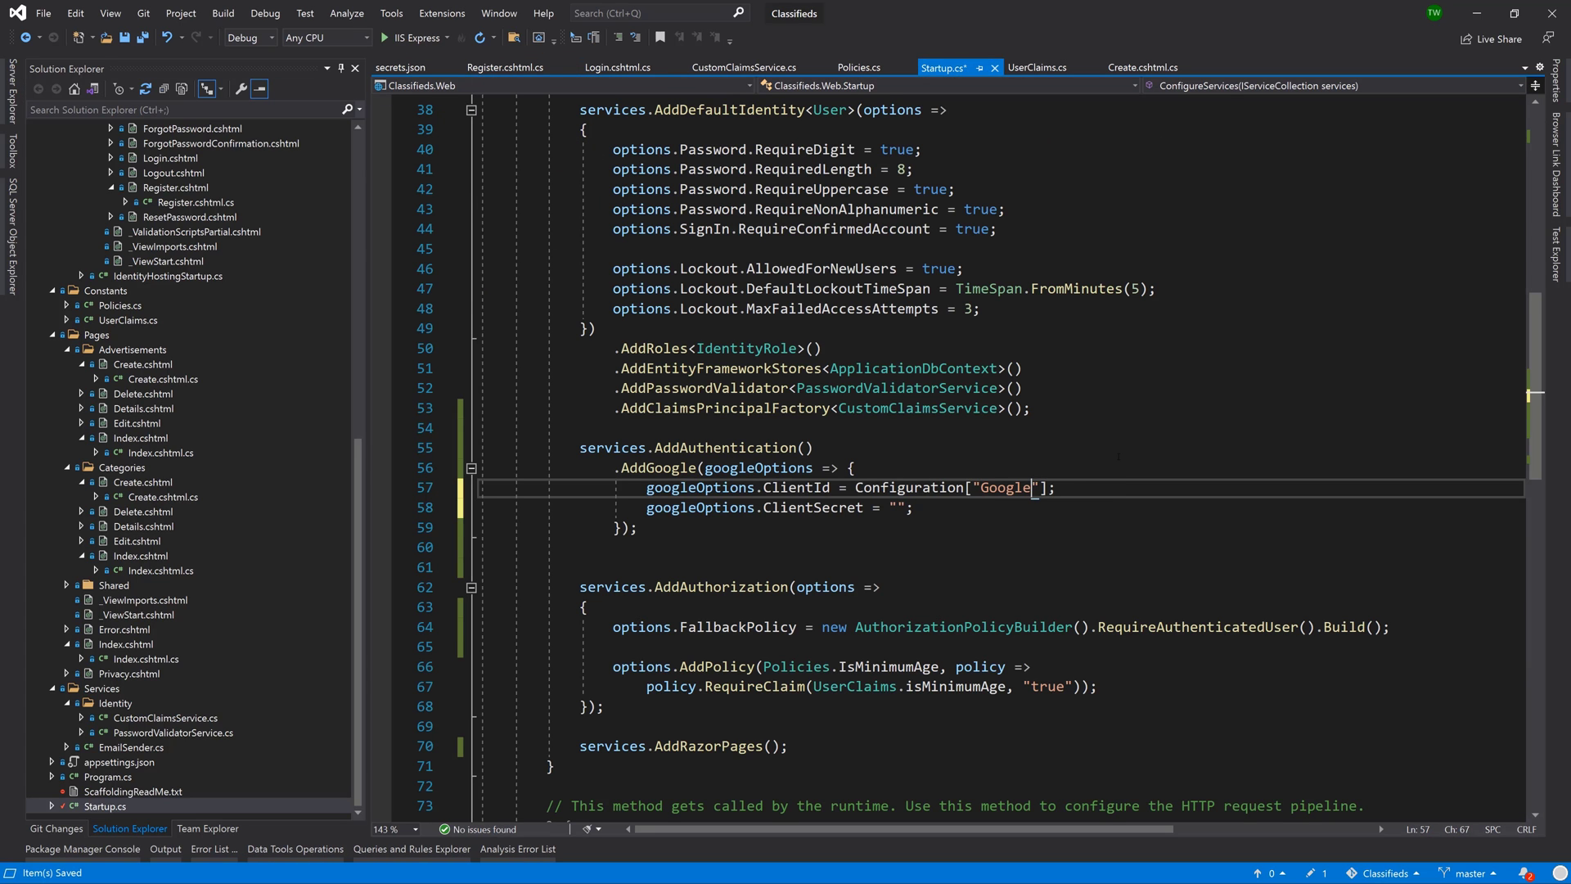
{"action": "type", "text": ":ClientId"}
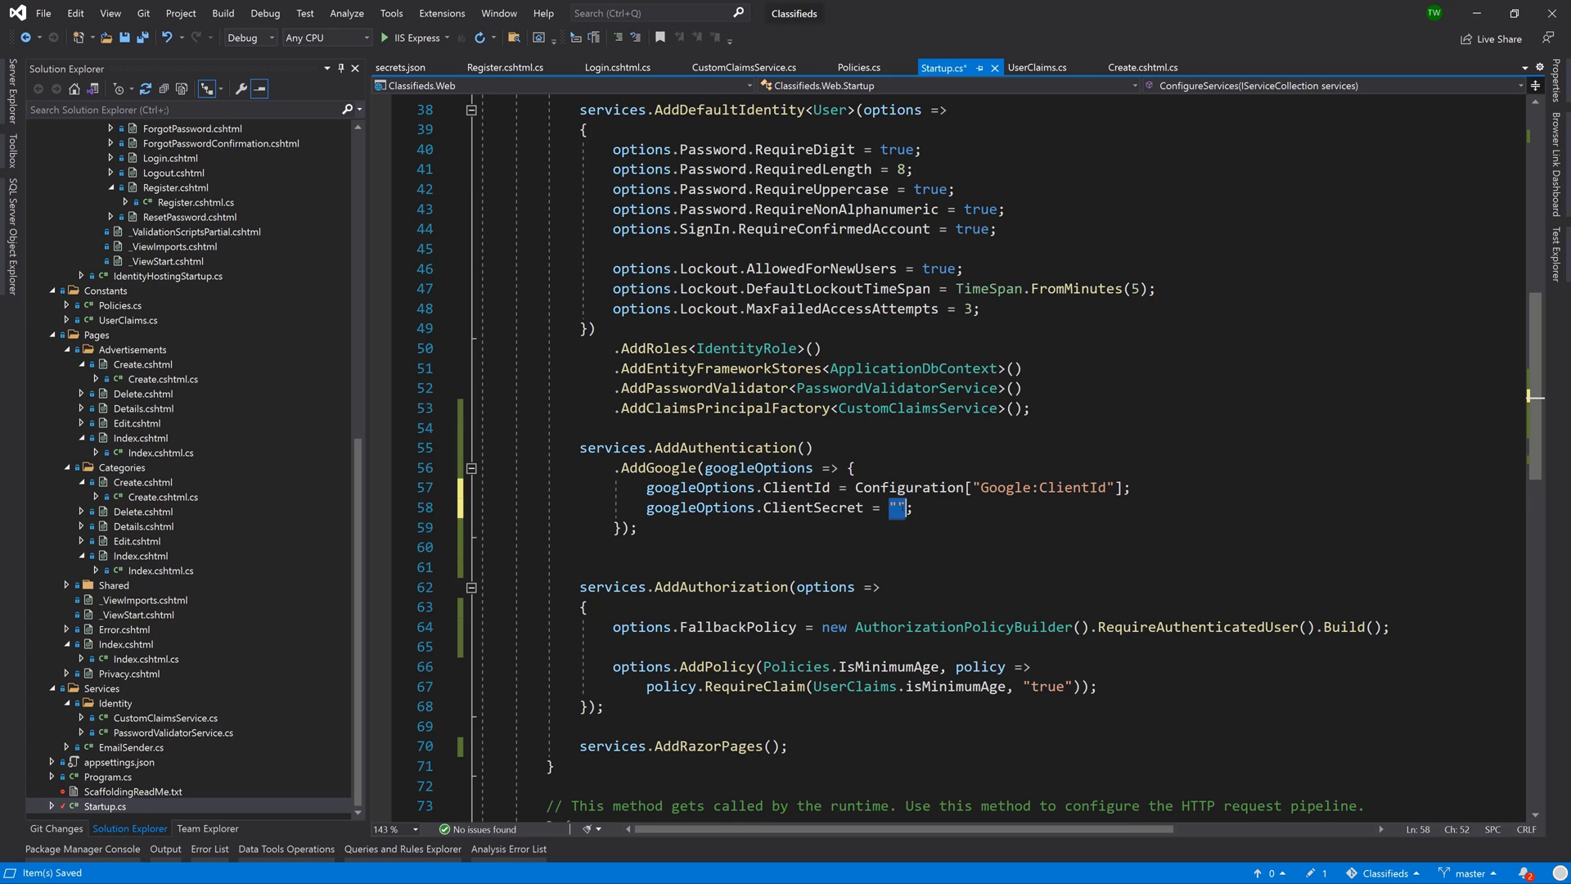
- Verify the Google section key names in secrets.json against the new configuration lookups
{"action": "left_click", "coordinate": [401, 67]}
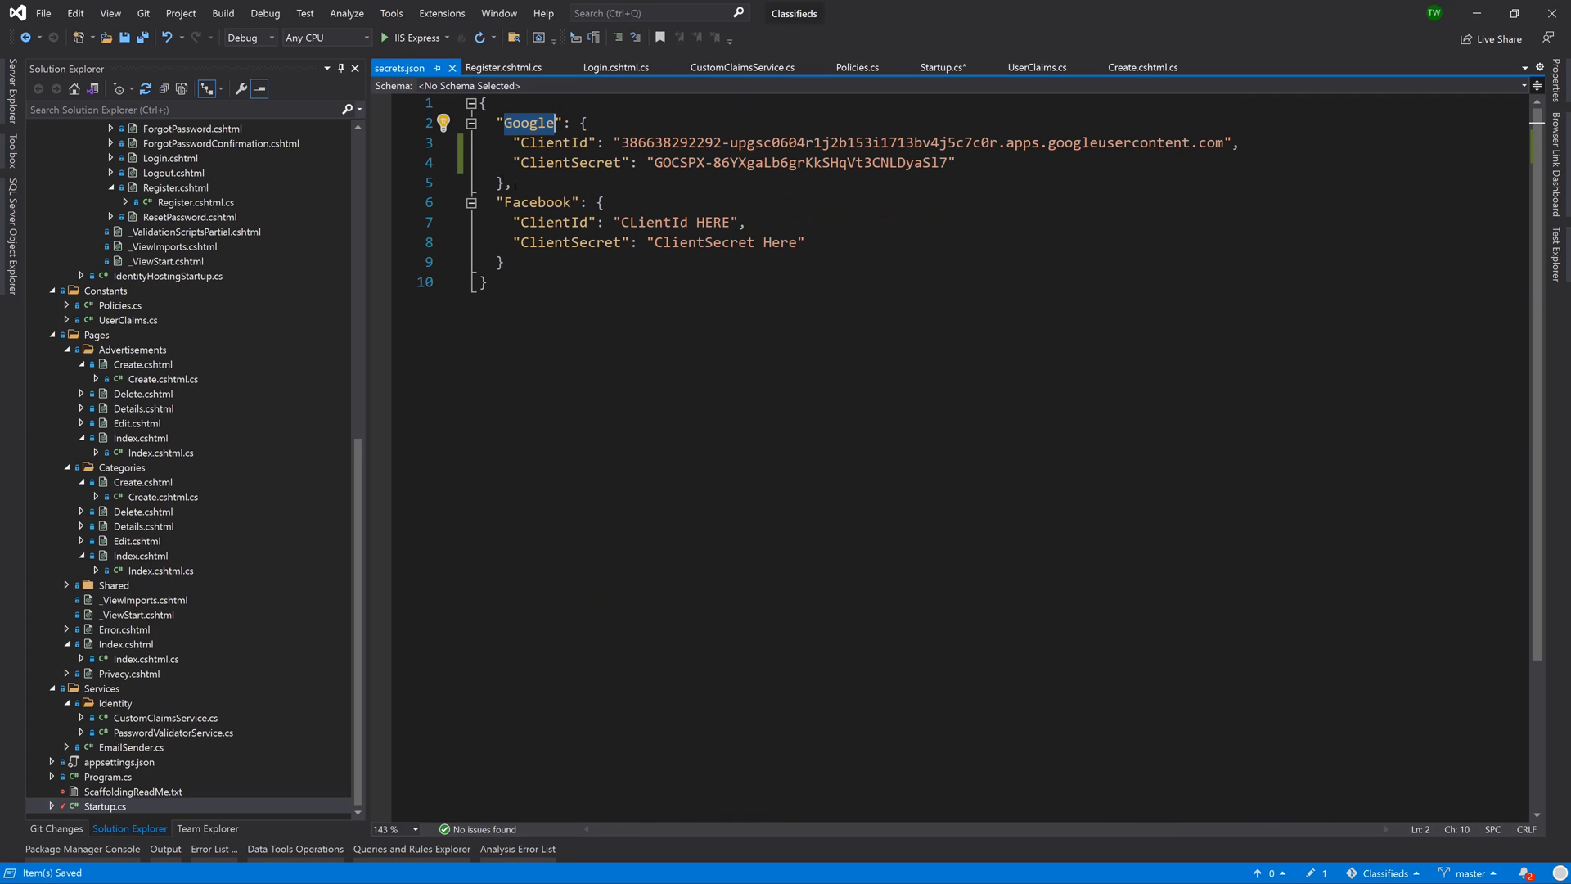
{"action": "double_click", "coordinate": [570, 162]}
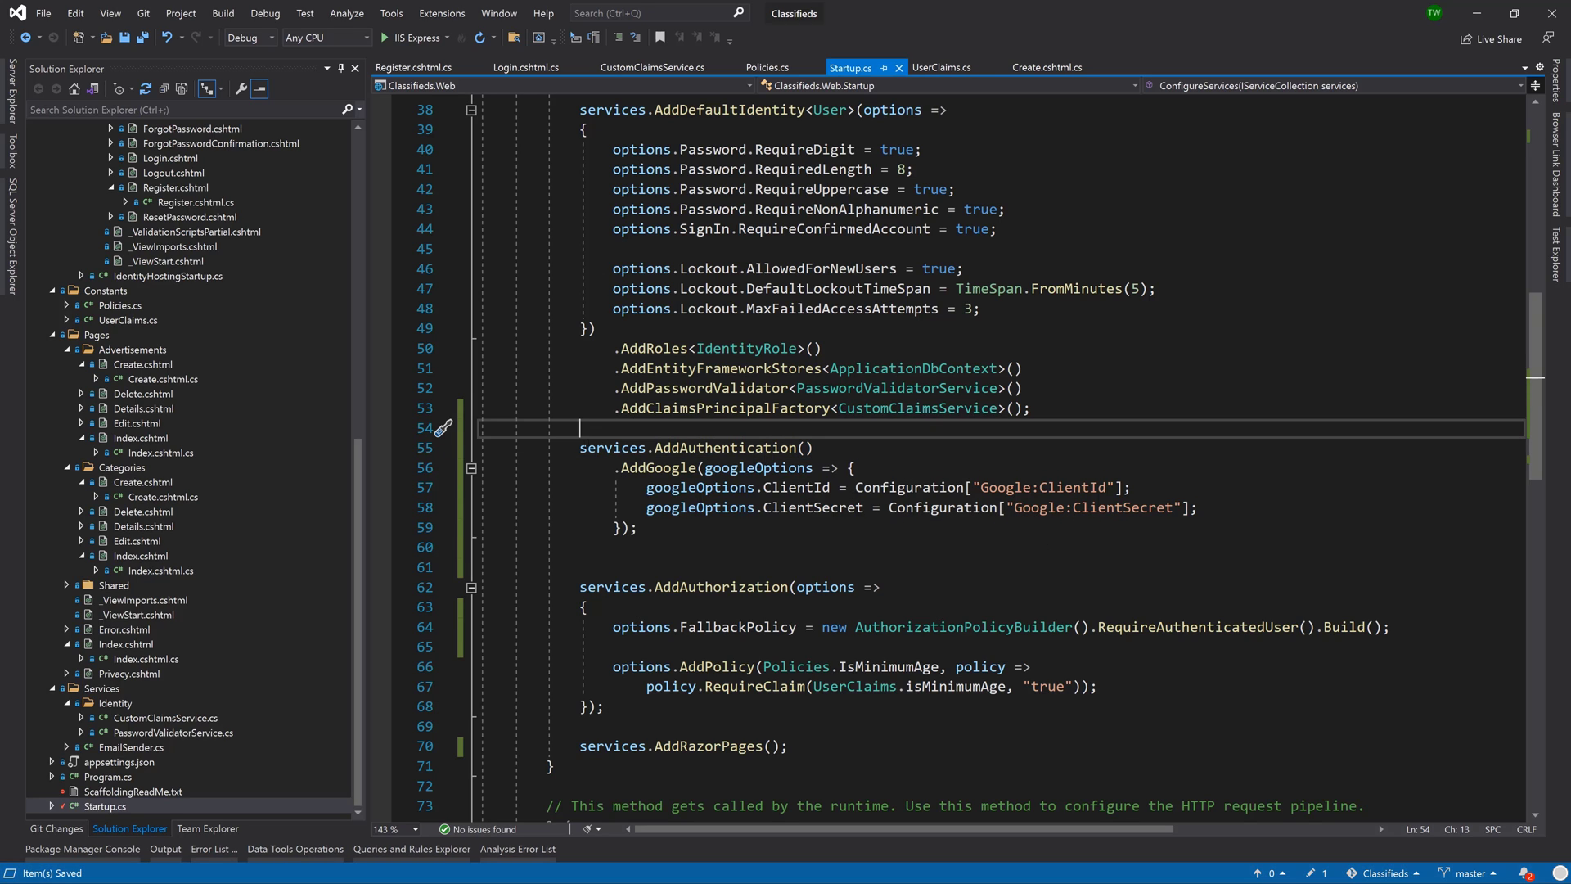
{"action": "left_click_drag", "start_coordinate": [580, 447], "coordinate": [639, 527]}
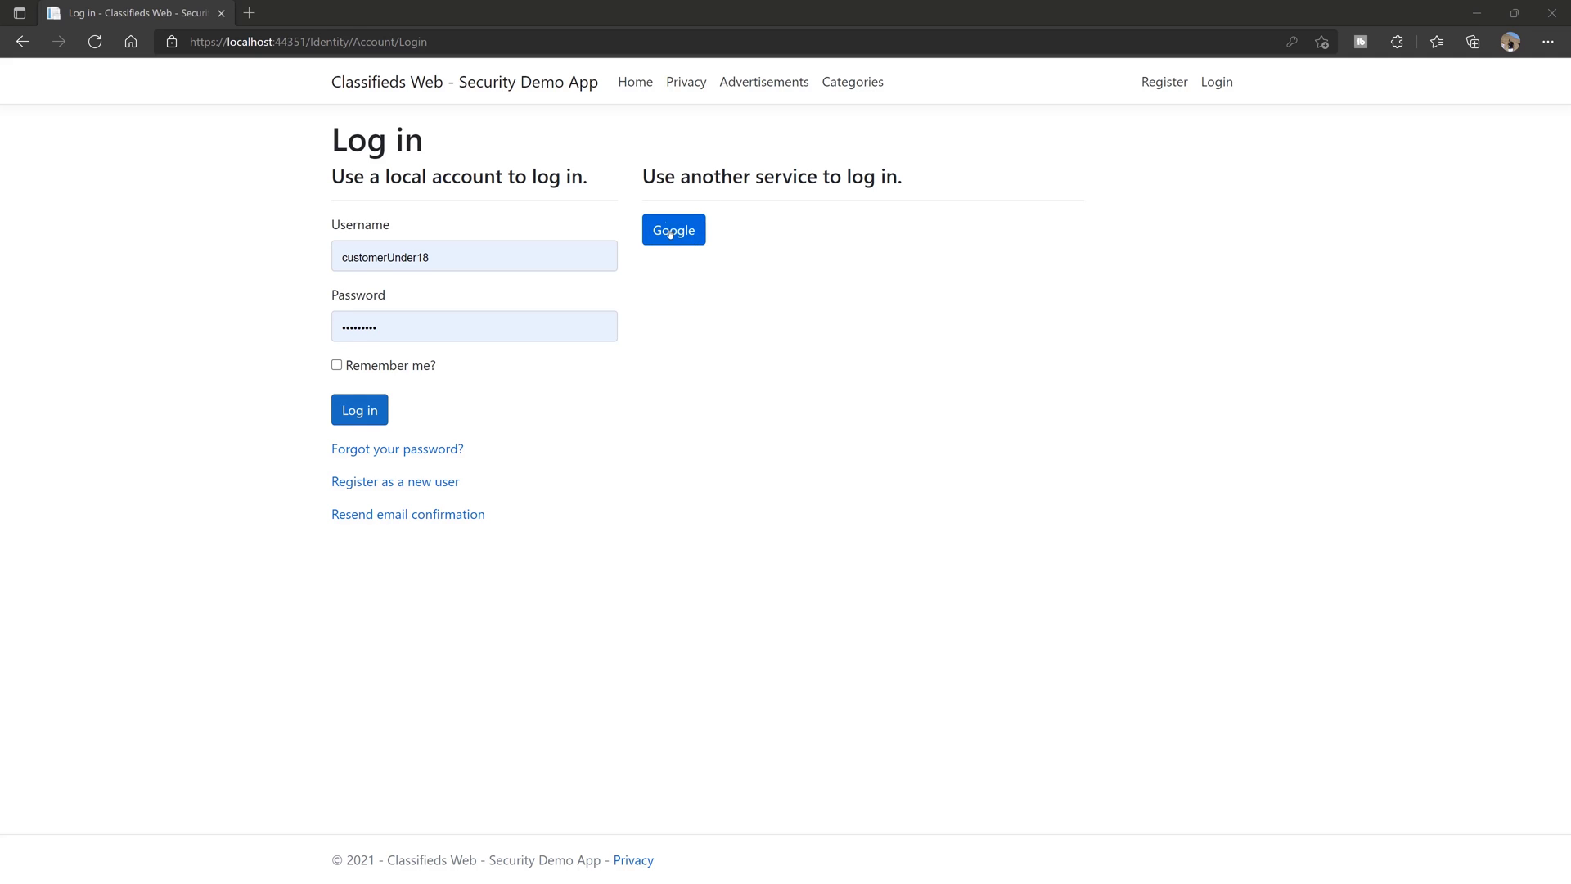
{"action": "mouse_move", "coordinate": [707, 256]}
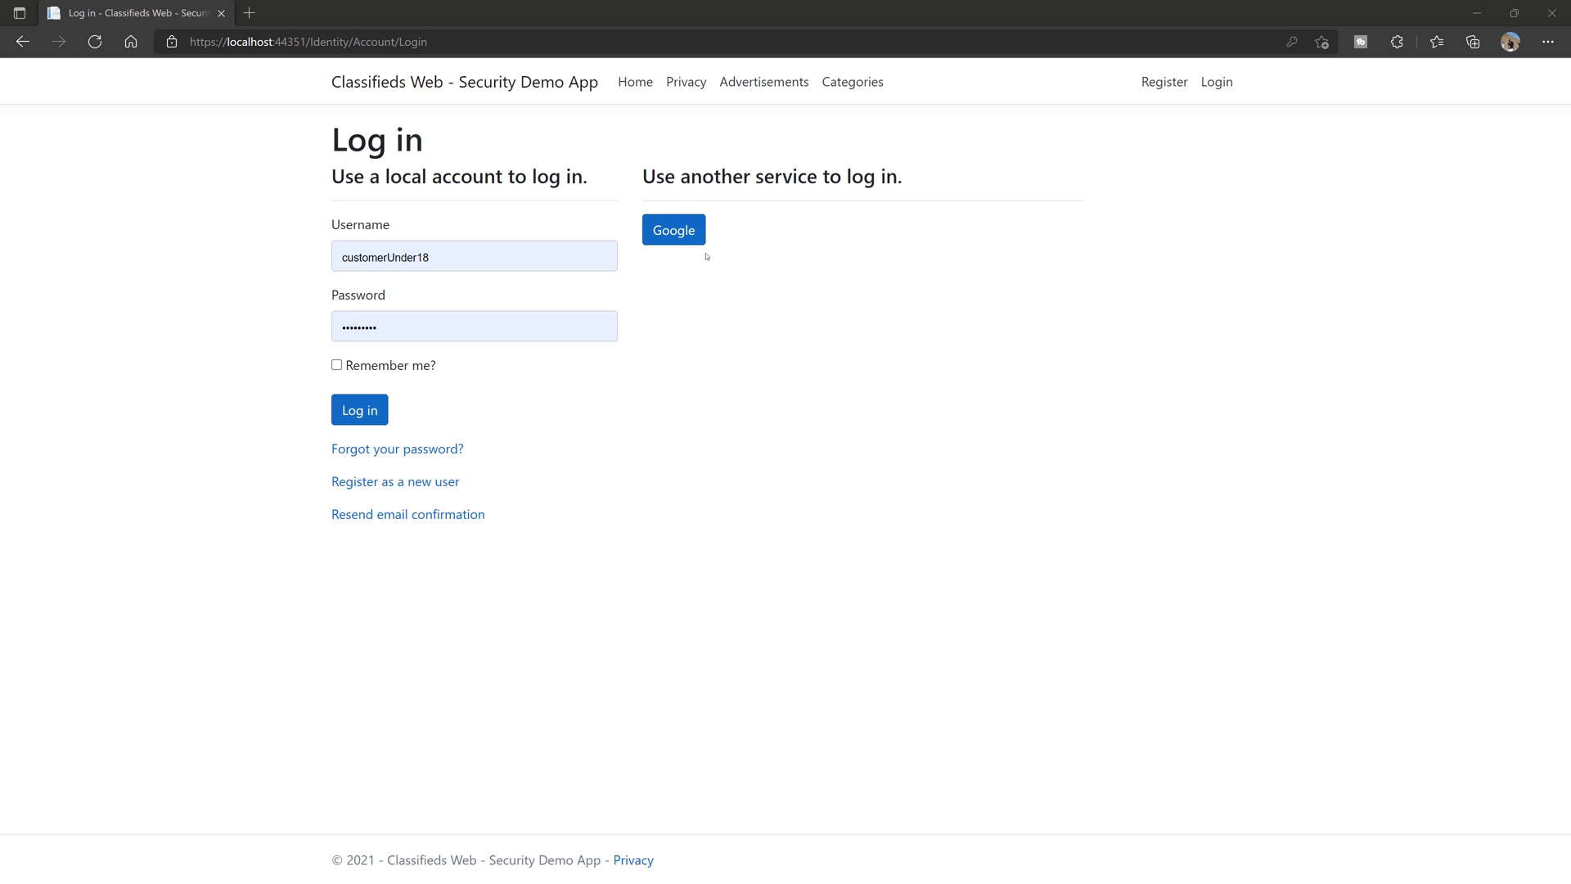
{"action": "mouse_move", "coordinate": [344, 577]}
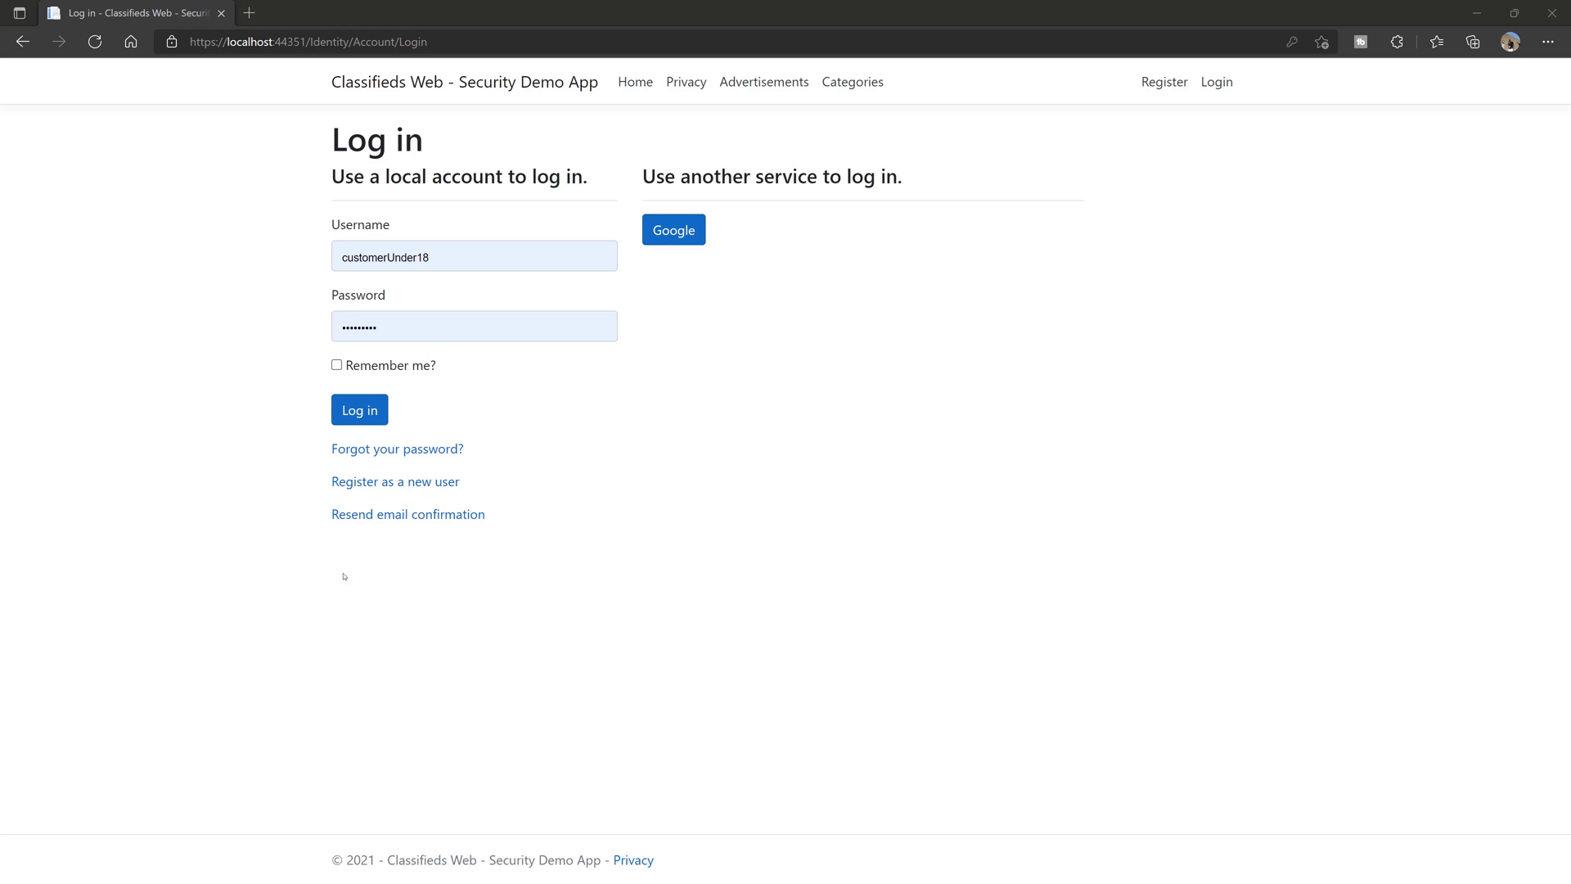
{"action": "mouse_move", "coordinate": [299, 711]}
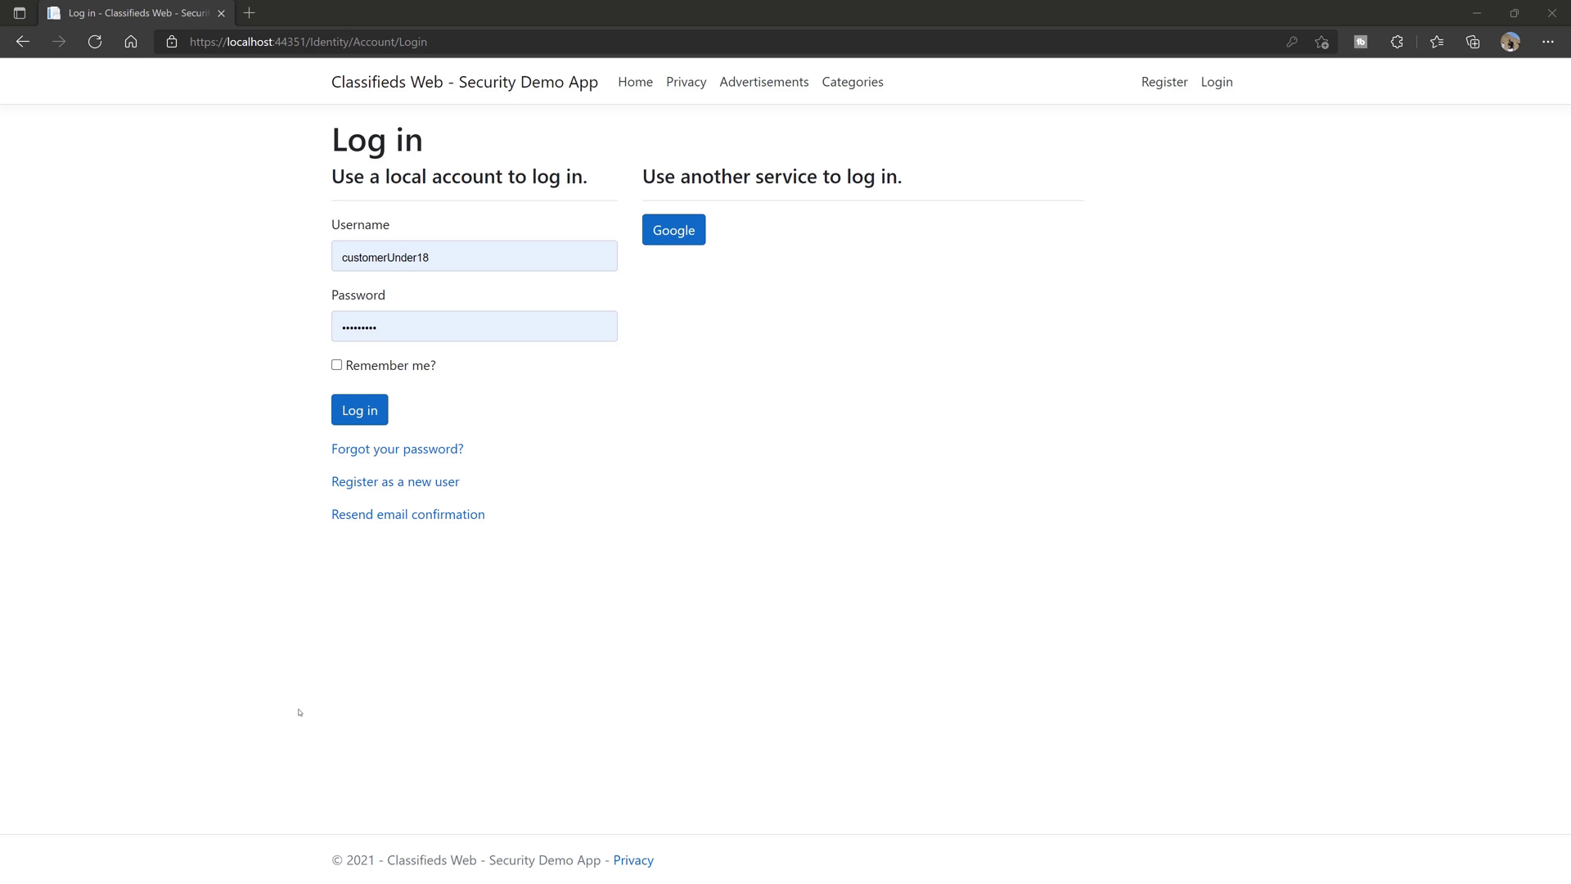
{"action": "mouse_move", "coordinate": [468, 656]}
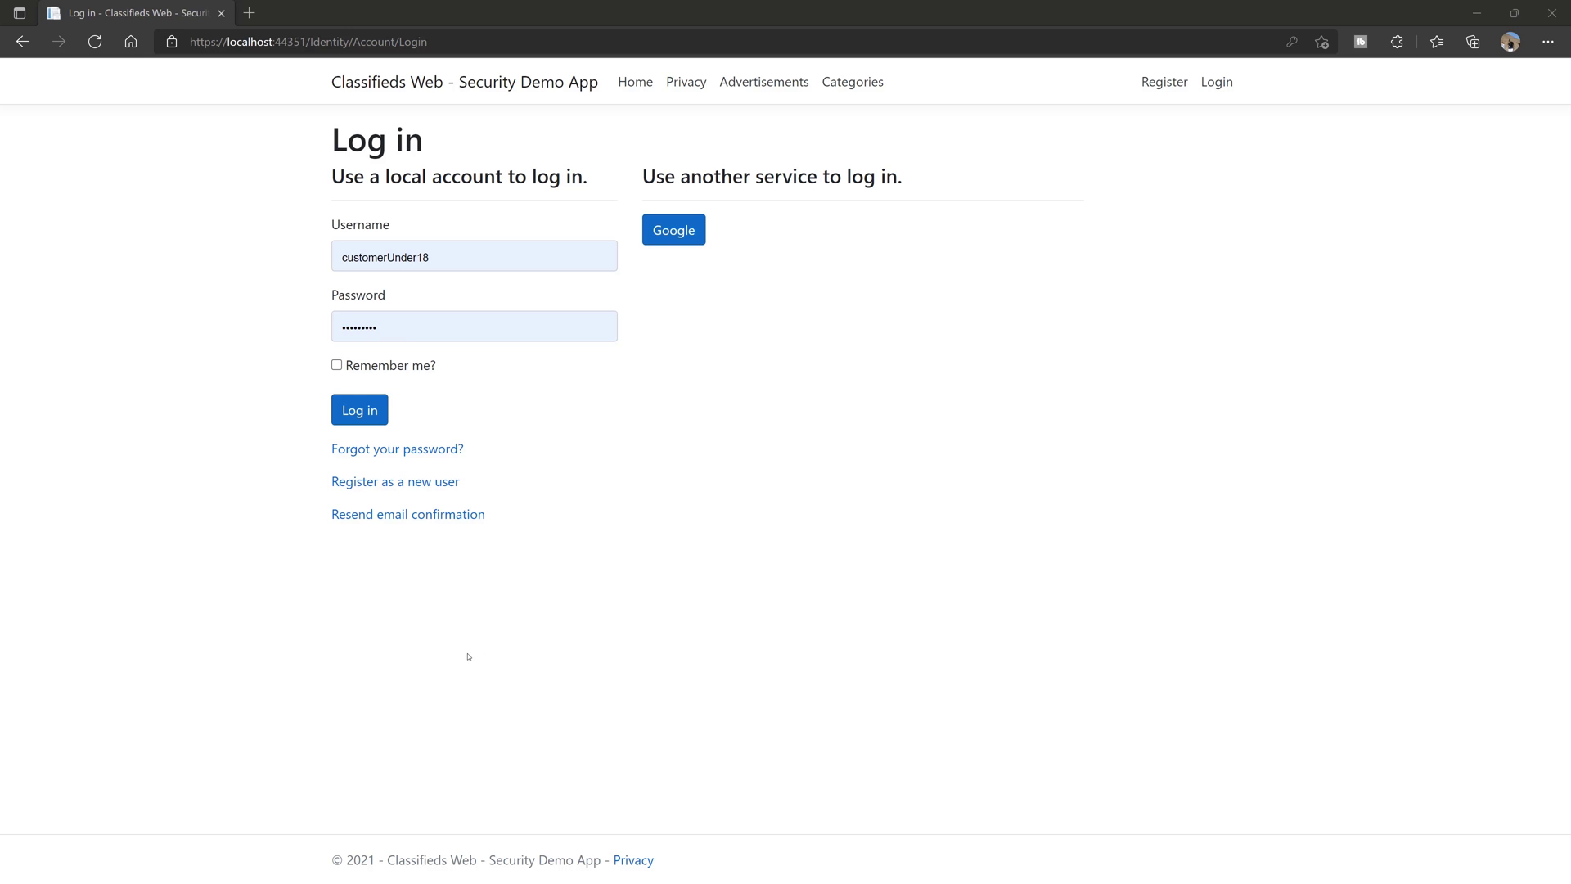
{"action": "mouse_move", "coordinate": [768, 281]}
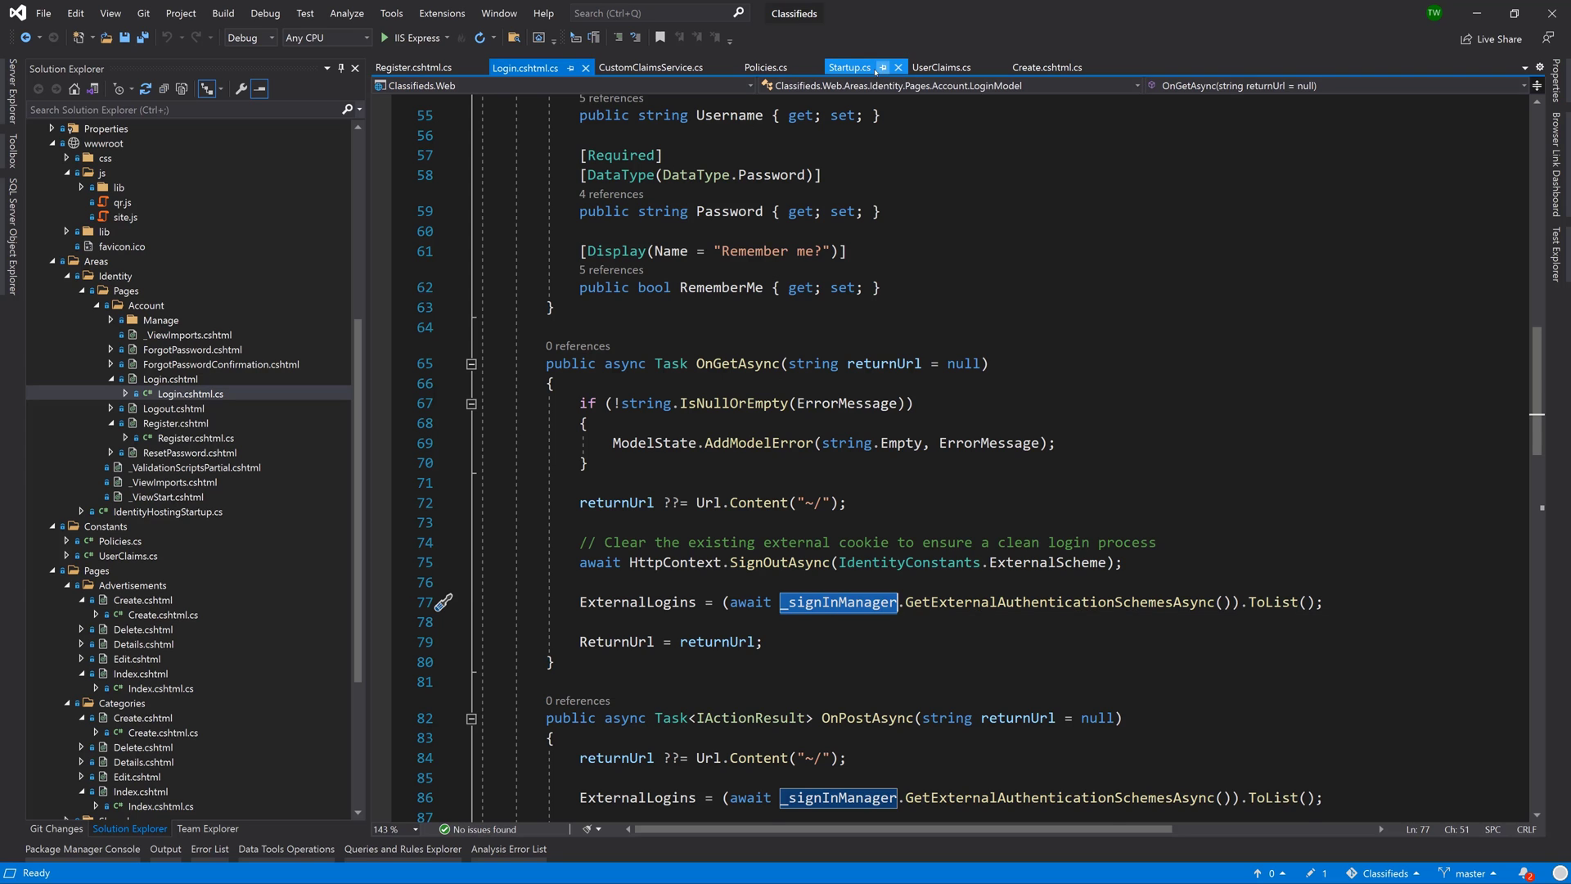
- Check the AddGoogle setup in Startup.cs and bring up Login.cshtml's ExternalLogins provider loop
{"action": "left_click", "coordinate": [850, 66]}
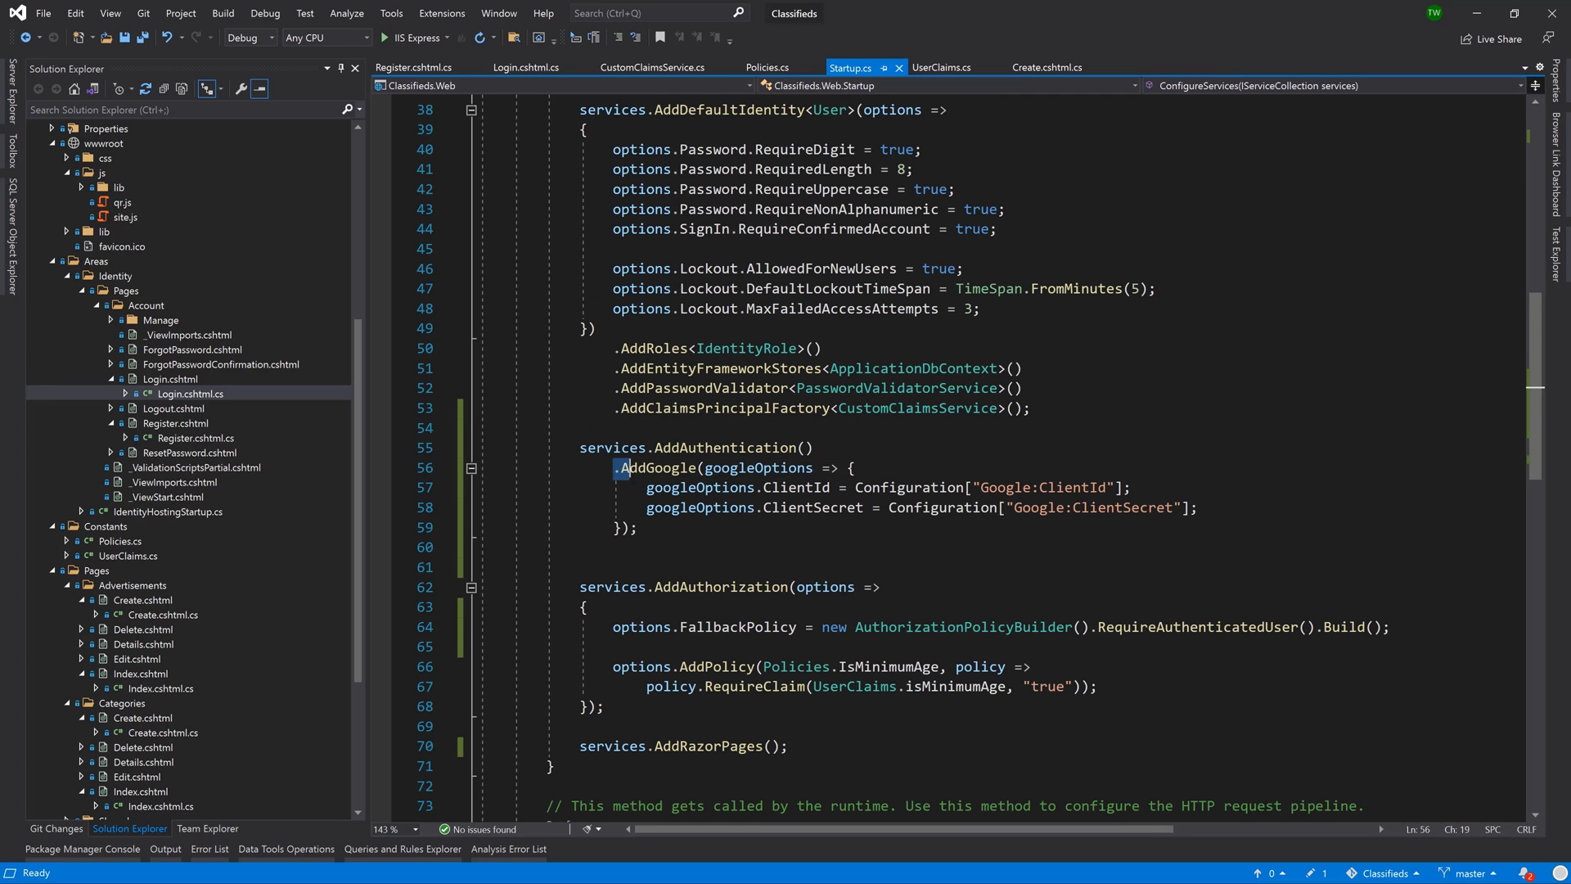
{"action": "left_click_drag", "start_coordinate": [619, 468], "coordinate": [638, 528]}
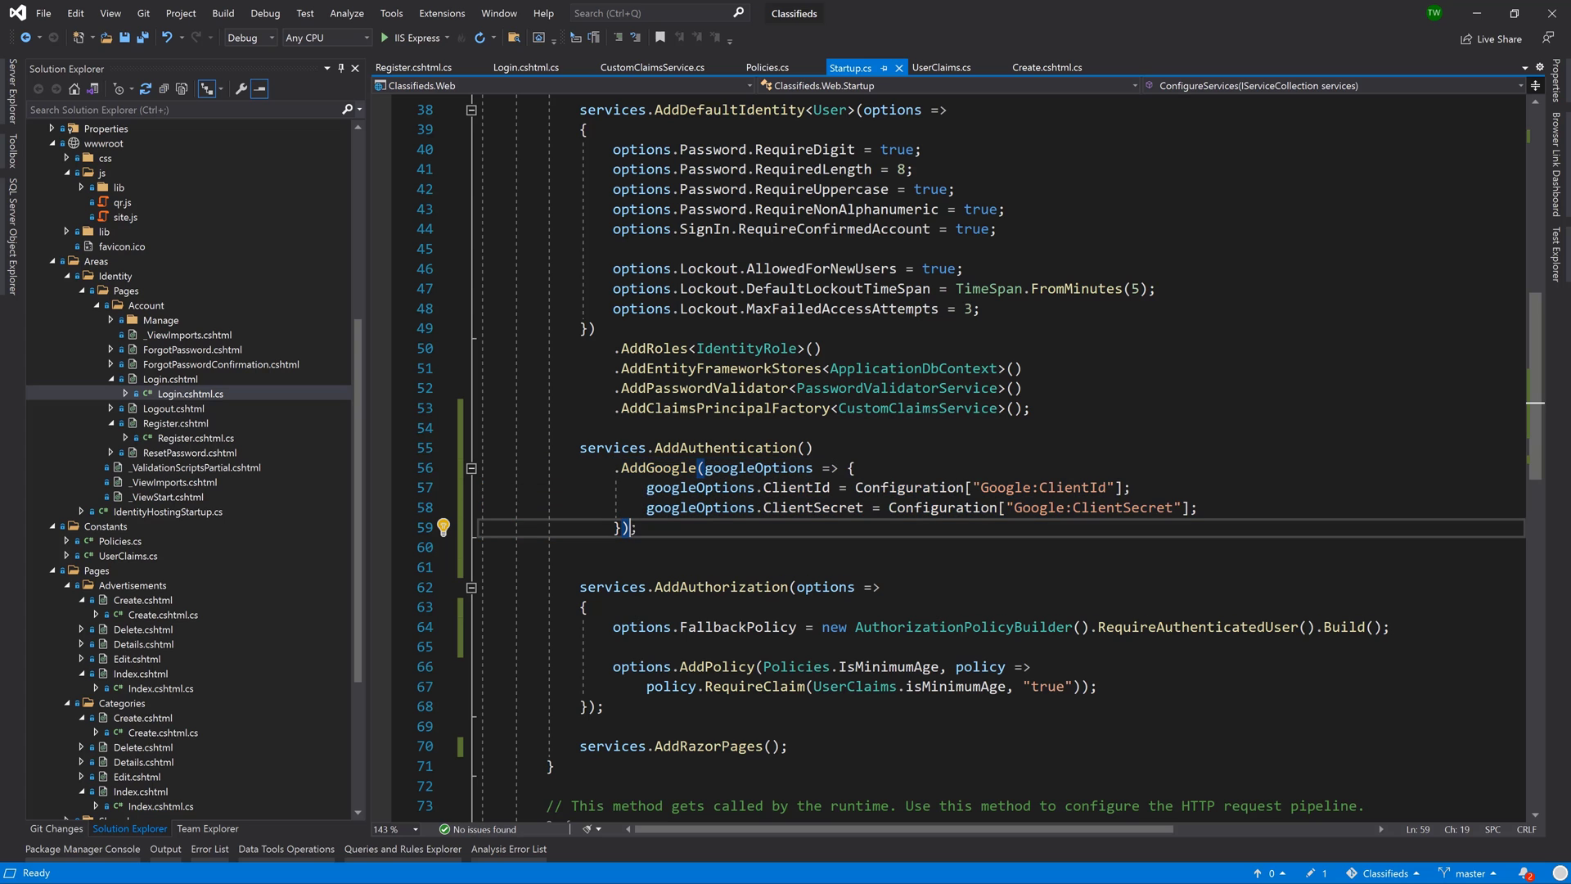
{"action": "left_click", "coordinate": [171, 379]}
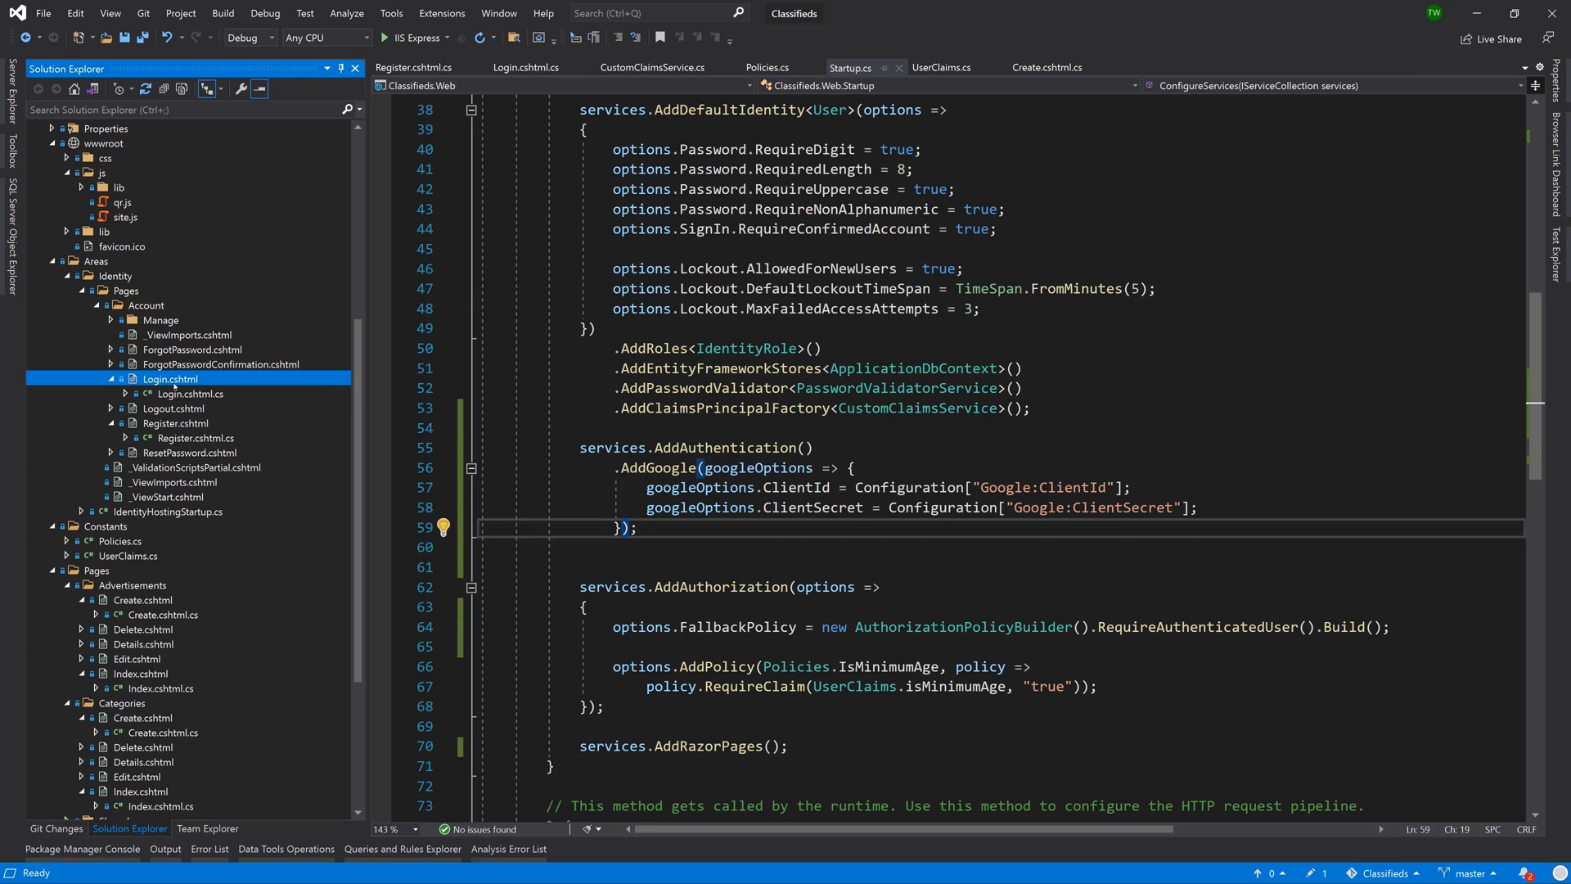
{"action": "double_click", "coordinate": [171, 379]}
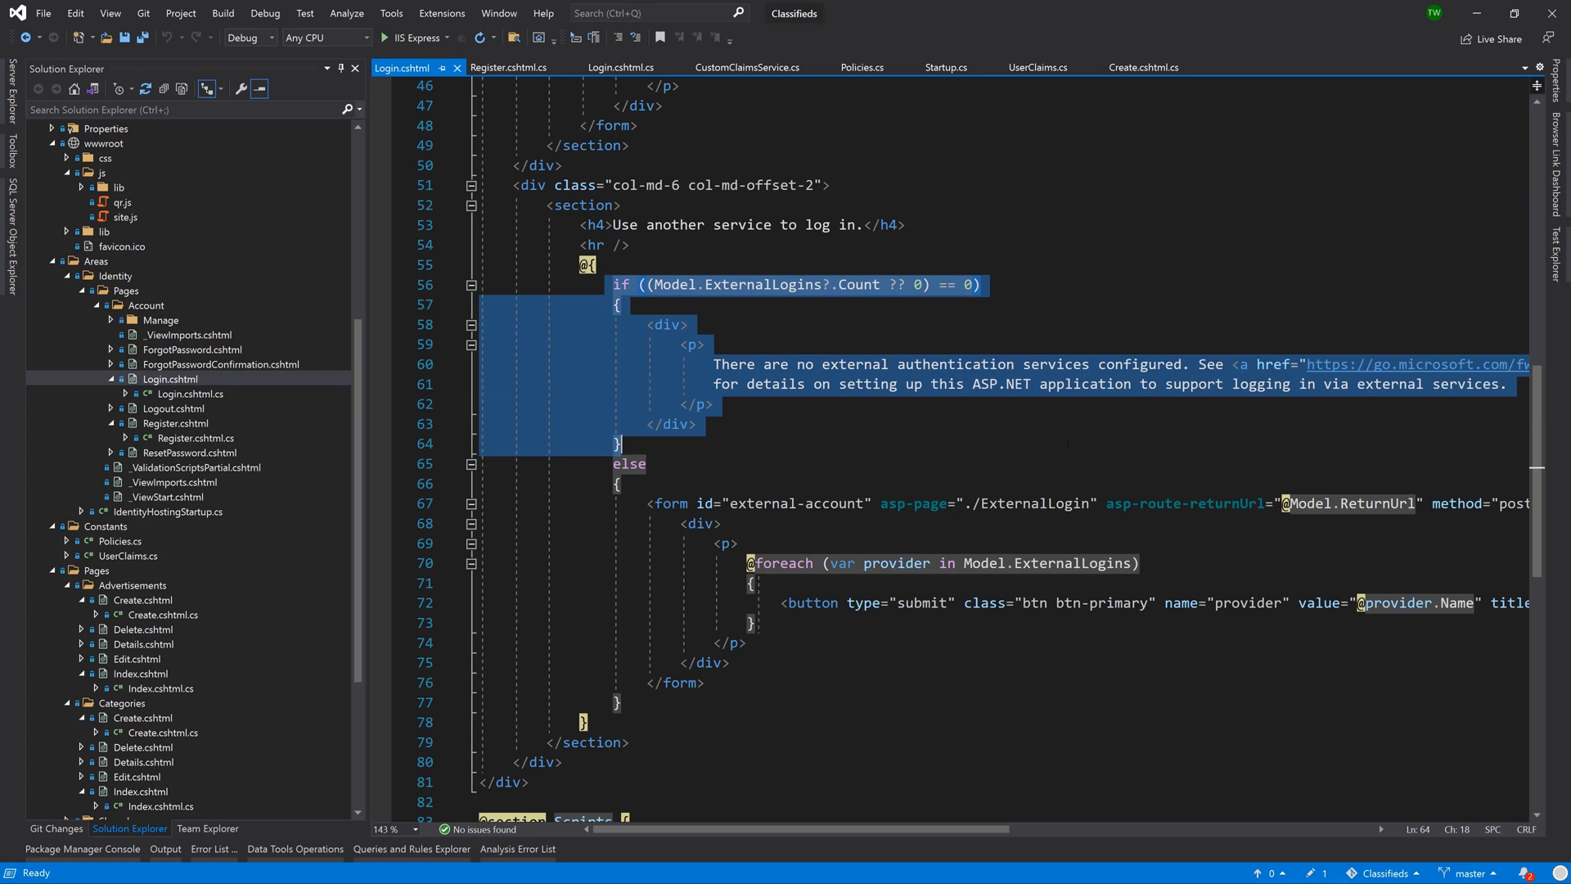
{"action": "scroll", "scroll_direction": "down", "scroll_amount": 3}
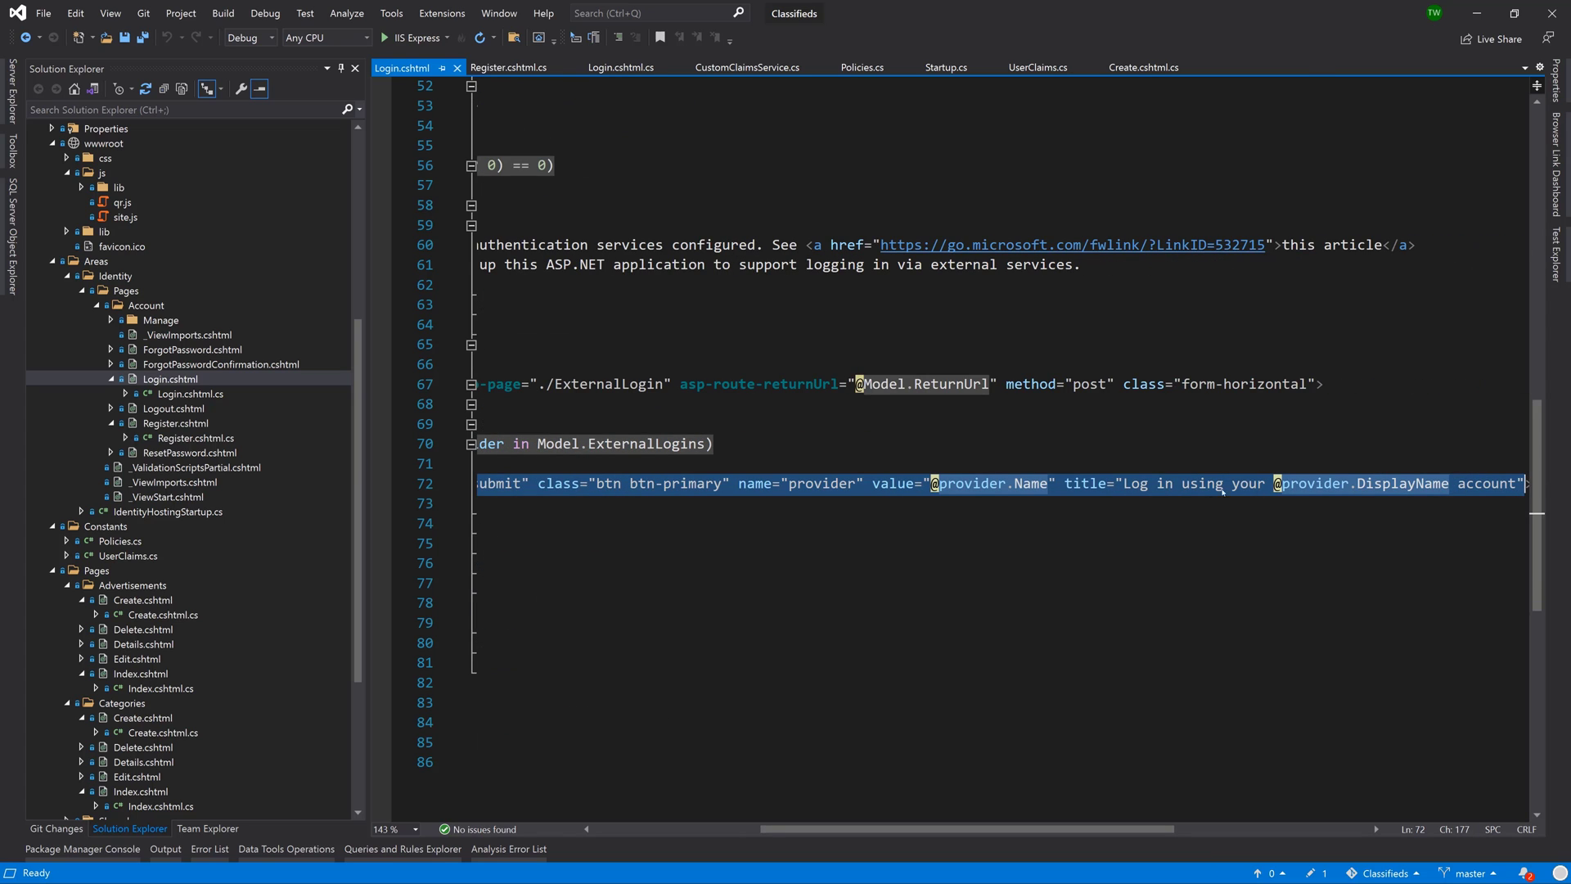
{"action": "scroll", "scroll_direction": "left", "scroll_amount": 3}
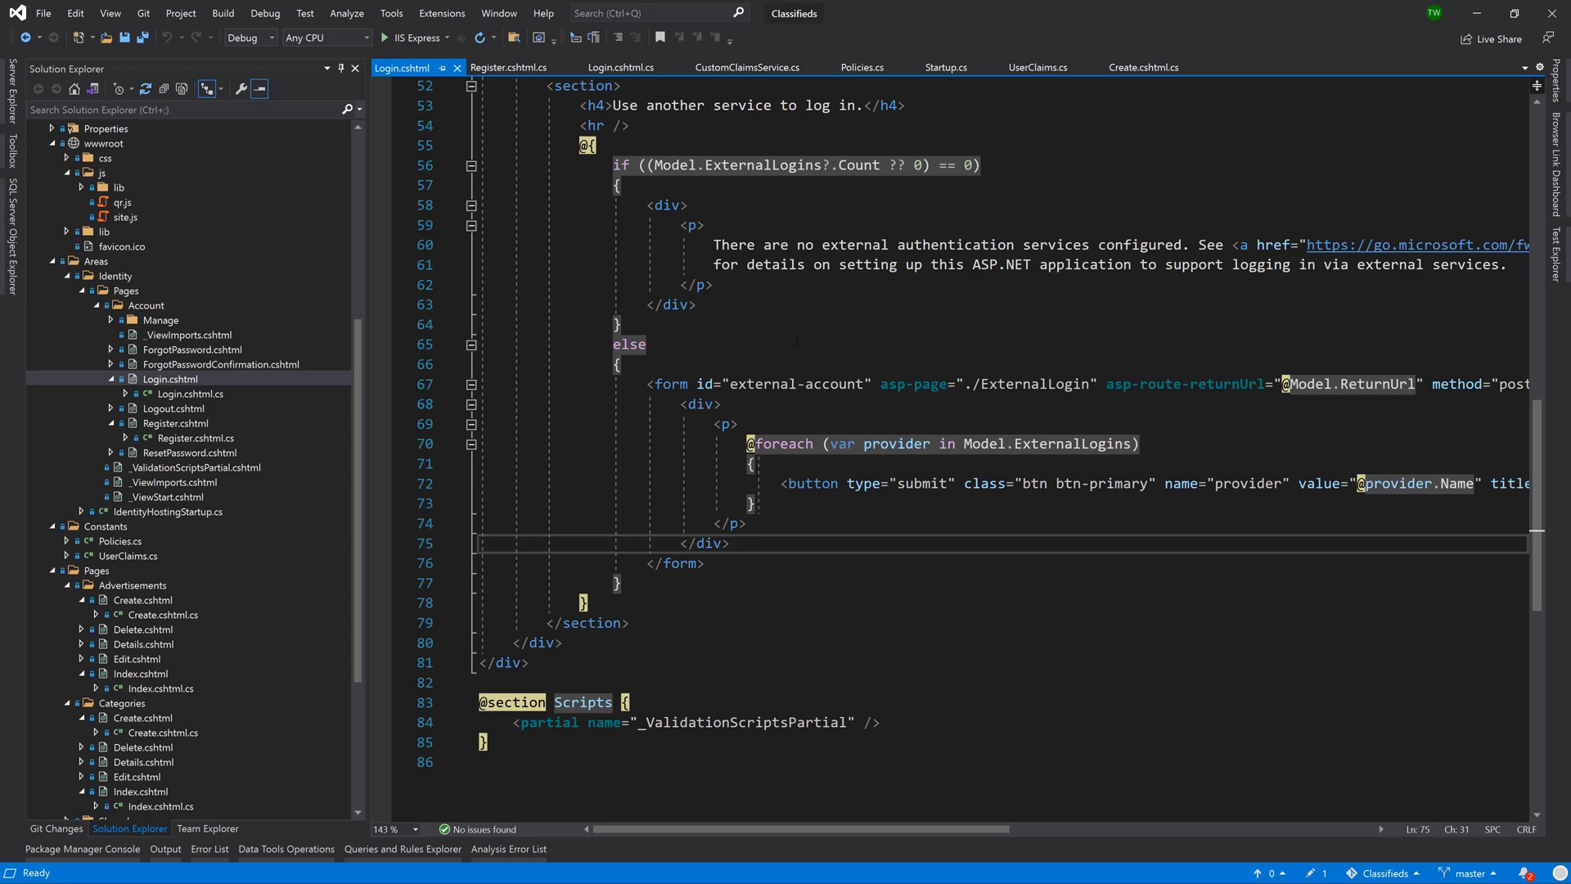
- Compare the provider button markup with the Startup configuration and return to the Login page markup
{"action": "left_click", "coordinate": [732, 542]}
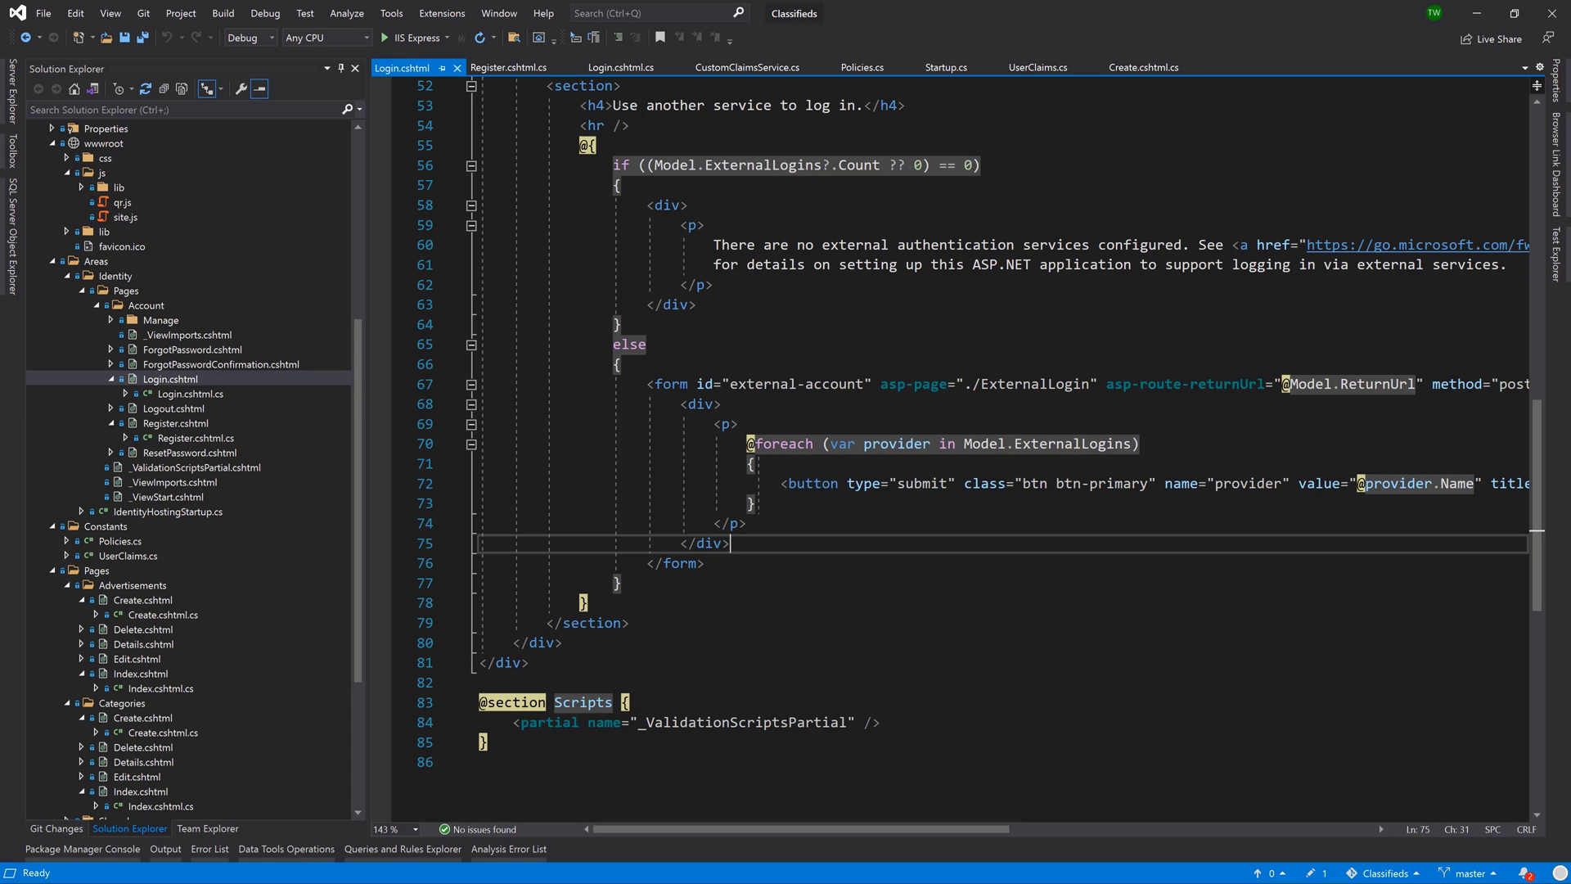
{"action": "left_click", "coordinate": [948, 67]}
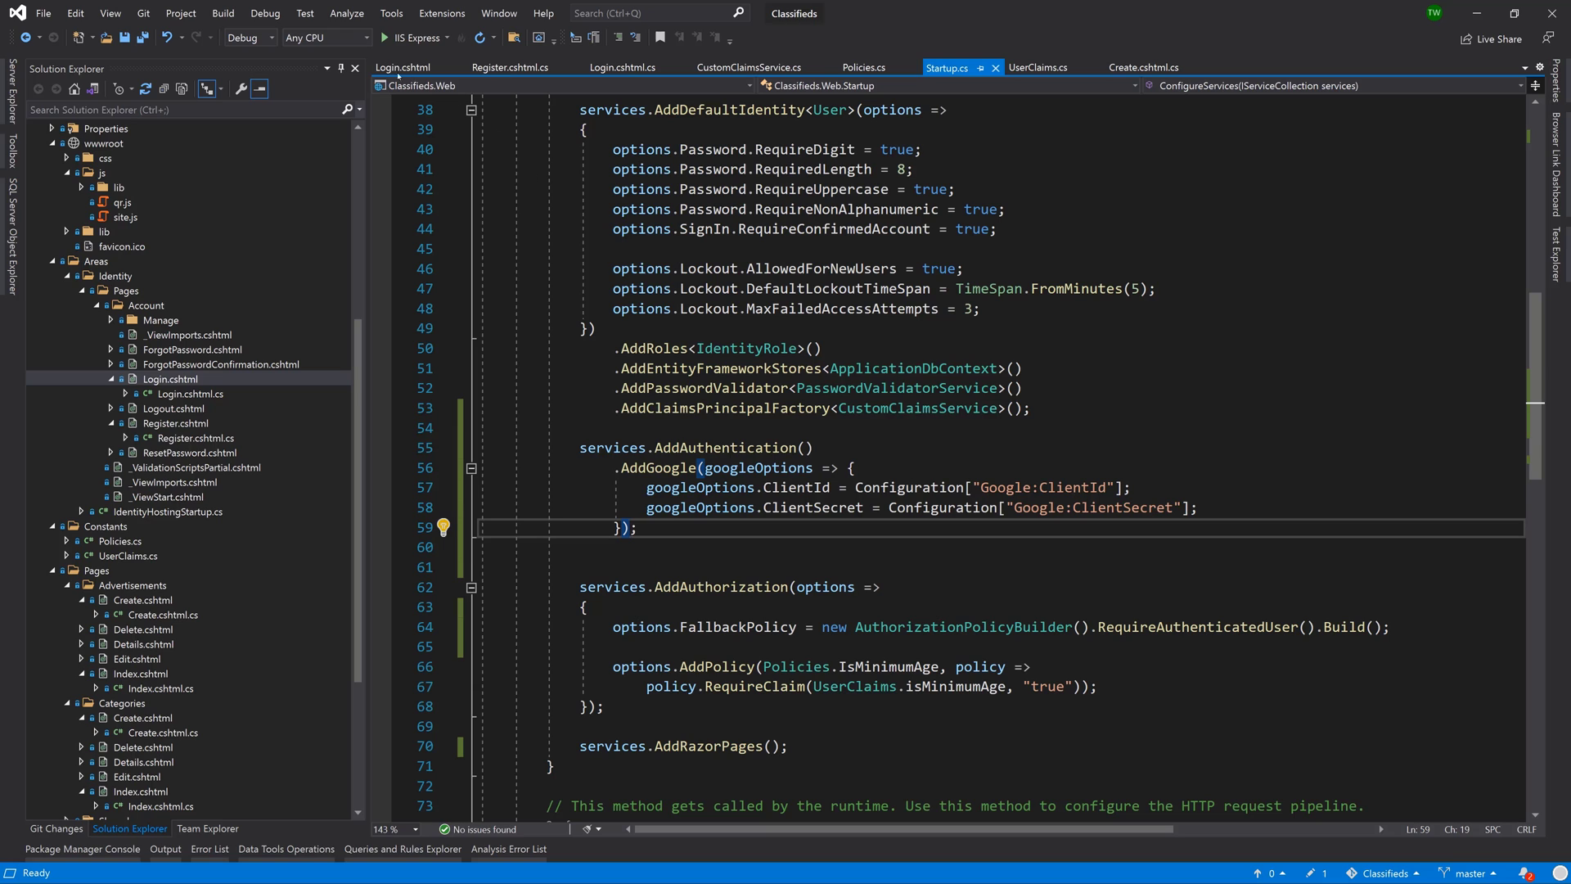
{"action": "left_click", "coordinate": [403, 67]}
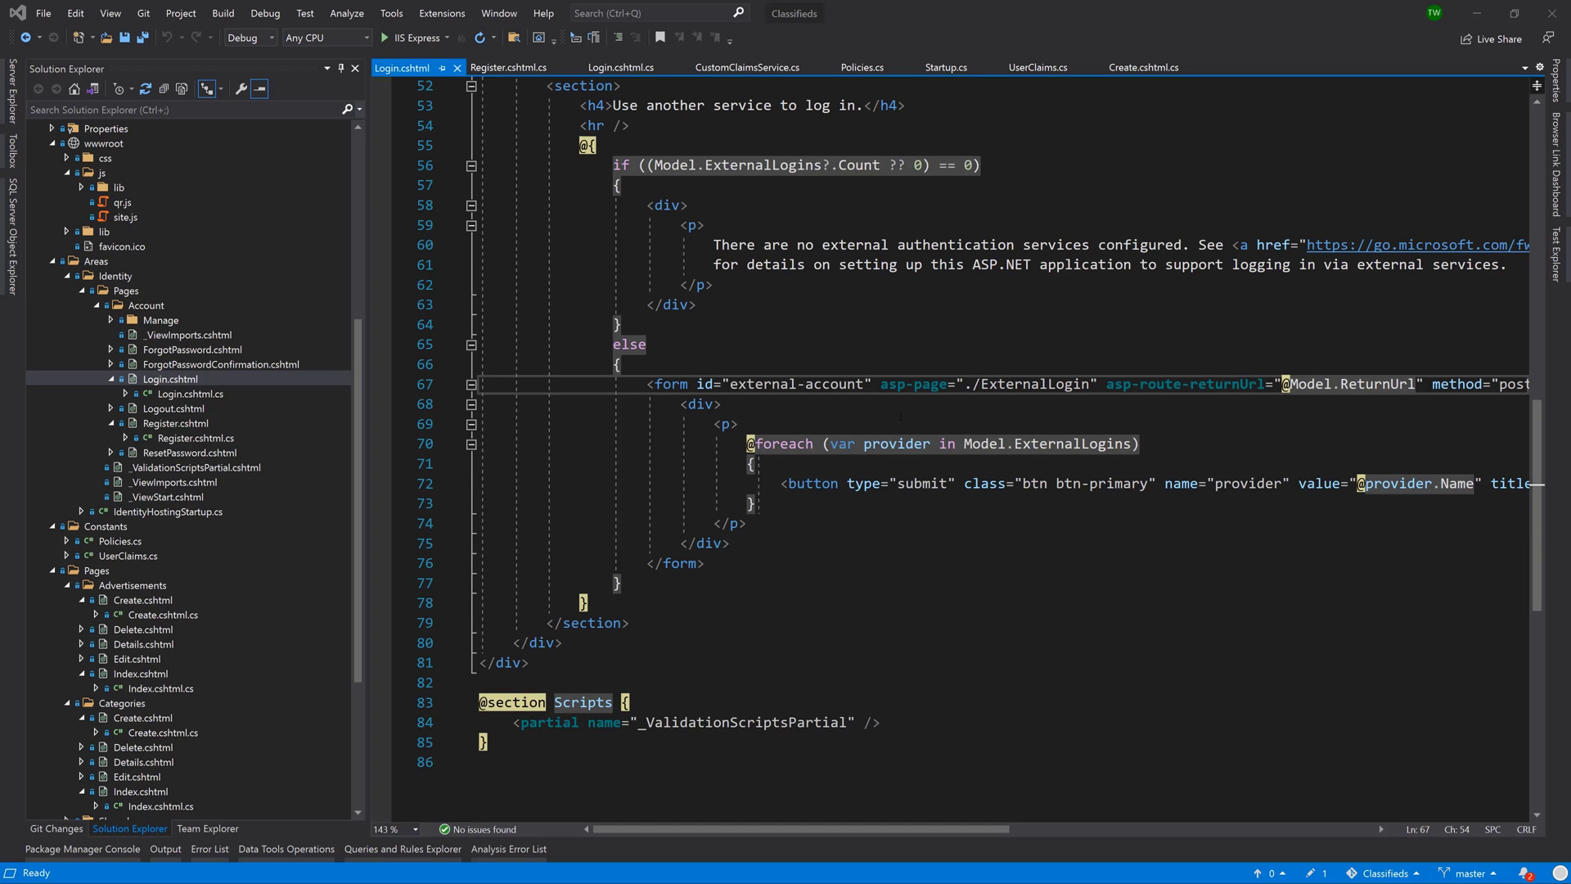
{"action": "left_click", "coordinate": [731, 424]}
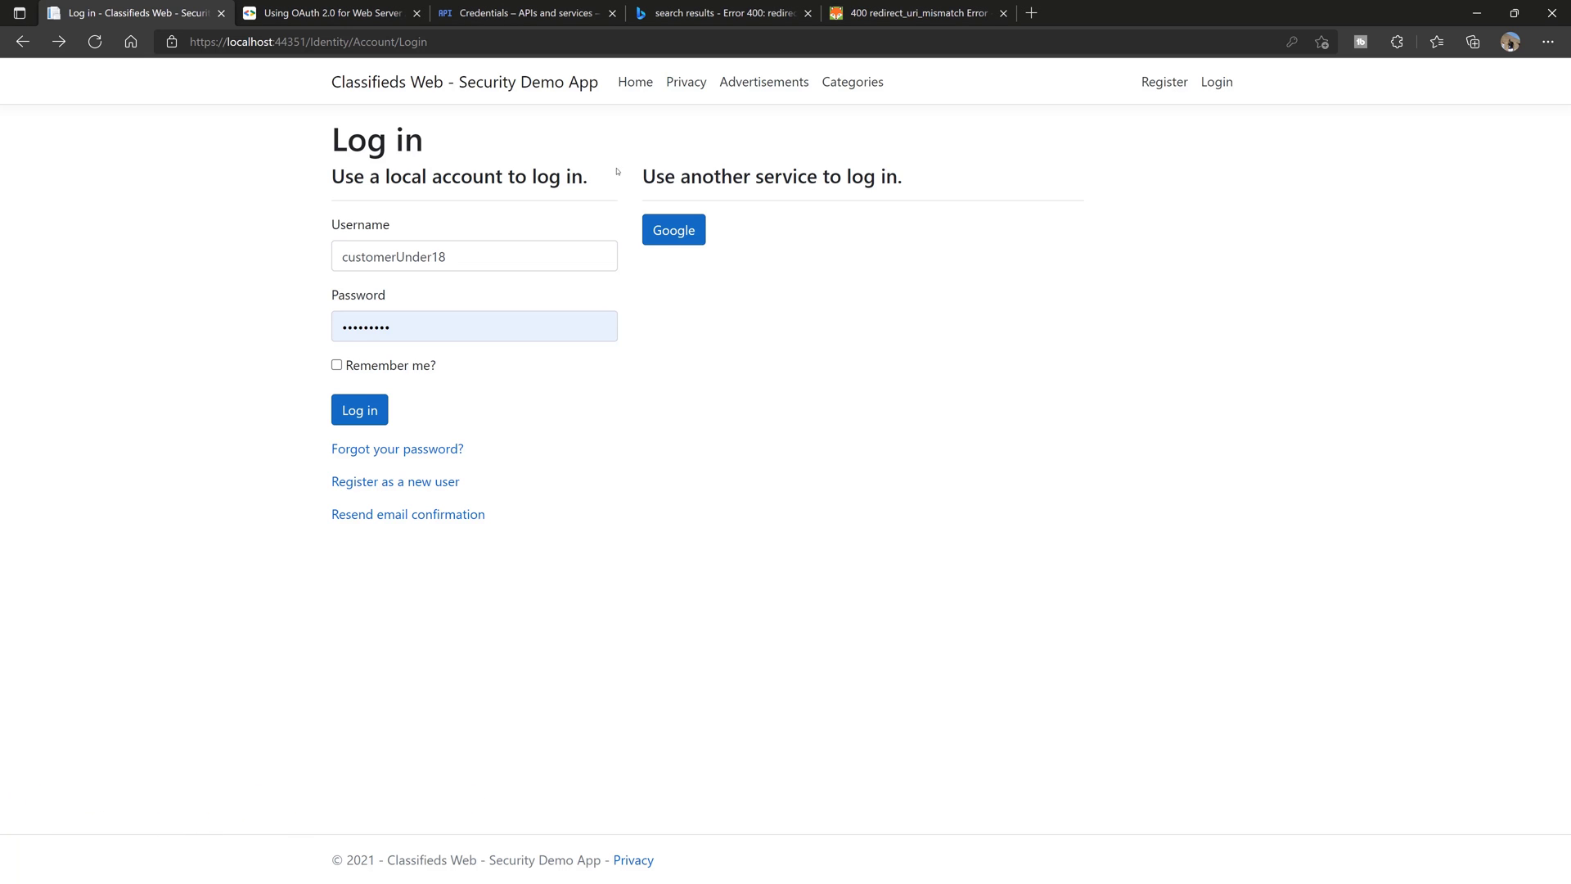
{"action": "mouse_move", "coordinate": [674, 229]}
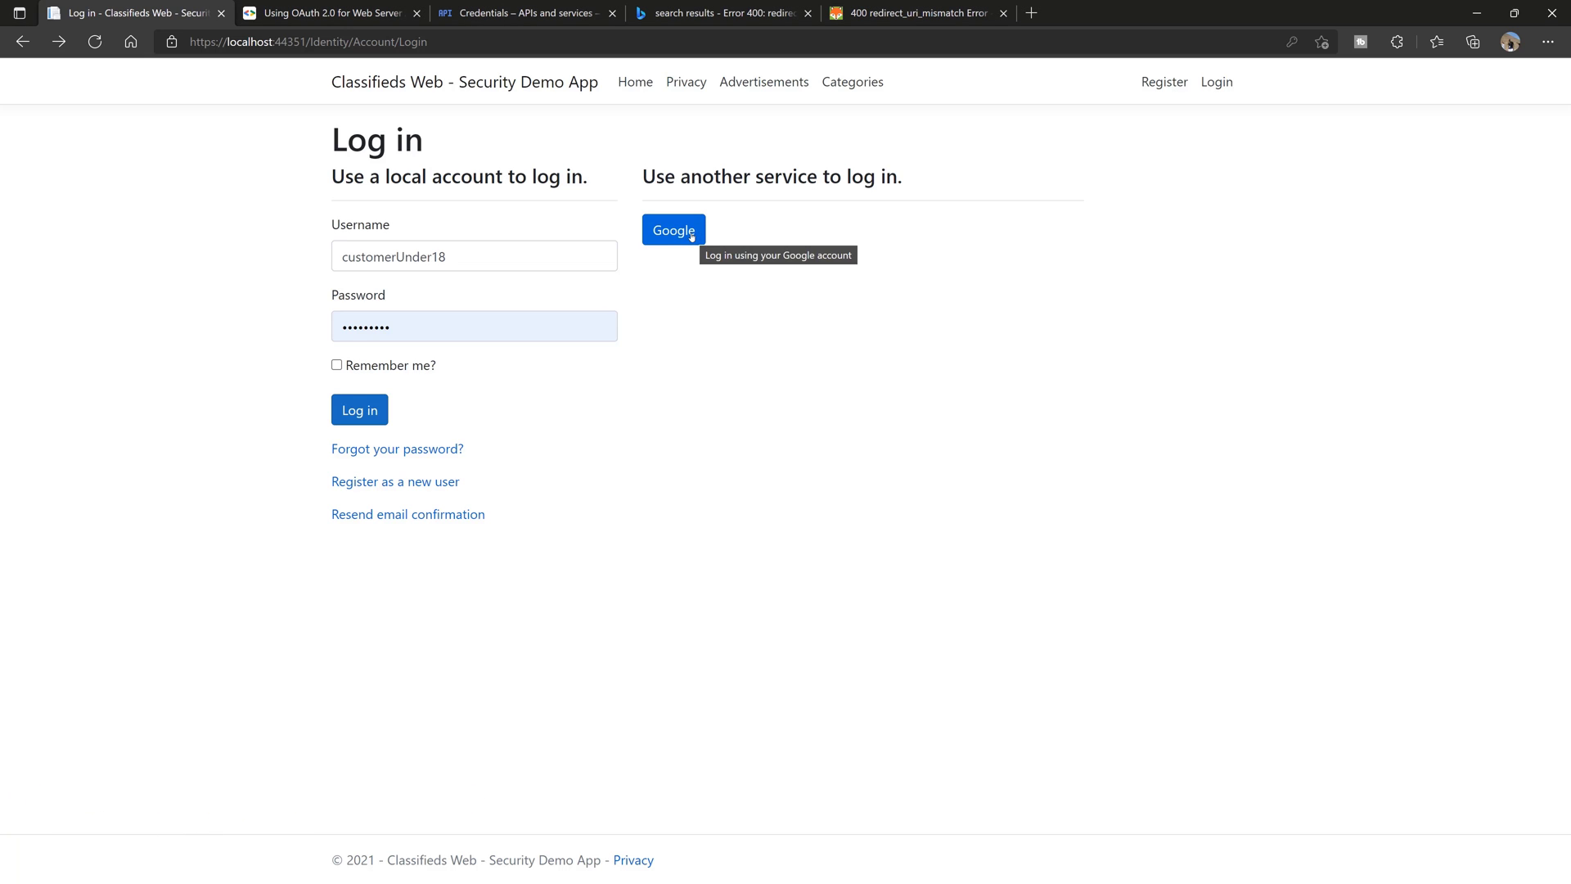
- Attempt Google sign-in twice from the login page, landing on Error 400 redirect_uri_mismatch, and select the error code
{"action": "left_click", "coordinate": [673, 229]}
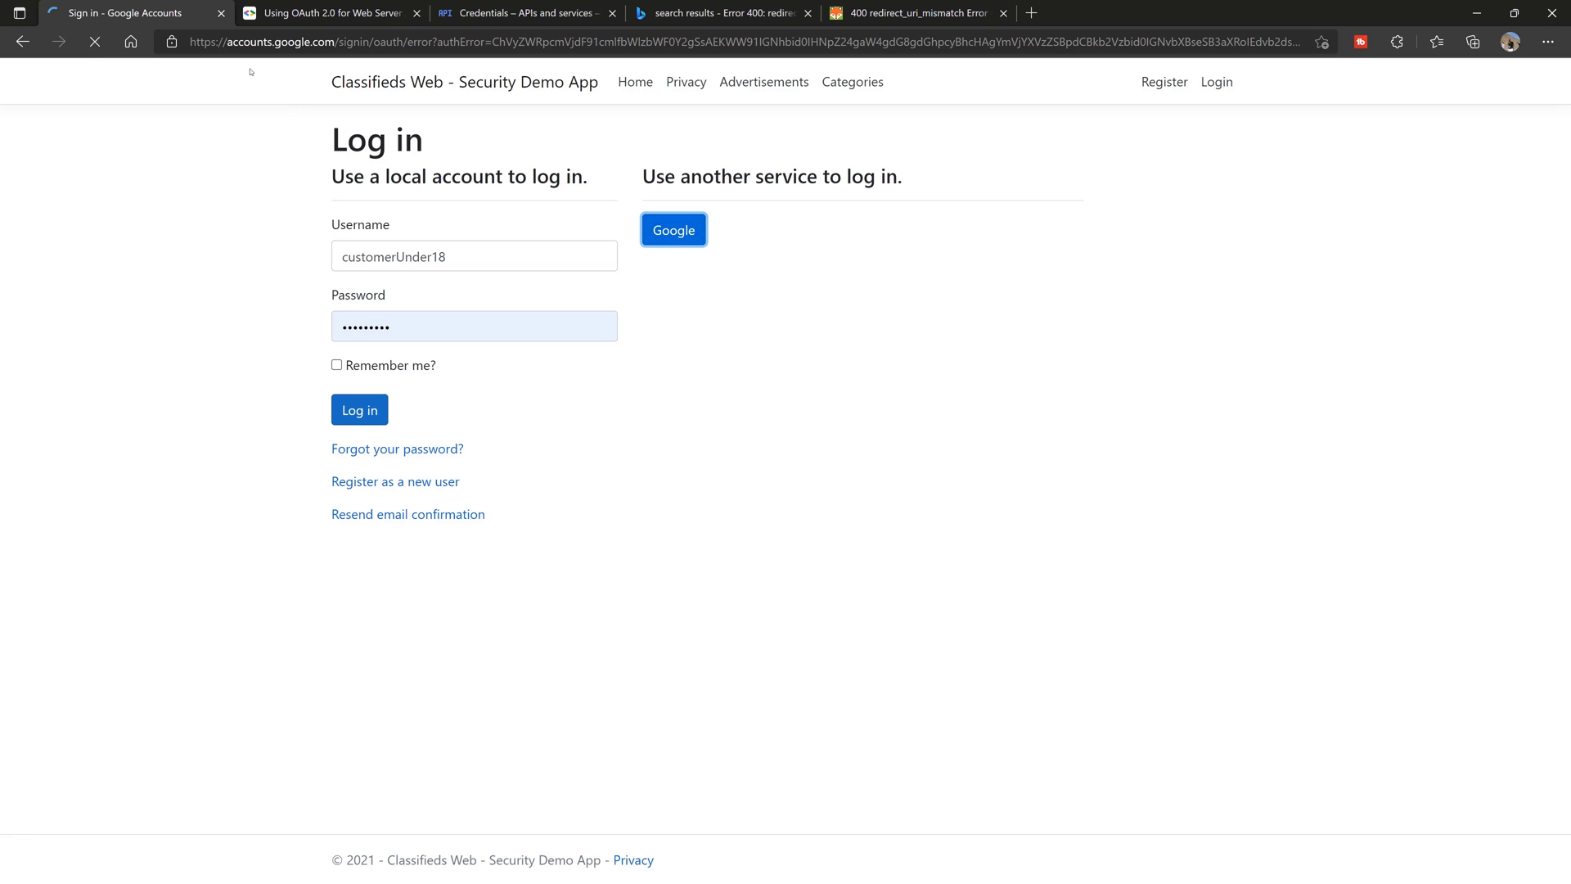
{"action": "left_click", "coordinate": [672, 229]}
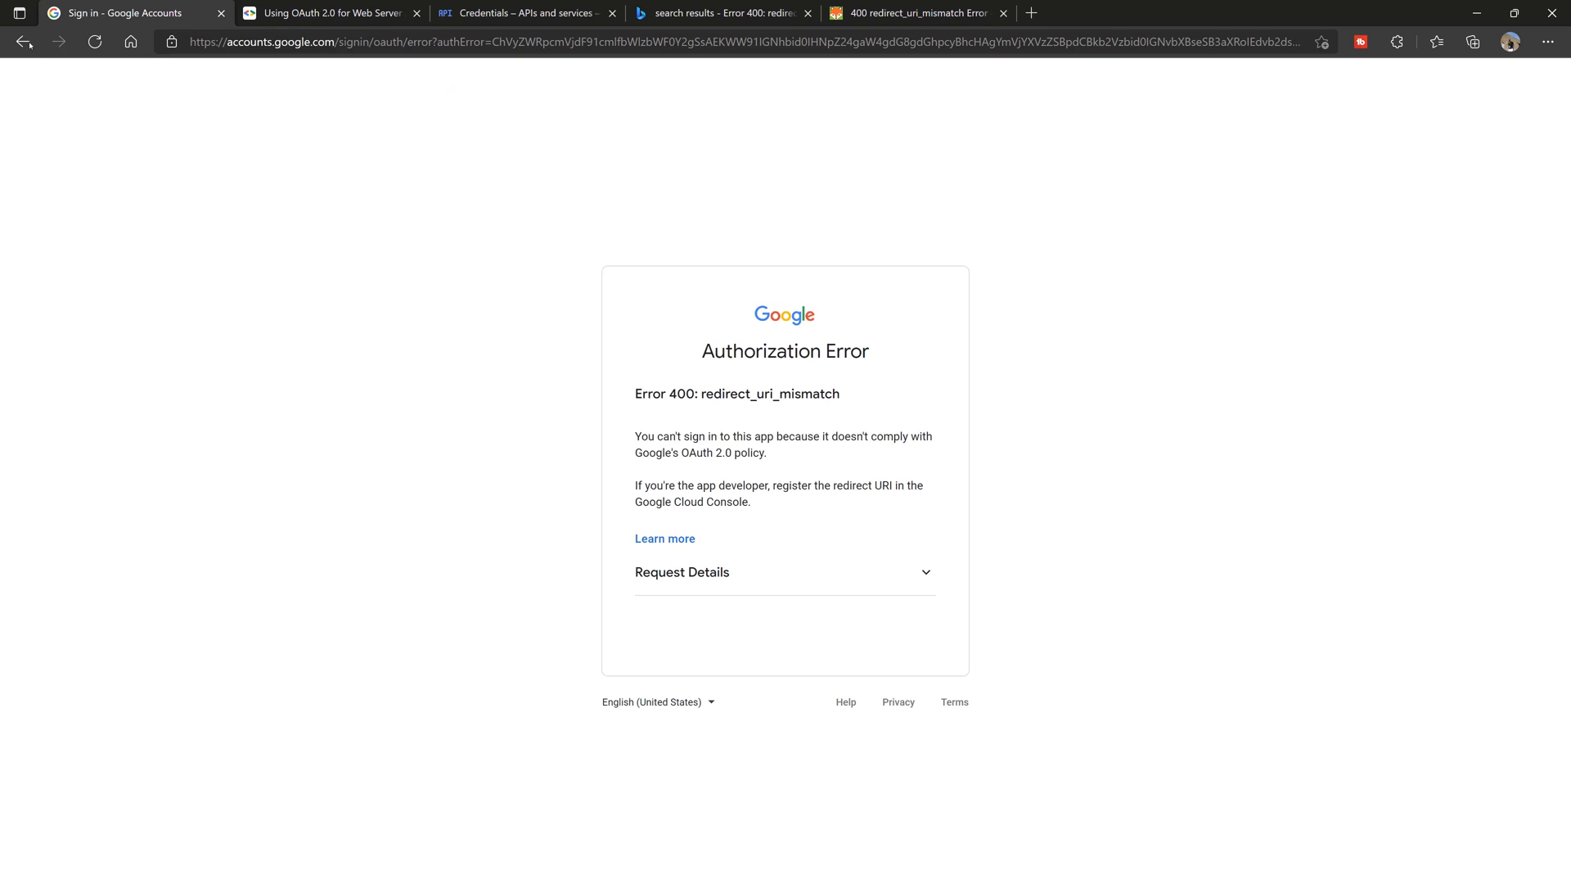
{"action": "left_click", "coordinate": [22, 41]}
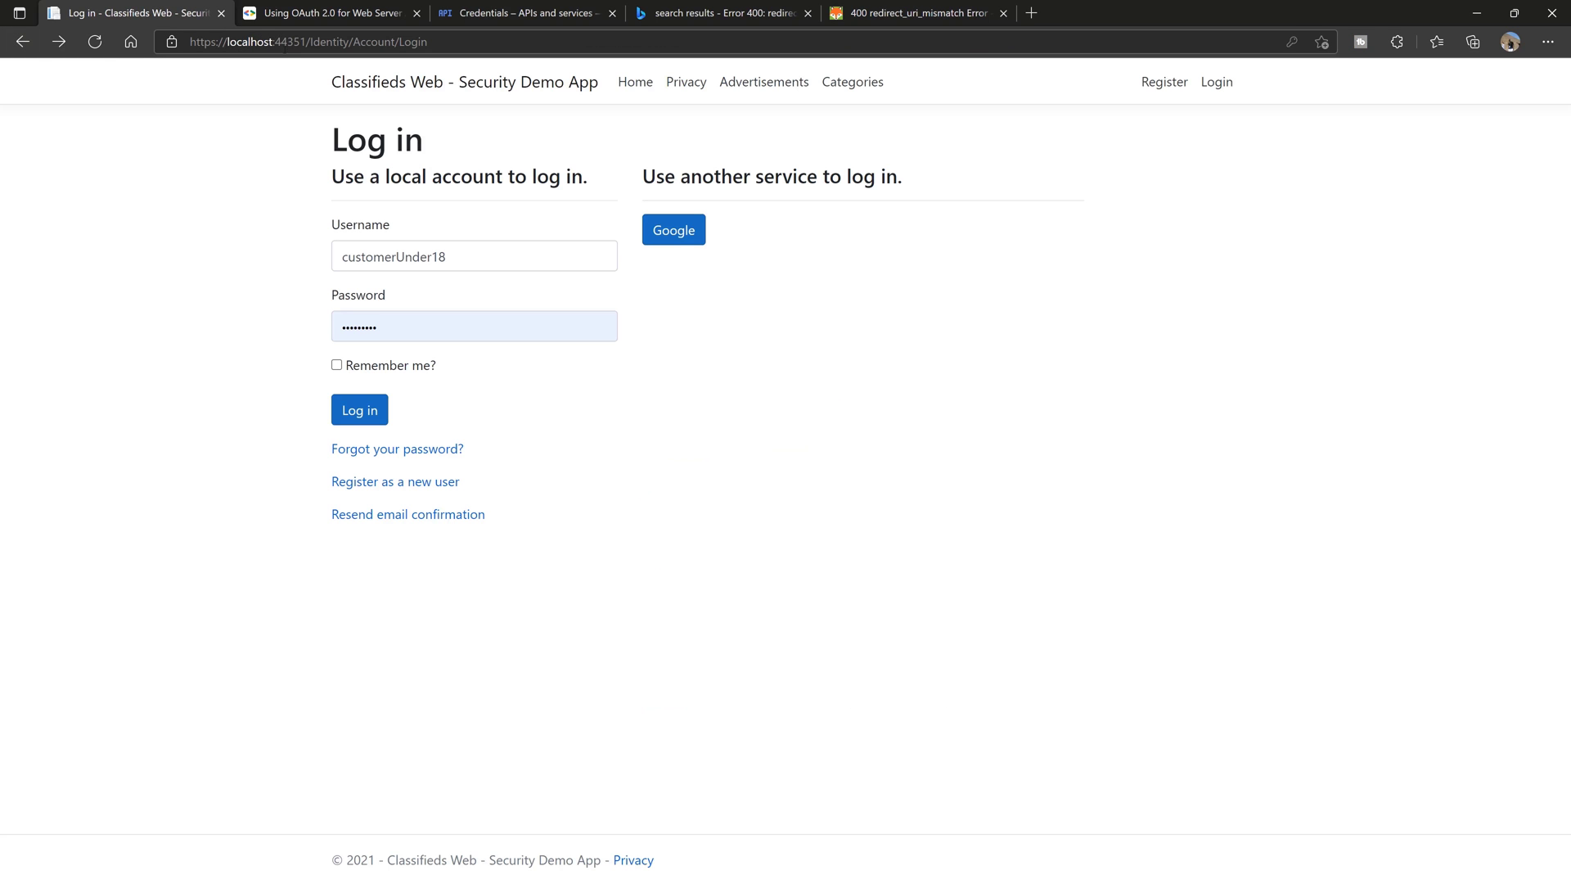
{"action": "left_click", "coordinate": [674, 229]}
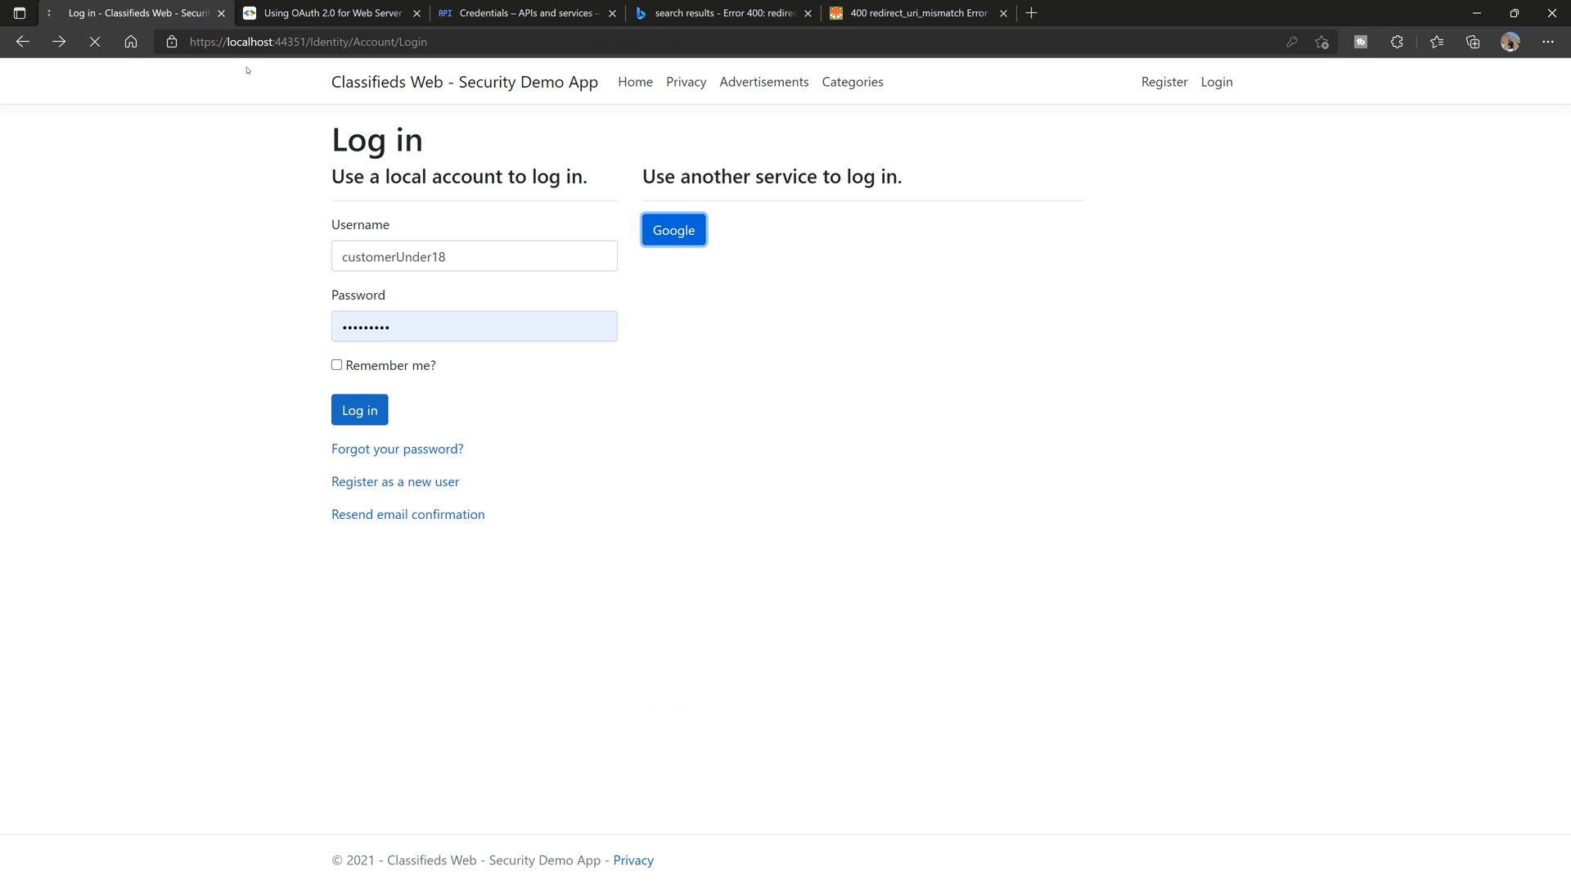
{"action": "left_click", "coordinate": [673, 229]}
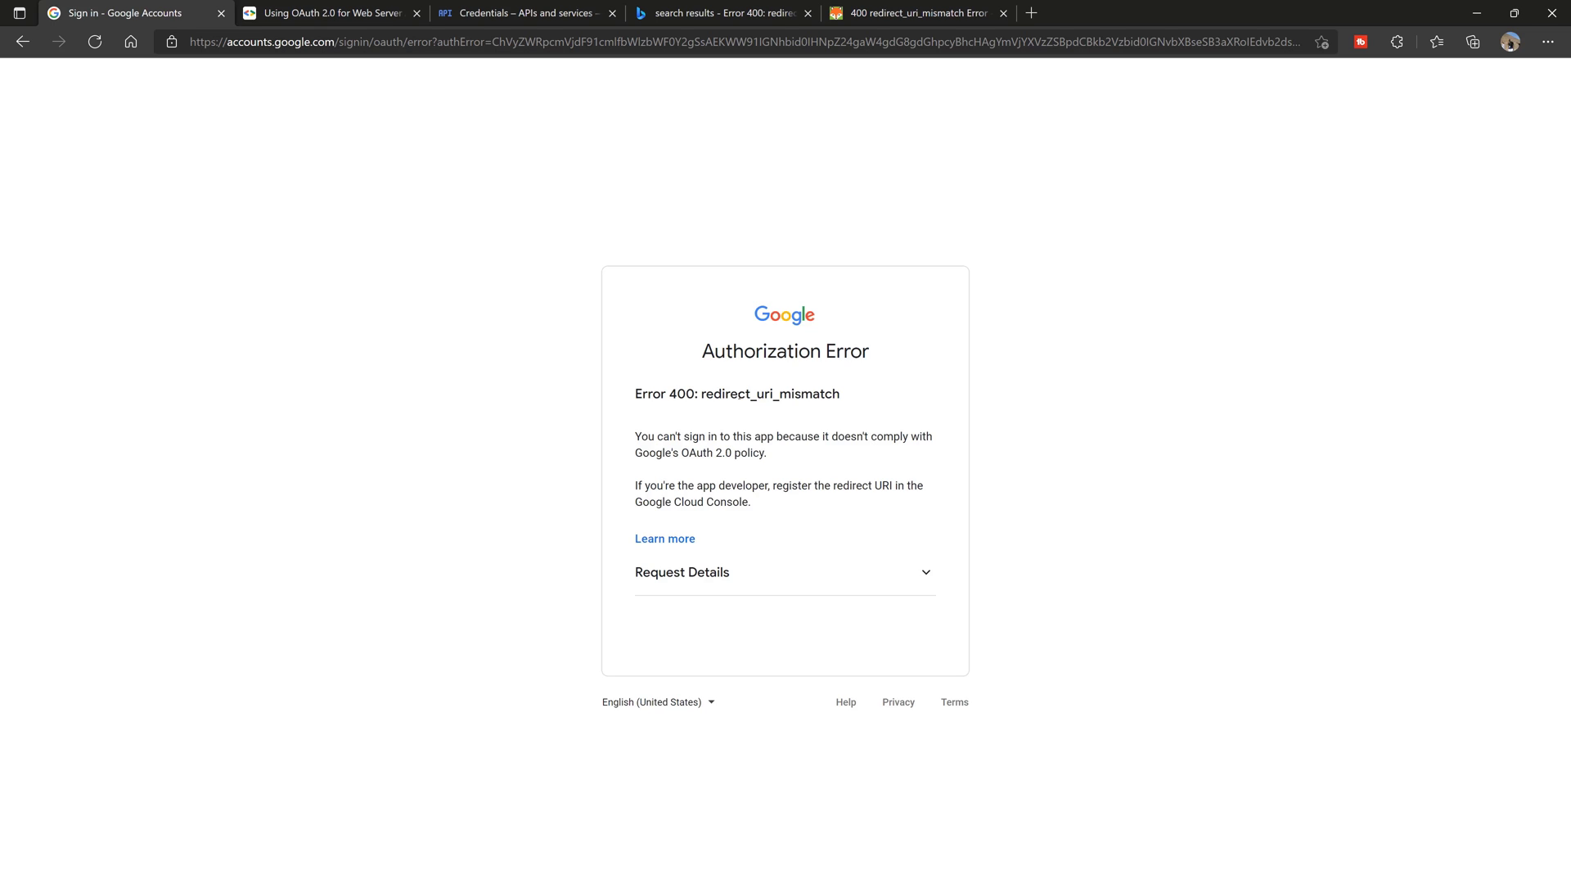
{"action": "double_click", "coordinate": [682, 393]}
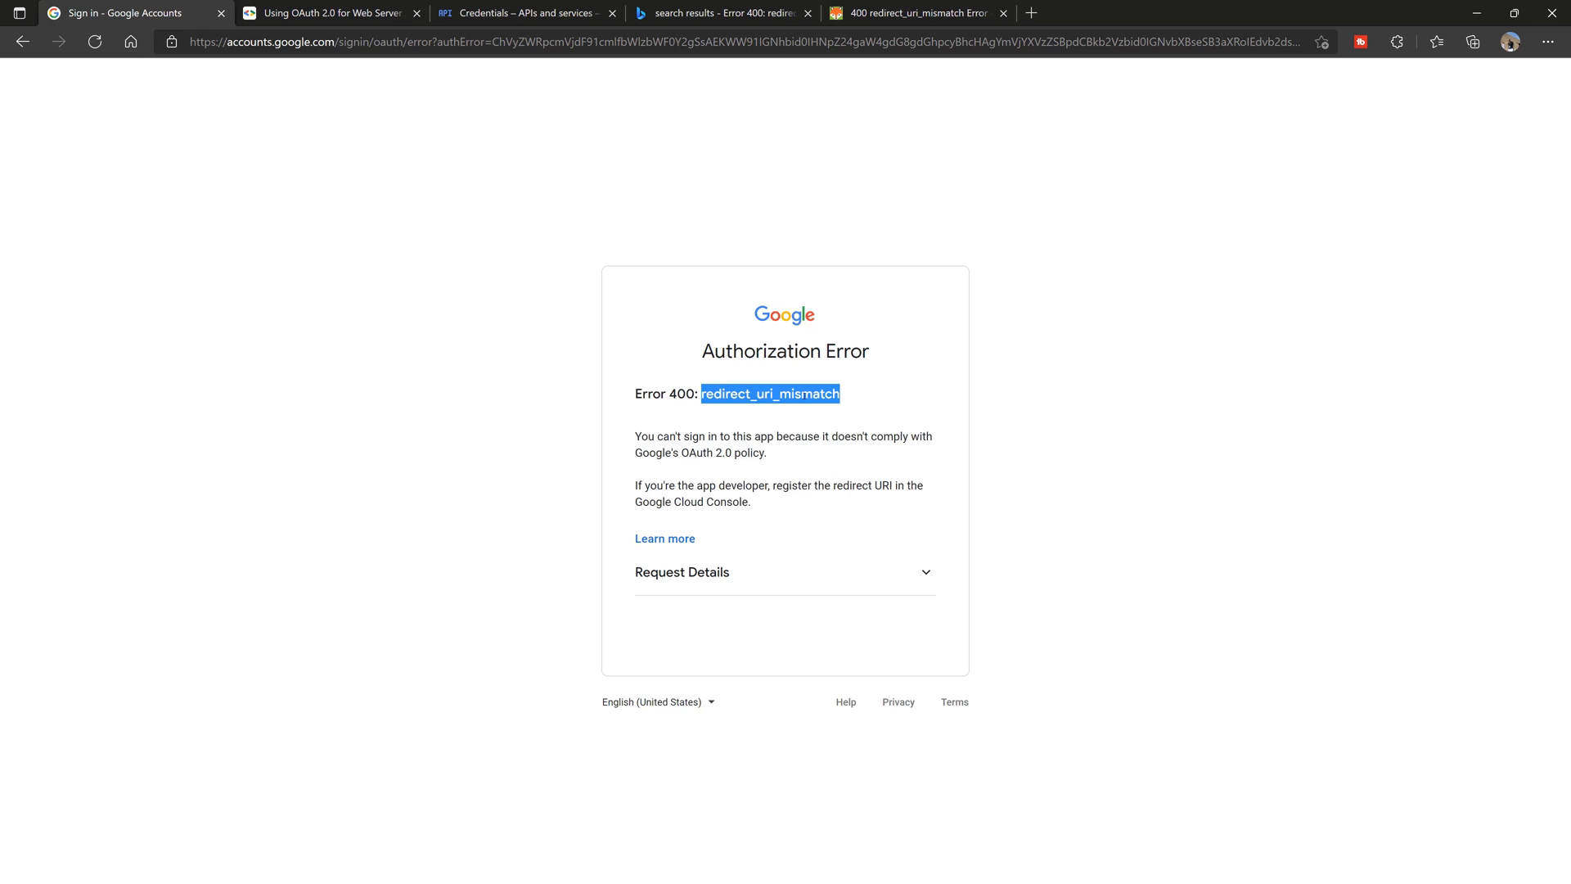
{"action": "mouse_move", "coordinate": [664, 538]}
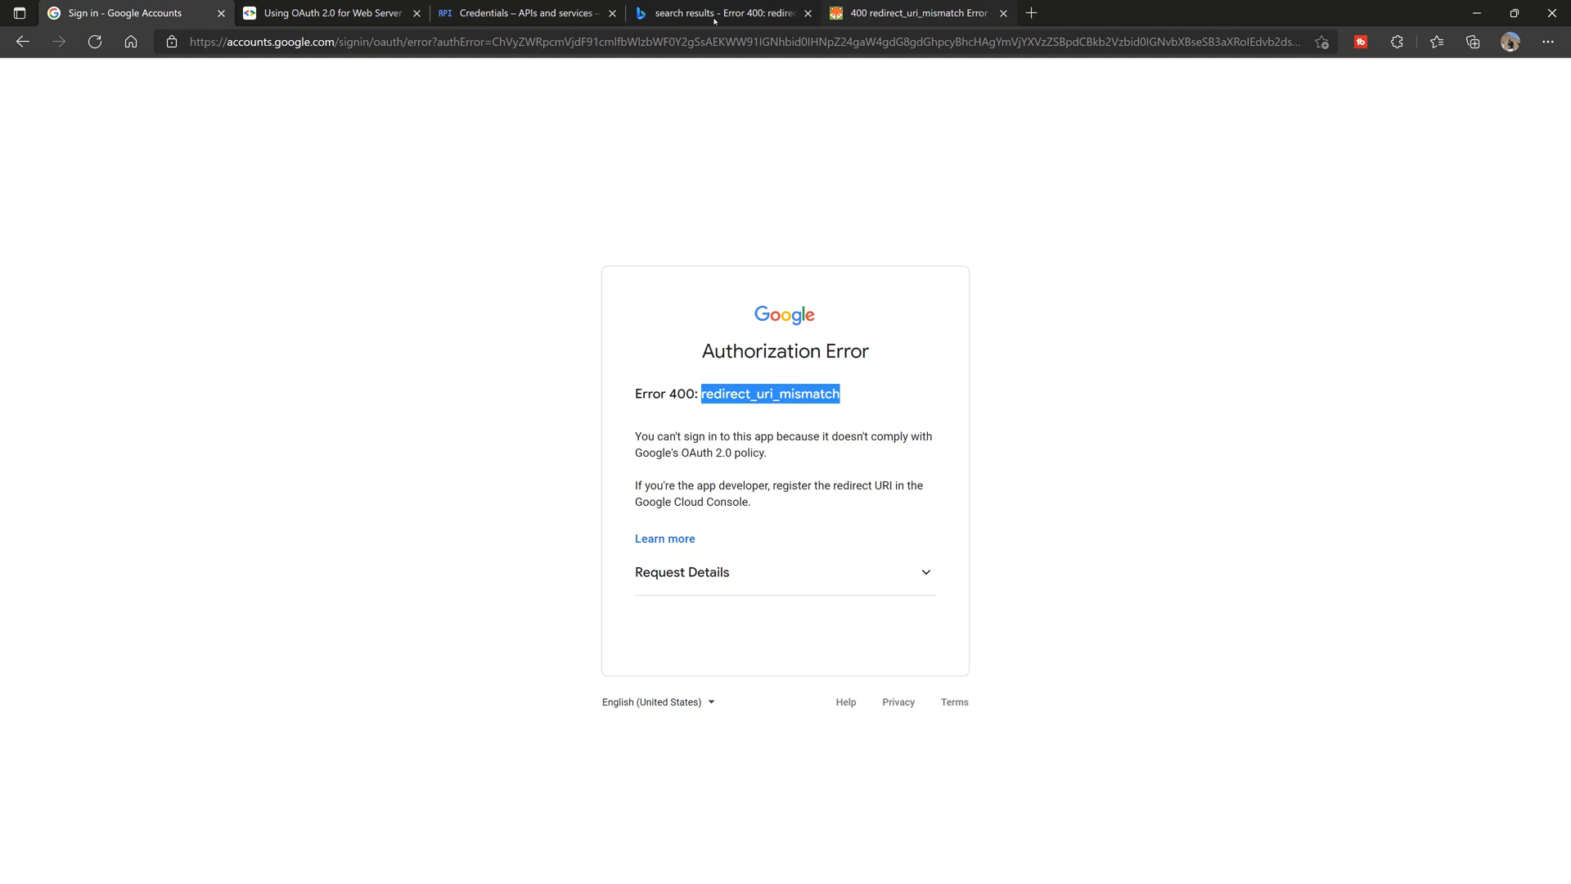
{"action": "mouse_move", "coordinate": [728, 591]}
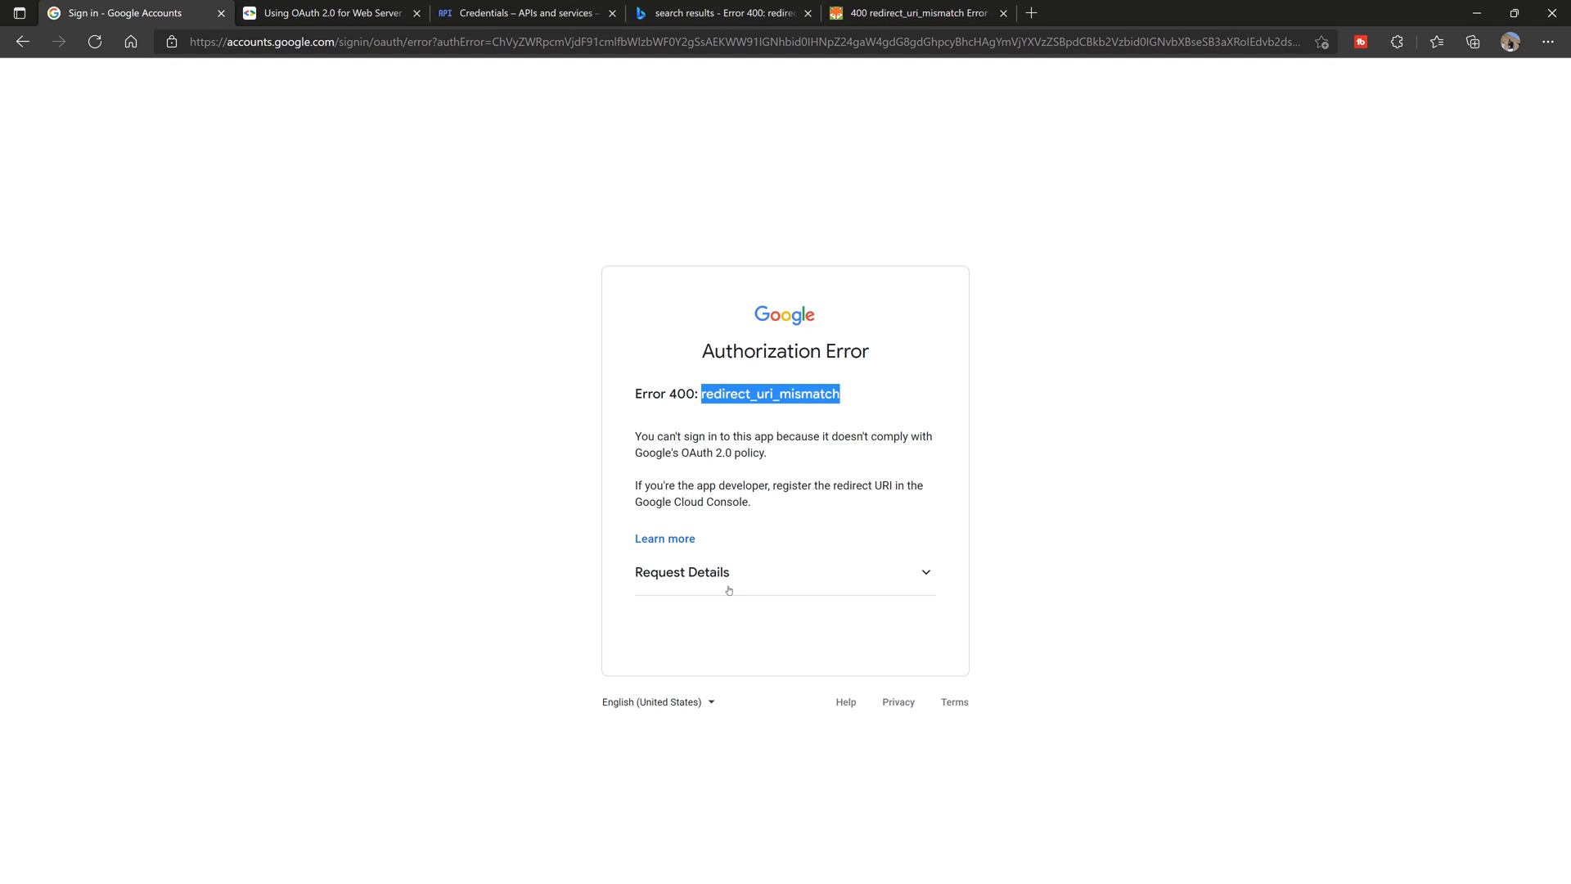
{"action": "left_click", "coordinate": [682, 572]}
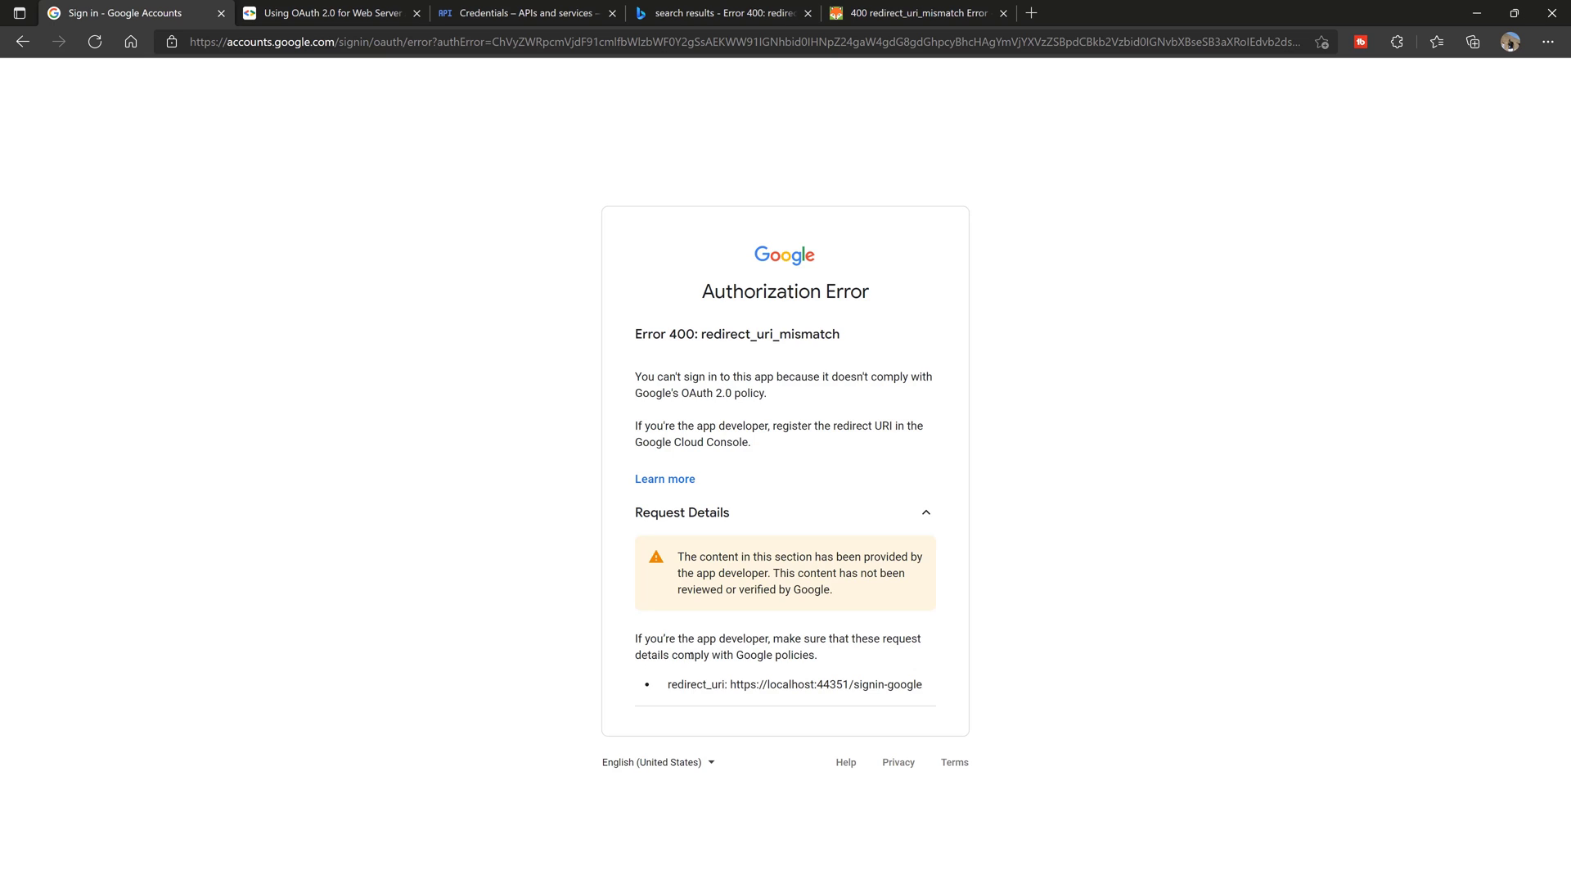
{"action": "double_click", "coordinate": [794, 655]}
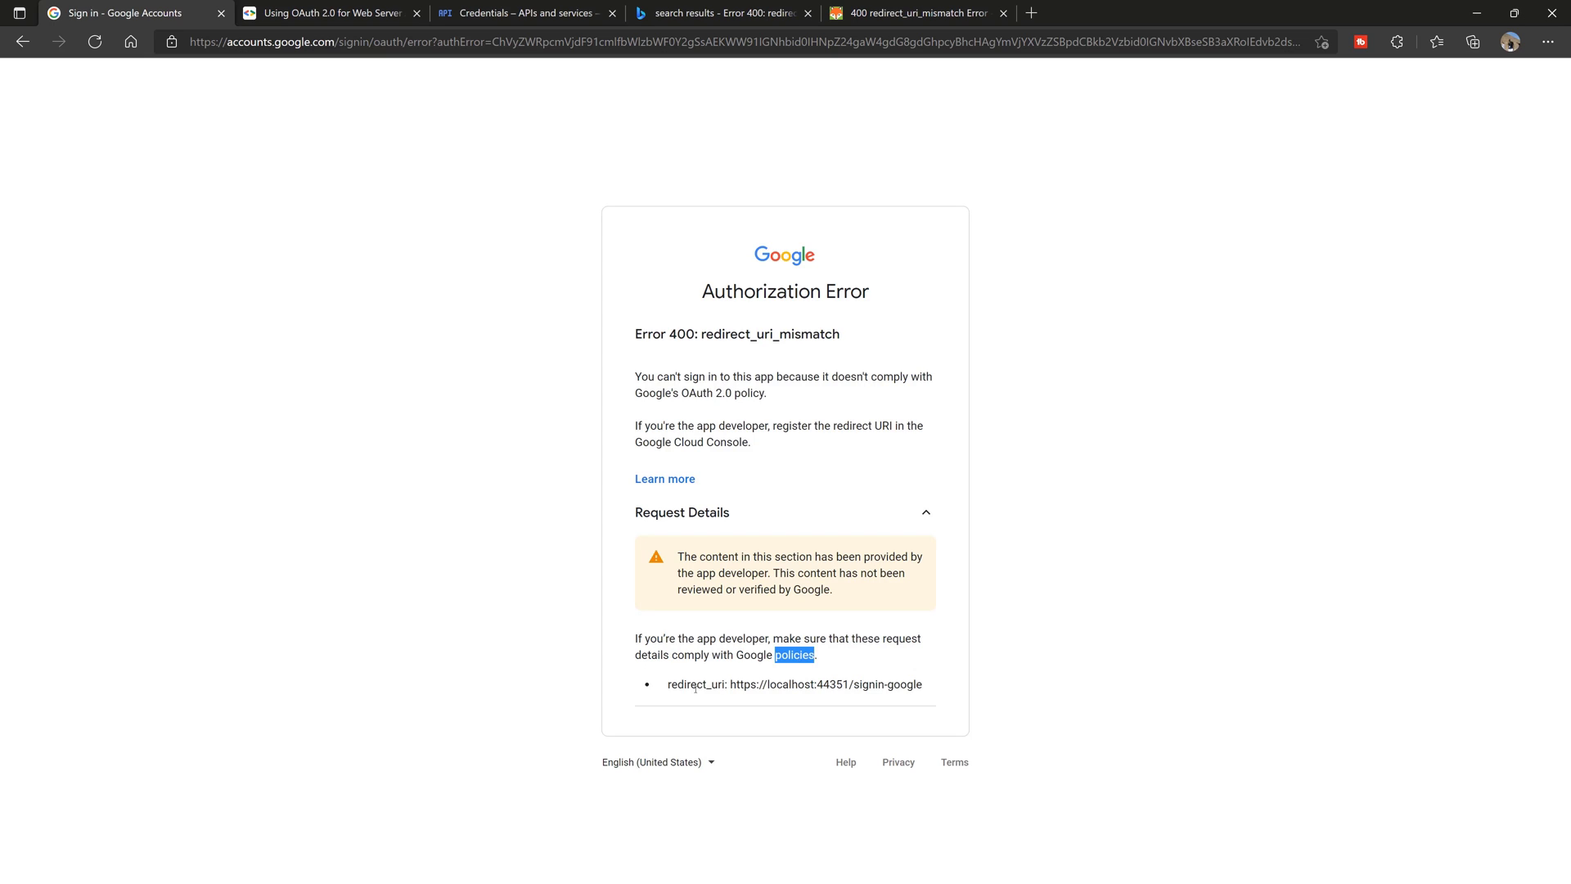
{"action": "double_click", "coordinate": [698, 684]}
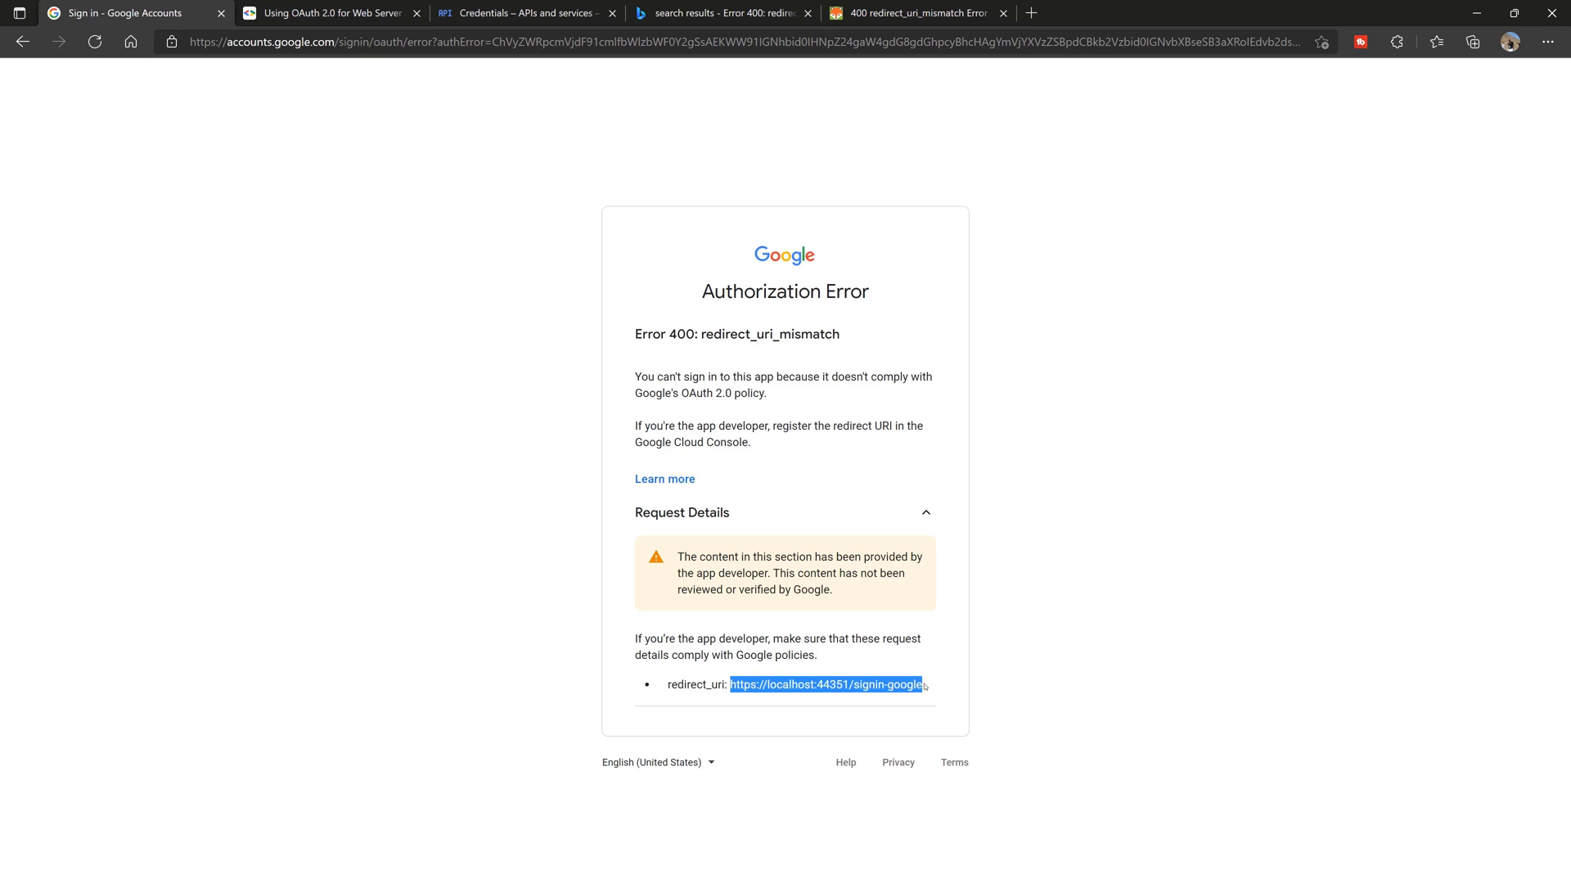
{"action": "left_click", "coordinate": [521, 13]}
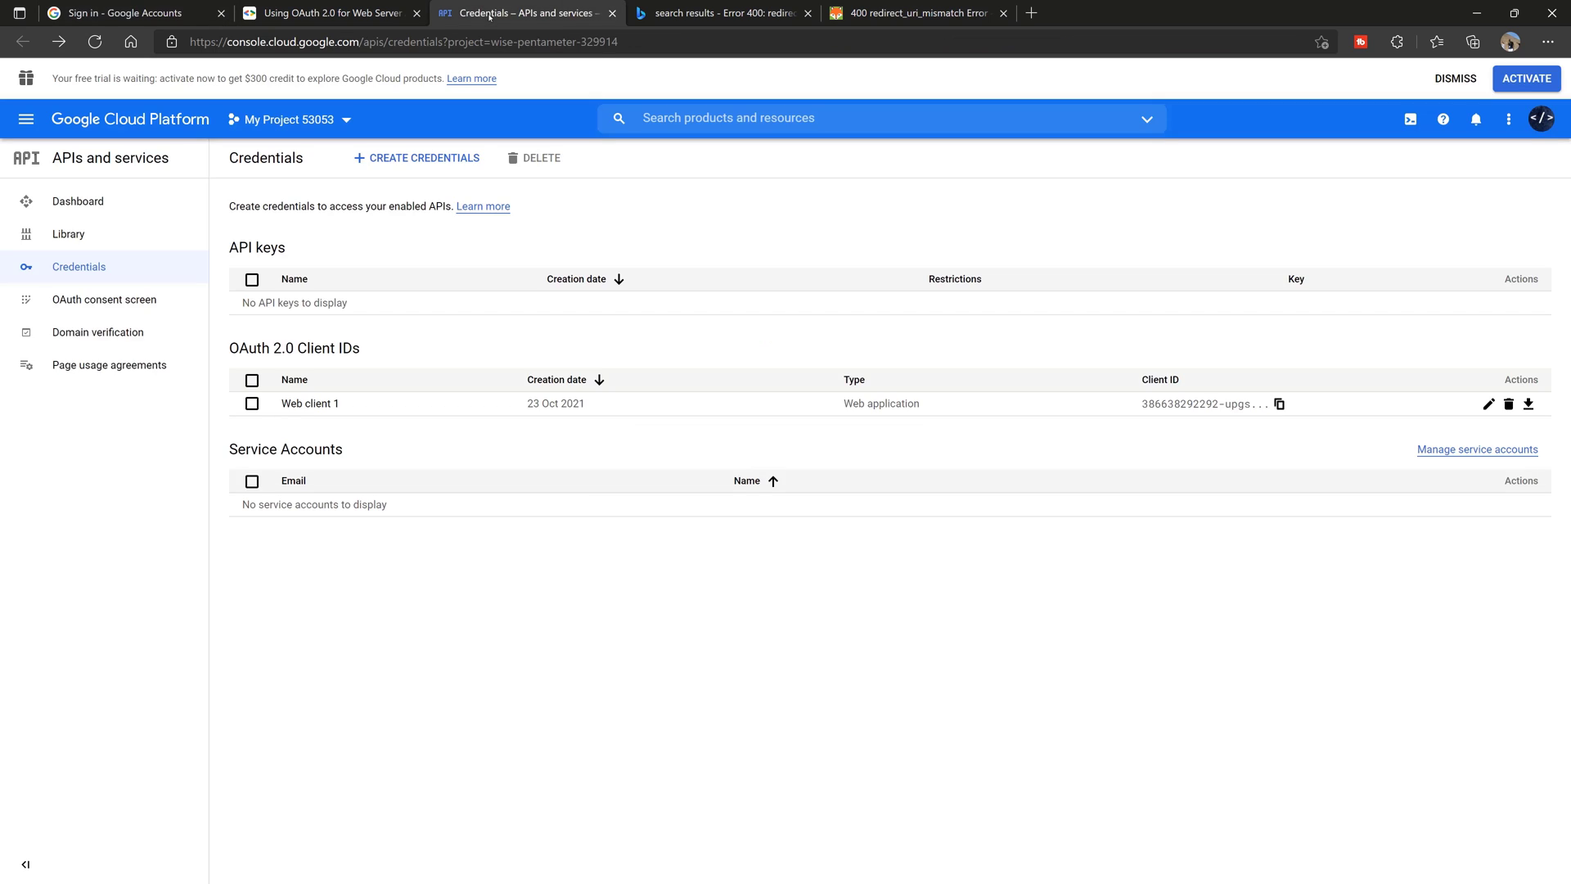
{"action": "mouse_move", "coordinate": [399, 314]}
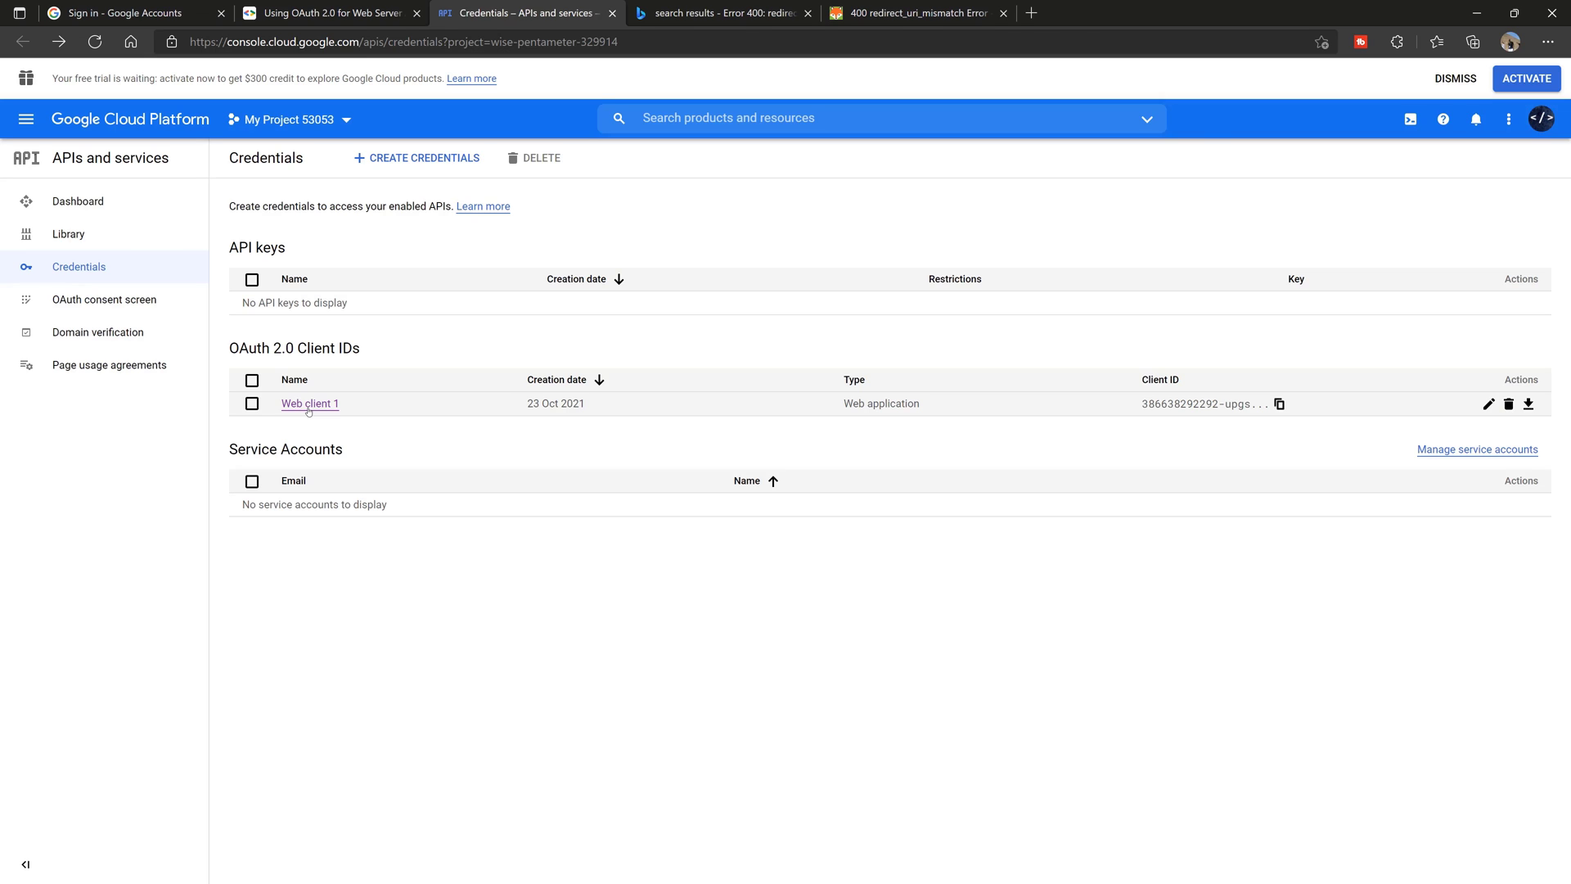
{"action": "left_click", "coordinate": [309, 403]}
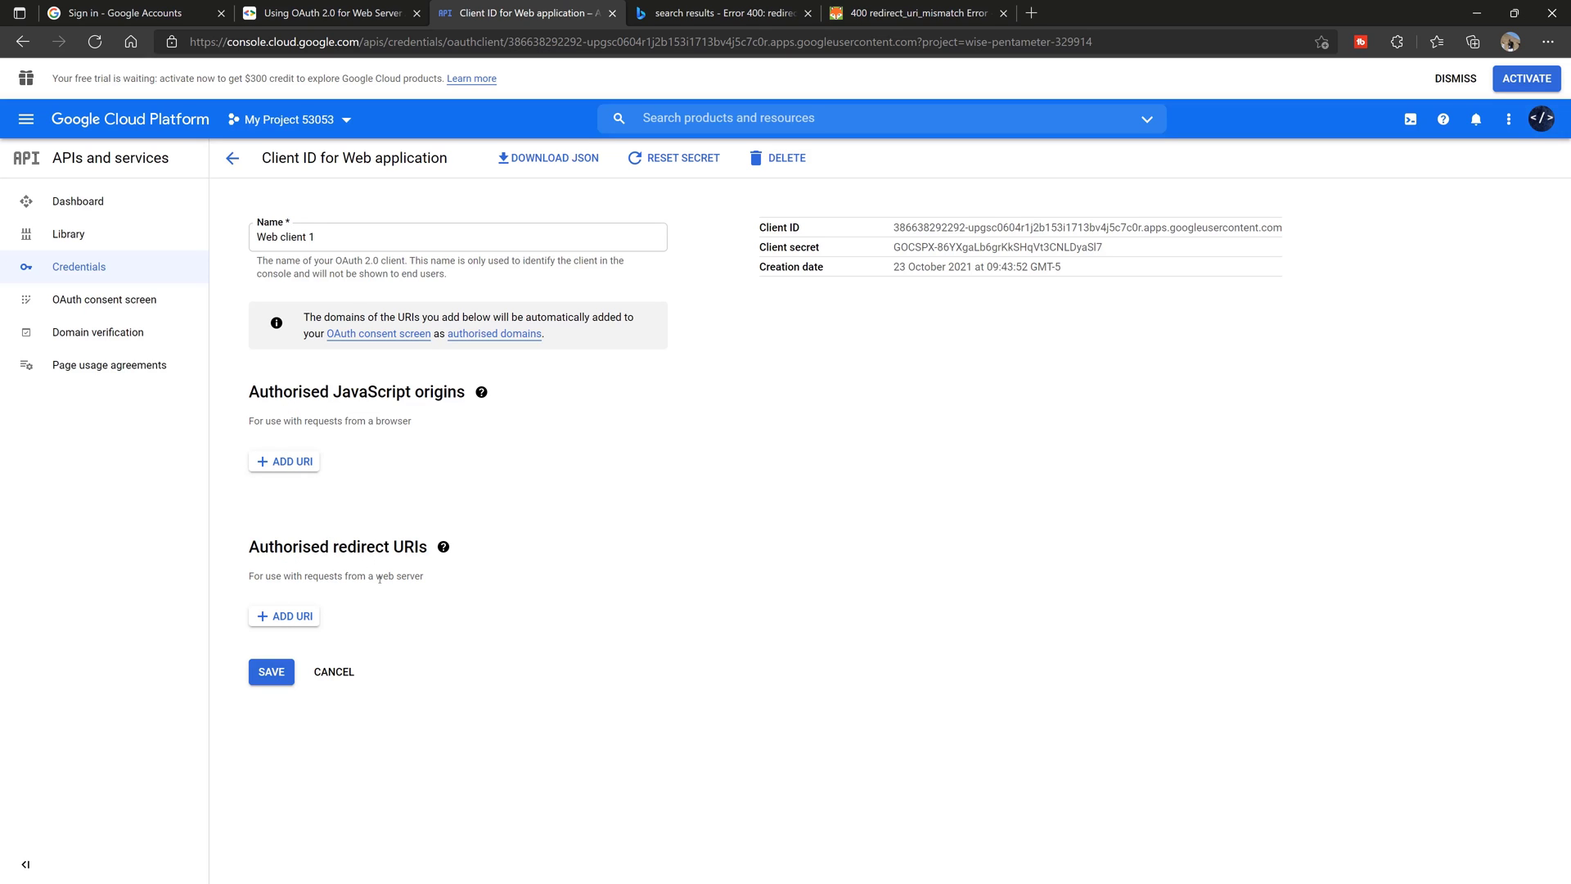
{"action": "left_click", "coordinate": [284, 616]}
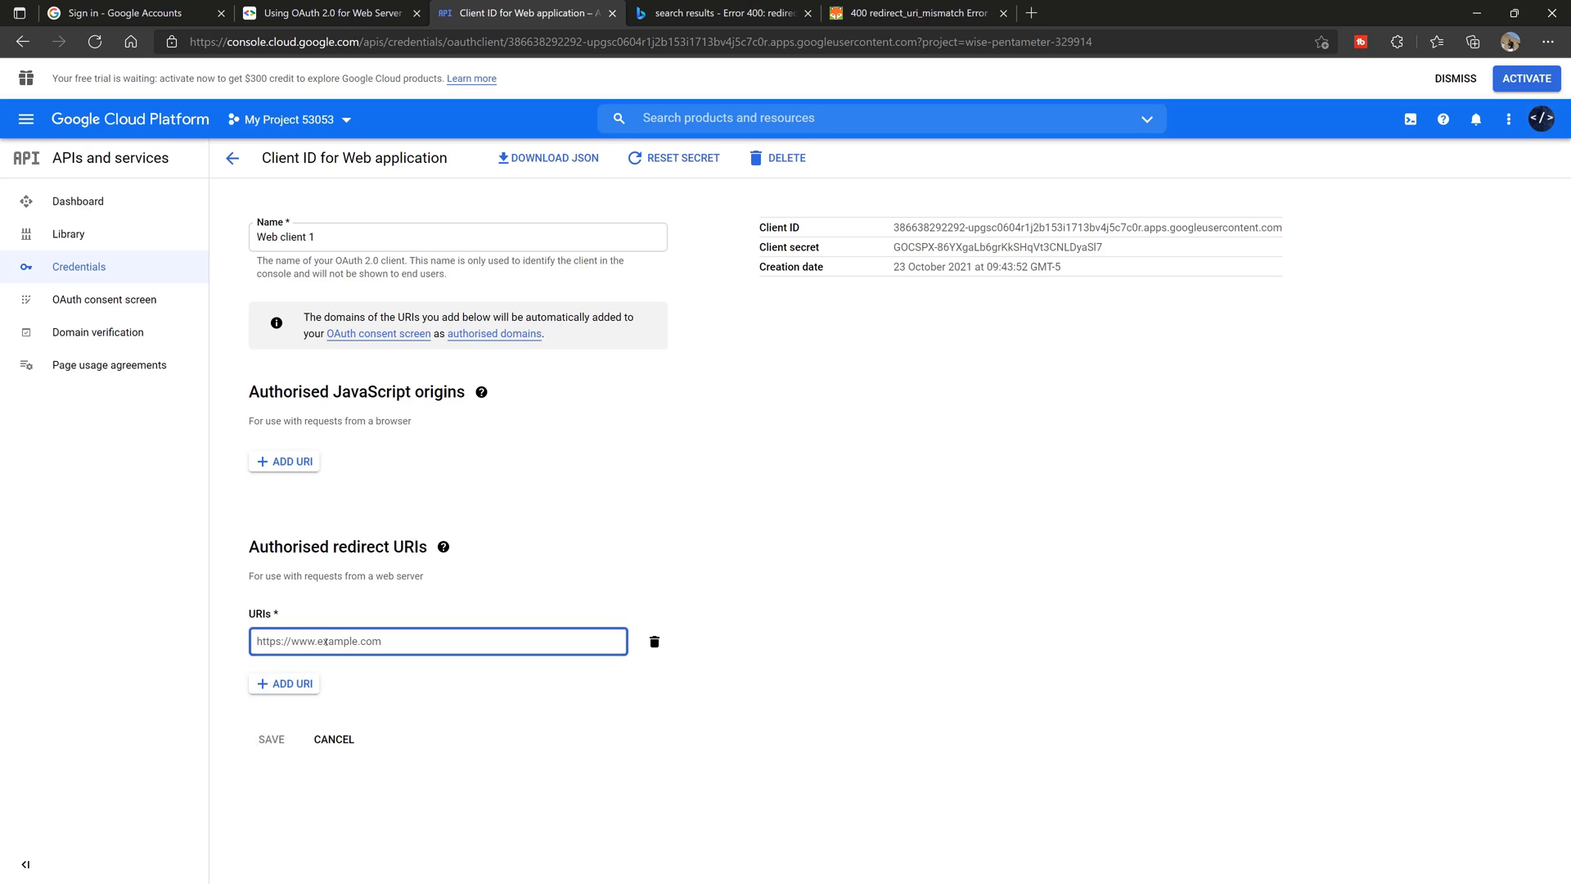
{"action": "type", "text": "https://localhost:44351/signin-google"}
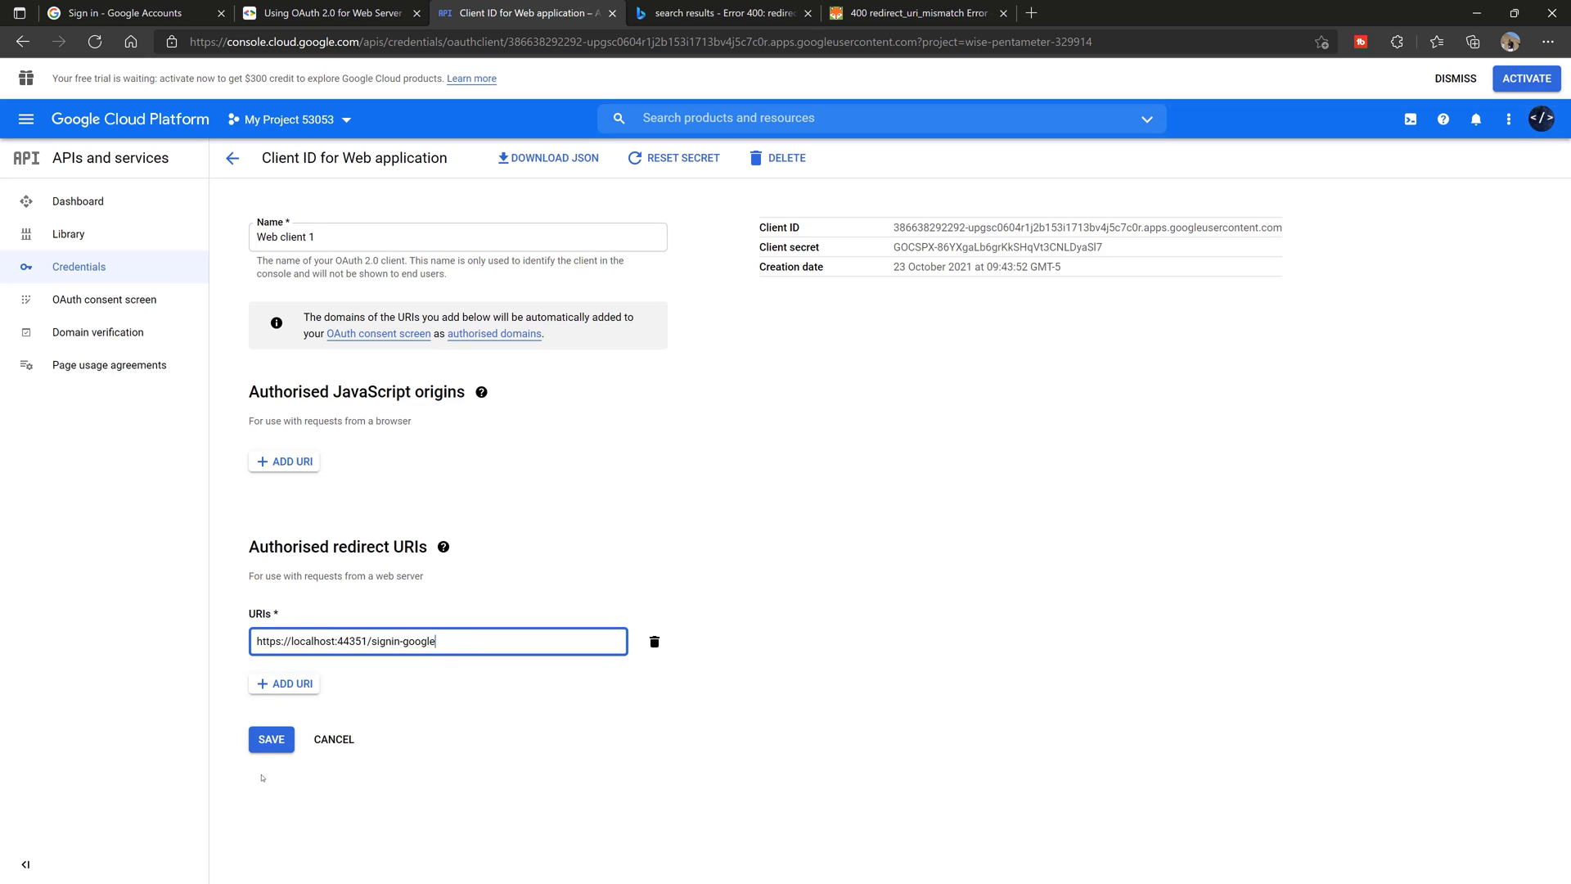
{"action": "left_click", "coordinate": [271, 738]}
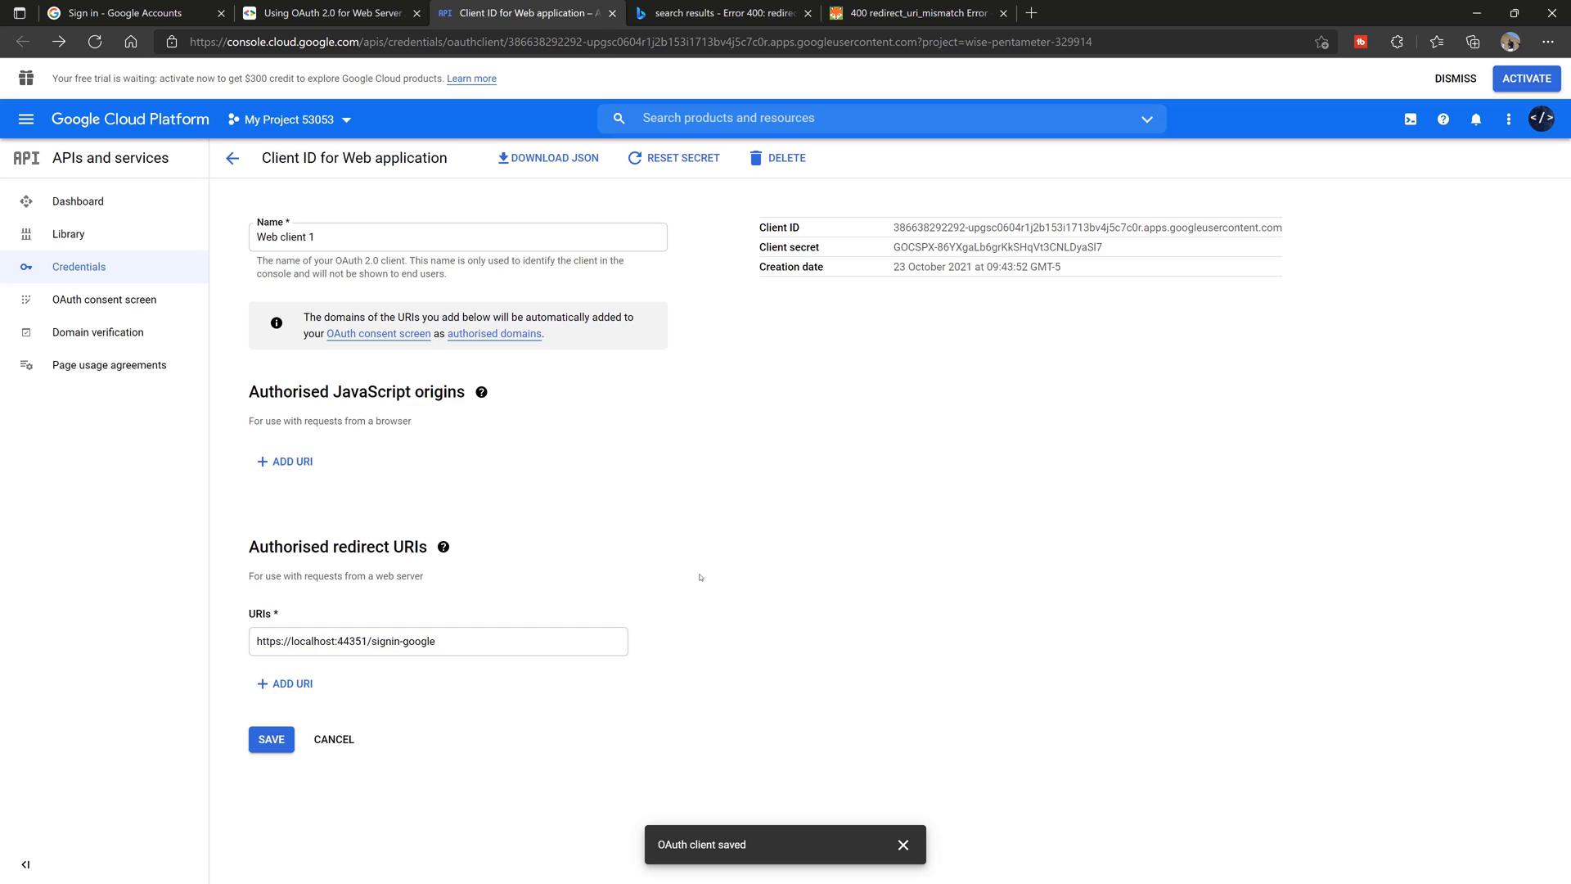
{"action": "left_click", "coordinate": [232, 157]}
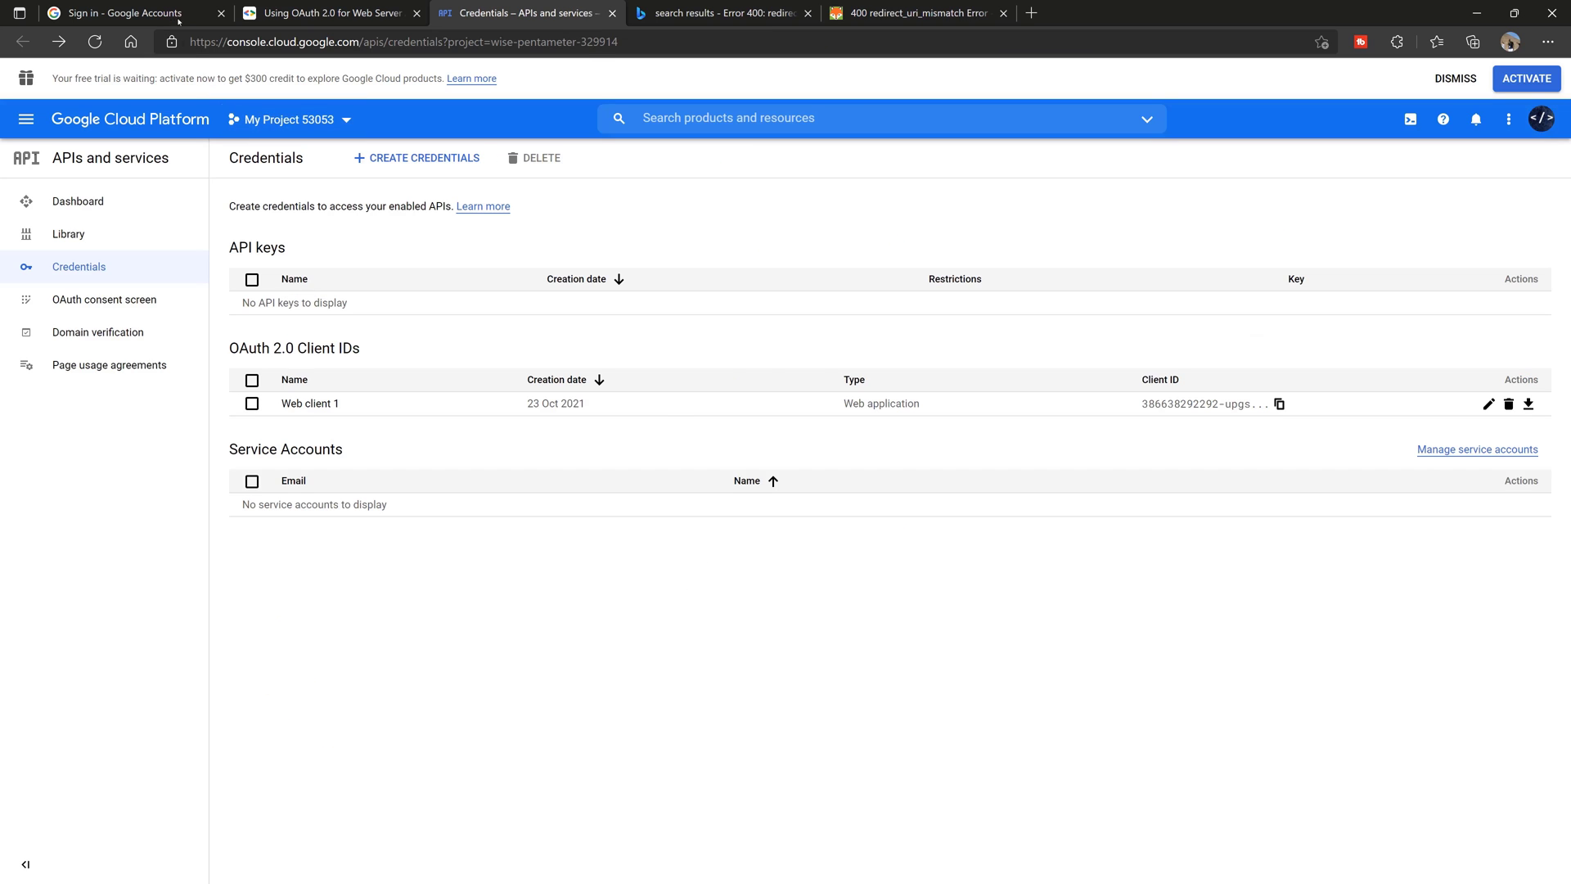
- Sign in to Classifieds Web with the Google button and enter the Google account email
{"action": "left_click", "coordinate": [115, 12]}
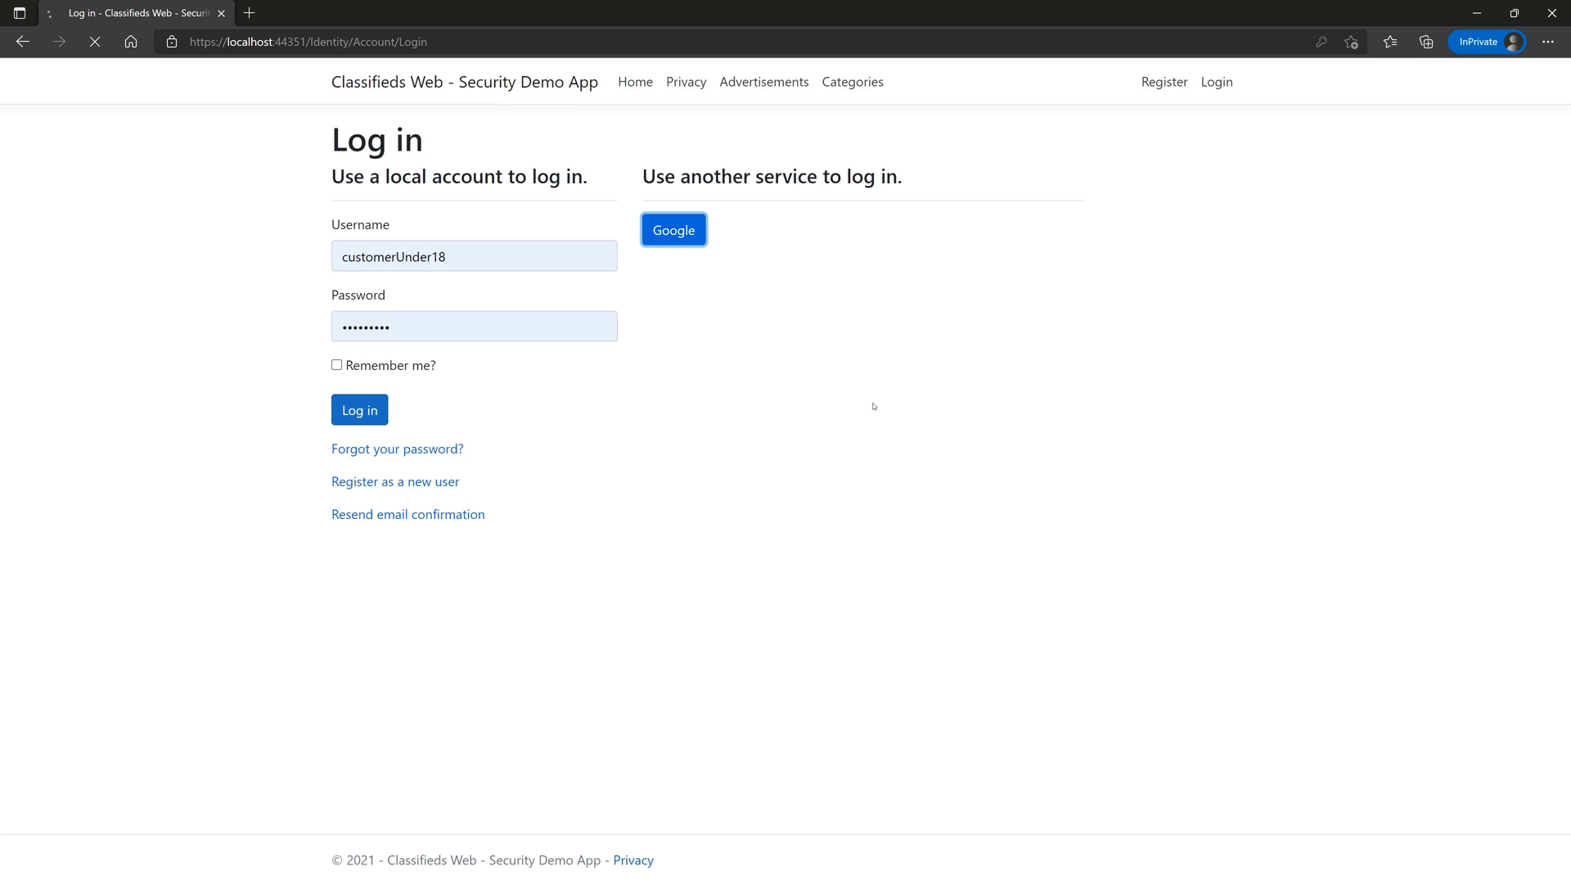
{"action": "left_click", "coordinate": [673, 229]}
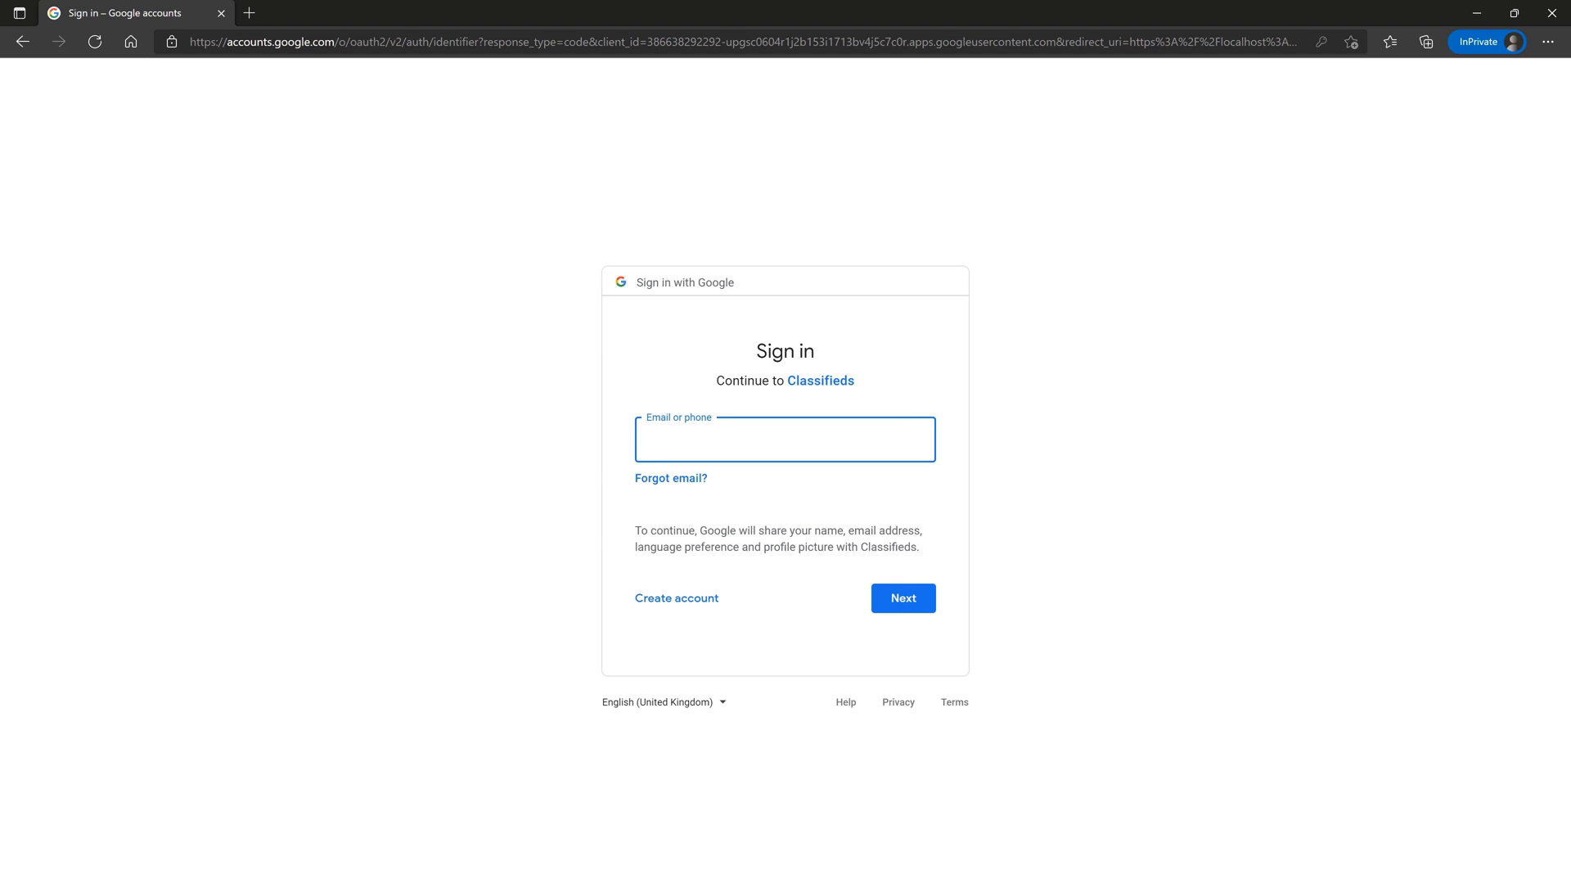
{"action": "left_click", "coordinate": [902, 598]}
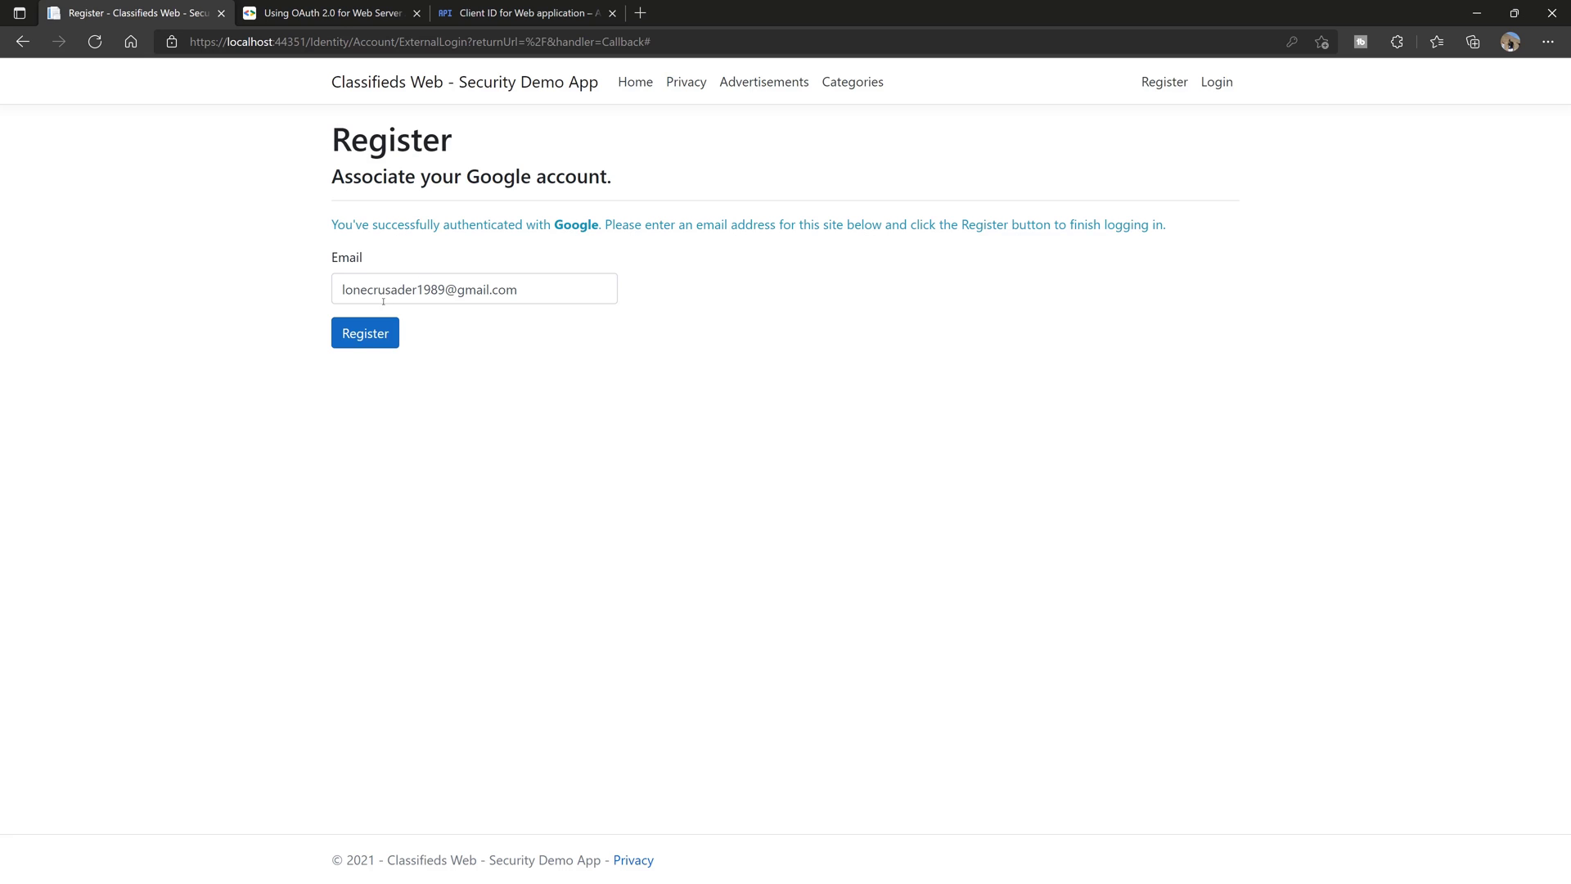
- Leave the Google registration page and switch to Web client 1's Cloud Console settings
{"action": "left_click", "coordinate": [473, 289]}
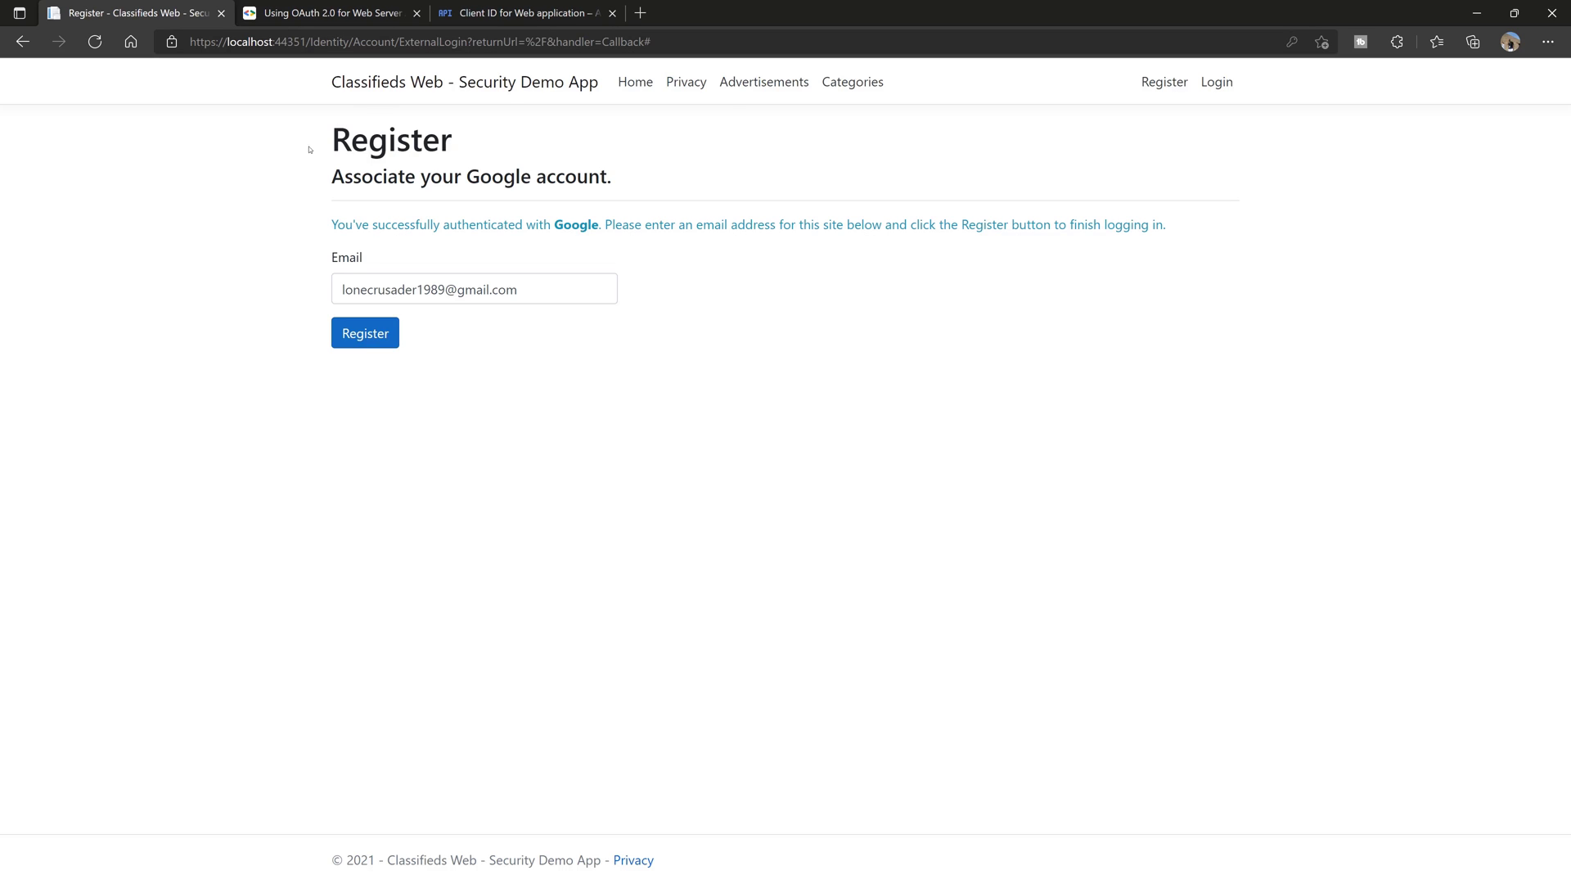
{"action": "mouse_move", "coordinate": [655, 325]}
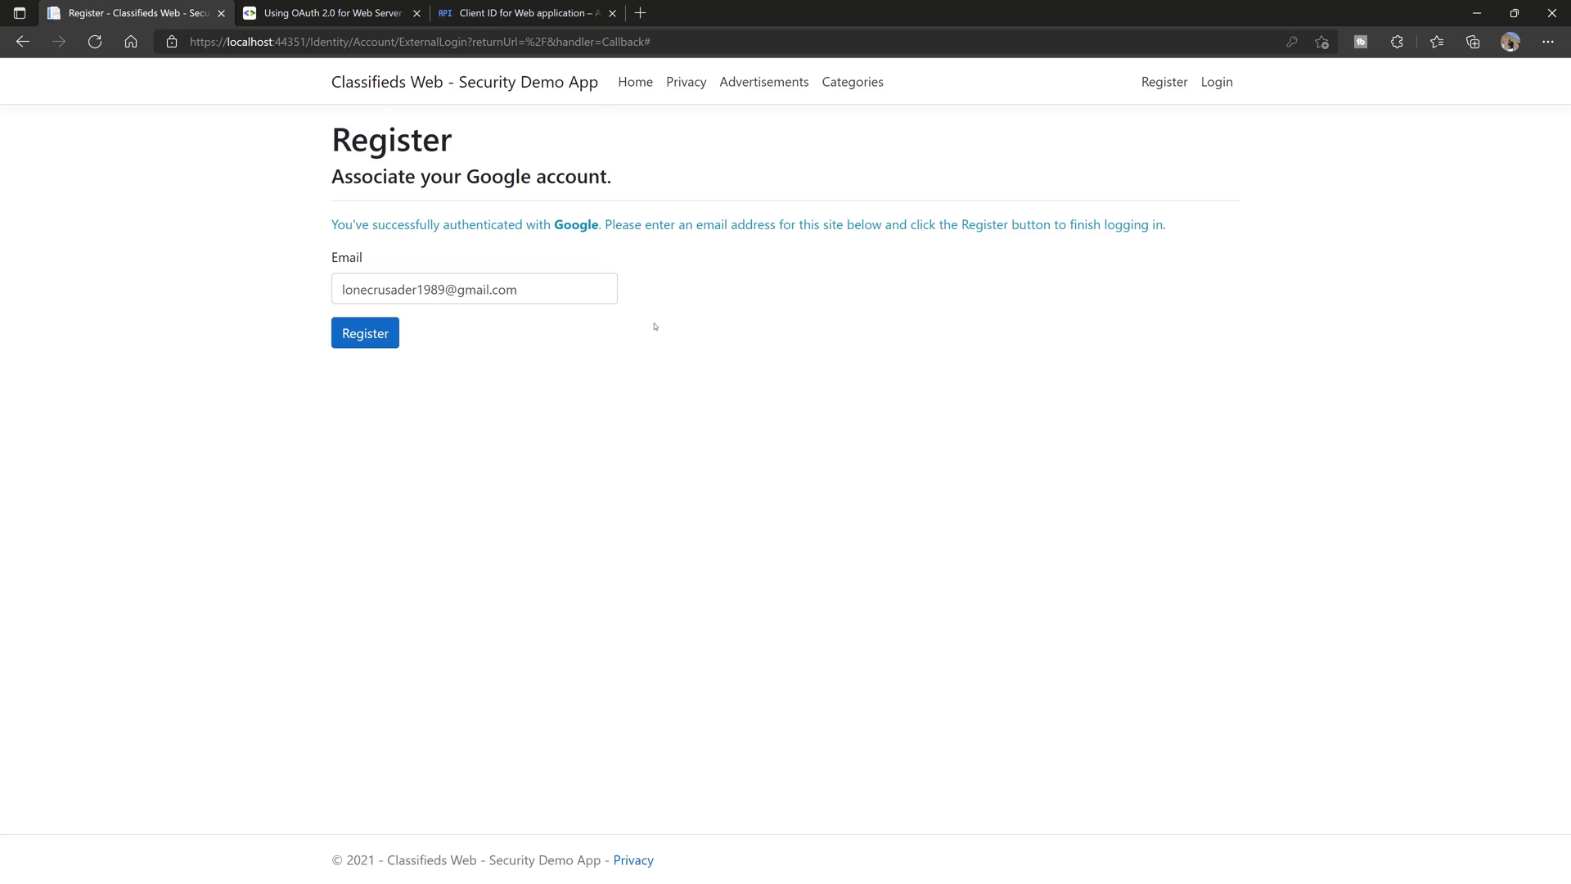
{"action": "double_click", "coordinate": [431, 41]}
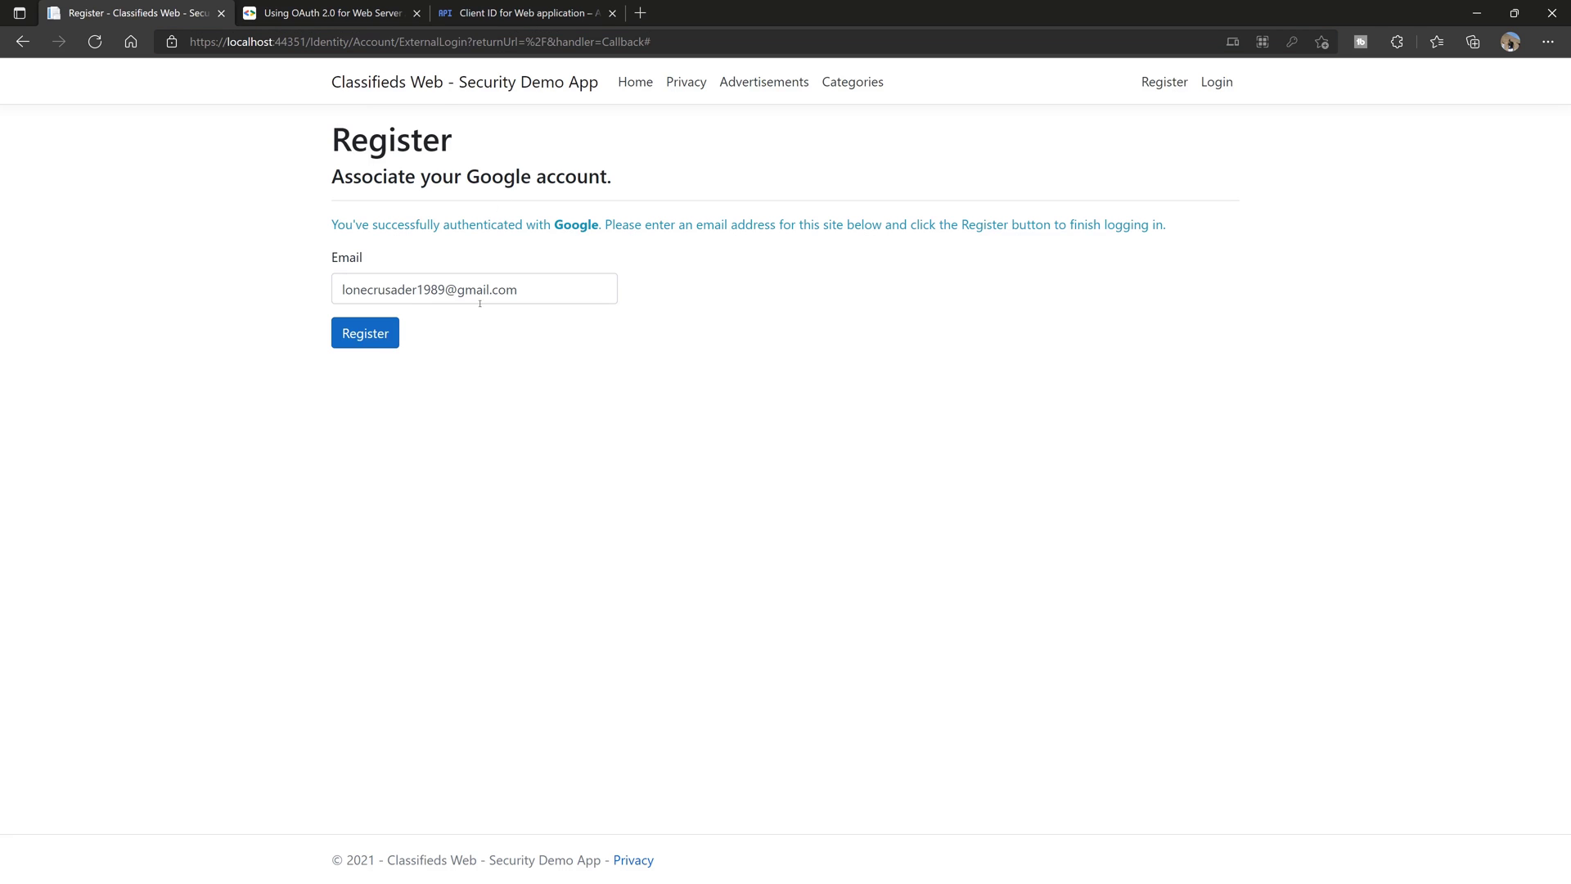
{"action": "mouse_move", "coordinate": [536, 401]}
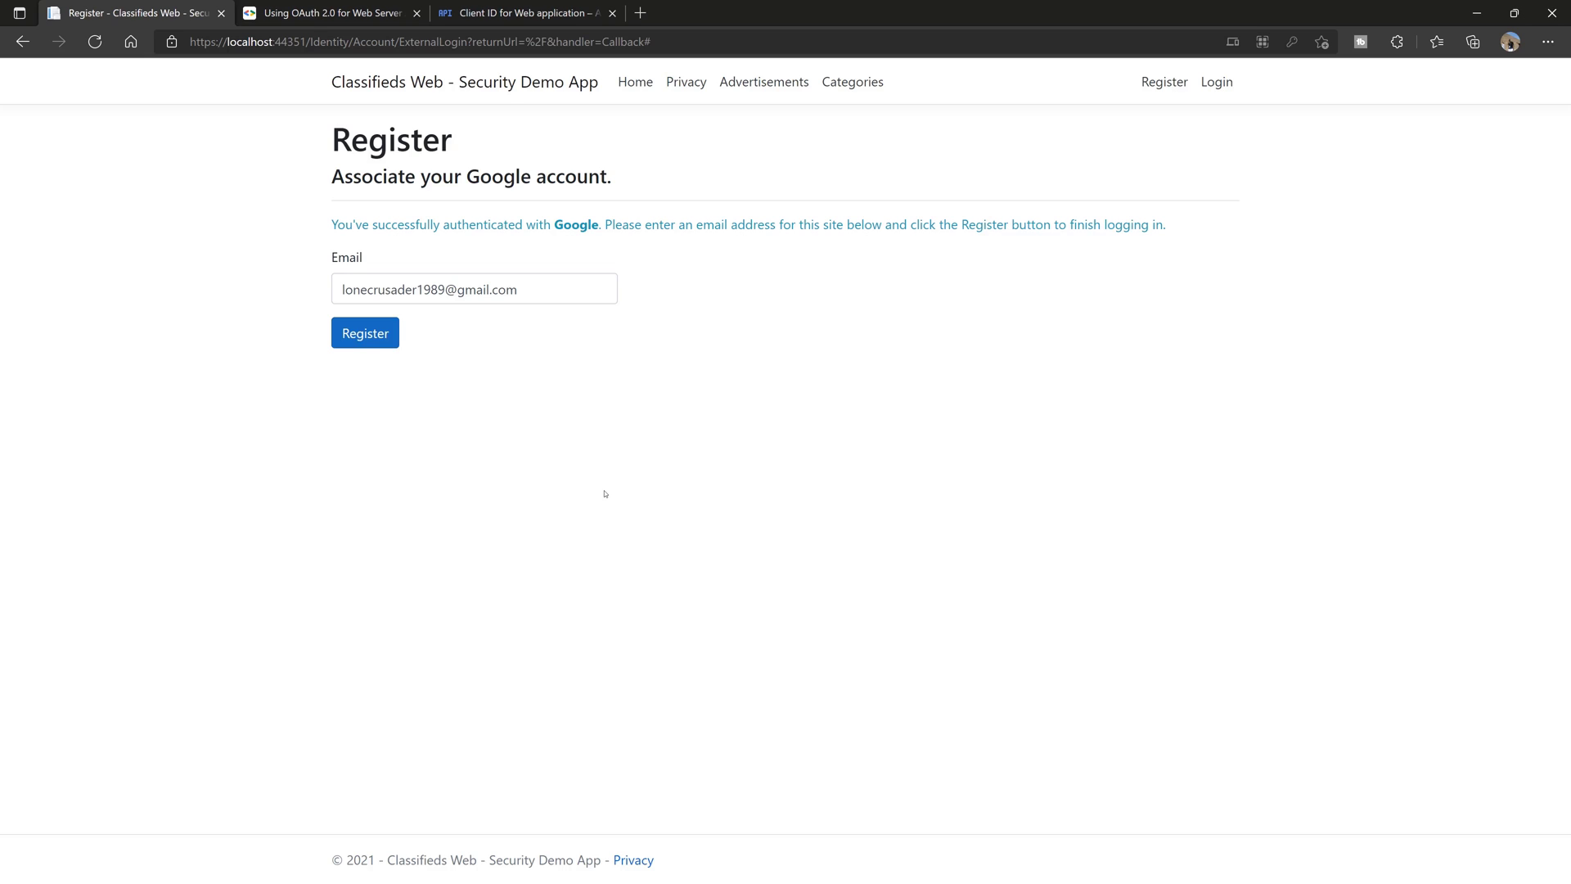
{"action": "mouse_move", "coordinate": [562, 514]}
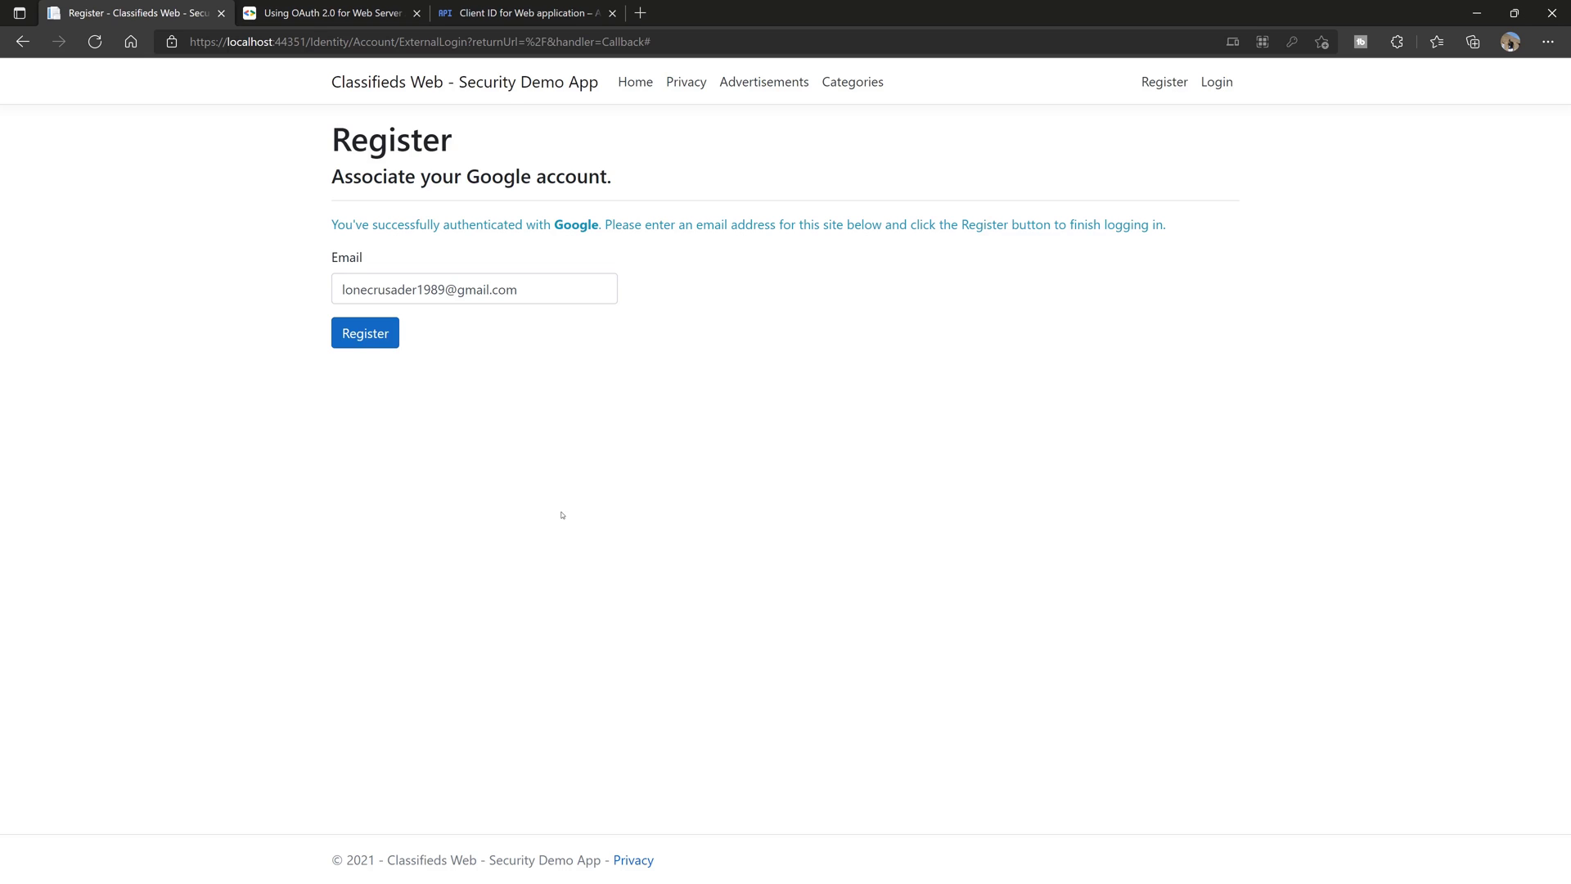
{"action": "mouse_move", "coordinate": [381, 245]}
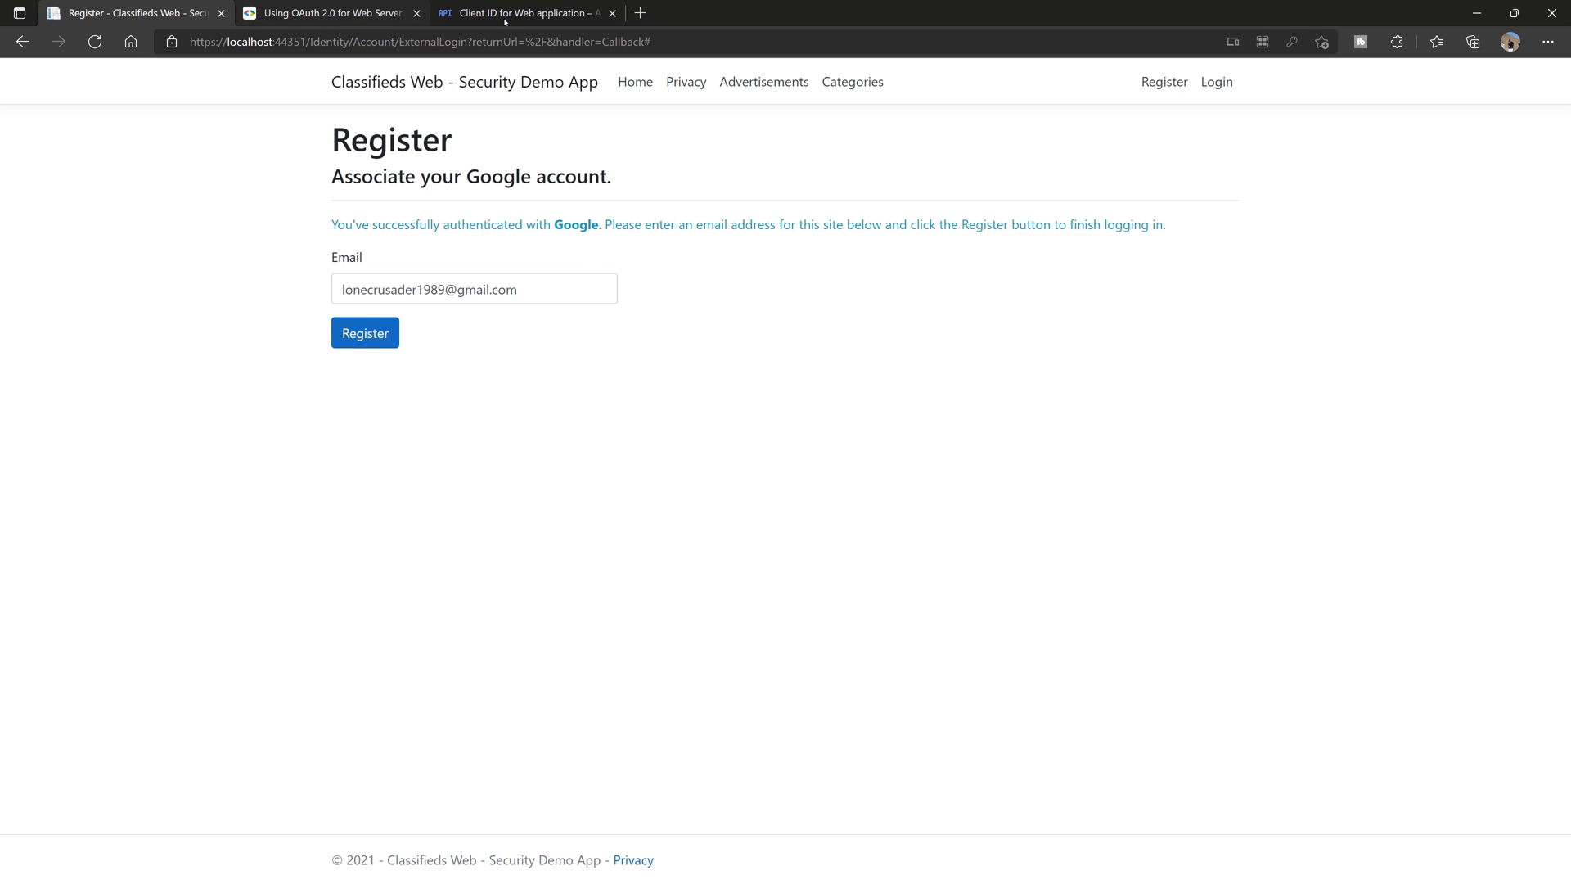
{"action": "mouse_move", "coordinate": [522, 13]}
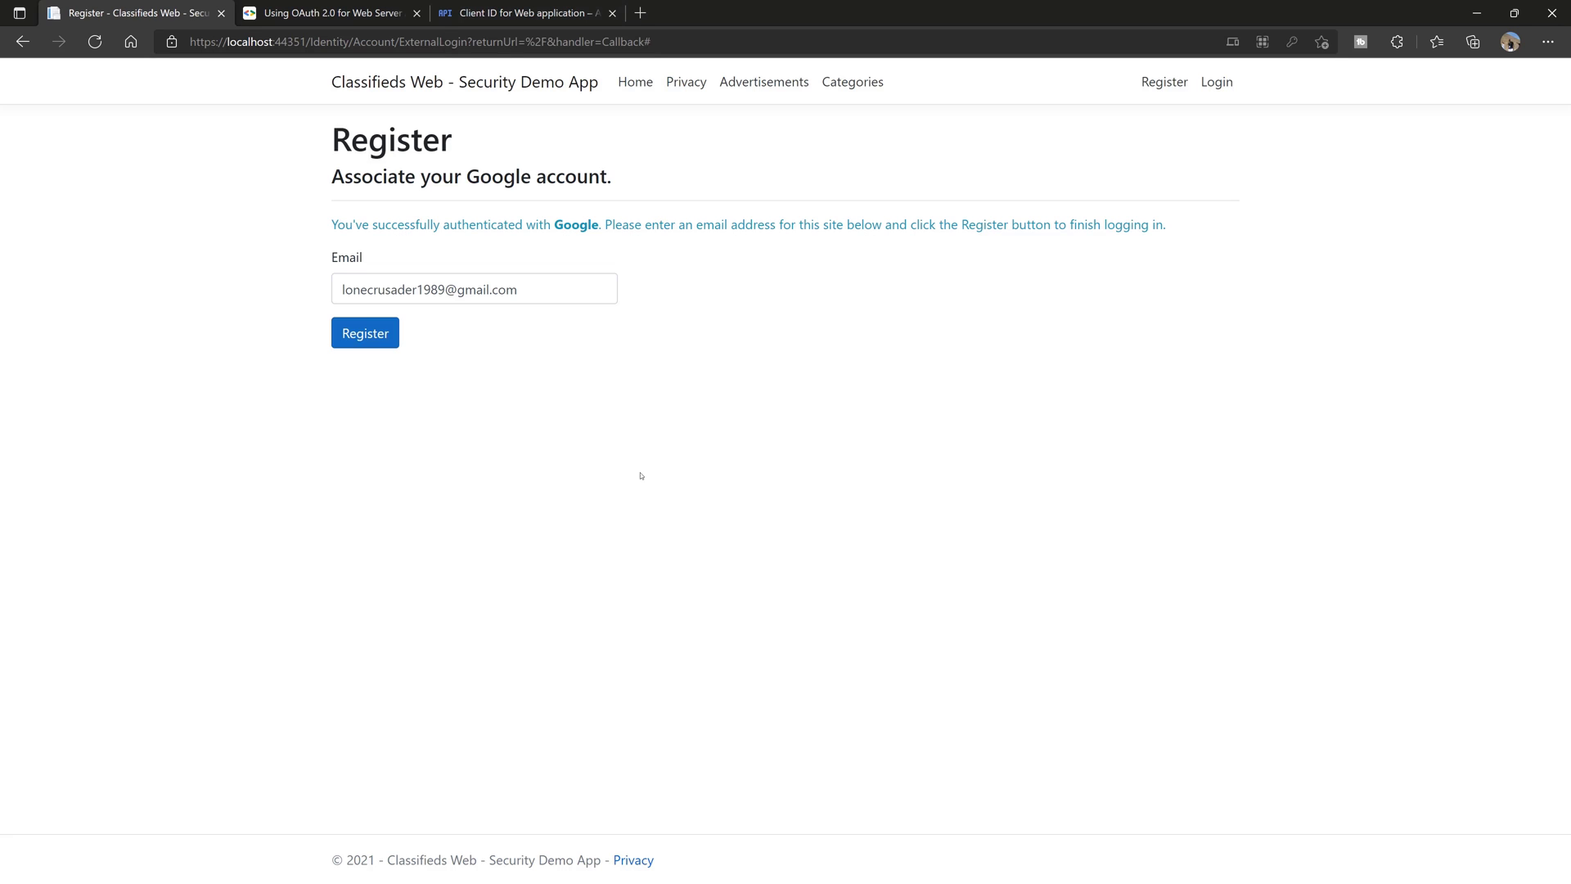
{"action": "left_click", "coordinate": [522, 13]}
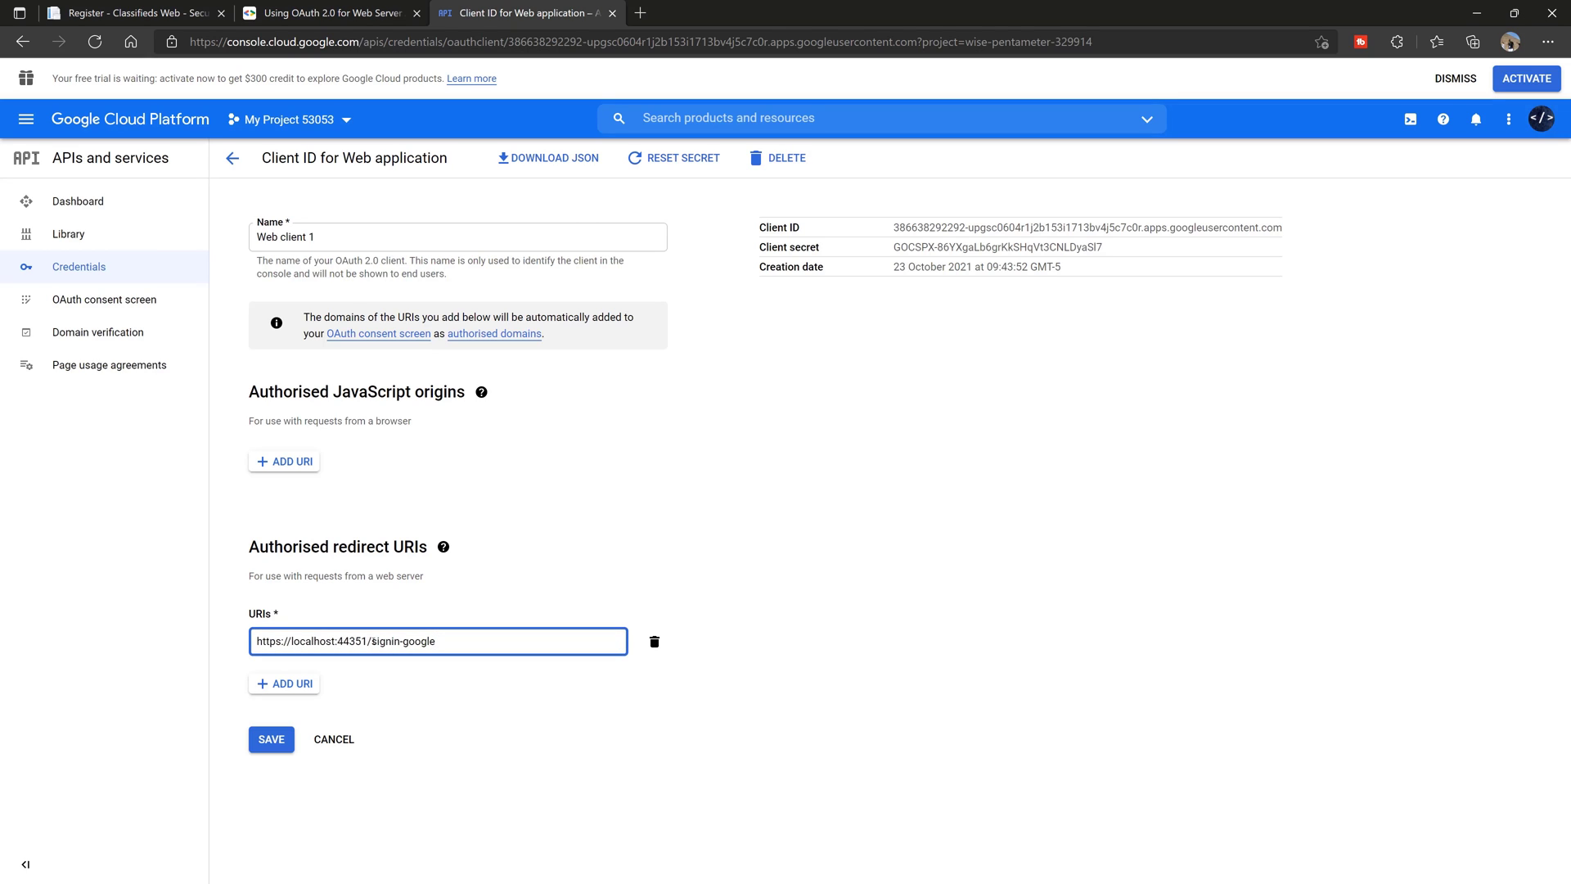
- Save Web client 1 with its signin-google redirect URI and return to the Register page
{"action": "double_click", "coordinate": [311, 640]}
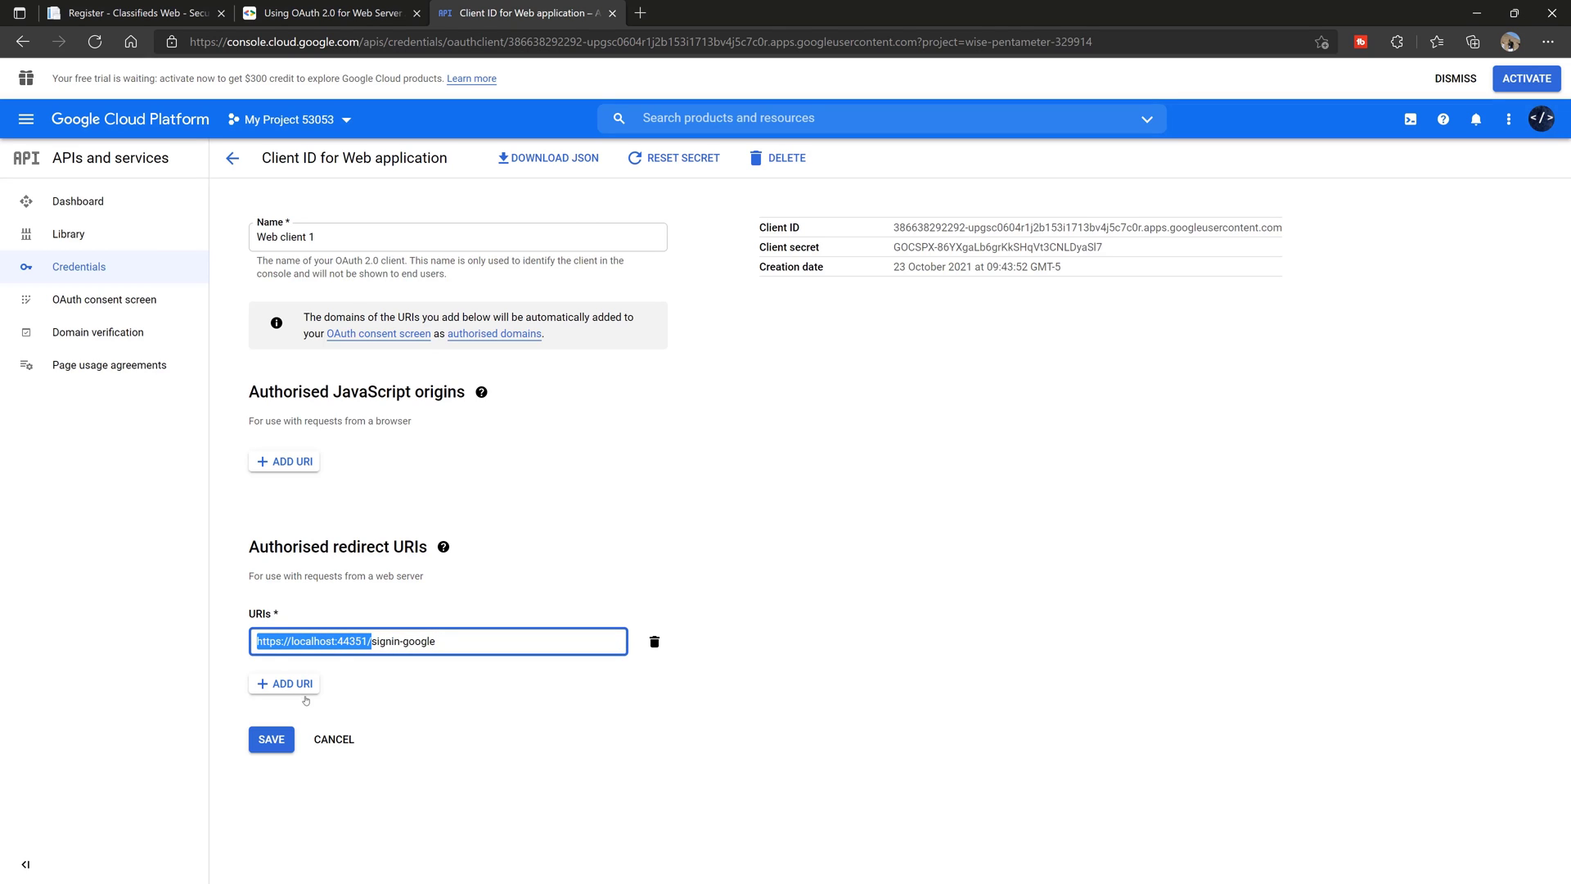
{"action": "mouse_move", "coordinate": [704, 463]}
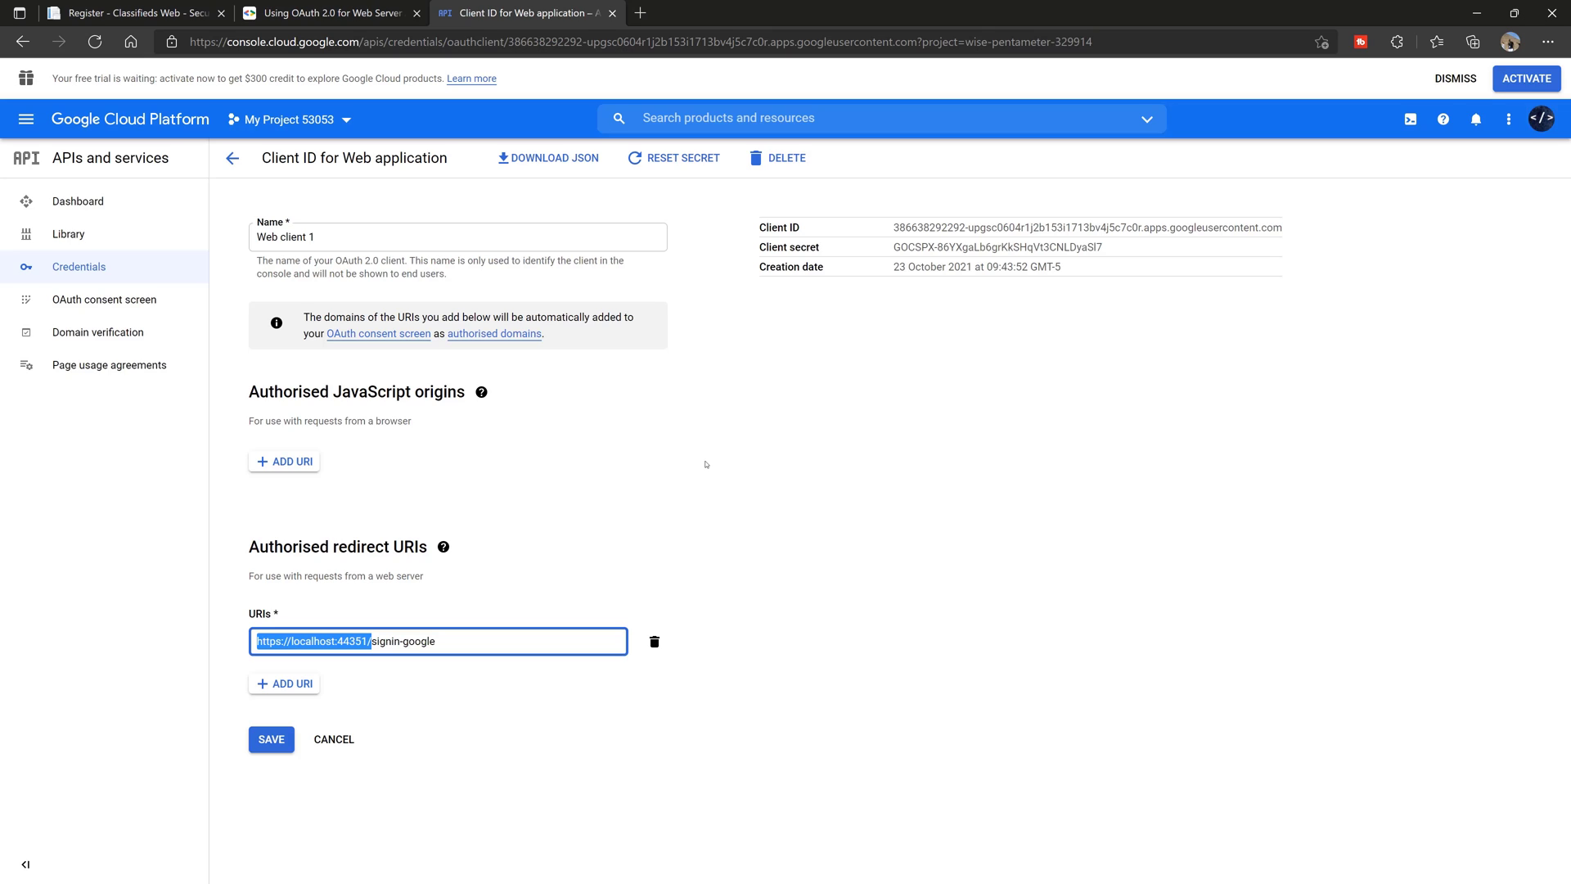
{"action": "mouse_move", "coordinate": [376, 557]}
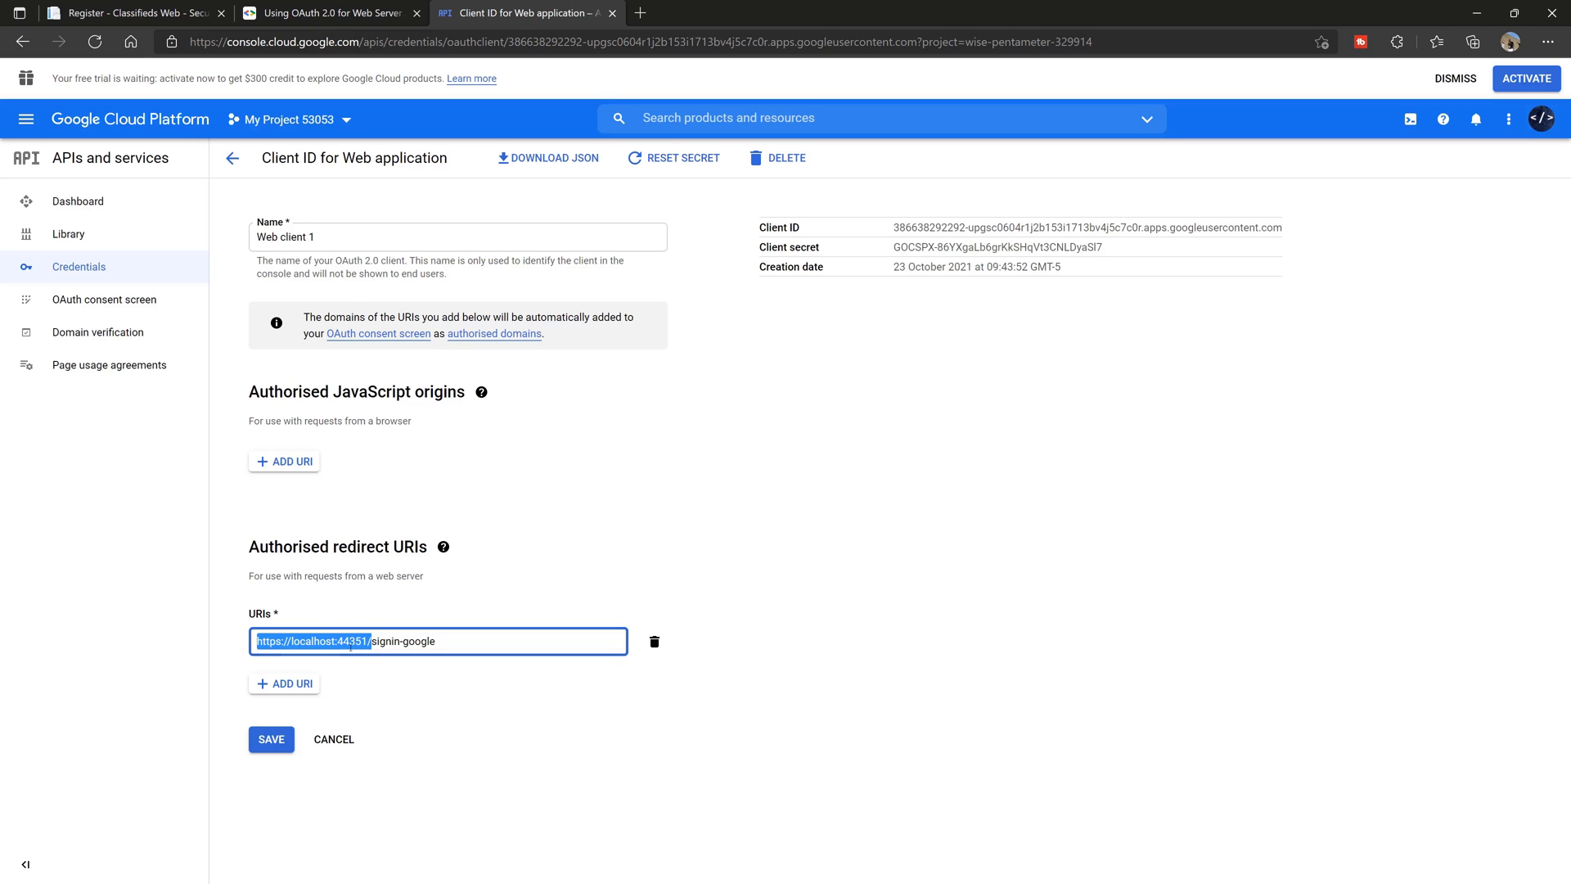
{"action": "left_click", "coordinate": [284, 461]}
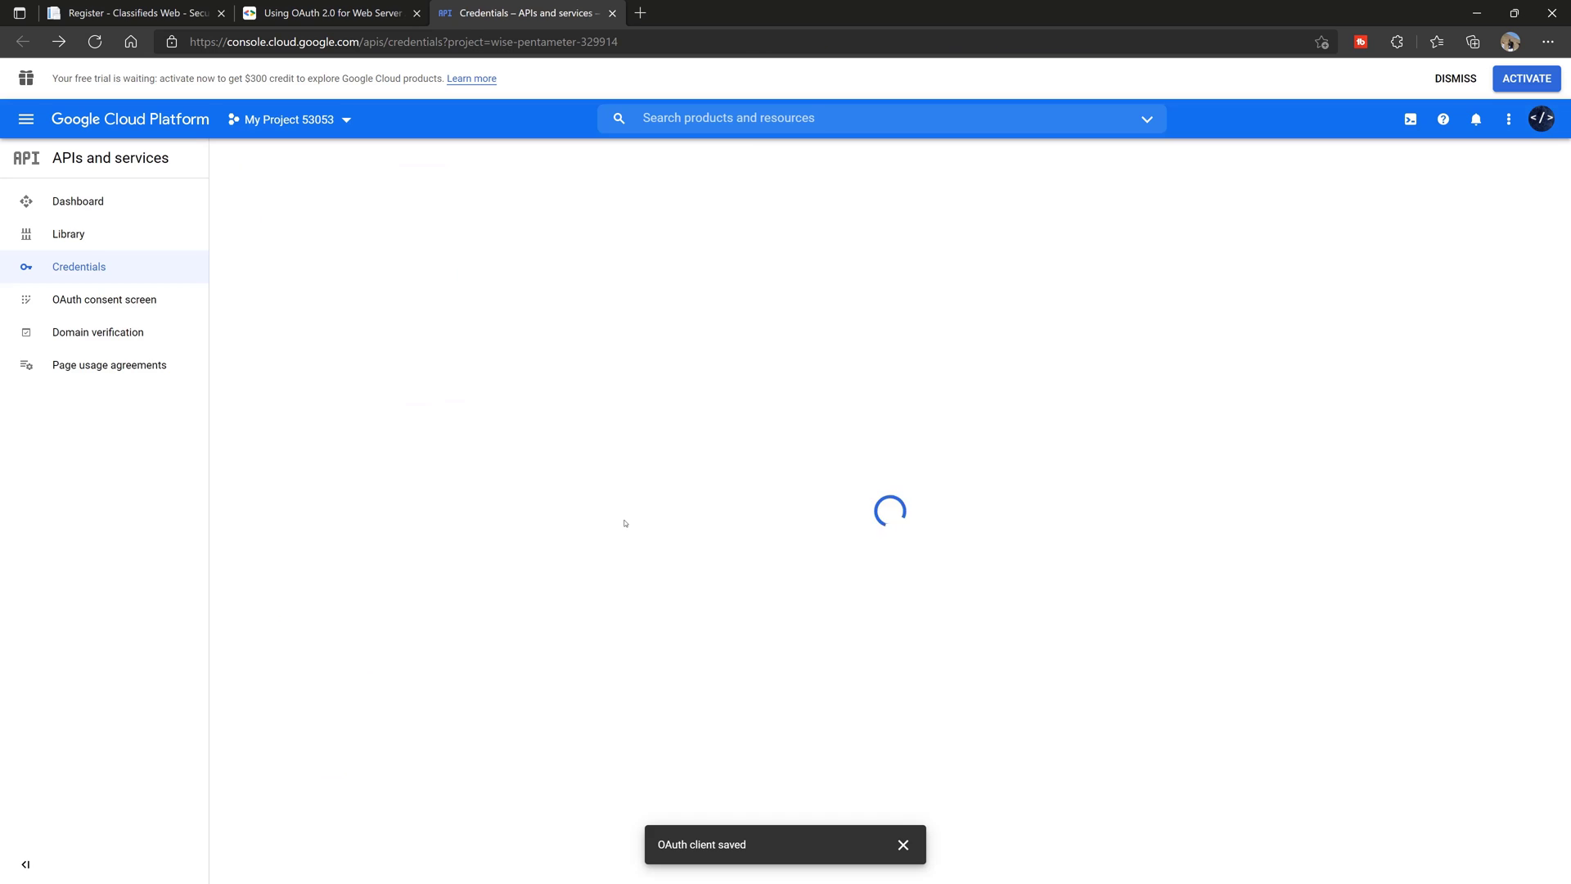
{"action": "left_click", "coordinate": [130, 13]}
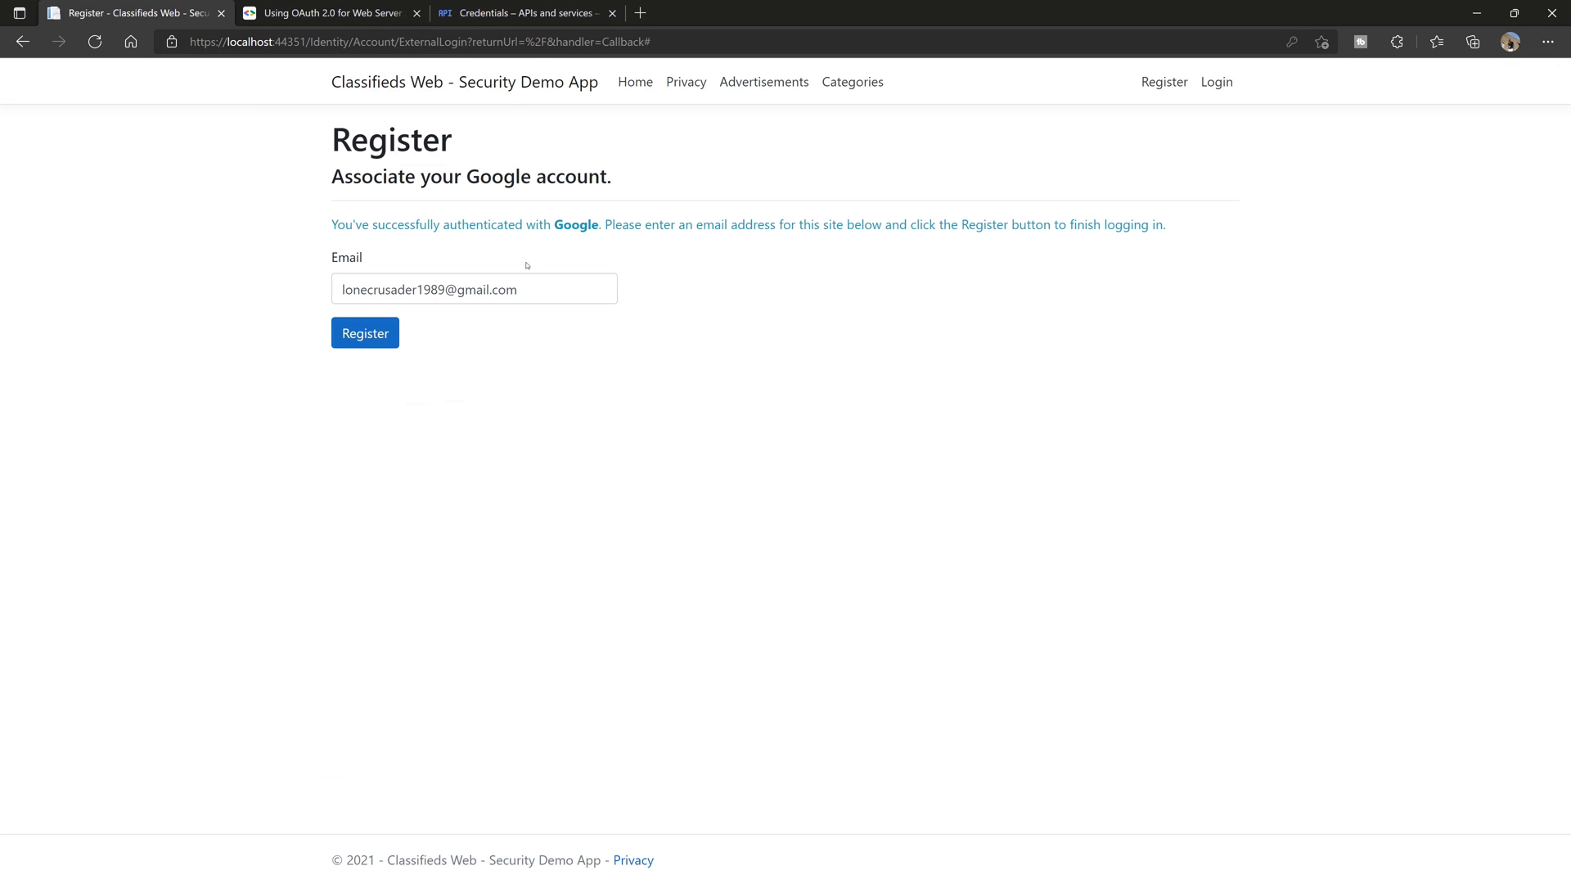
- Register the associated Google account and switch to the dbo.AspNetUsers data view
{"action": "left_click", "coordinate": [363, 333]}
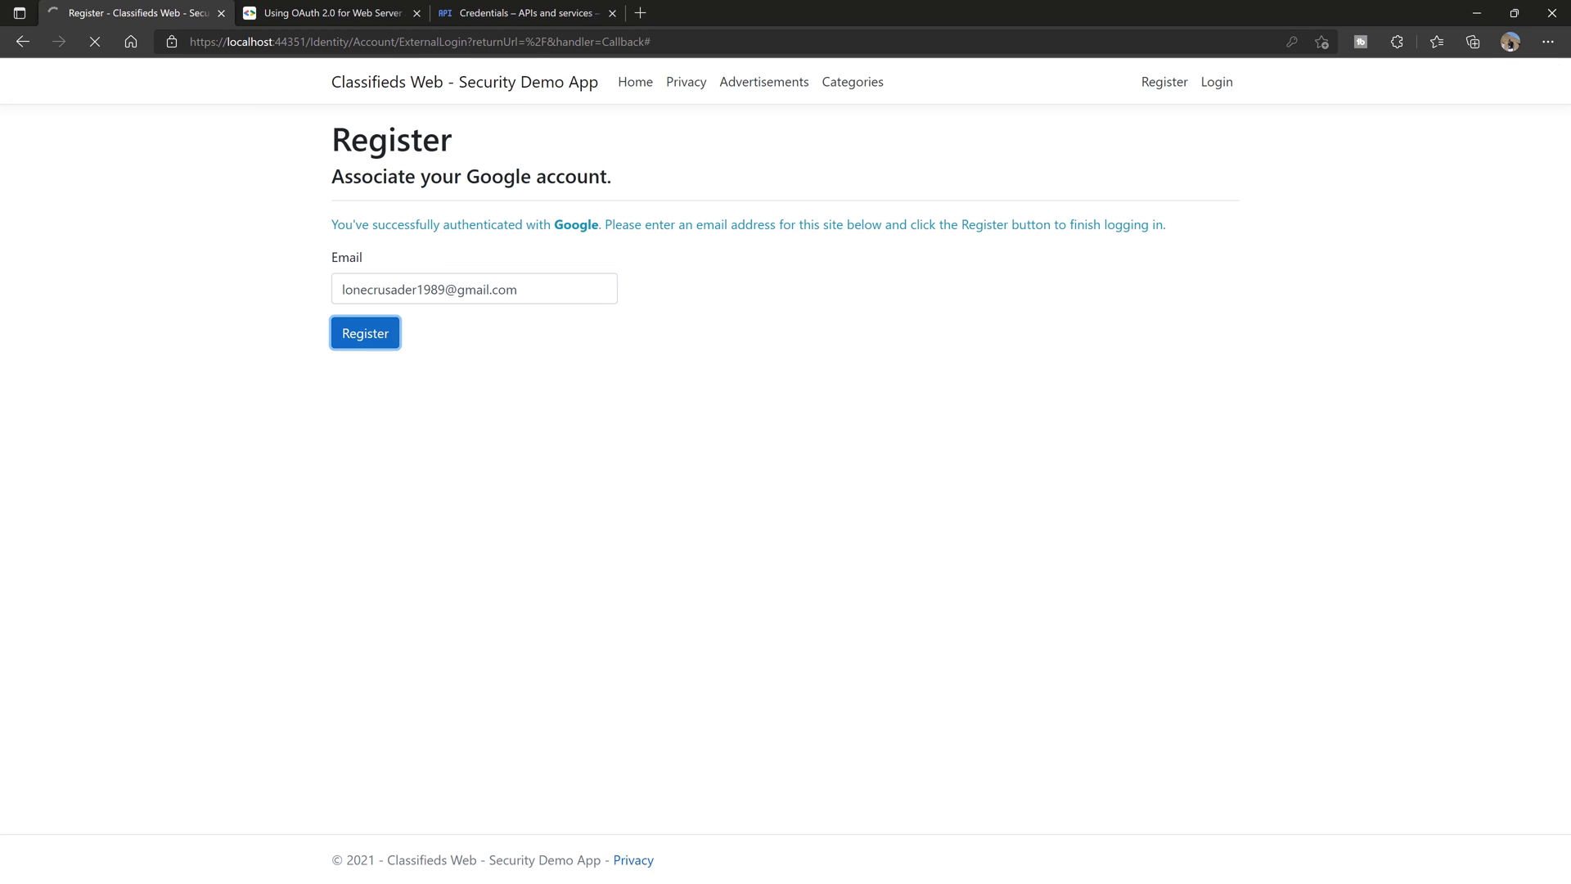
{"action": "left_click", "coordinate": [363, 331]}
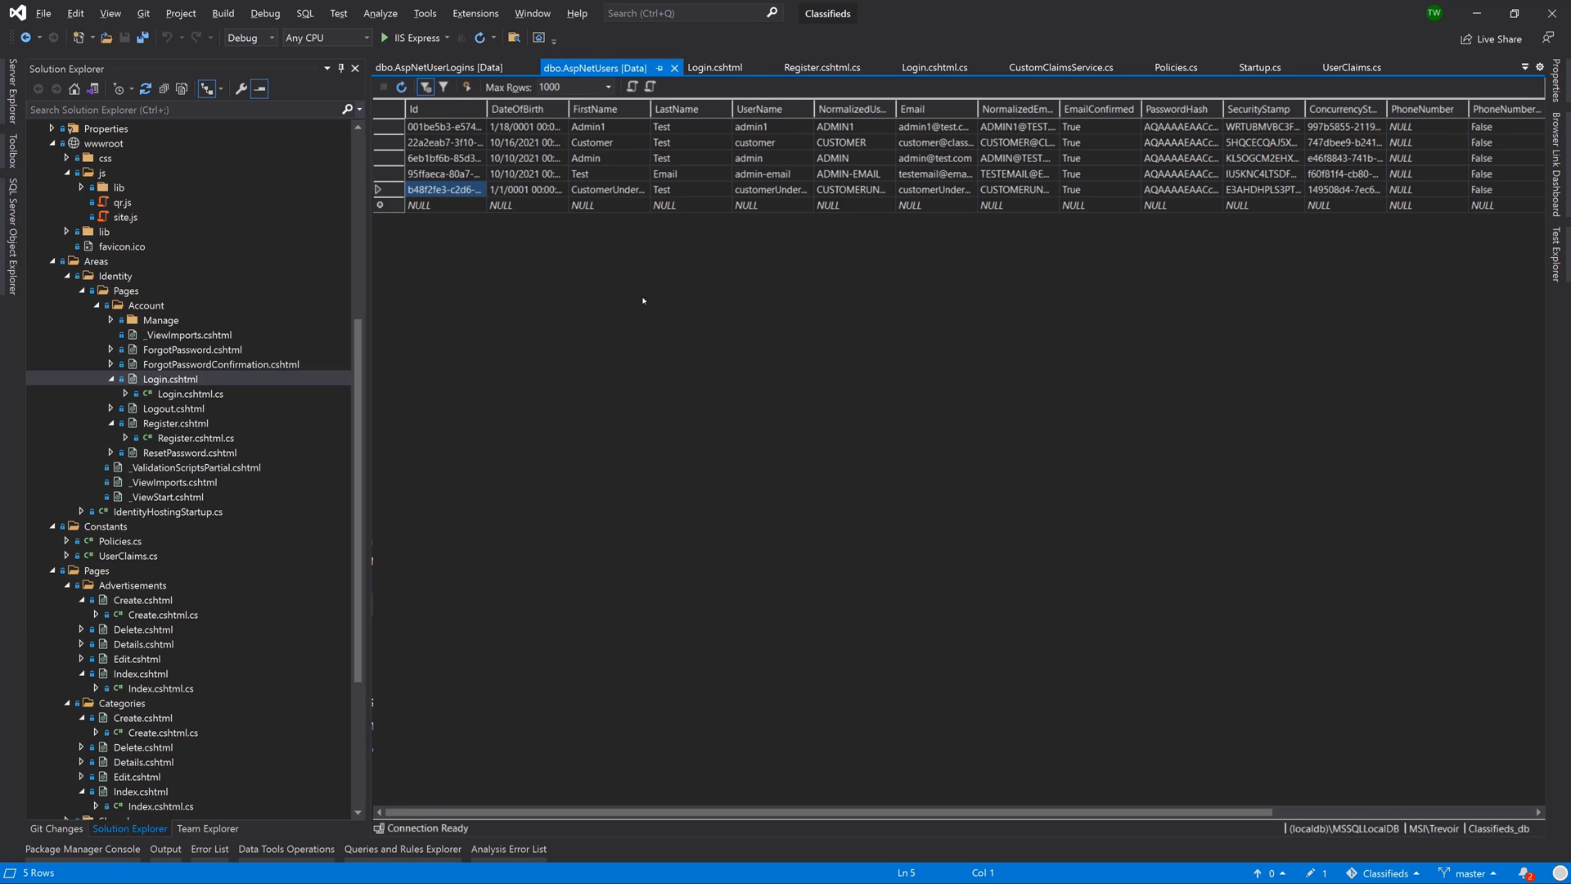
- Refresh AspNetUsers to show the new Google user with EmailConfirmed and no PasswordHash
{"action": "left_click", "coordinate": [400, 86]}
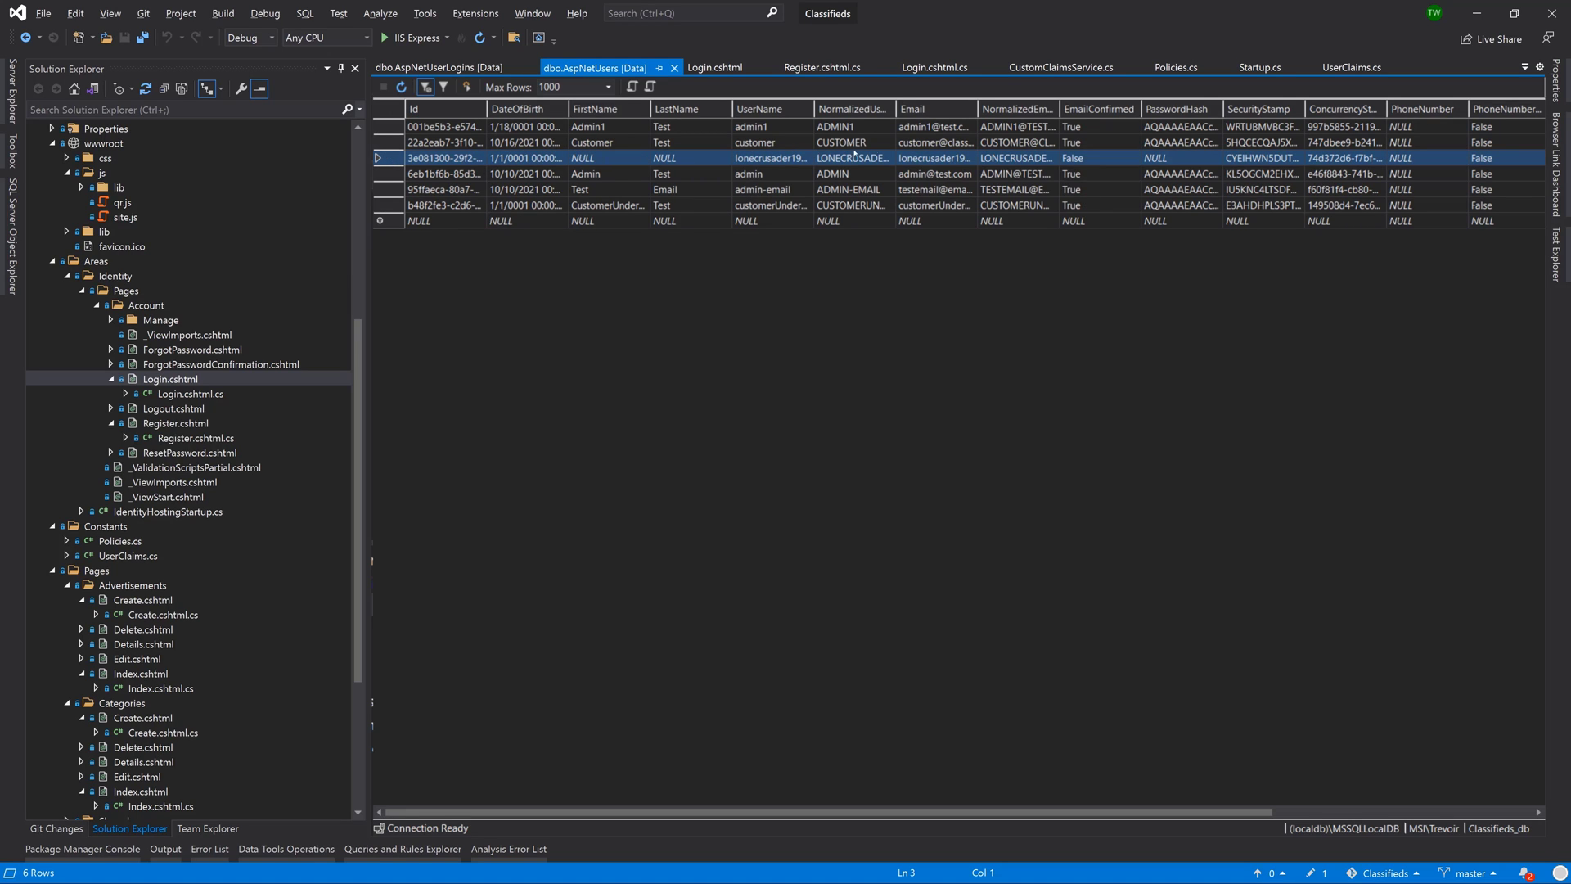
{"action": "left_click", "coordinate": [1072, 157]}
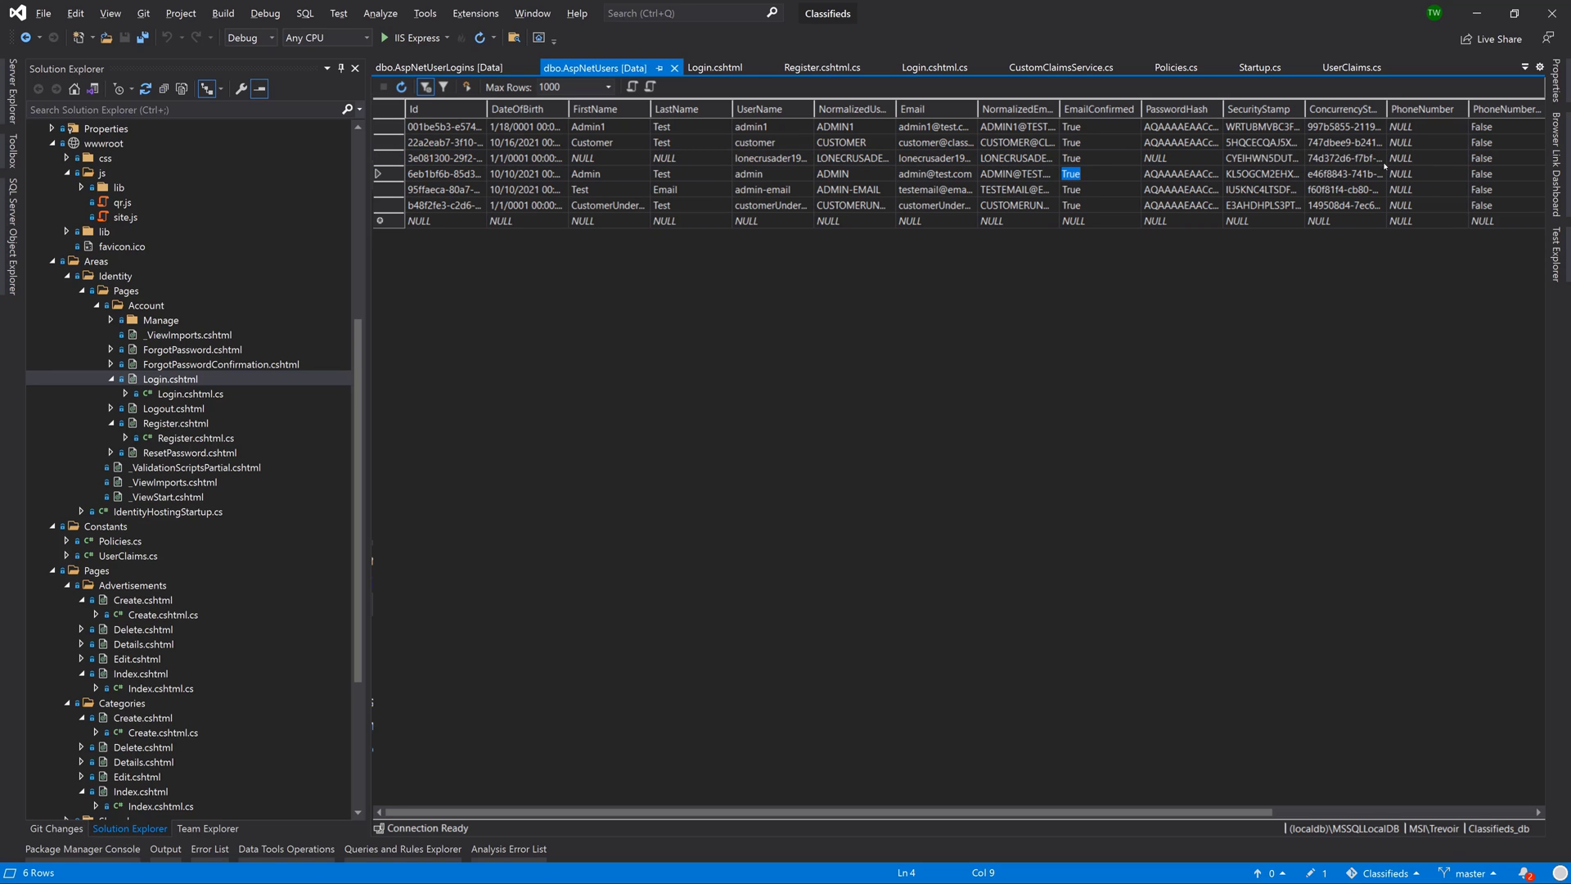
{"action": "left_click", "coordinate": [1154, 157]}
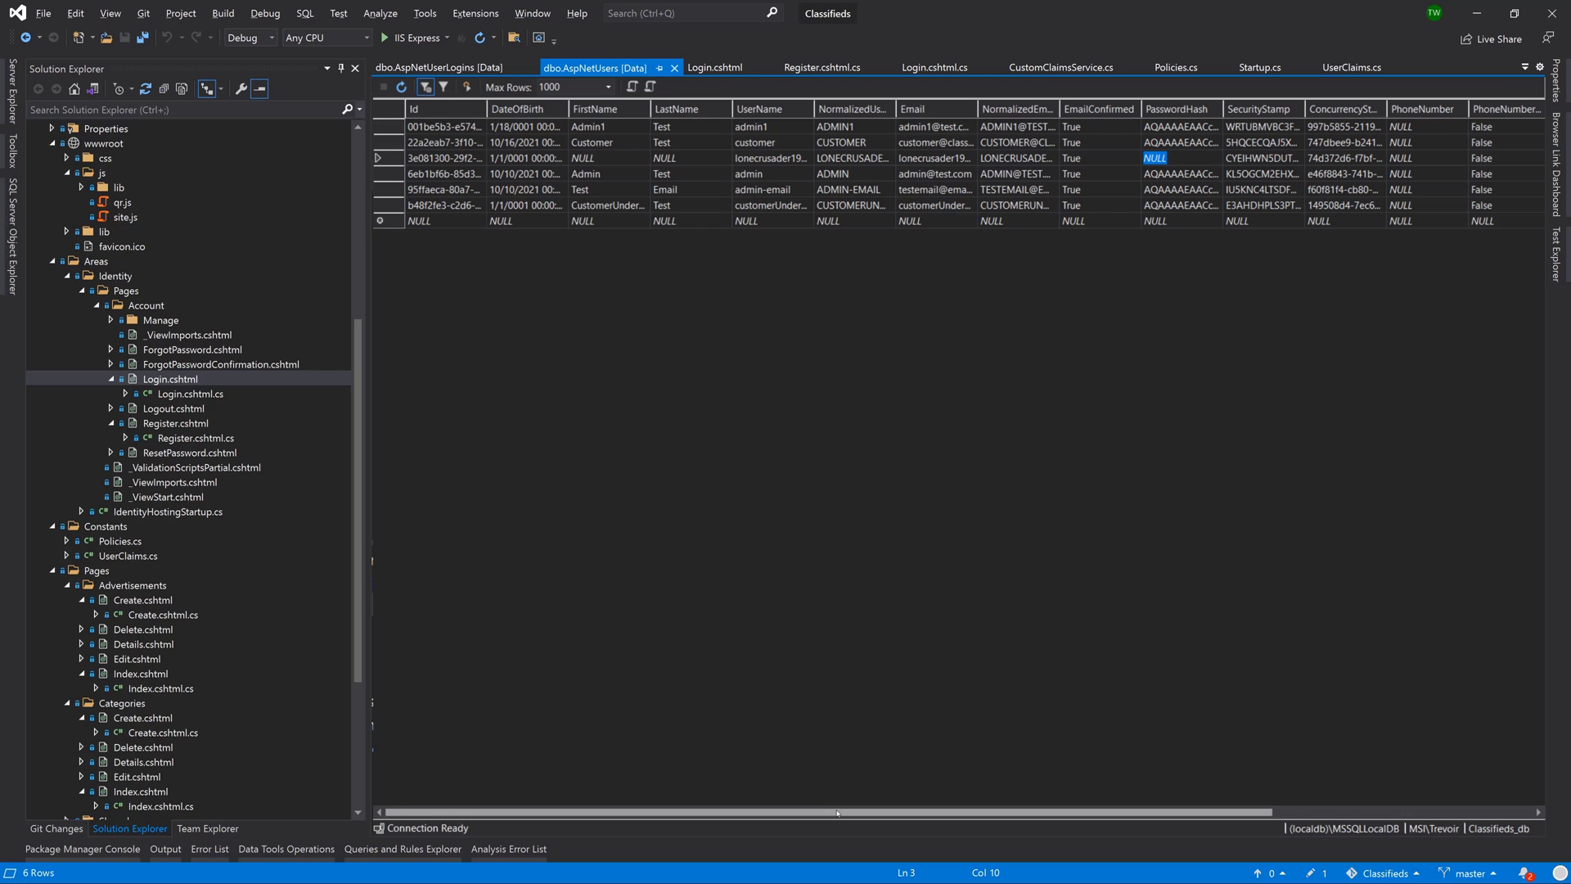
{"action": "scroll", "scroll_direction": "right", "scroll_amount": 3}
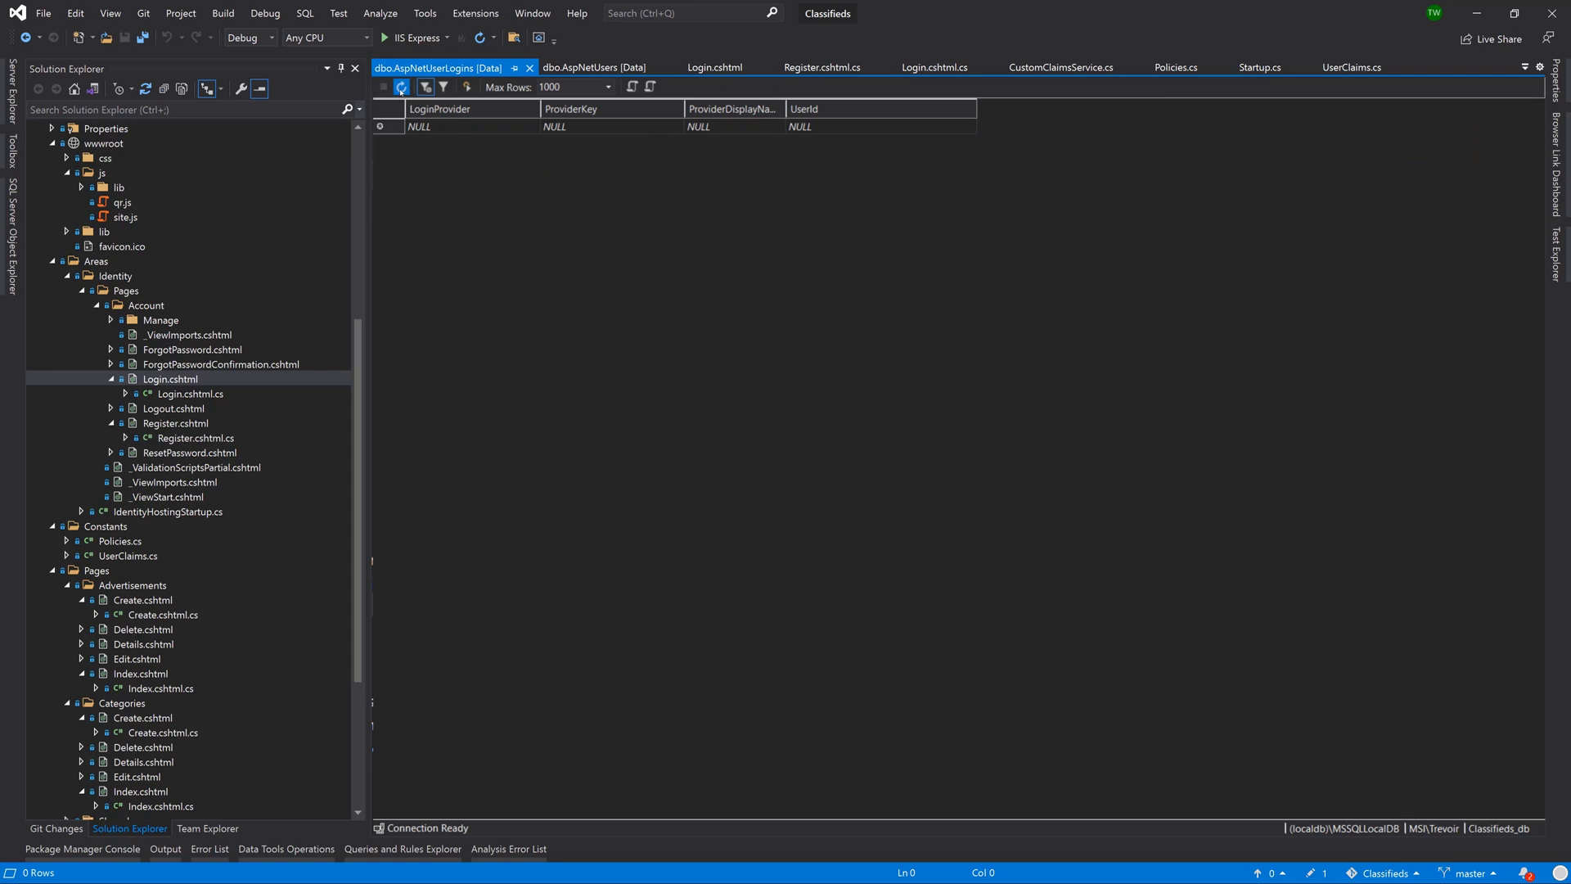
- Refresh AspNetUserLogins to show the Google login row and its ProviderKey
{"action": "left_click", "coordinate": [401, 86]}
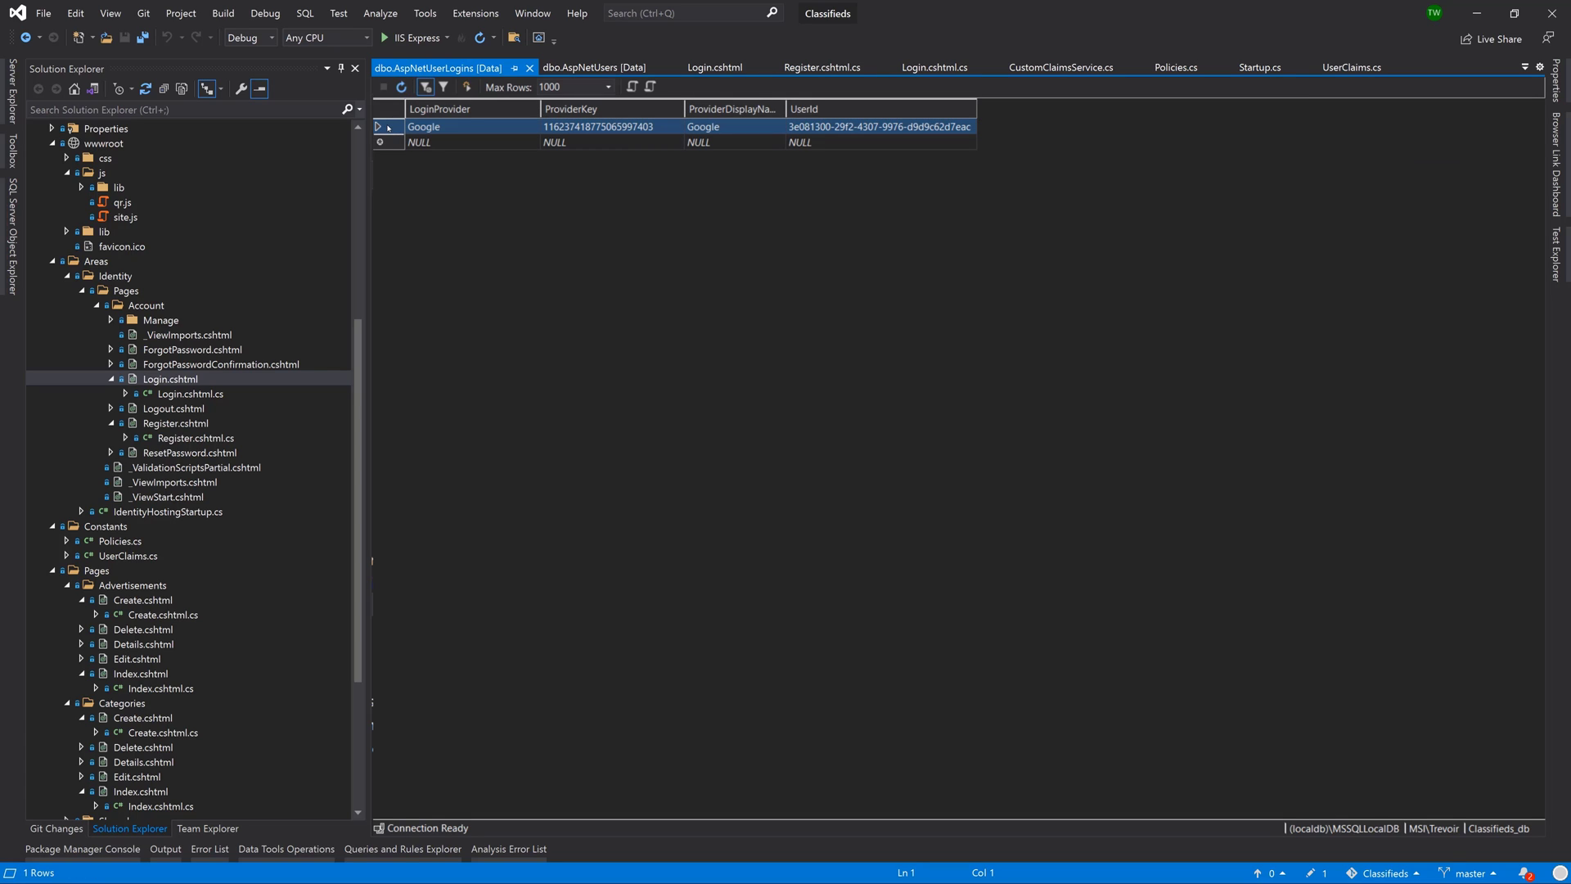
{"action": "left_click", "coordinate": [612, 126]}
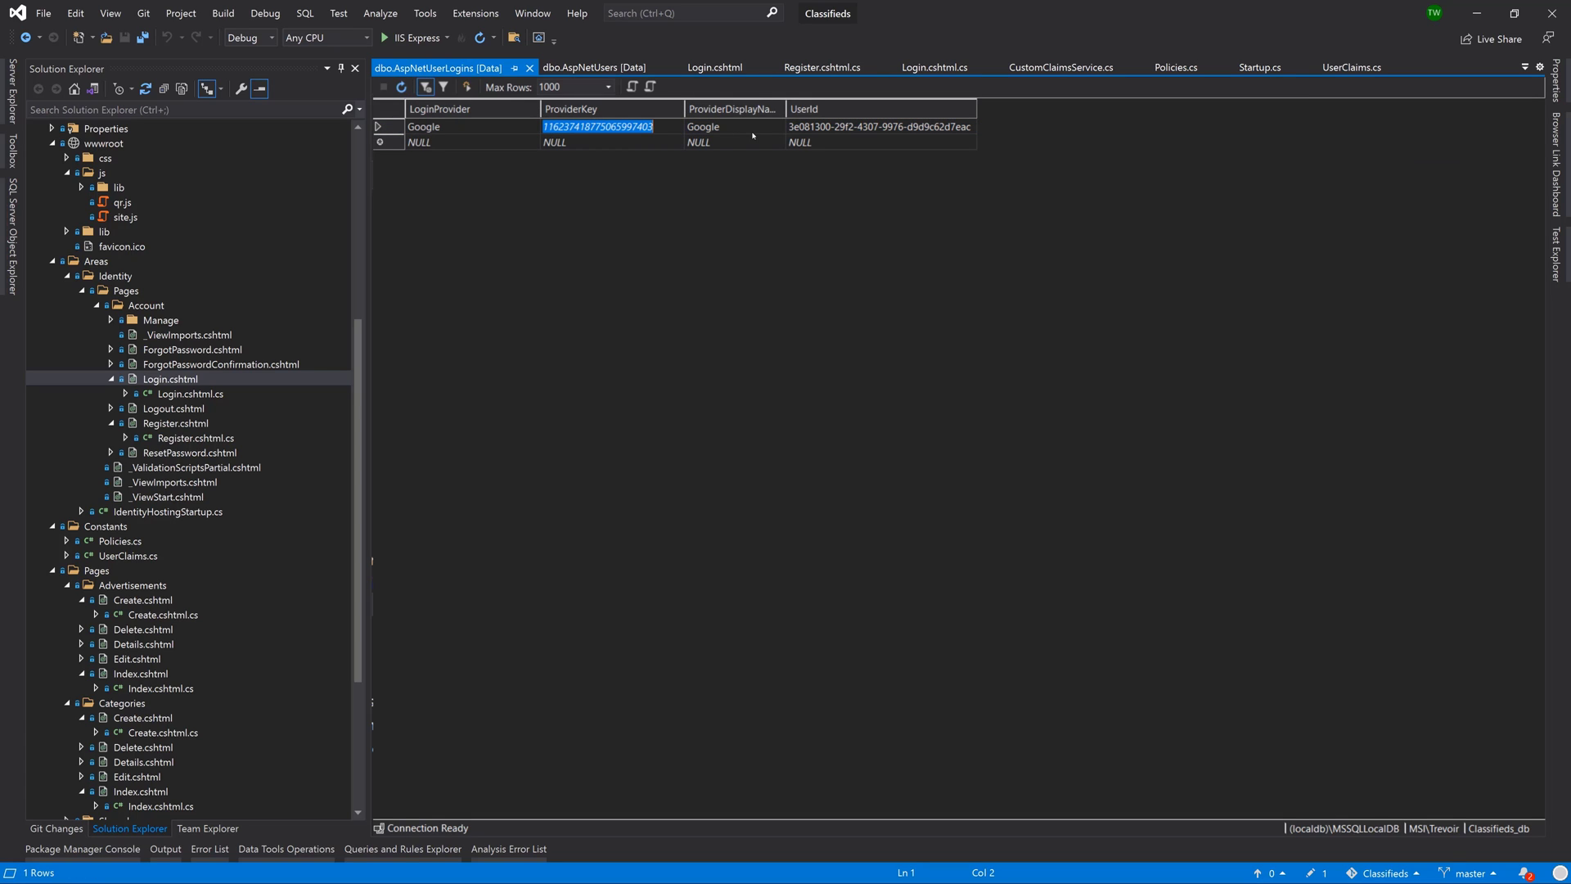
{"action": "left_click", "coordinate": [702, 126]}
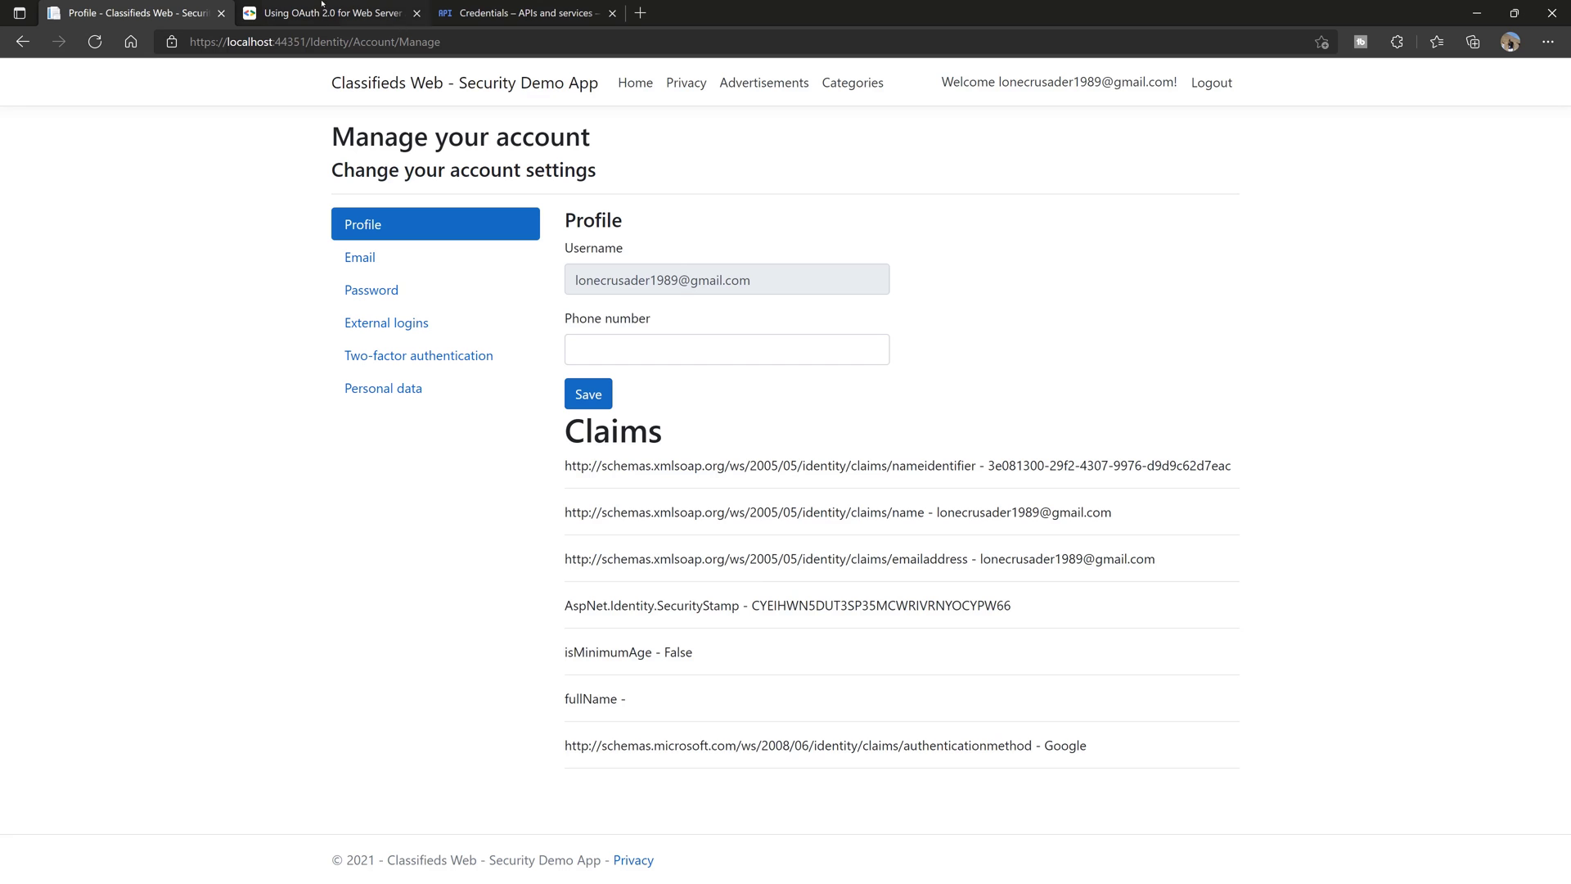
- Close the 'Using OAuth 2.0 for Web Server' documentation tab in Edge
{"action": "left_click", "coordinate": [329, 13]}
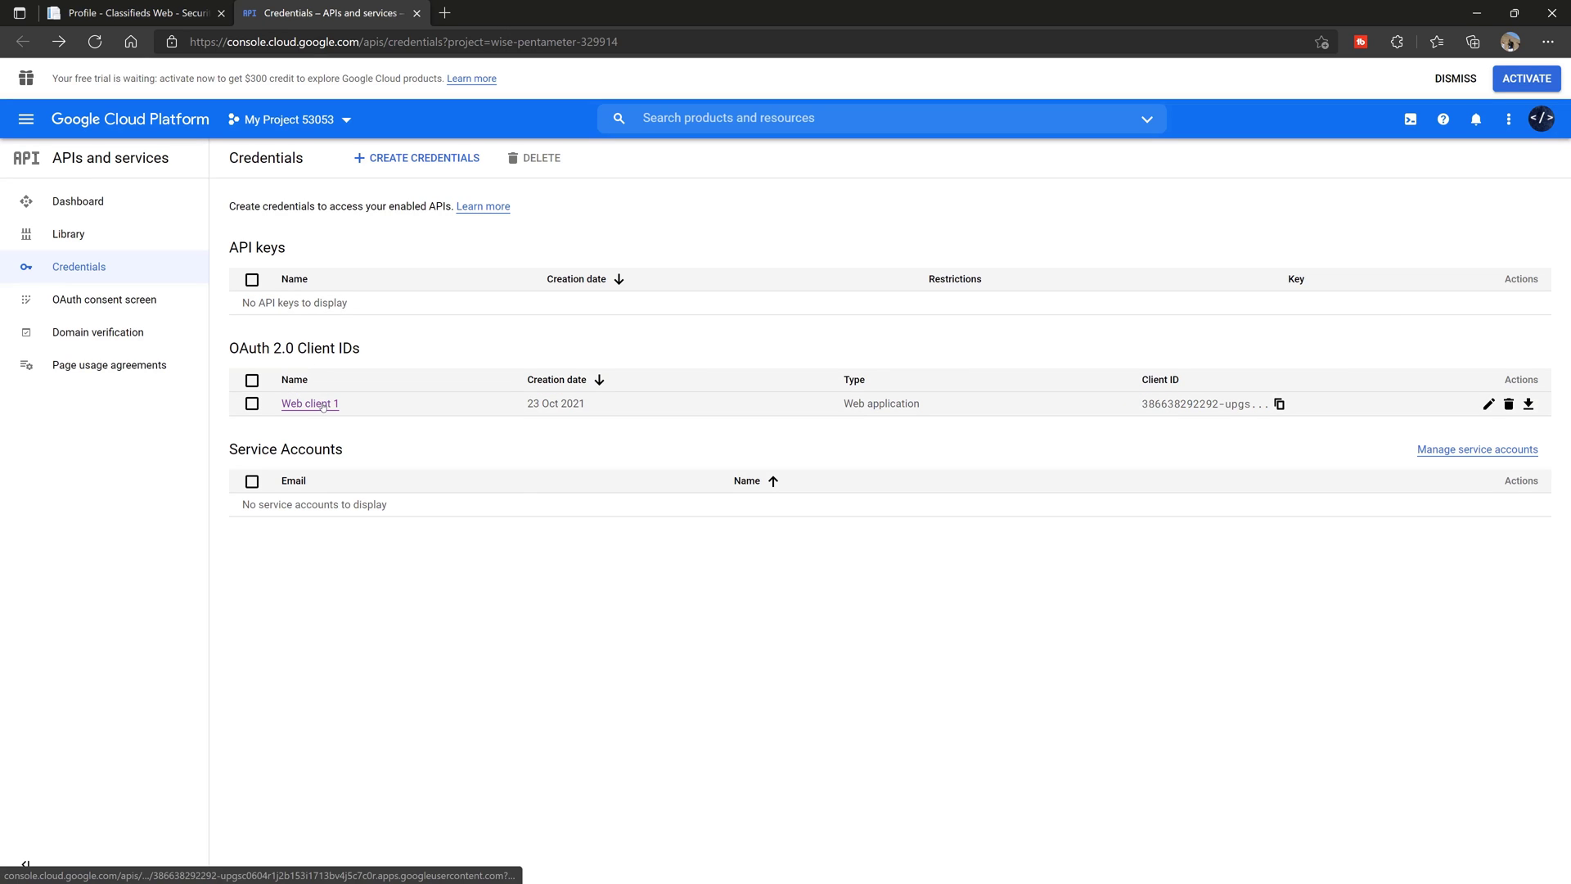
- Open Web client 1's settings from the Cloud Console credentials list
{"action": "left_click", "coordinate": [309, 403]}
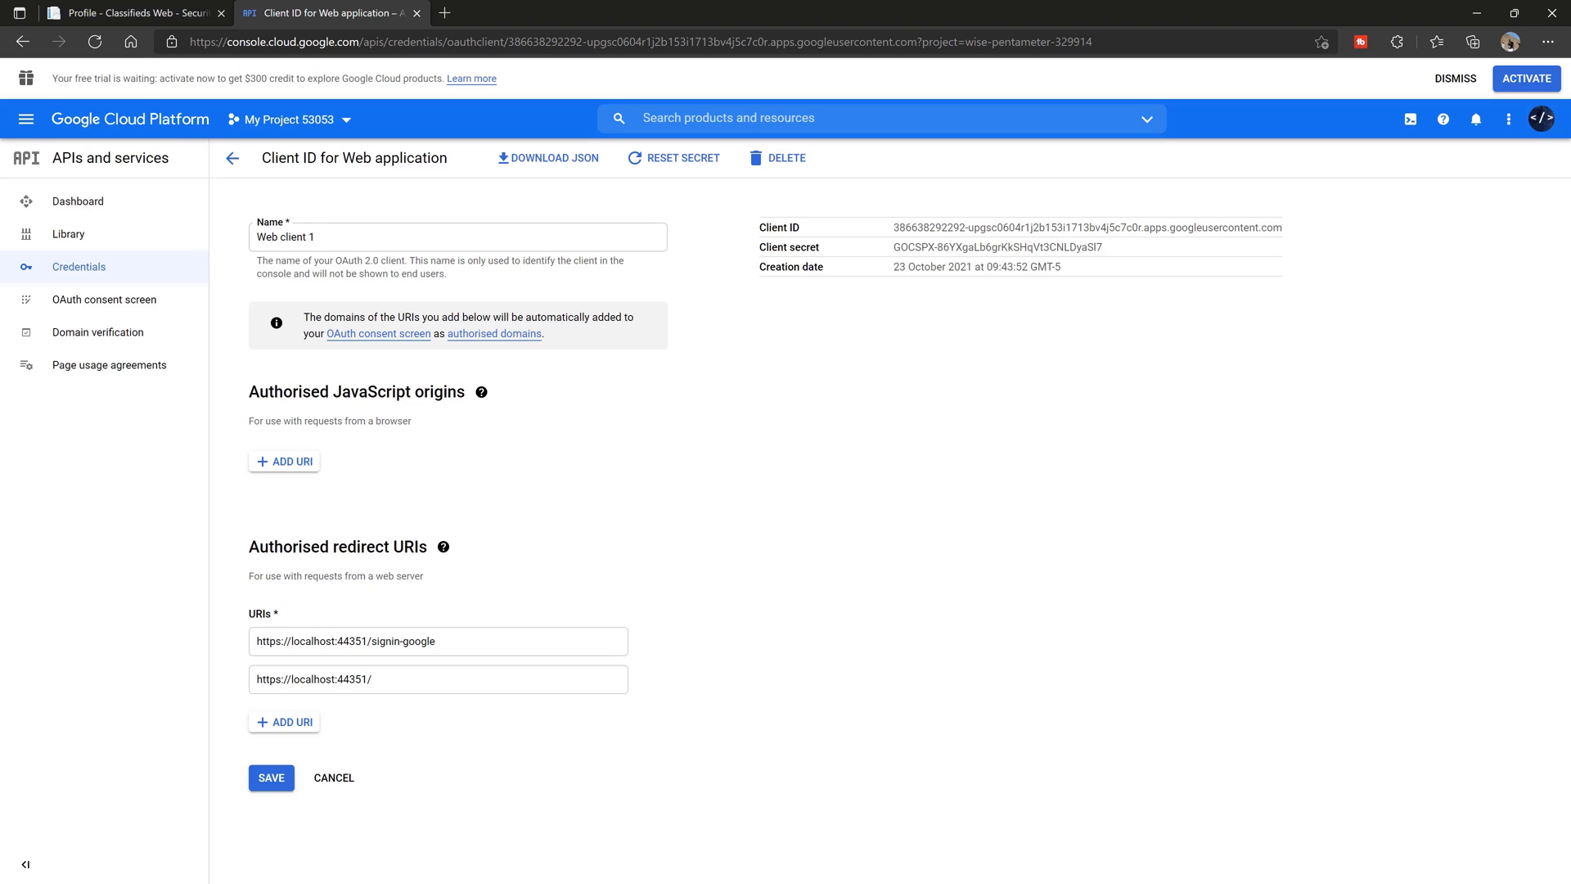
{"action": "mouse_move", "coordinate": [847, 621]}
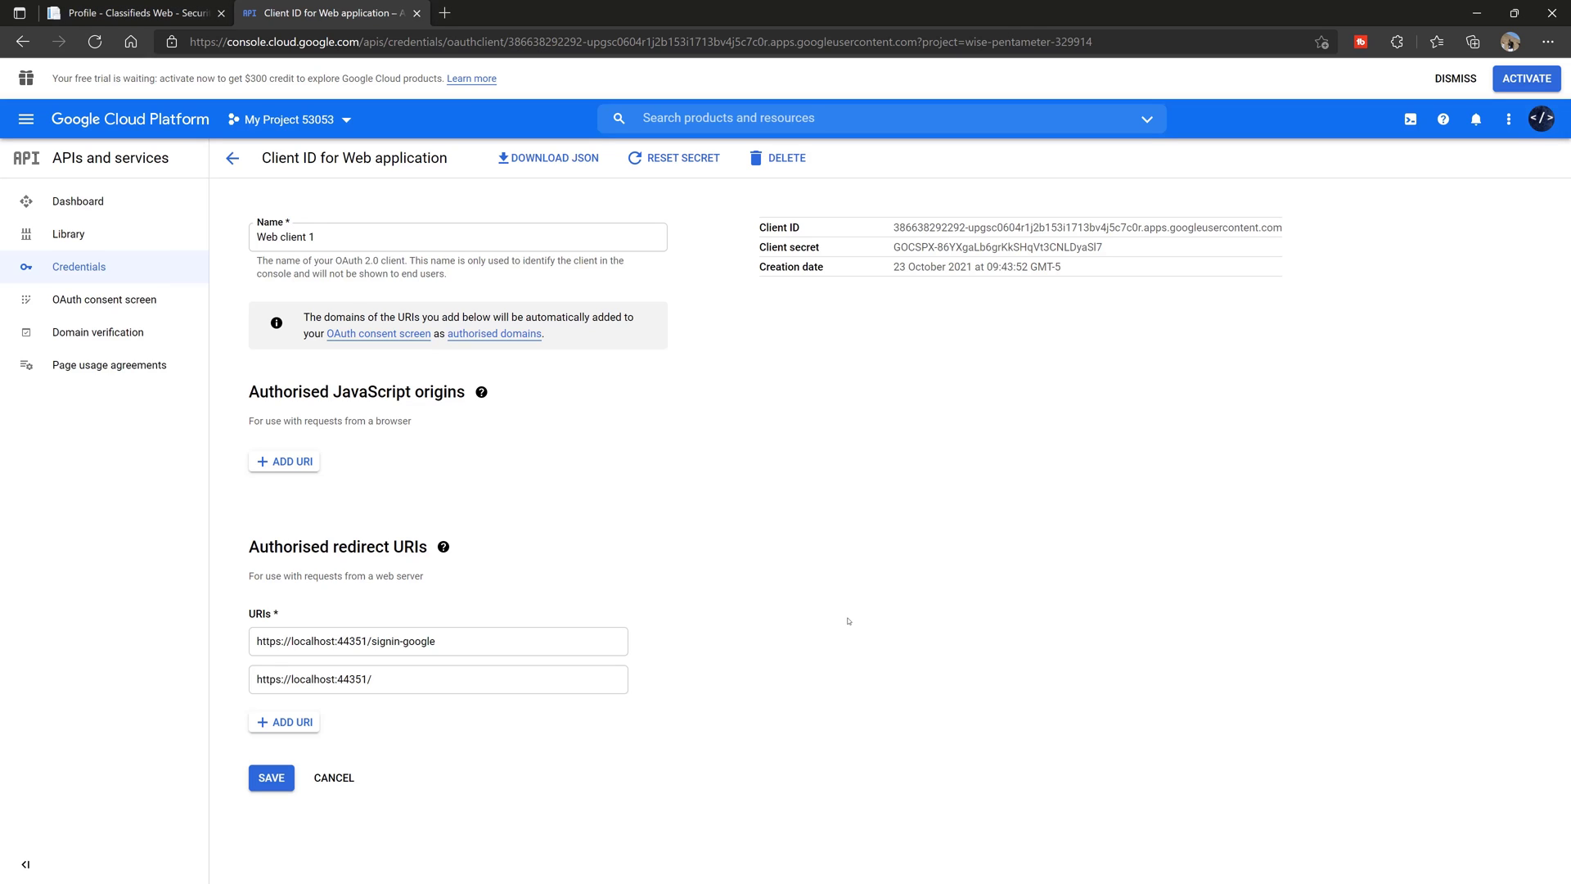
{"action": "mouse_move", "coordinate": [621, 390]}
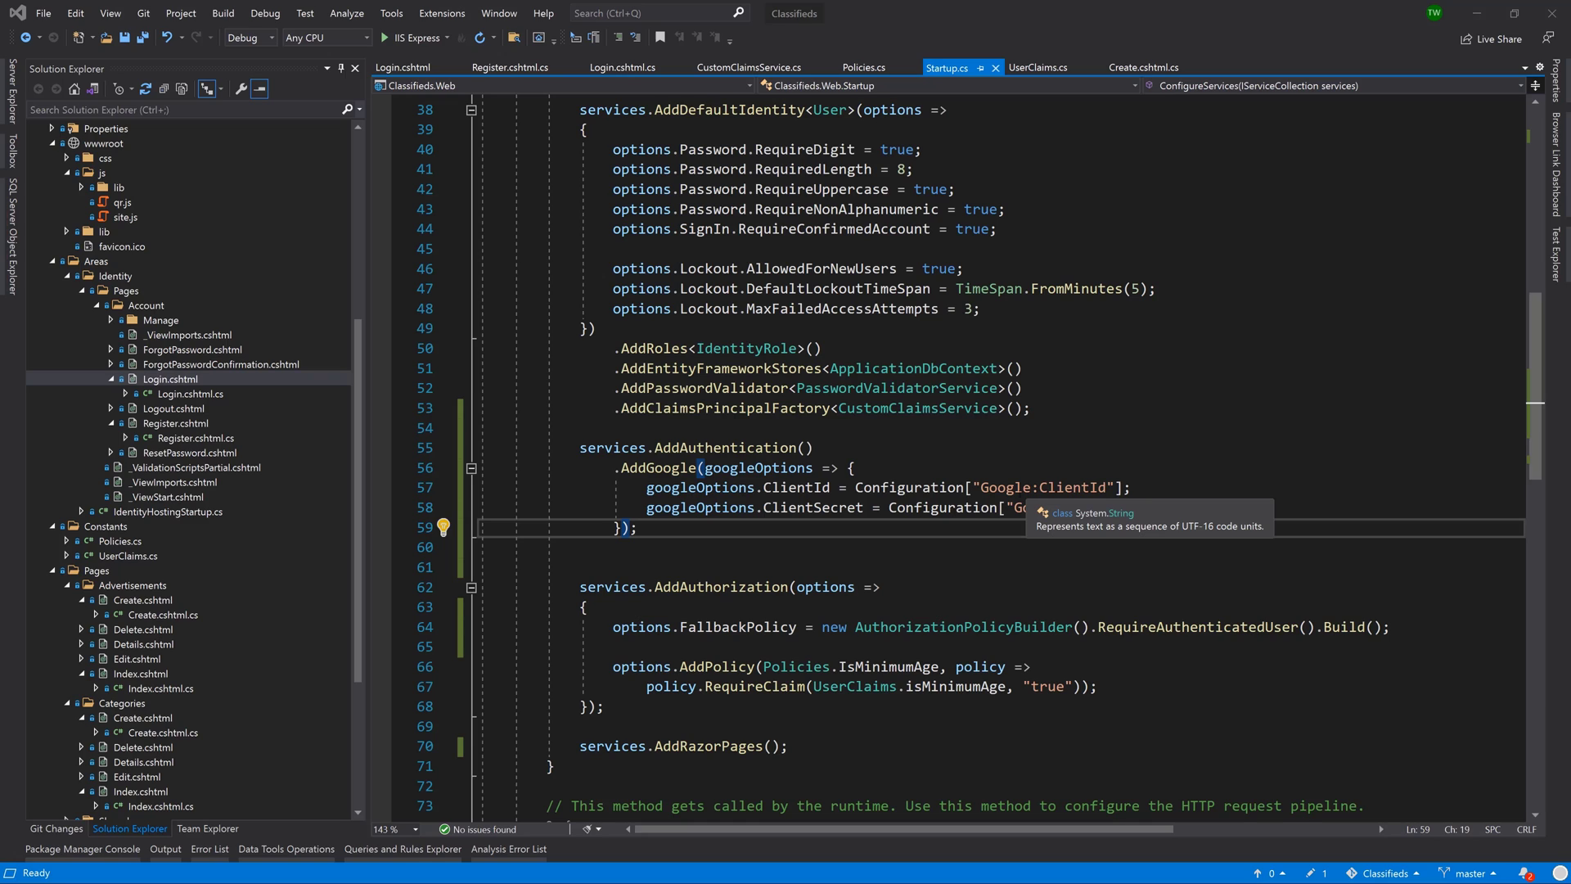
- Review googleOptions with the Google:ClientId and Google:ClientSecret keys in Startup.cs
{"action": "double_click", "coordinate": [696, 488]}
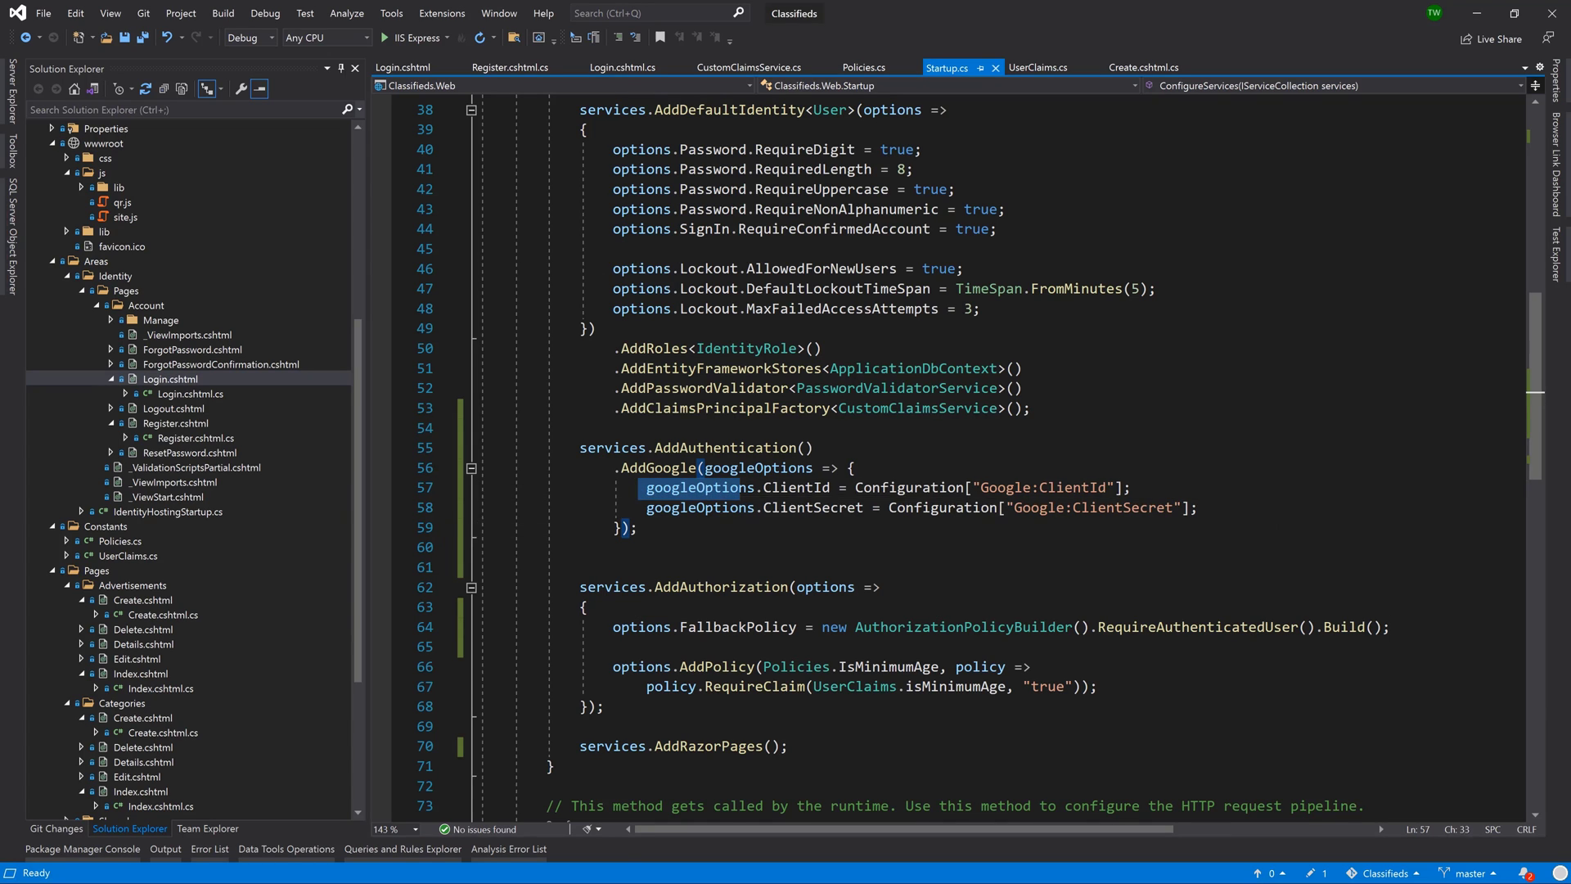
{"action": "double_click", "coordinate": [1122, 507]}
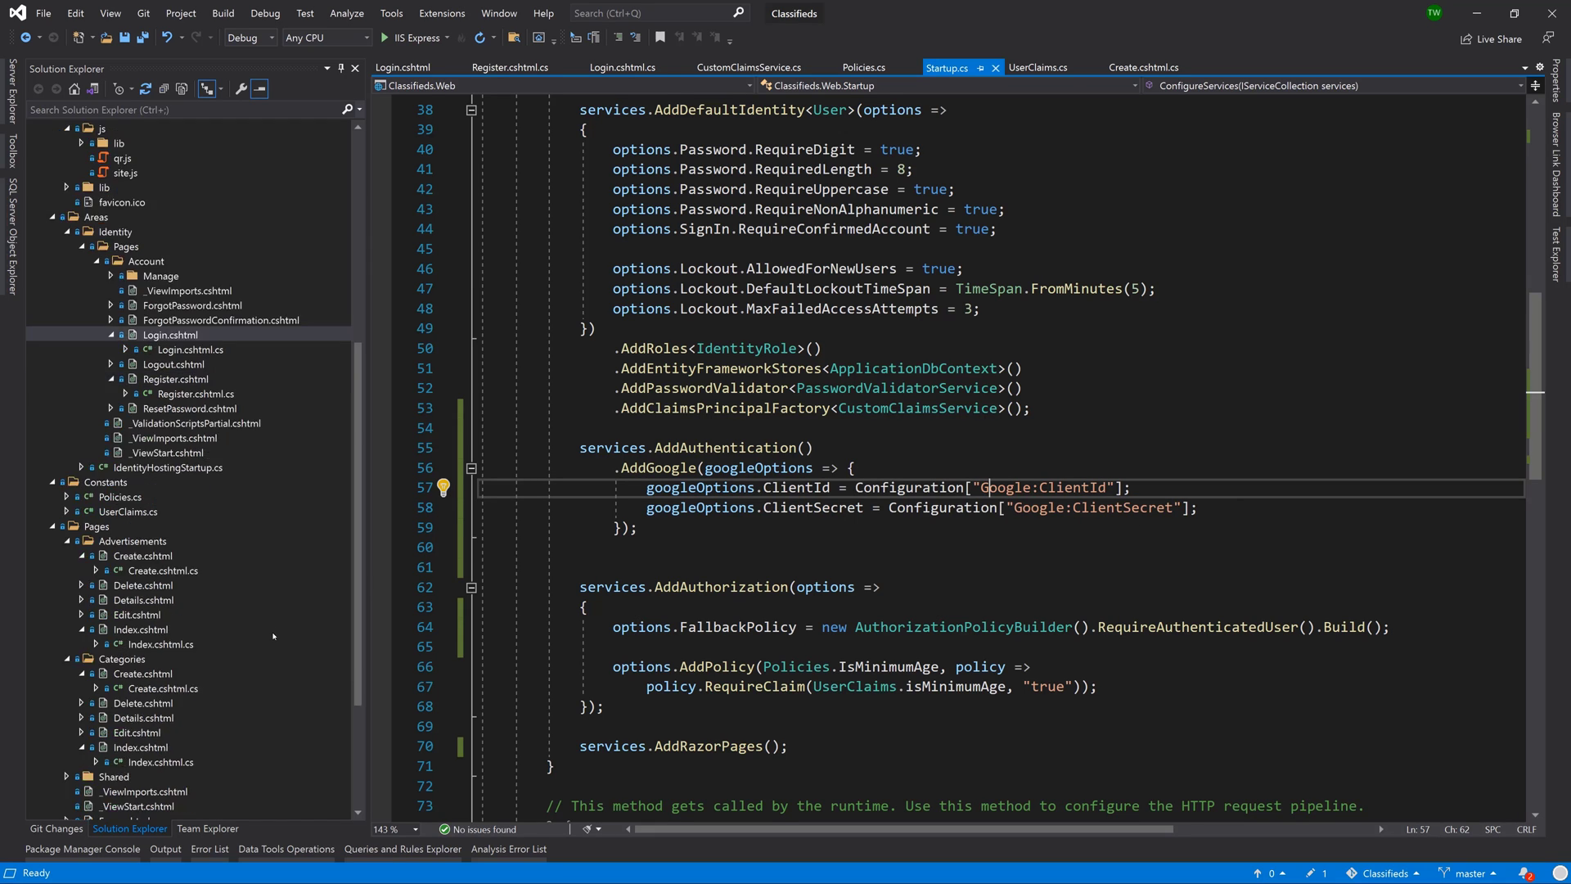
{"action": "scroll", "scroll_direction": "down", "scroll_amount": 3}
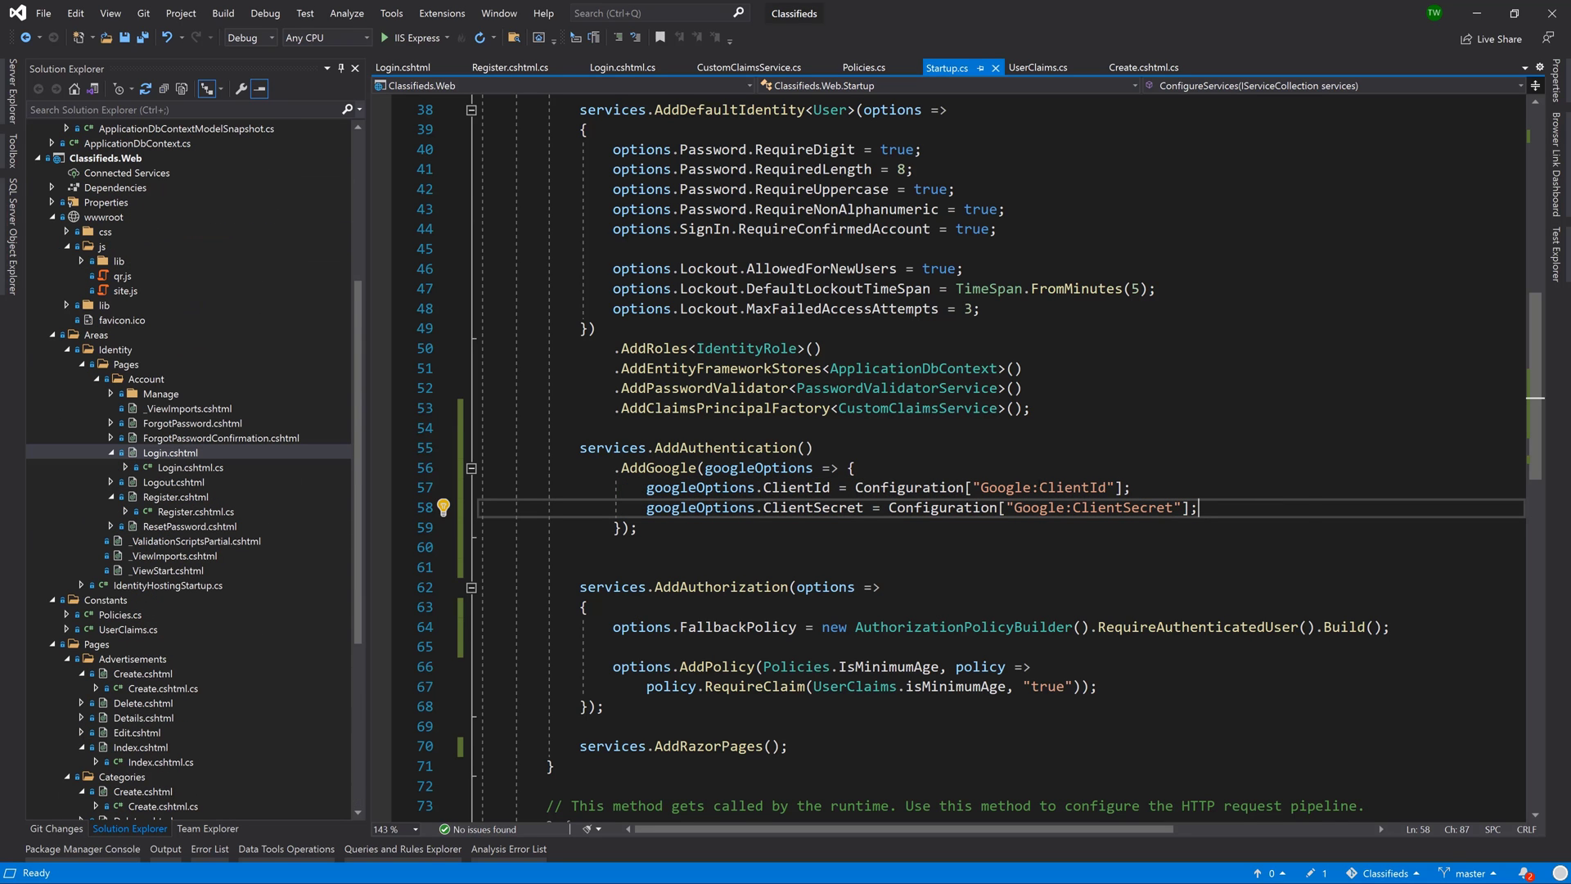
{"action": "double_click", "coordinate": [700, 448]}
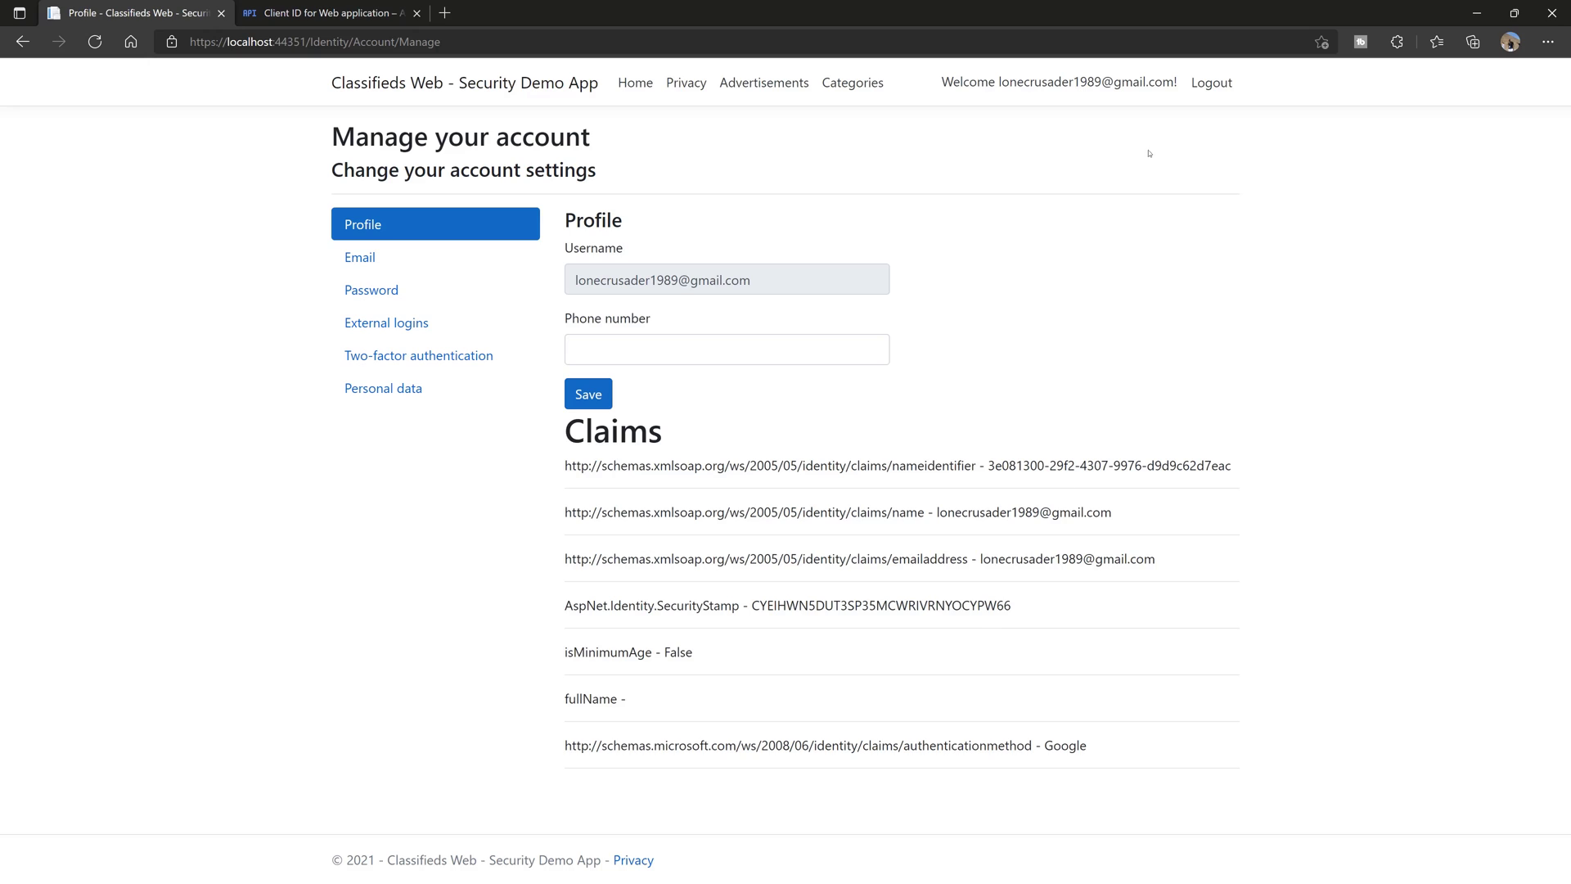
{"action": "mouse_move", "coordinate": [1038, 369]}
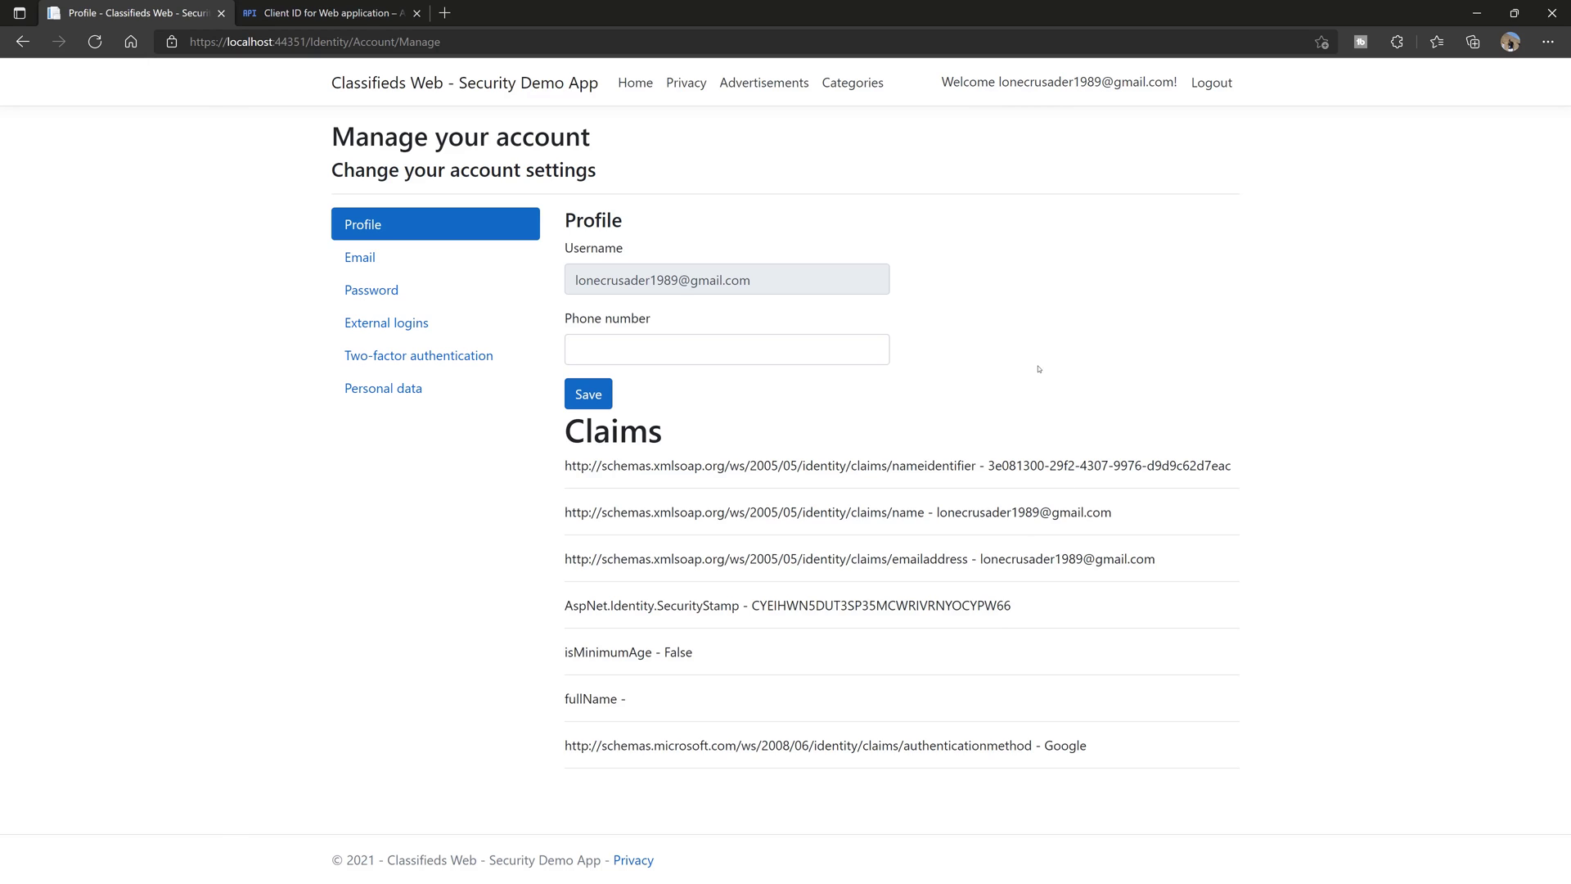